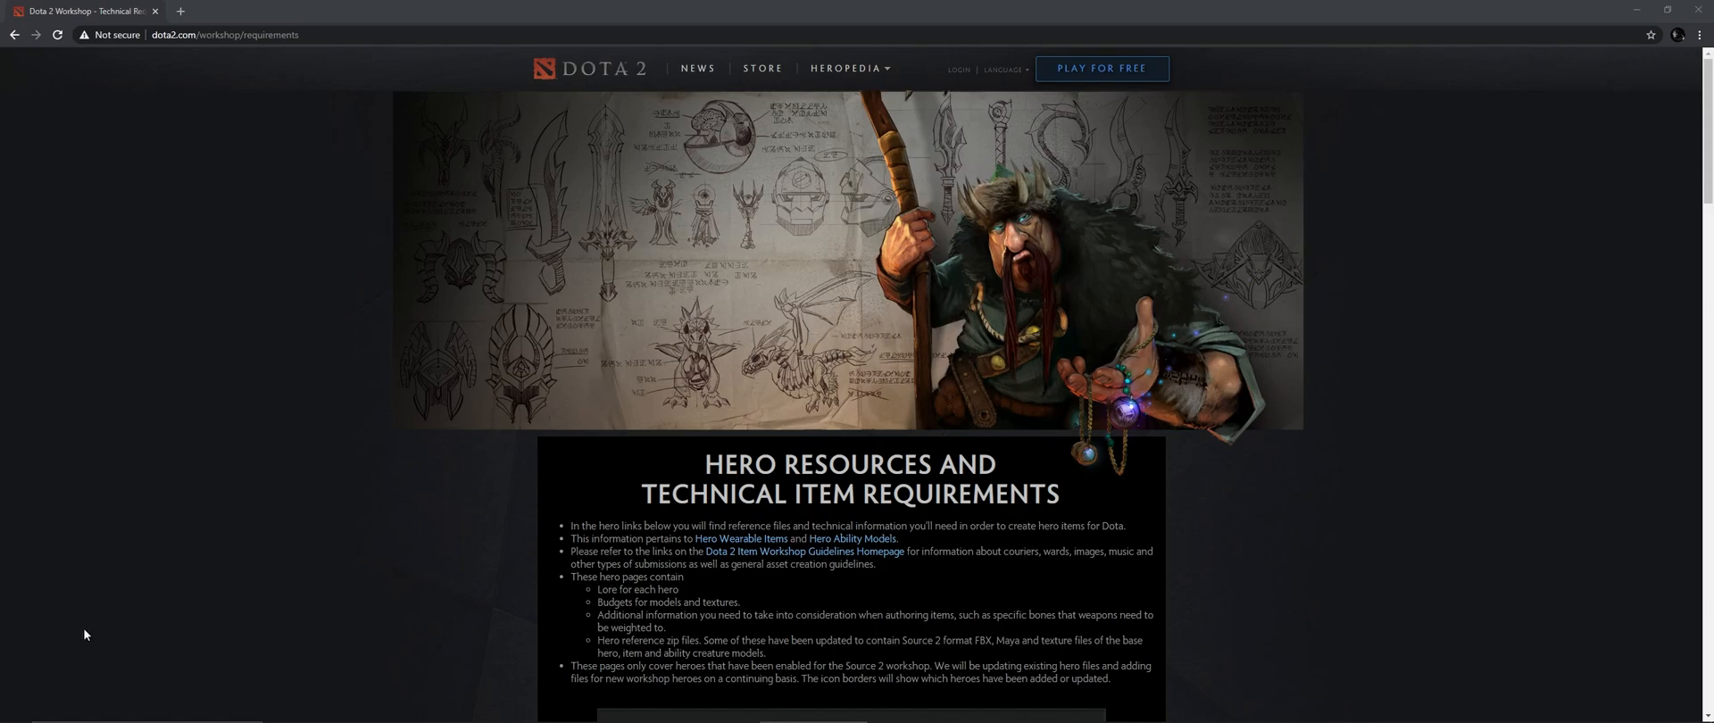
mouse_move(568, 347)
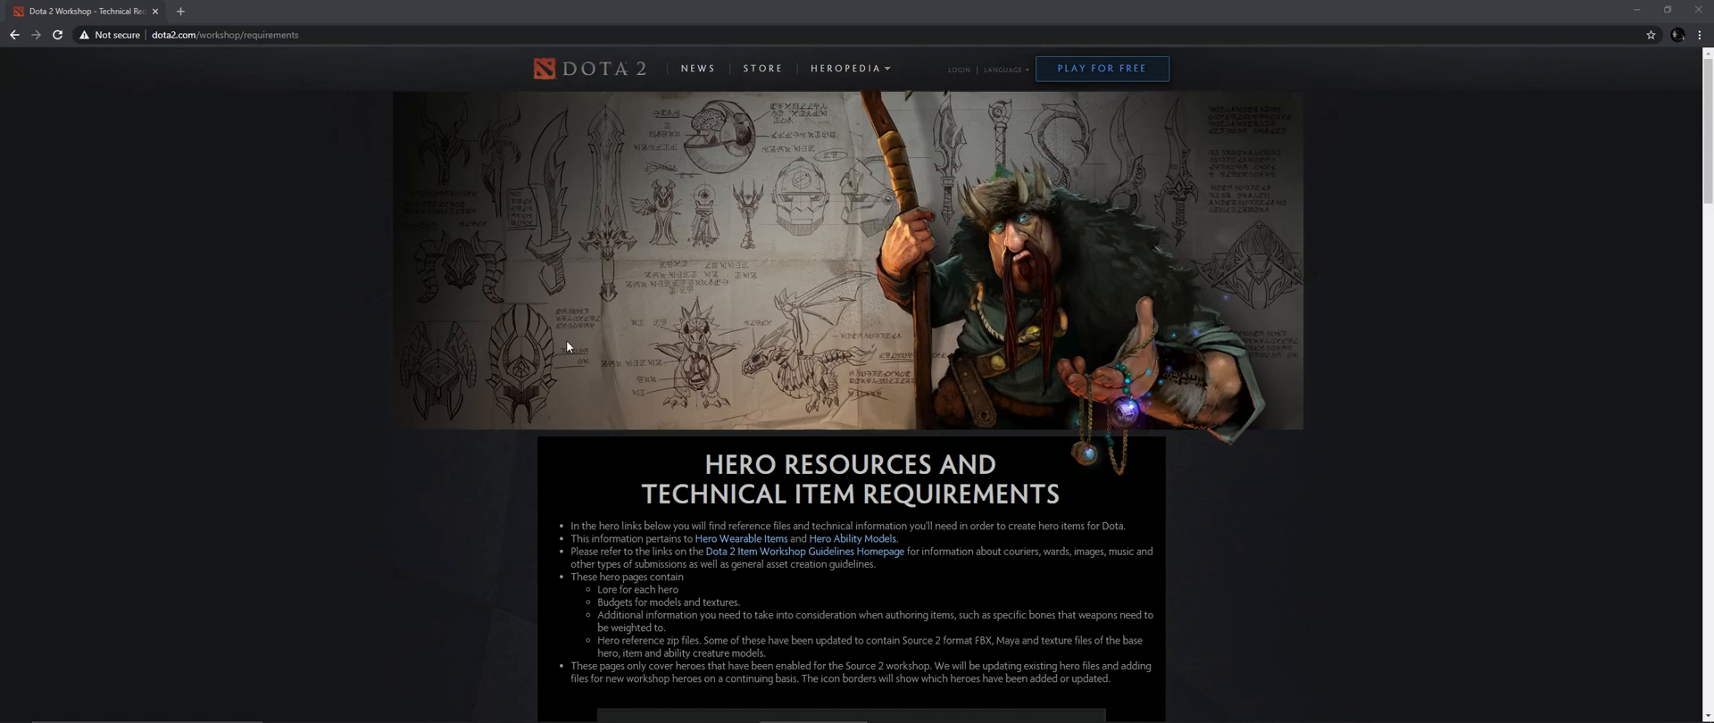
- Download the Axe model zip from Axe's hero resources page and save it
scroll(down, 3)
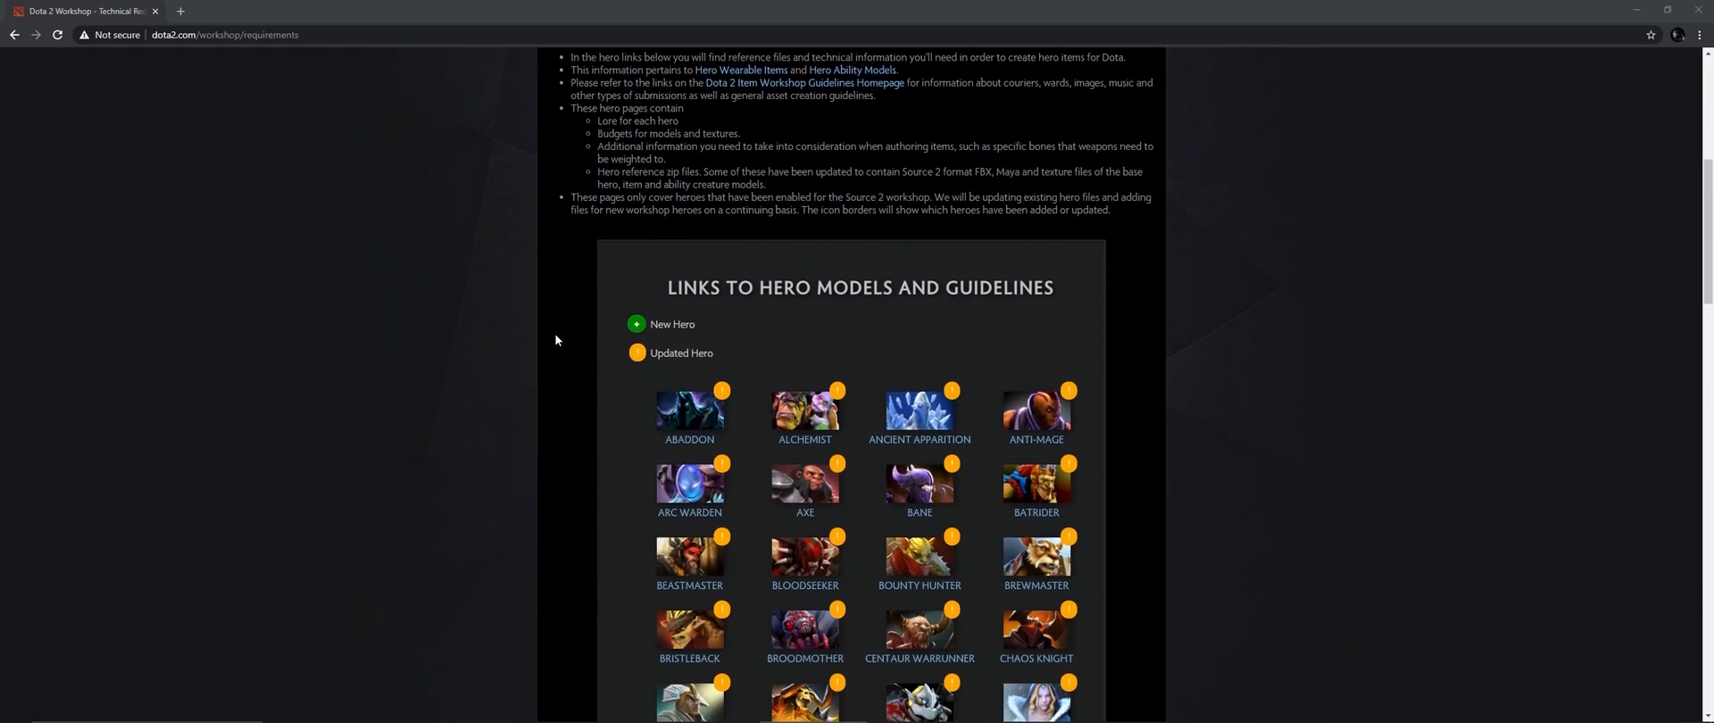
scroll(down, 3)
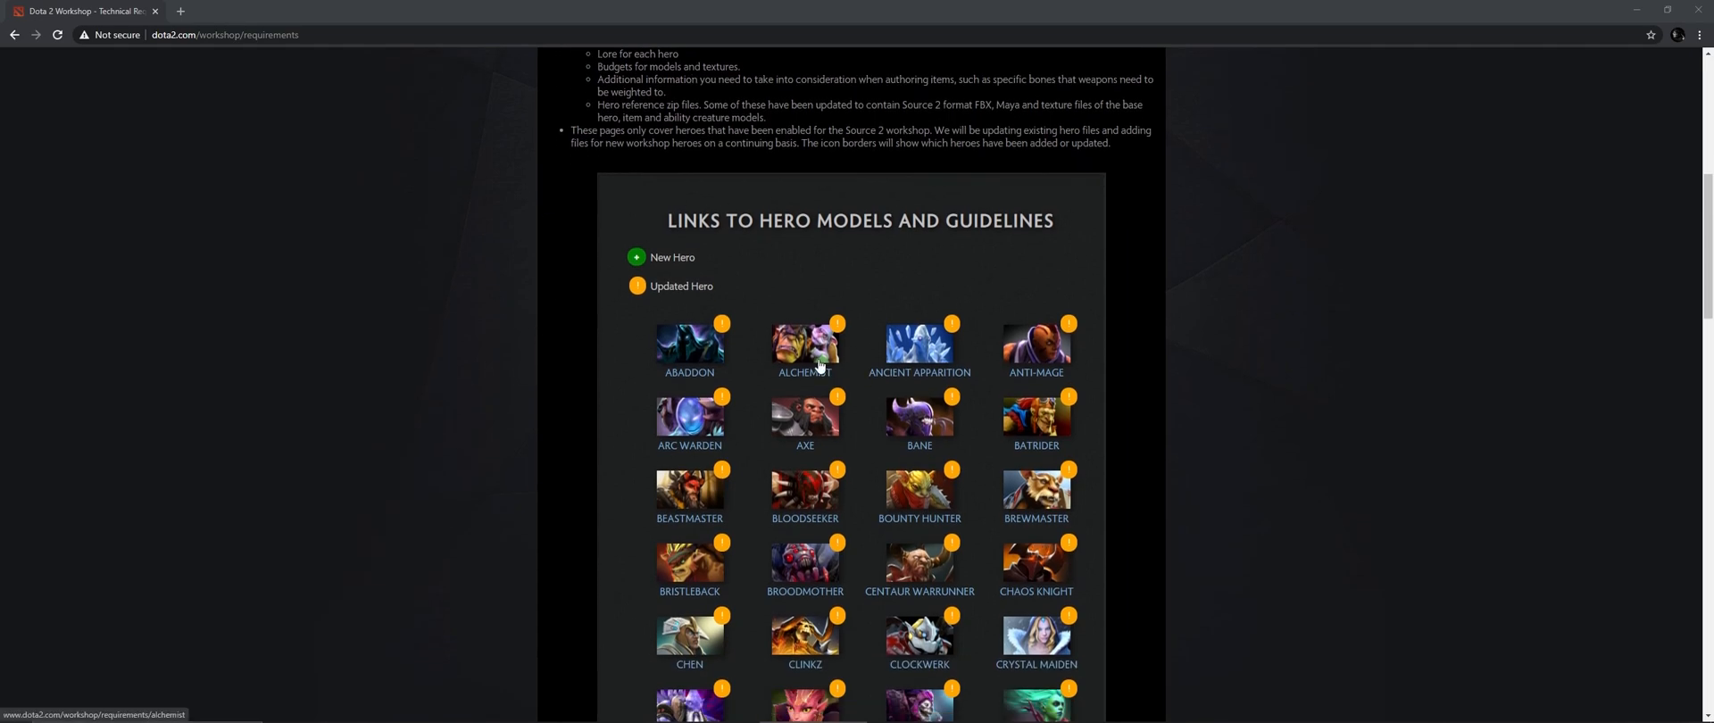
mouse_move(690, 342)
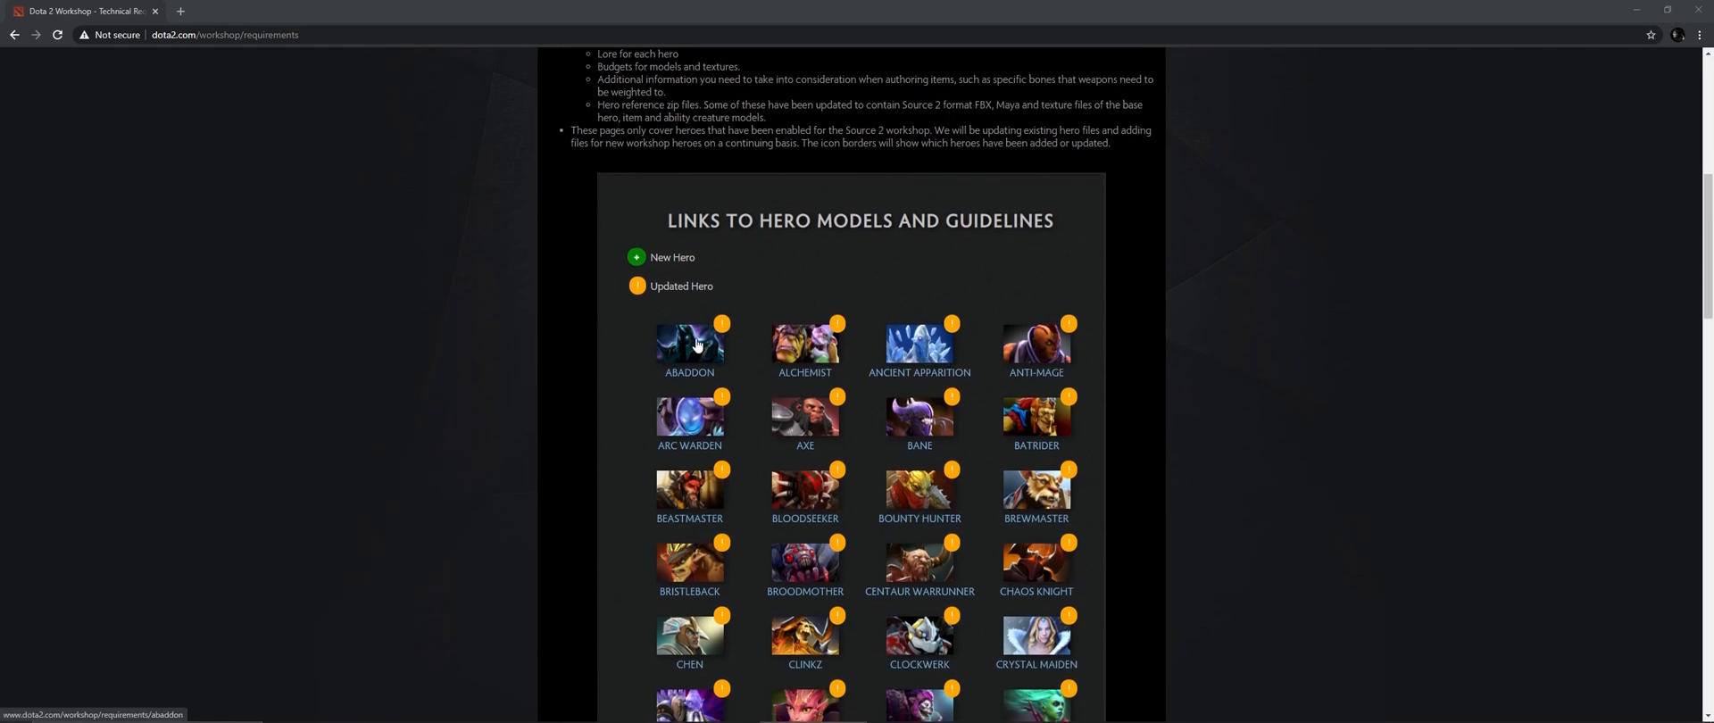
scroll(down, 3)
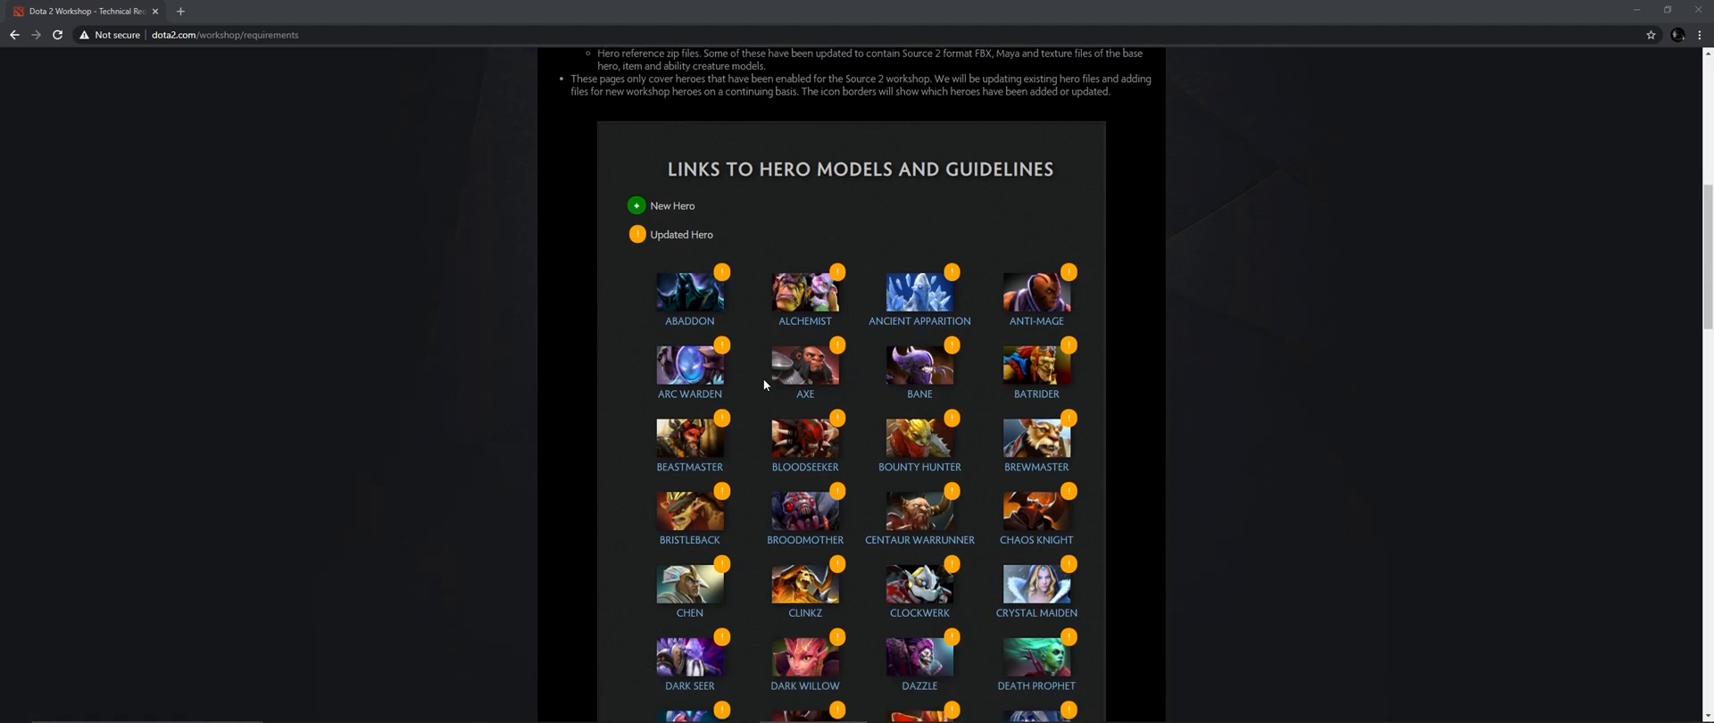
click(804, 367)
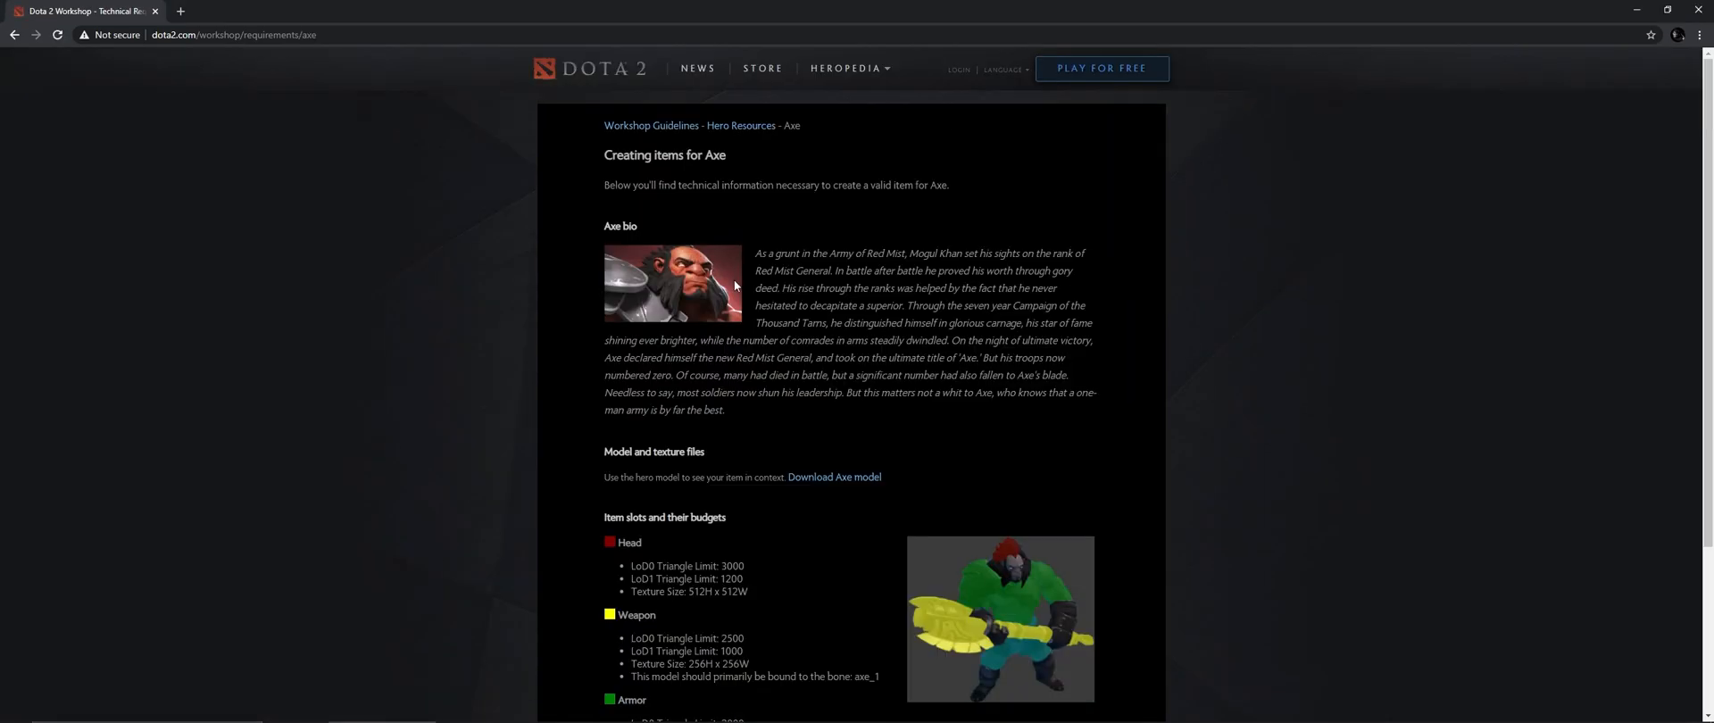
mouse_move(833, 477)
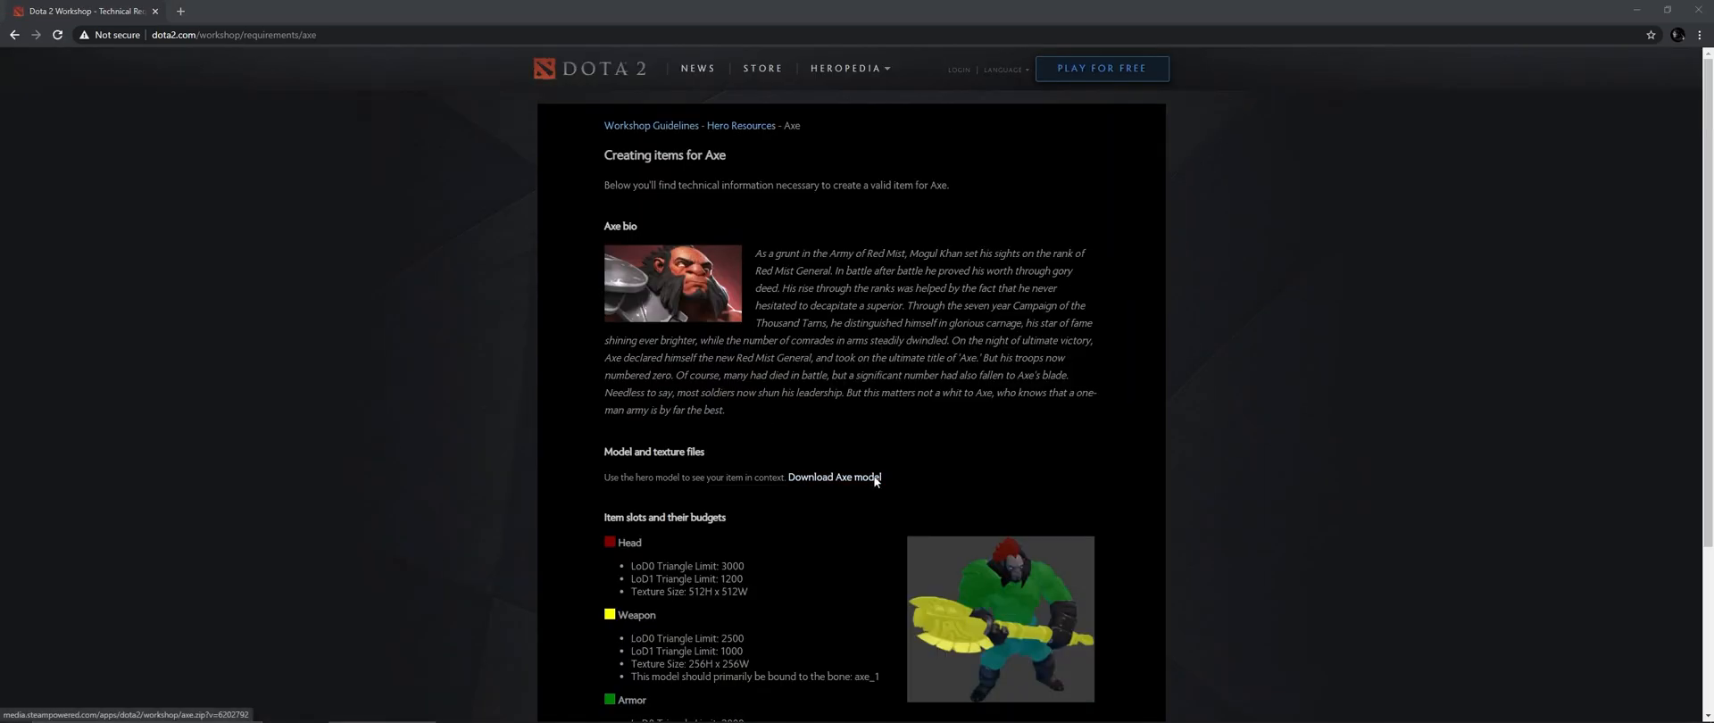
click(833, 477)
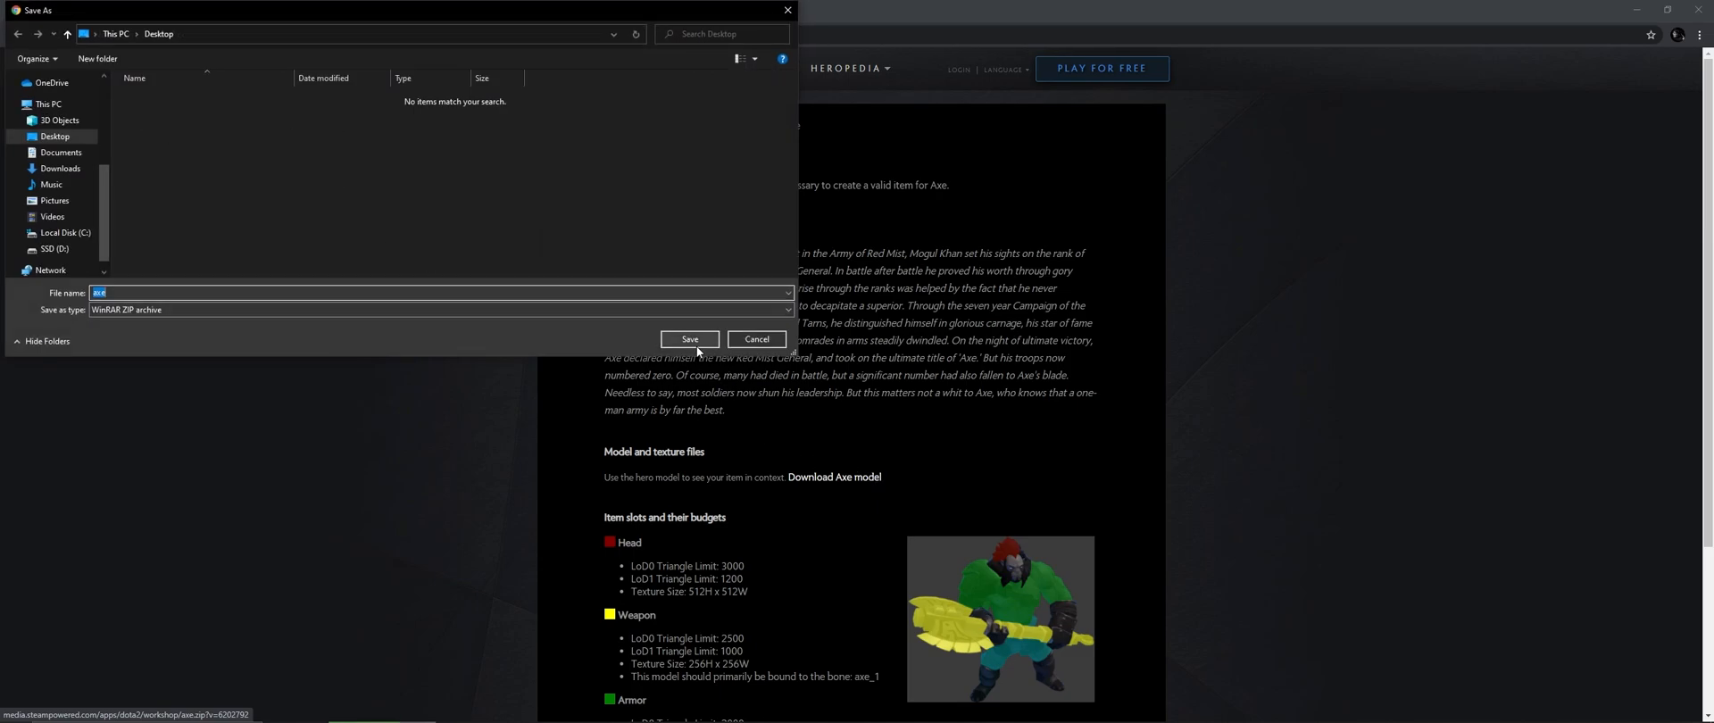
click(689, 340)
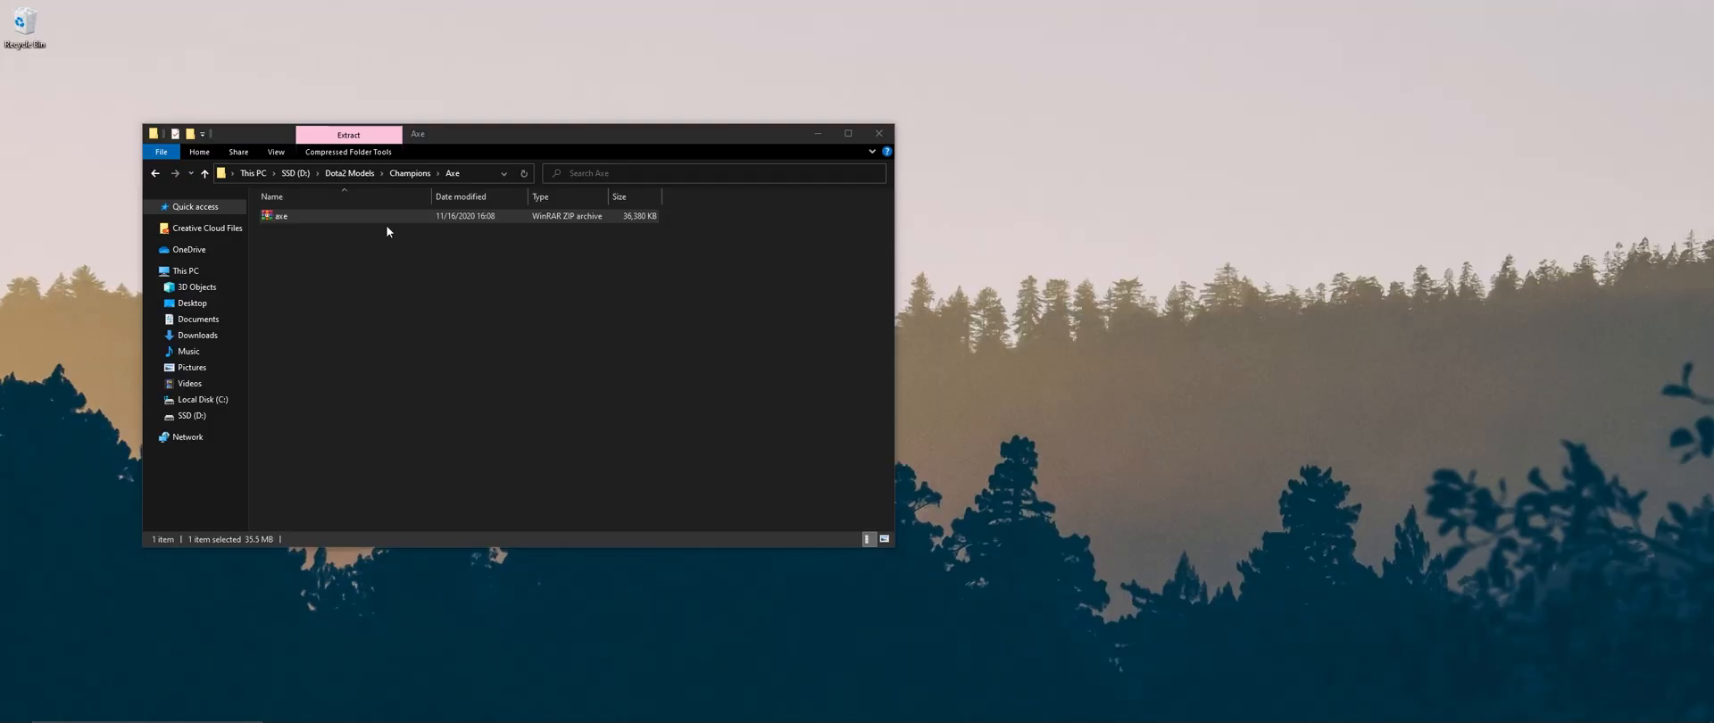
- Extract the Axe archive in place and create an 'Original Workshop' folder beside it
right_click(279, 215)
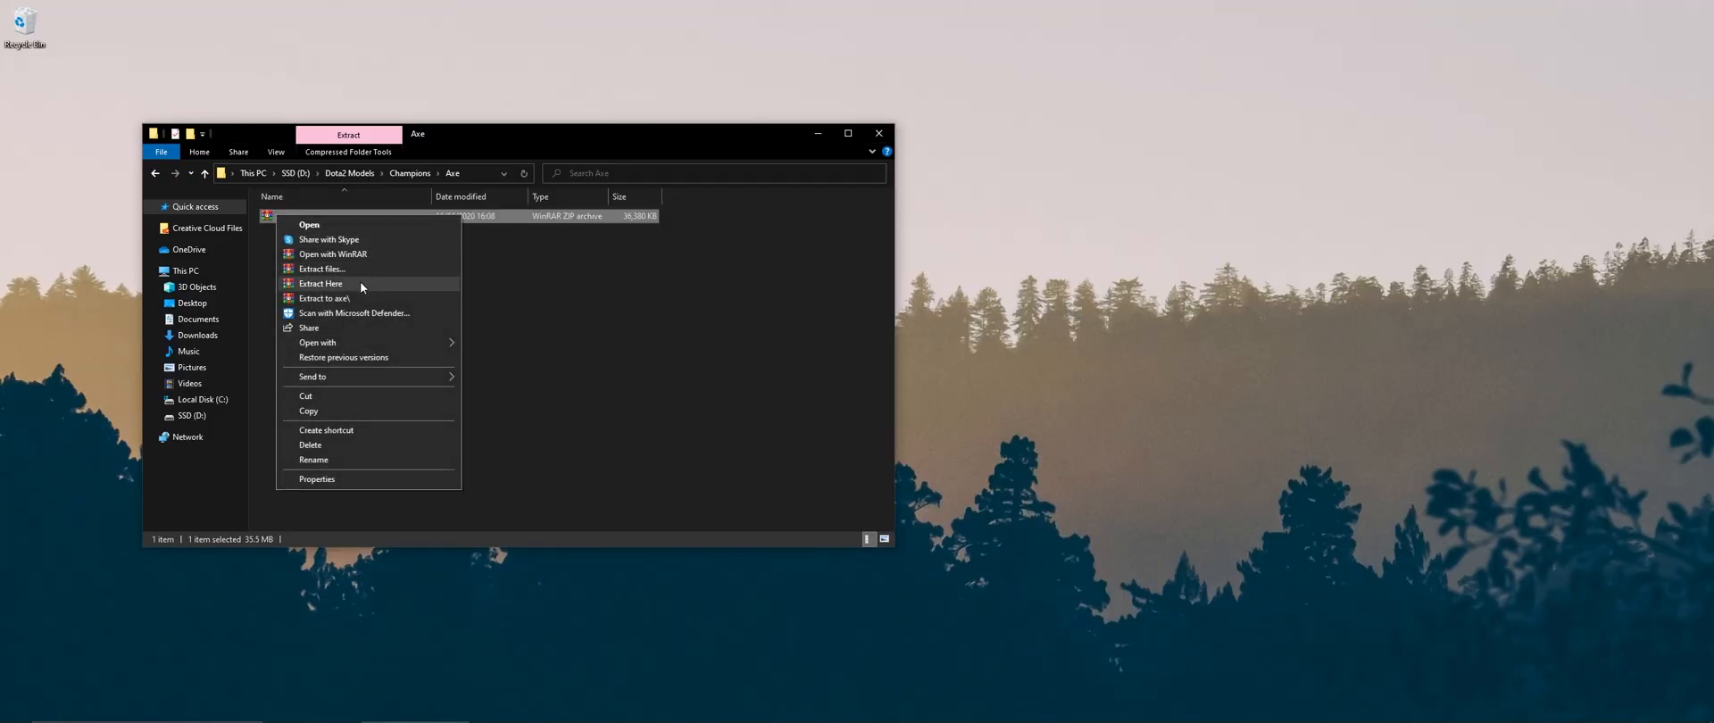
mouse_move(356, 285)
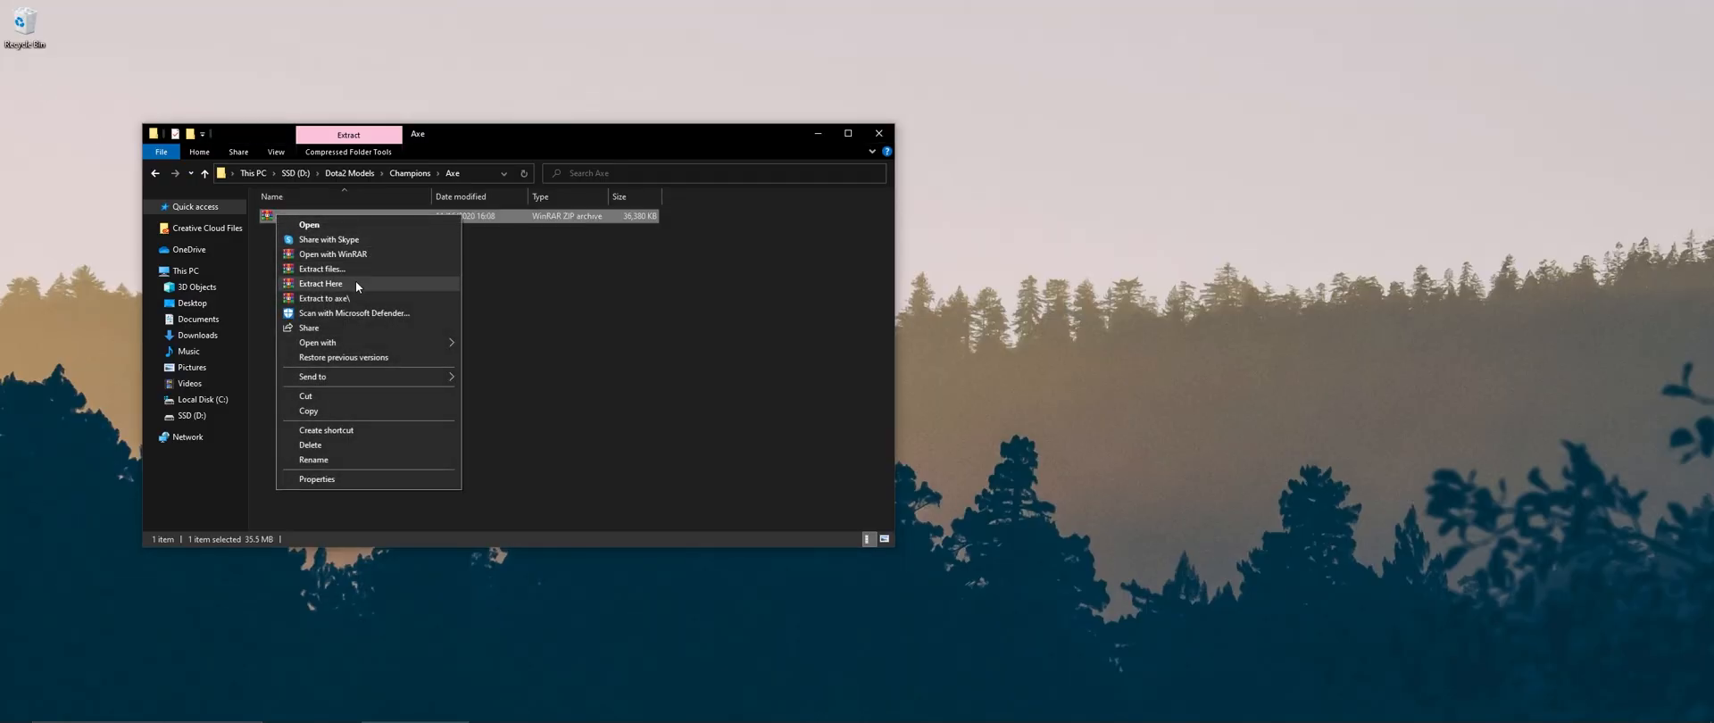
click(320, 283)
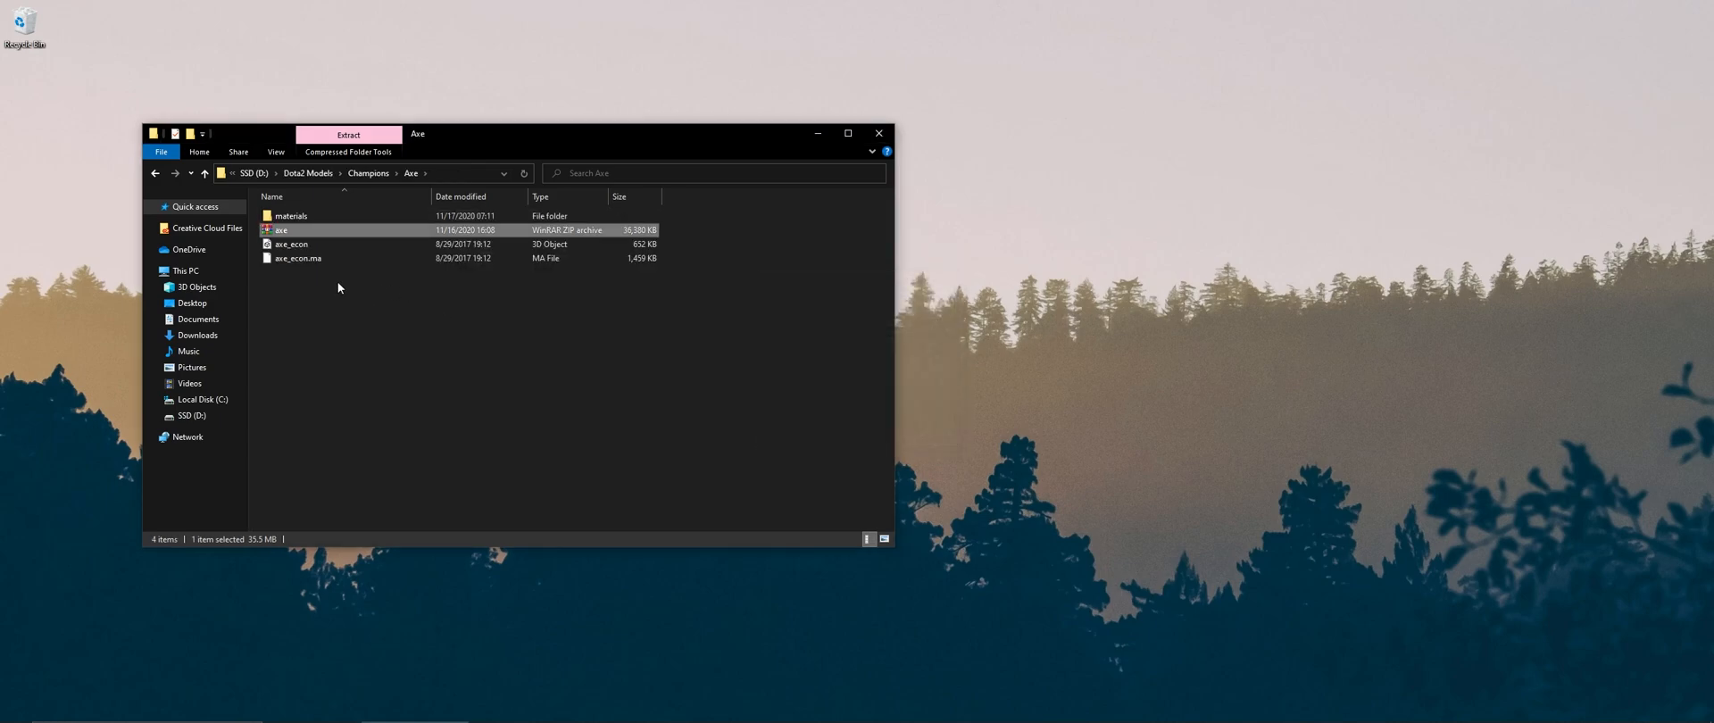
right_click(337, 288)
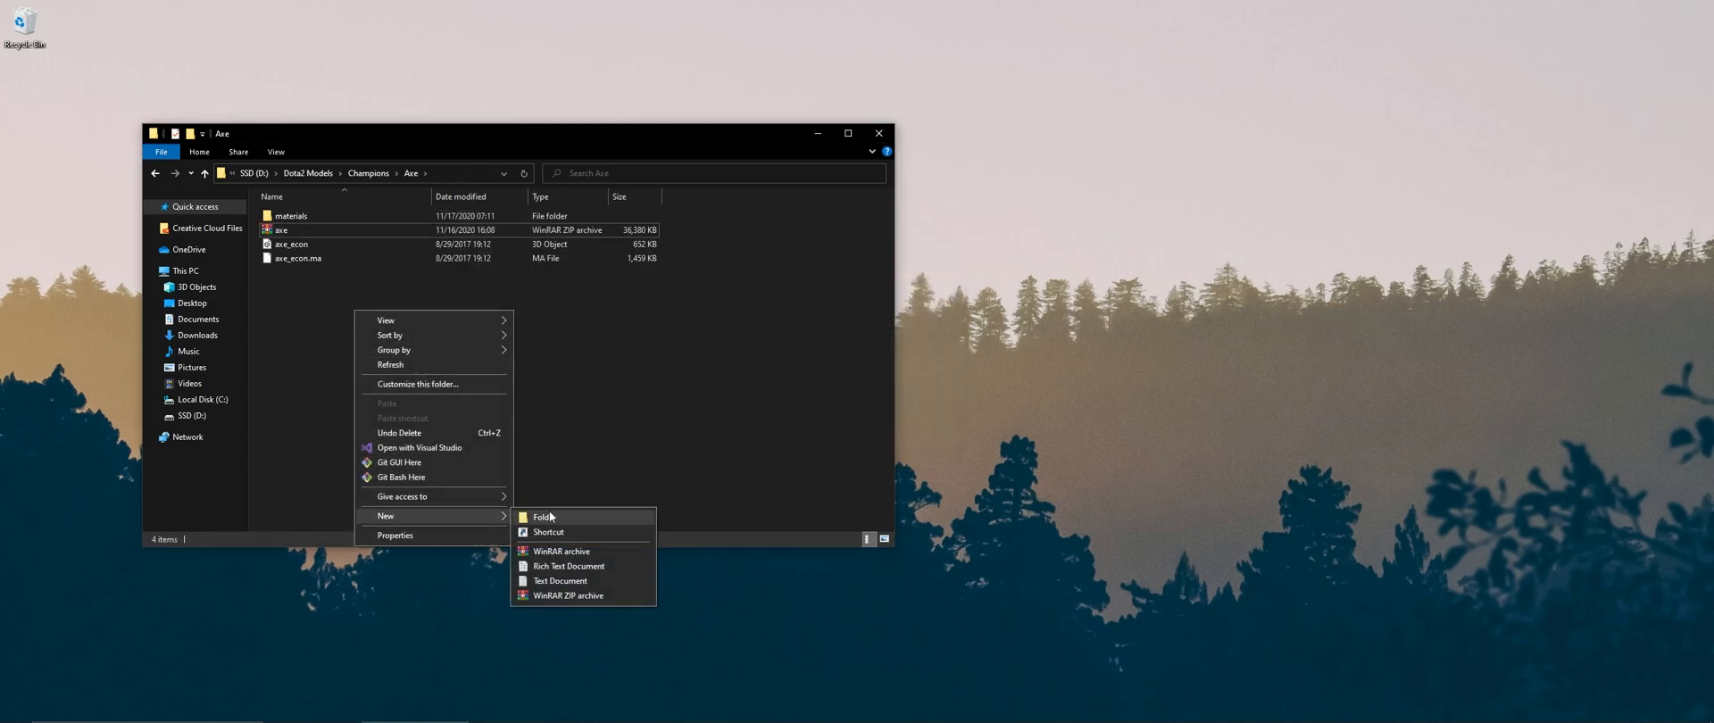
click(542, 517)
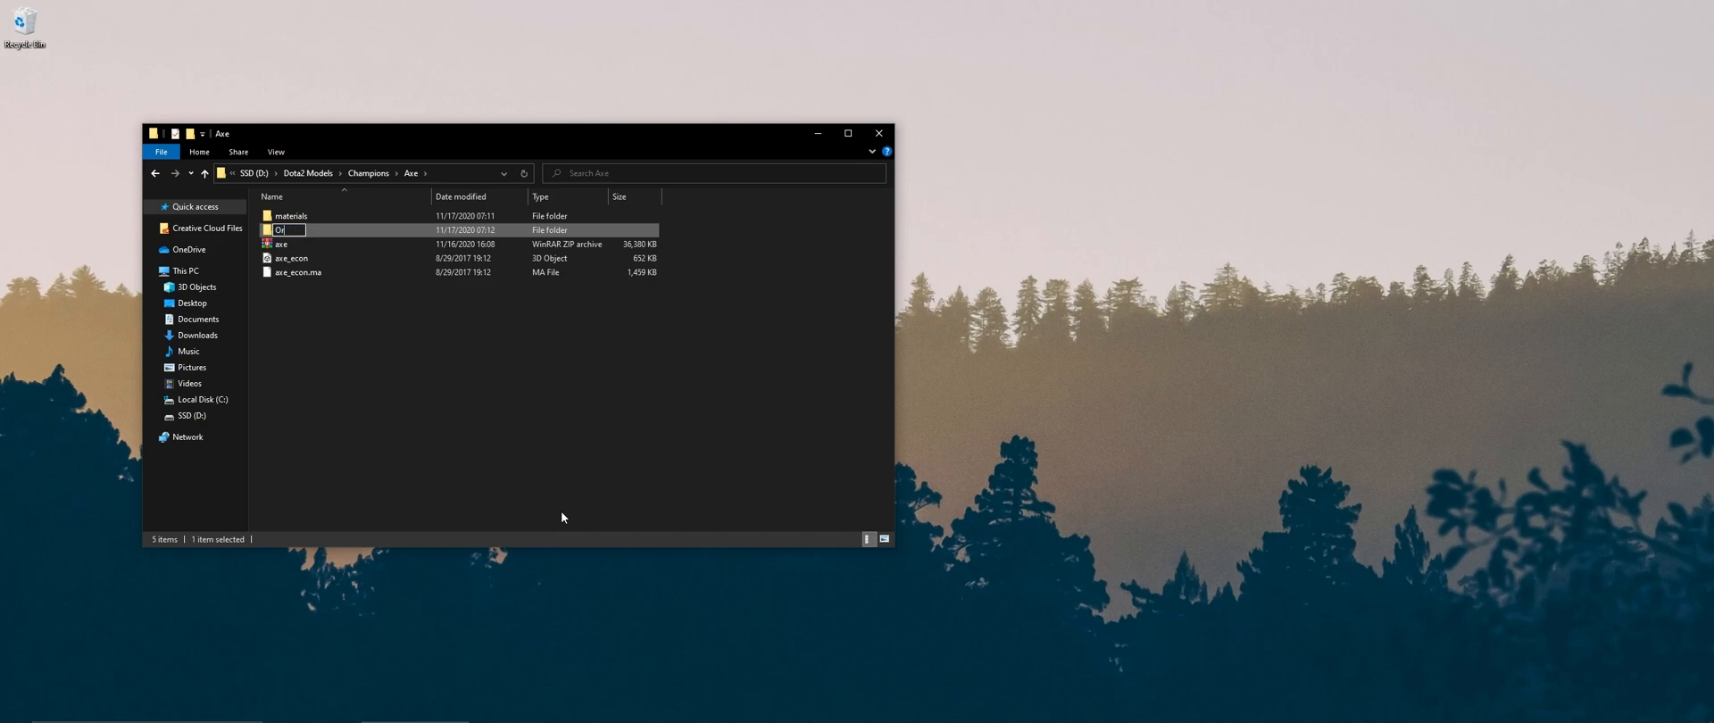
text(Original Worksp)
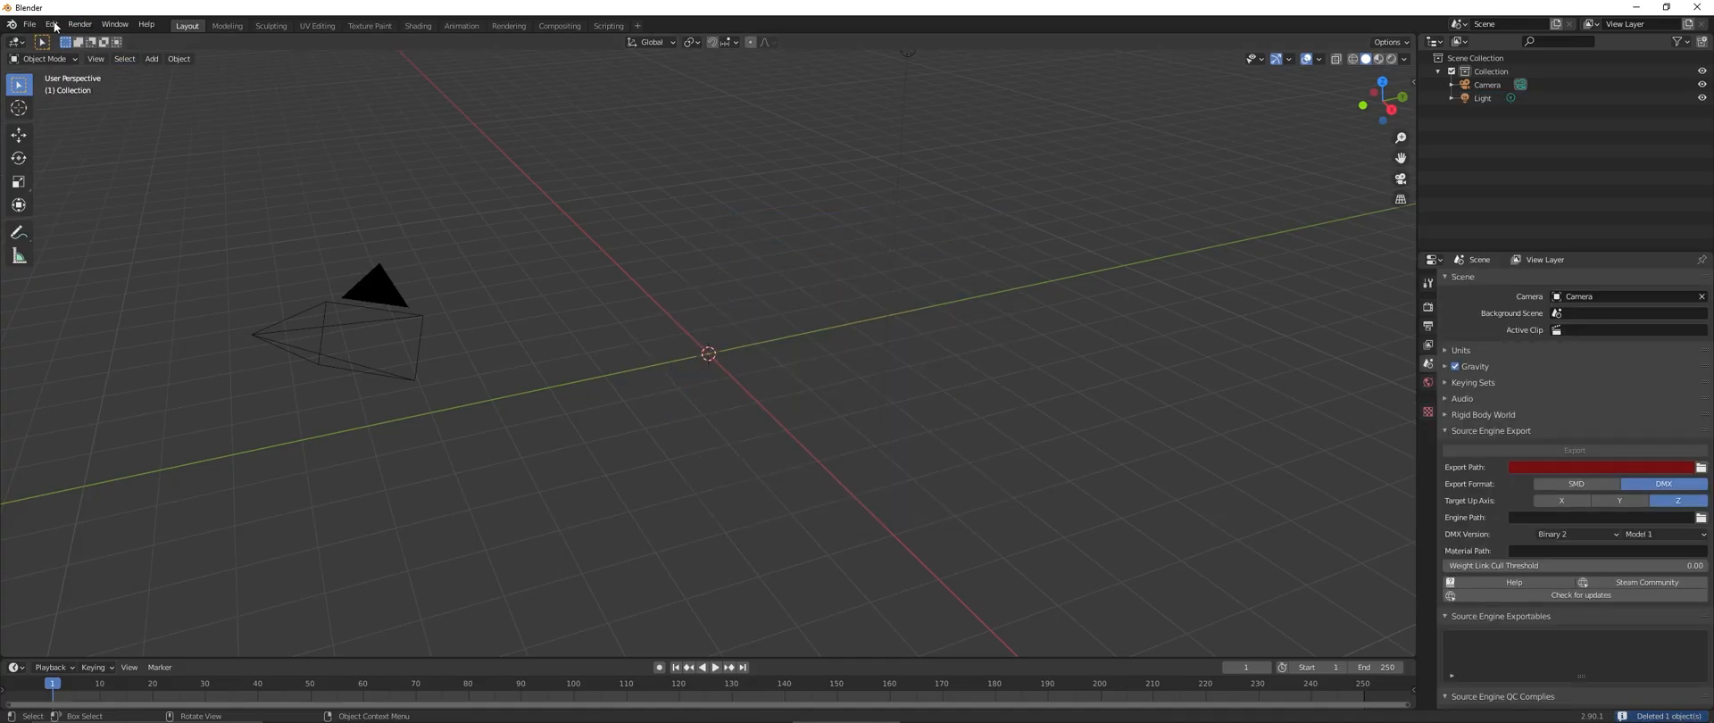
- Import FBX, browsing D:\Dota2 Models\Champions\Axe to select axe_econ
click(30, 24)
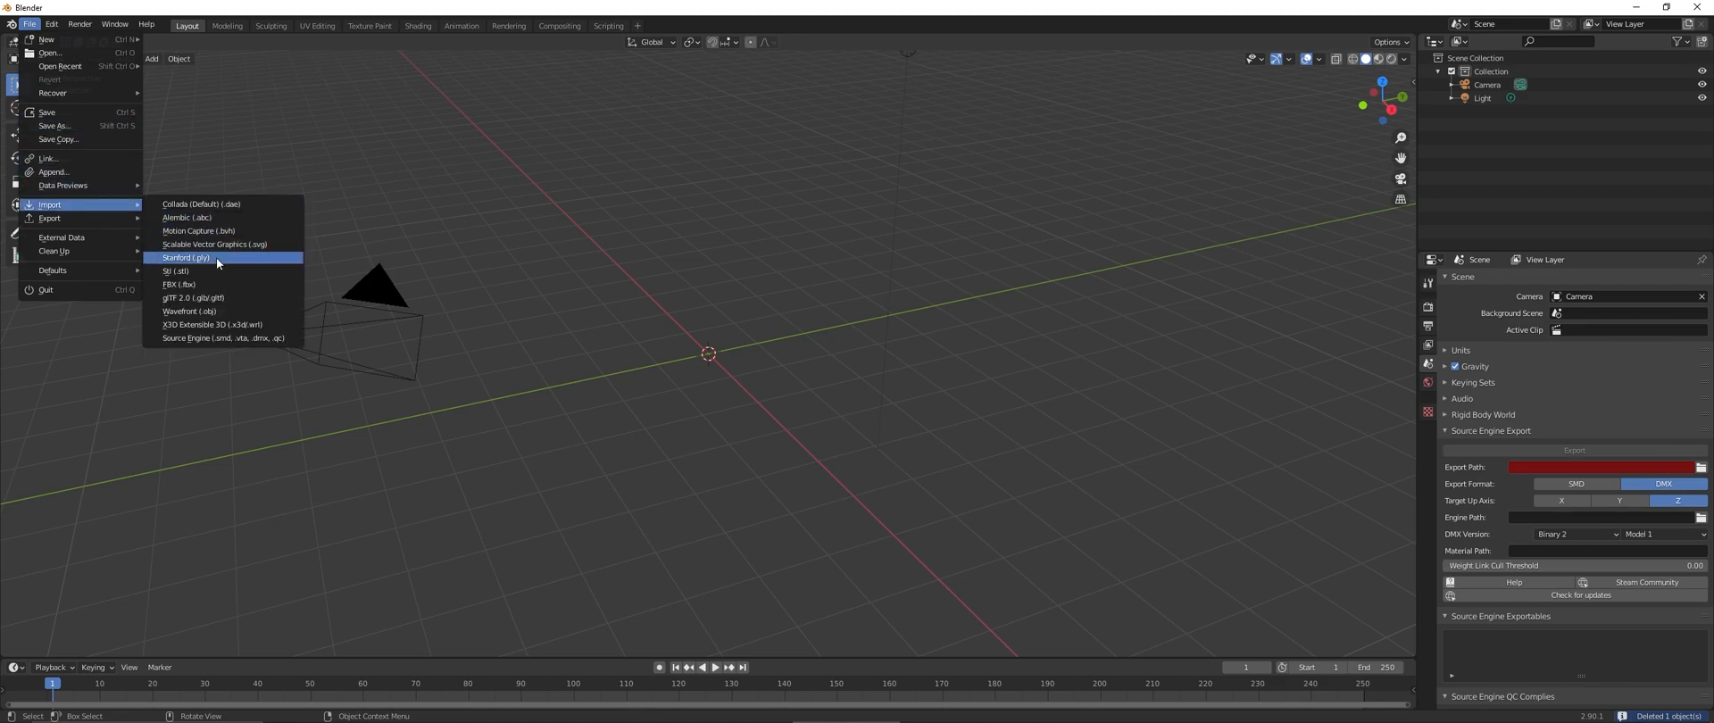
click(177, 284)
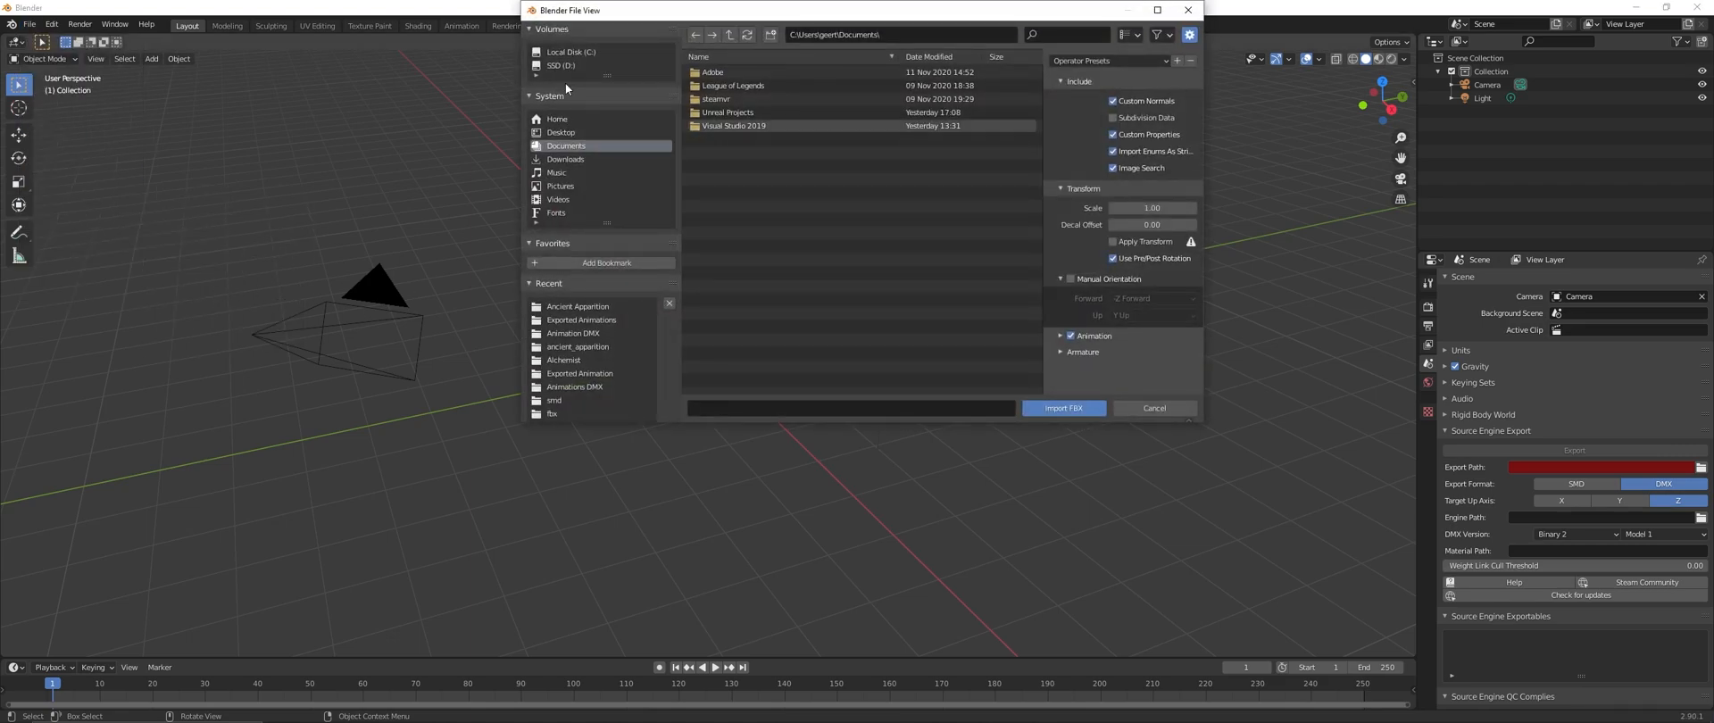
click(561, 65)
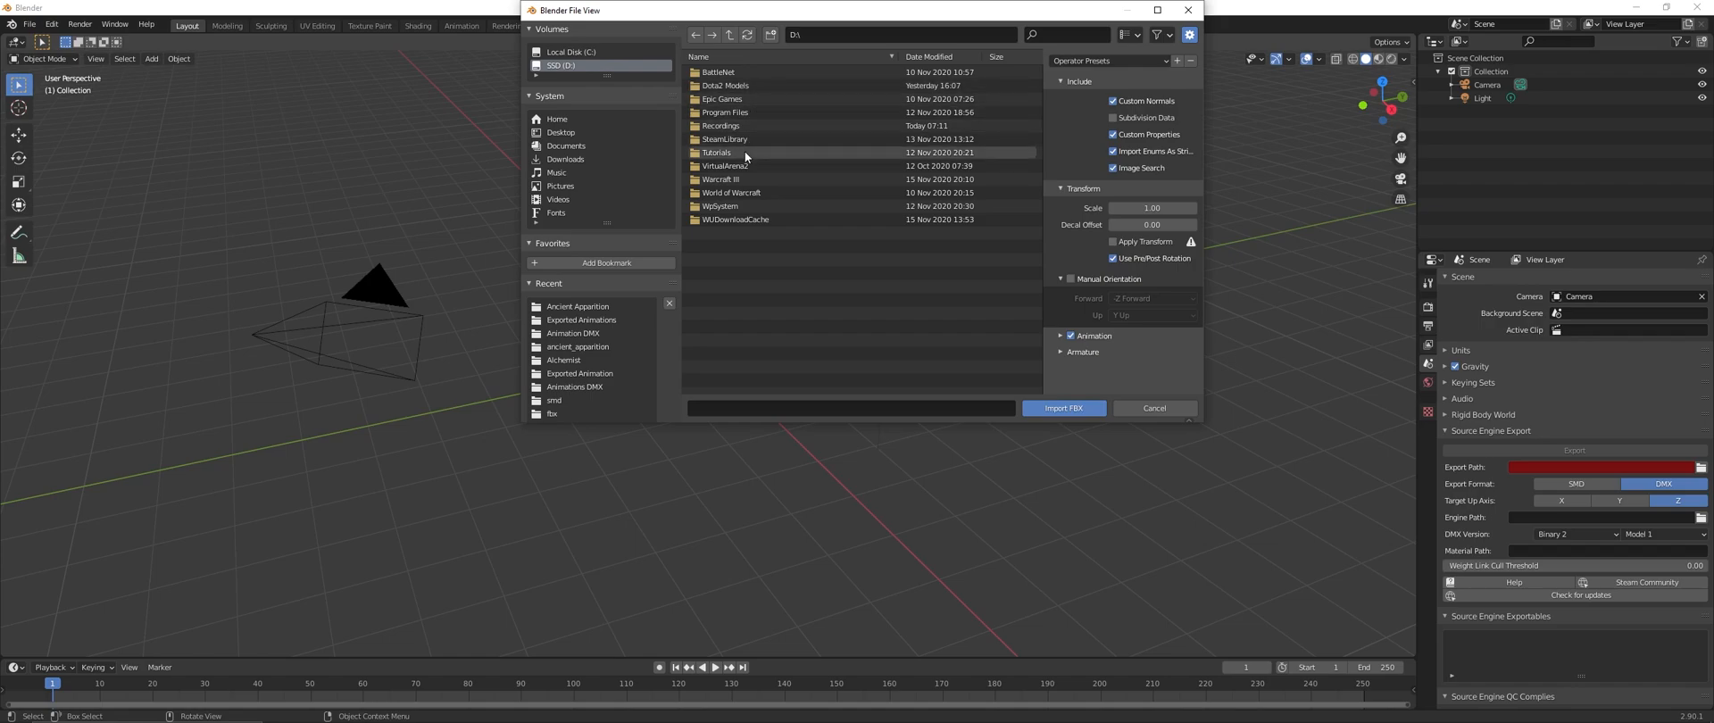
double_click(725, 85)
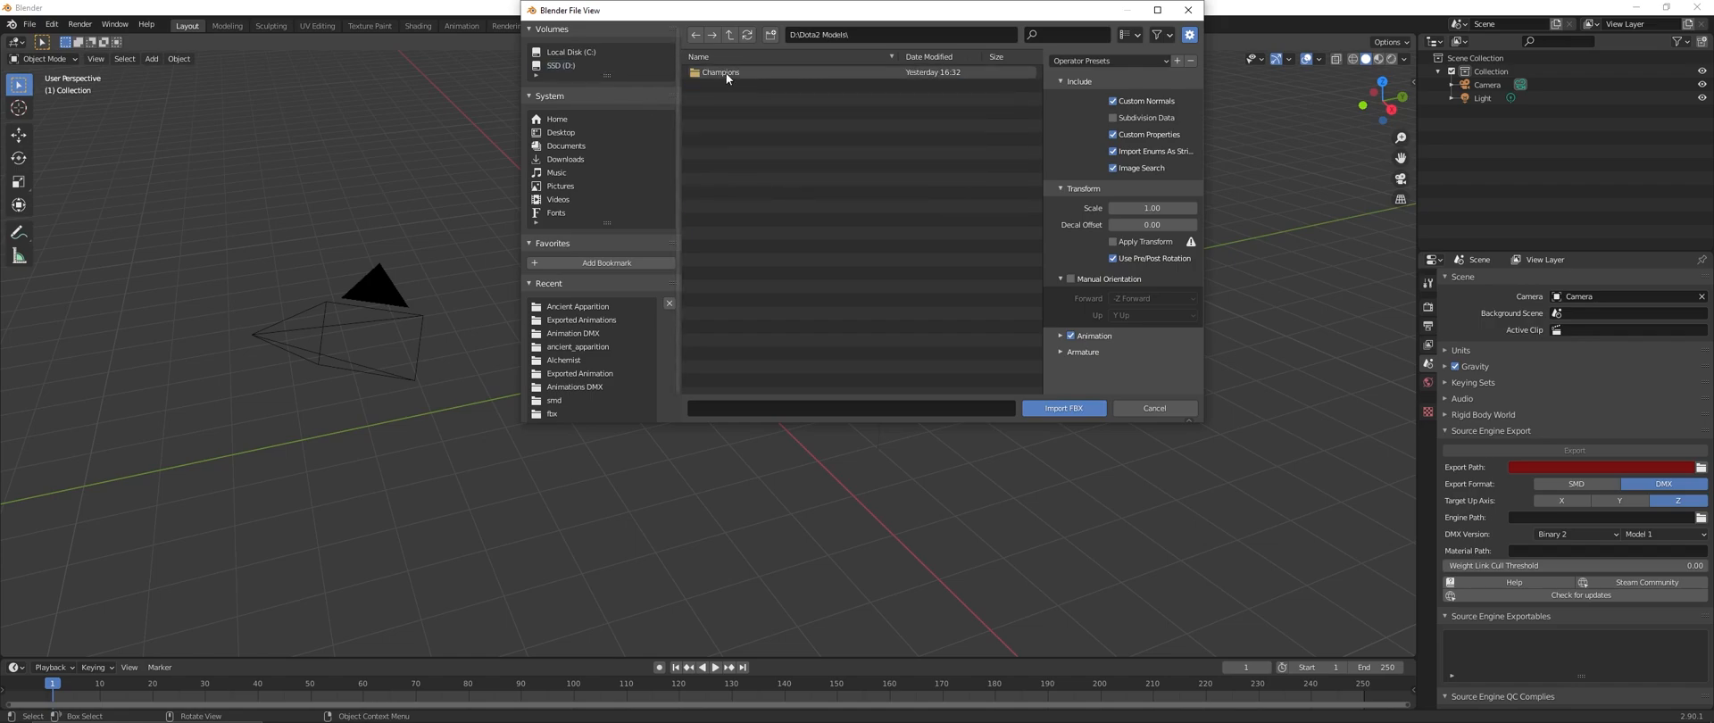
double_click(720, 72)
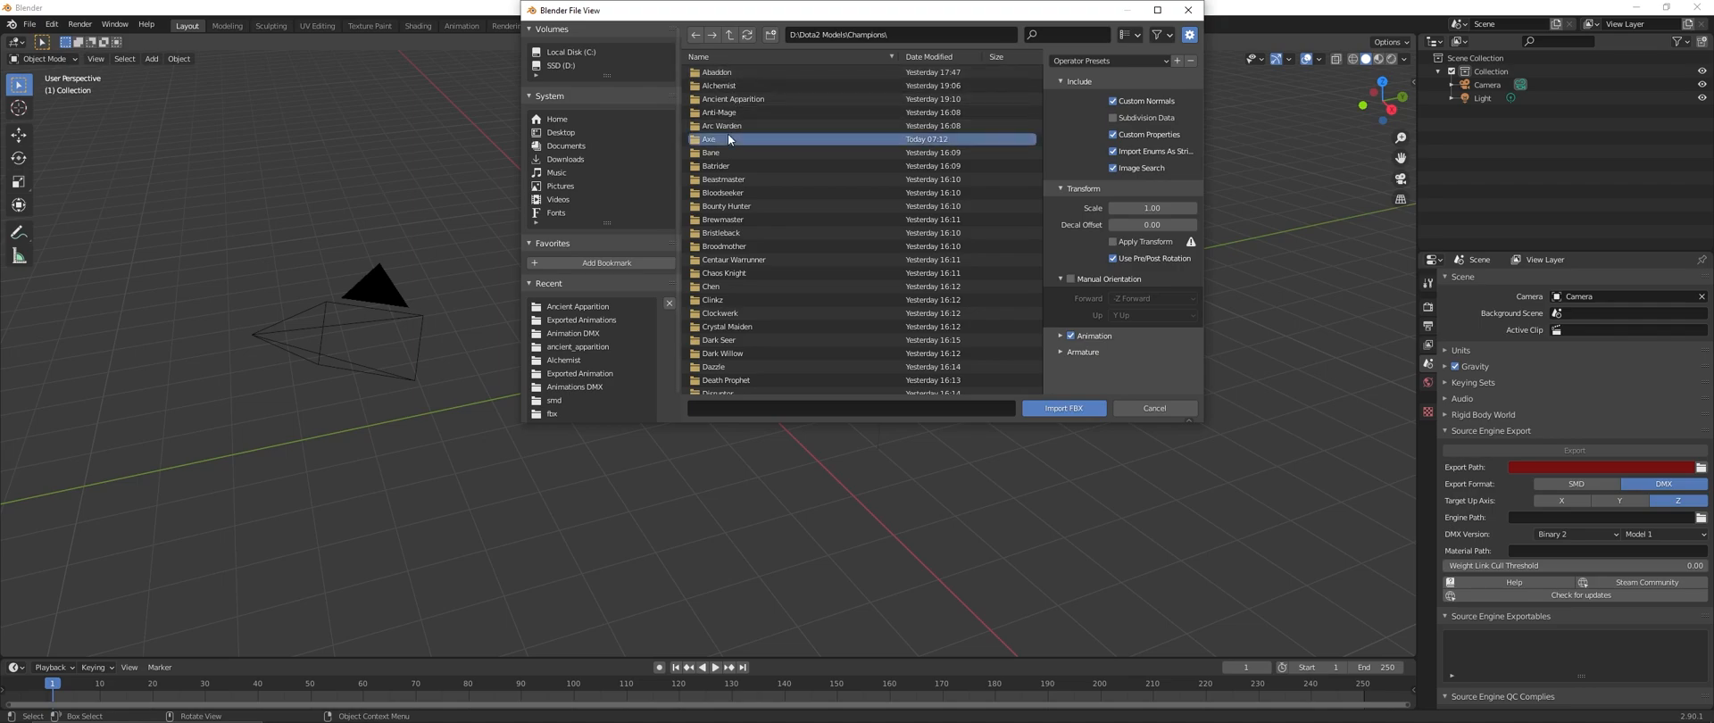
double_click(707, 139)
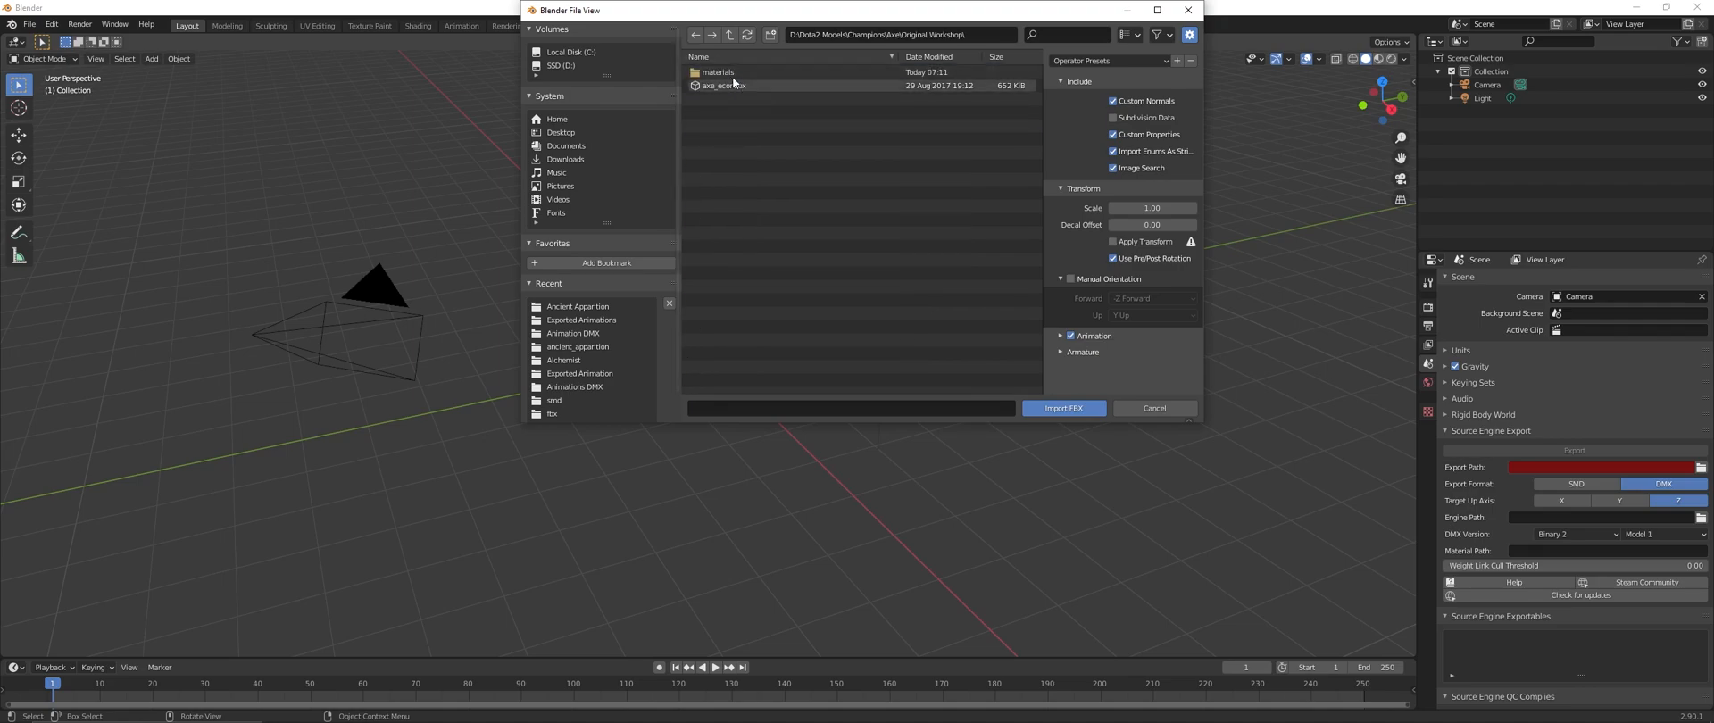
click(1061, 407)
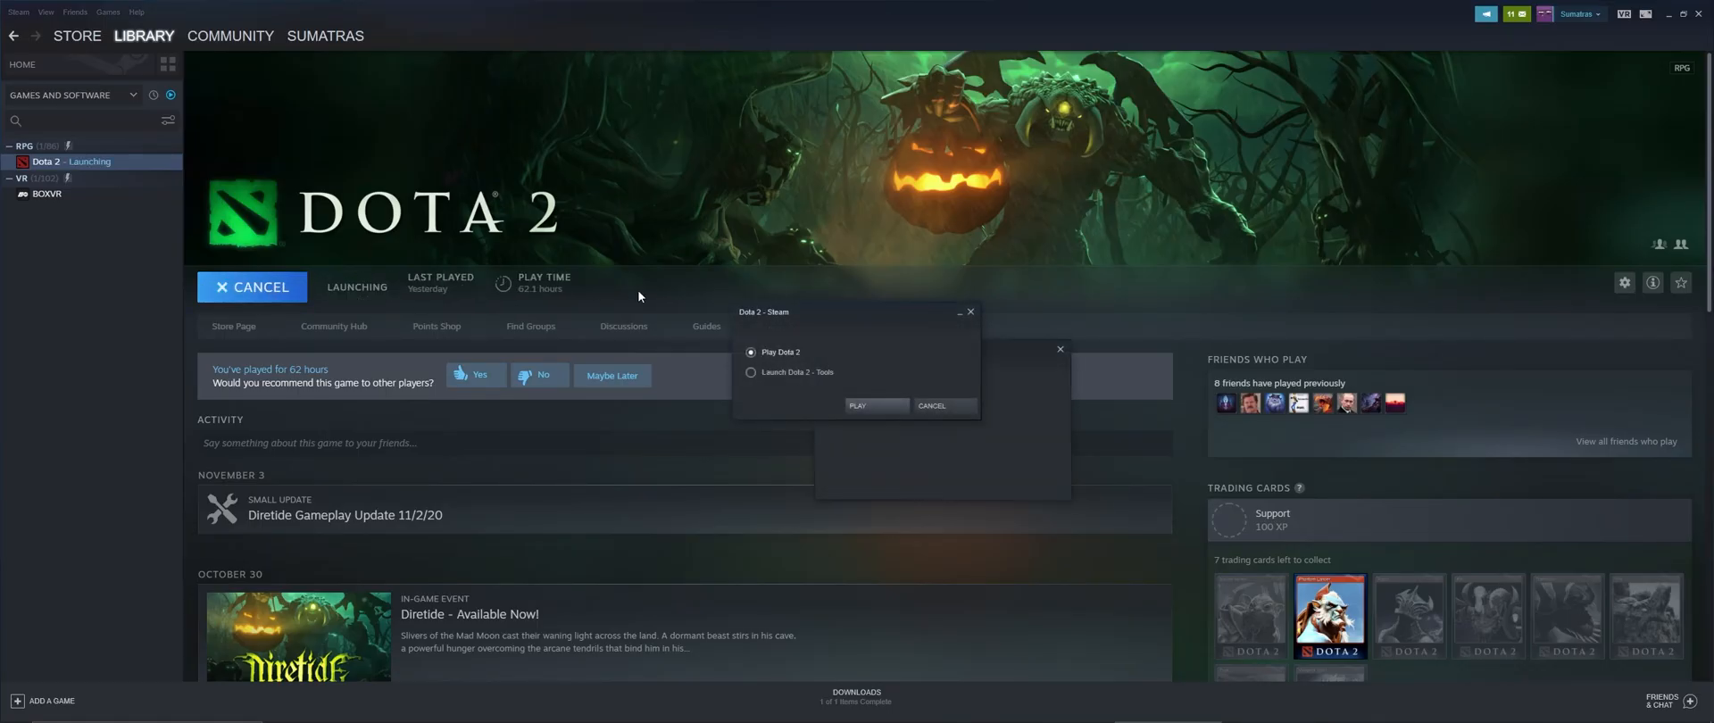
- Launch Dota 2 in Tools mode from Steam and start the Workshop Tools
click(750, 371)
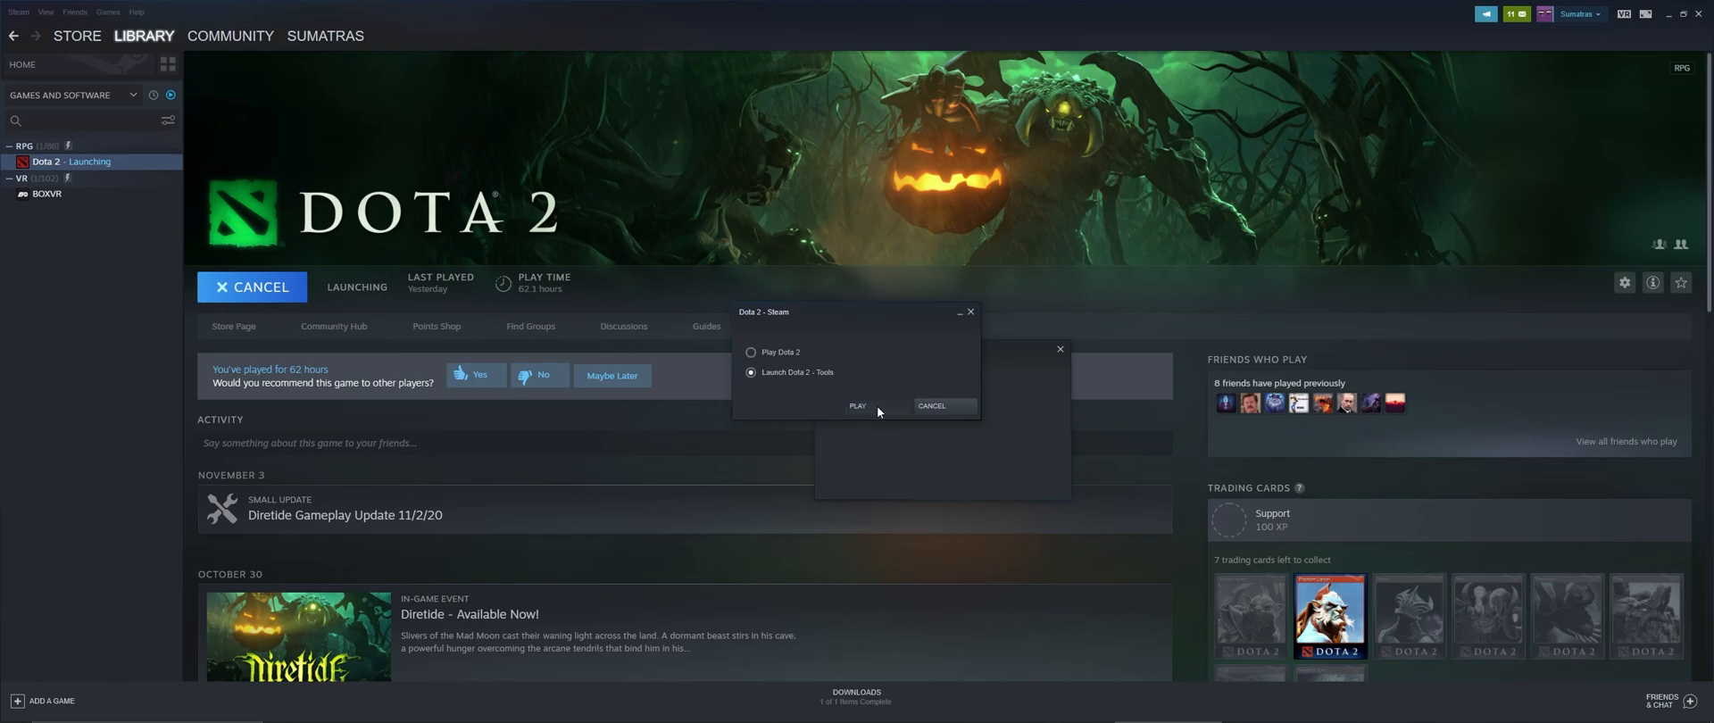
click(858, 406)
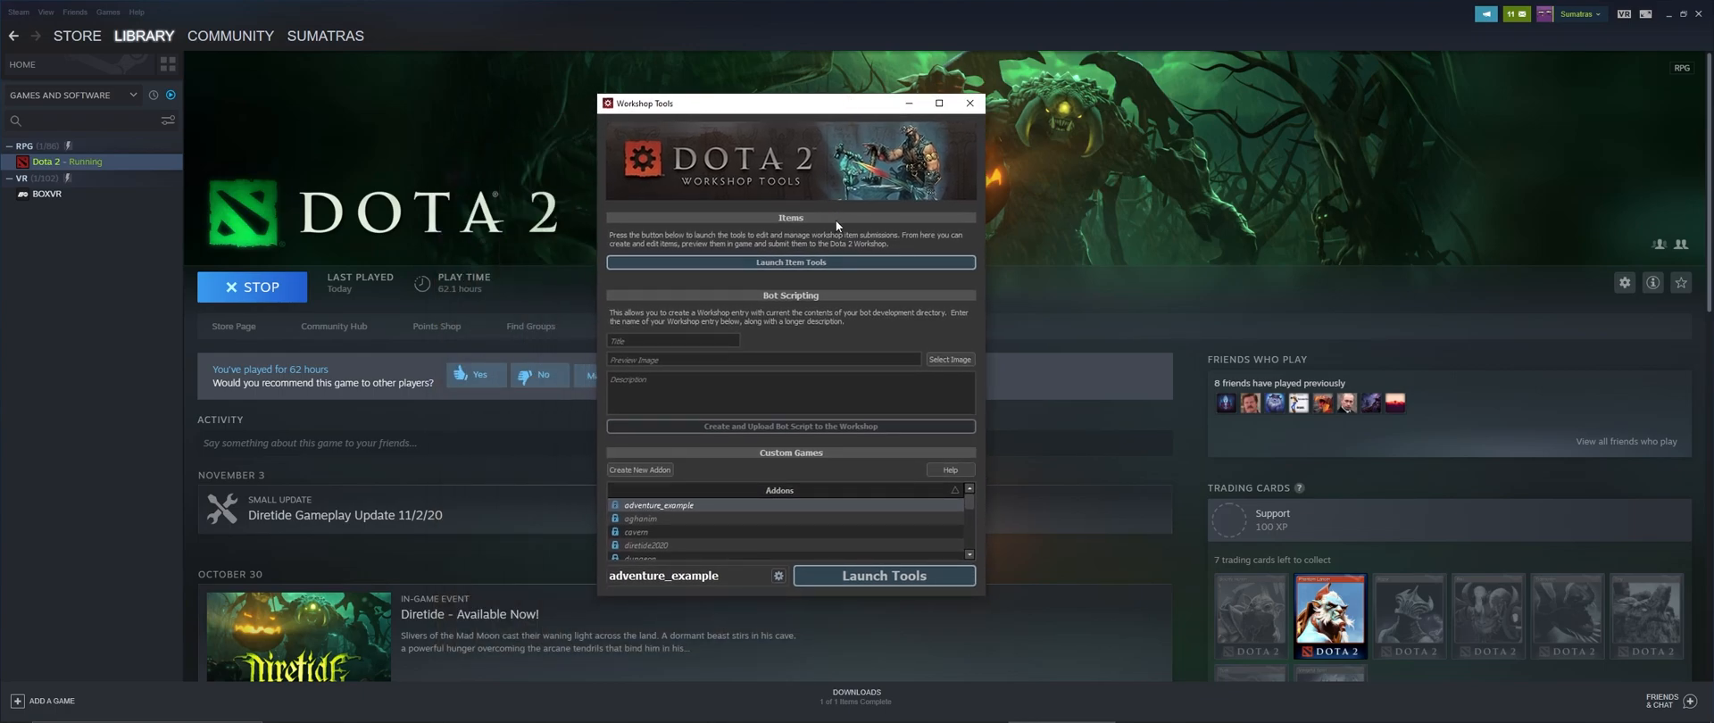
click(968, 103)
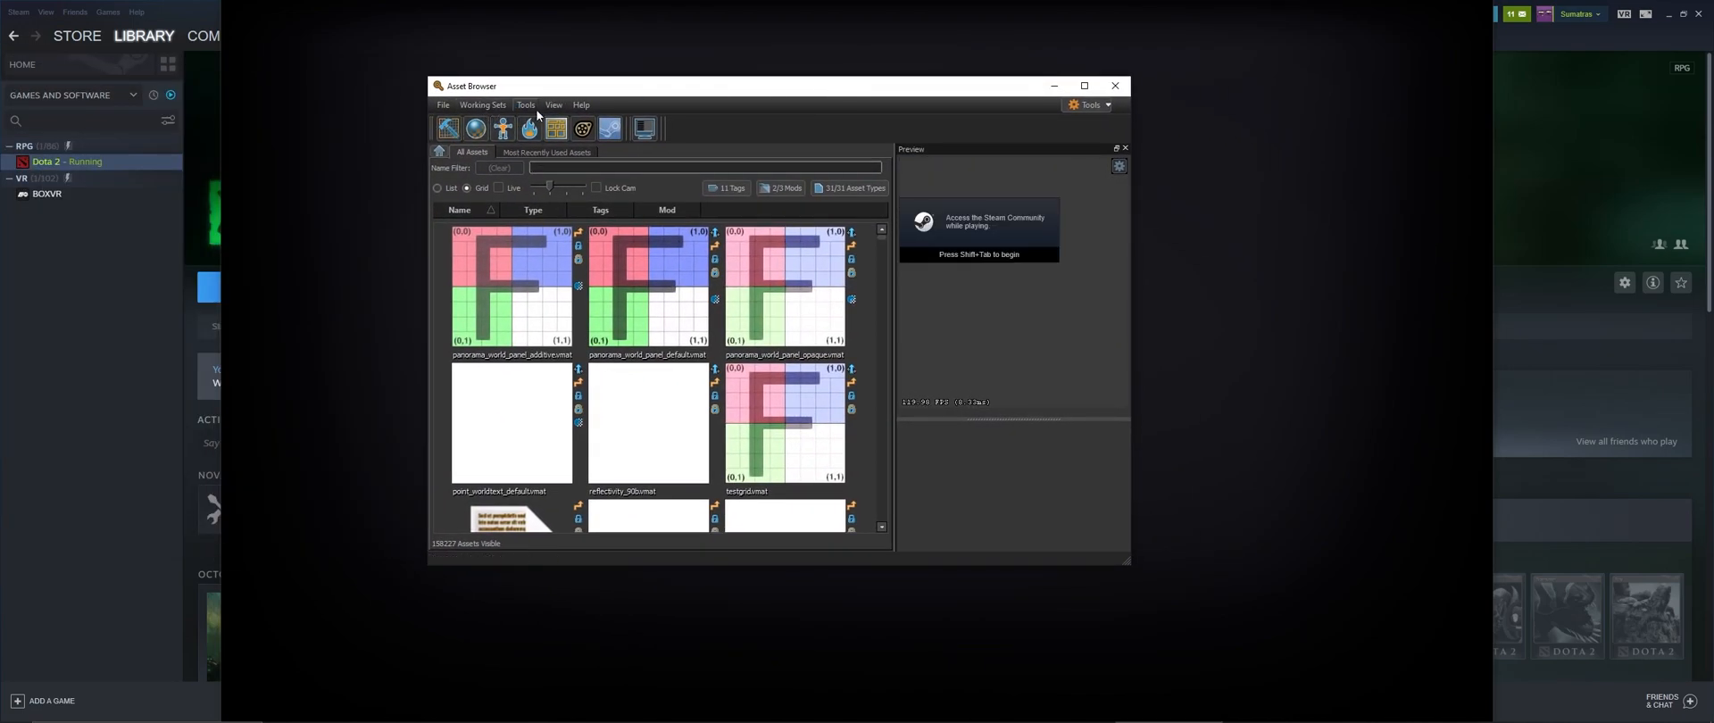
- Filter the Asset Browser by name 'axe', then launch Source Filmmaker from Tools
click(483, 105)
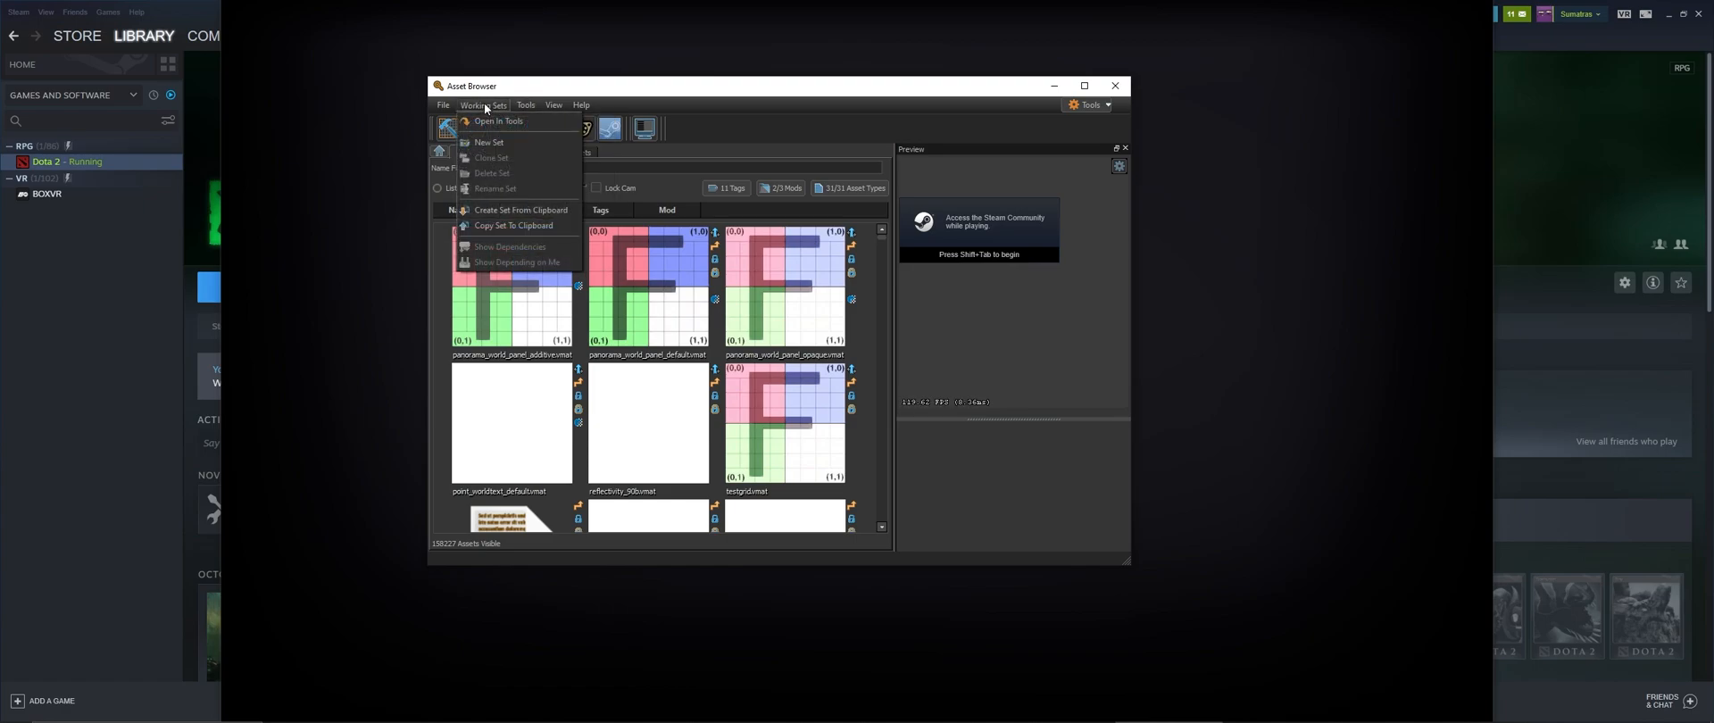
click(526, 104)
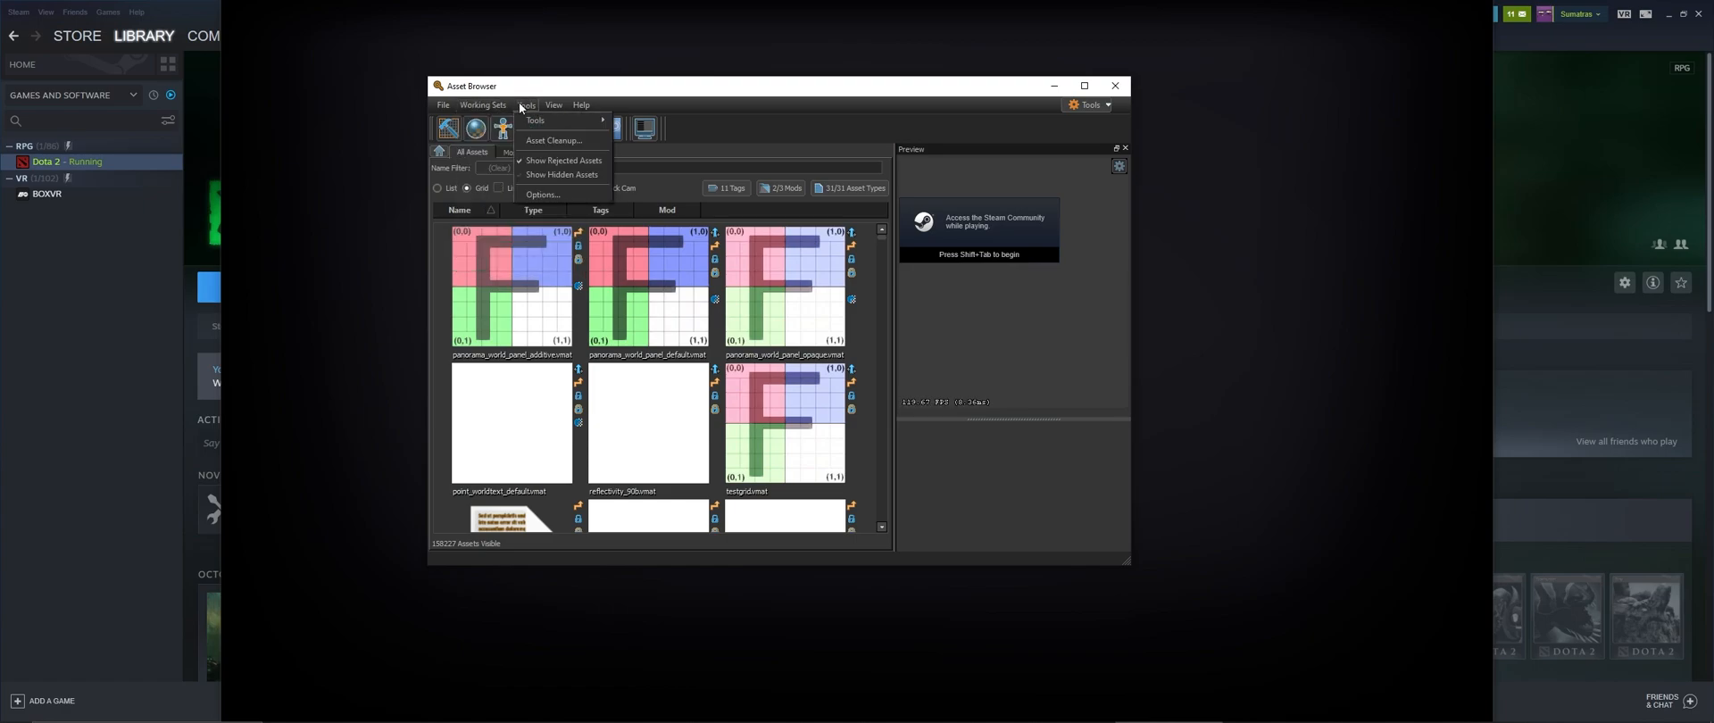
click(542, 195)
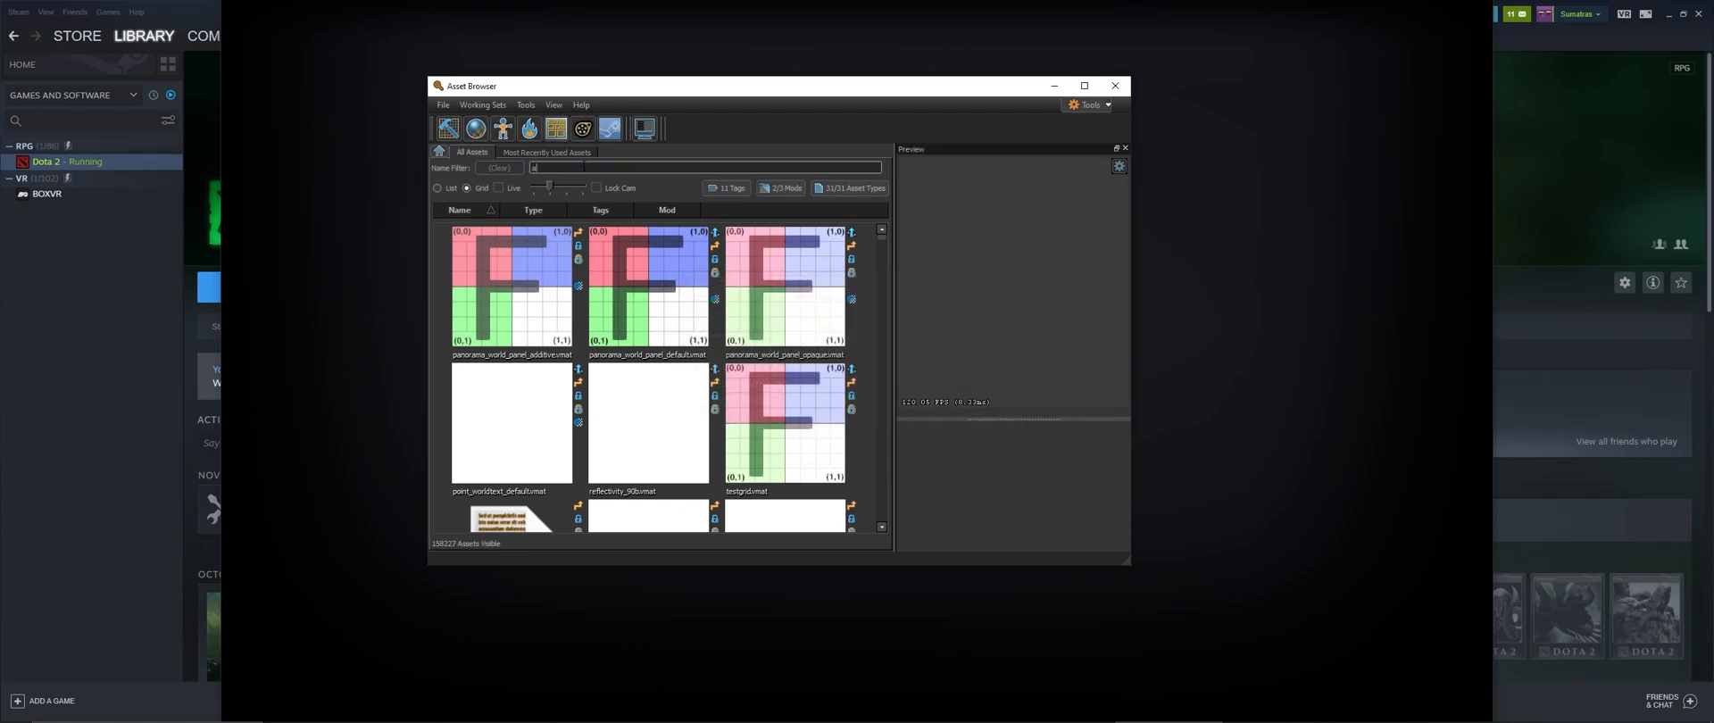
text(axe)
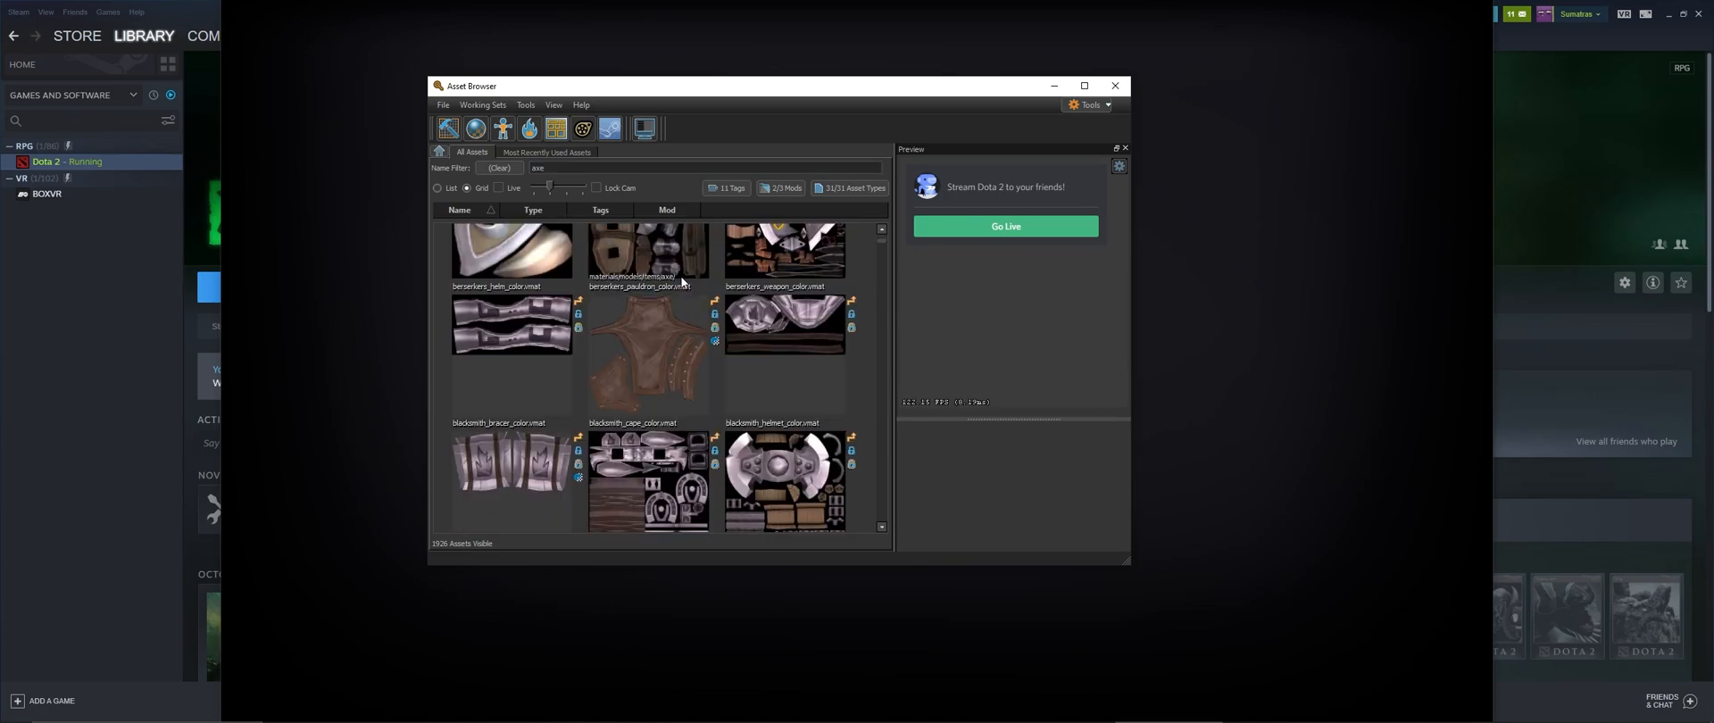
scroll(down, 3)
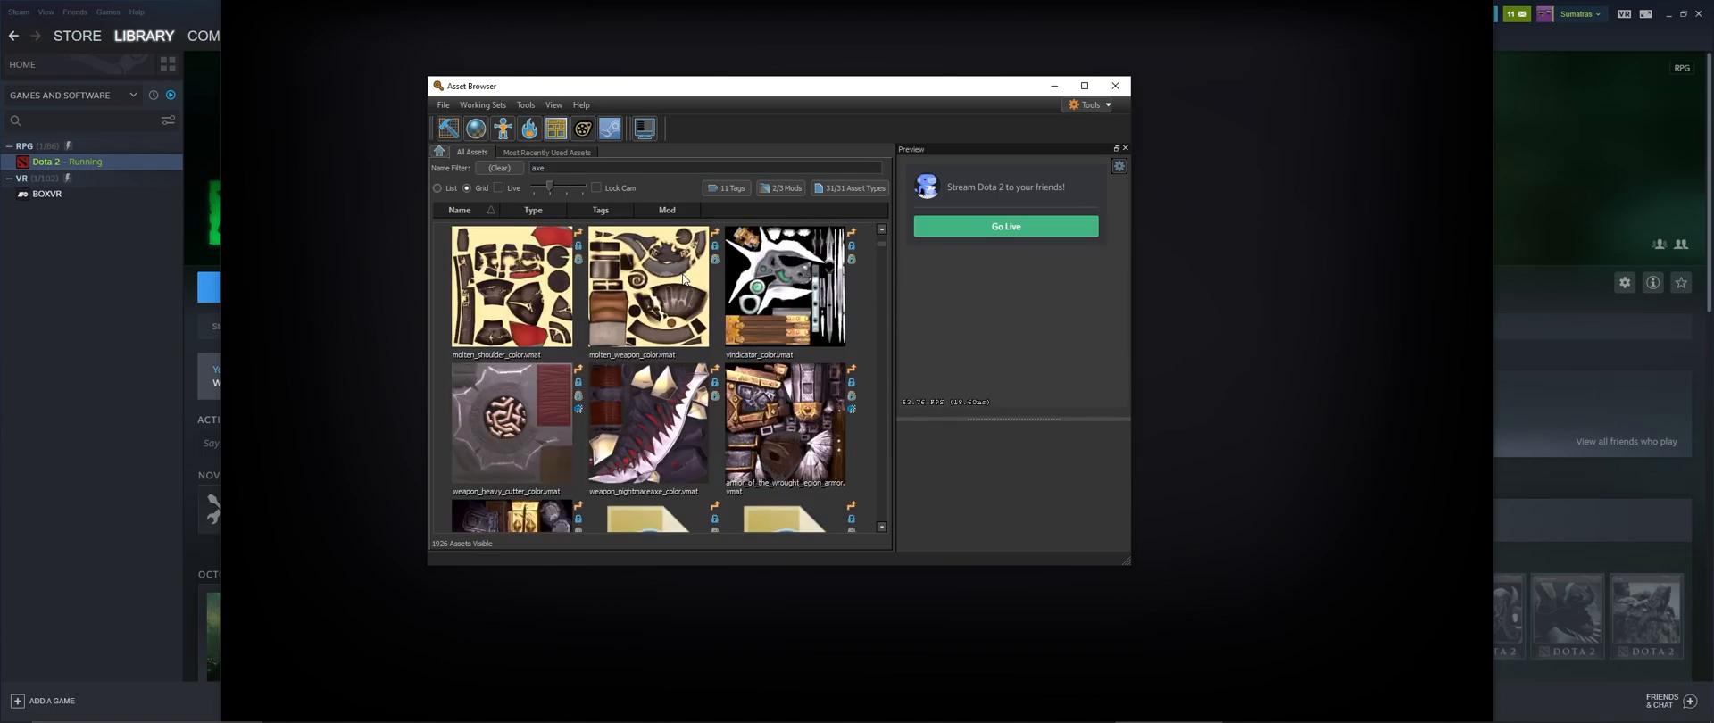
scroll(down, 3)
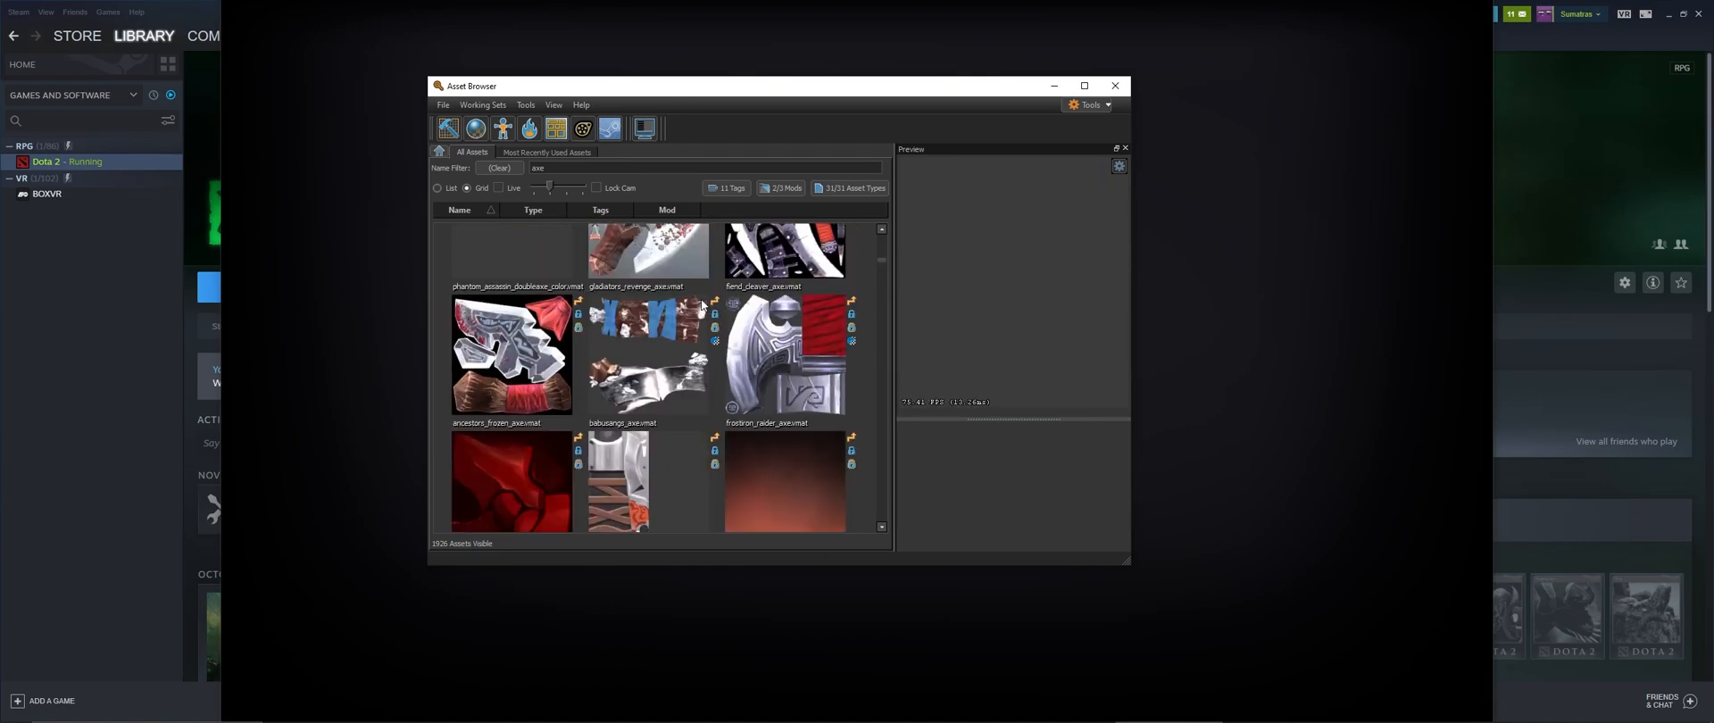
click(648, 284)
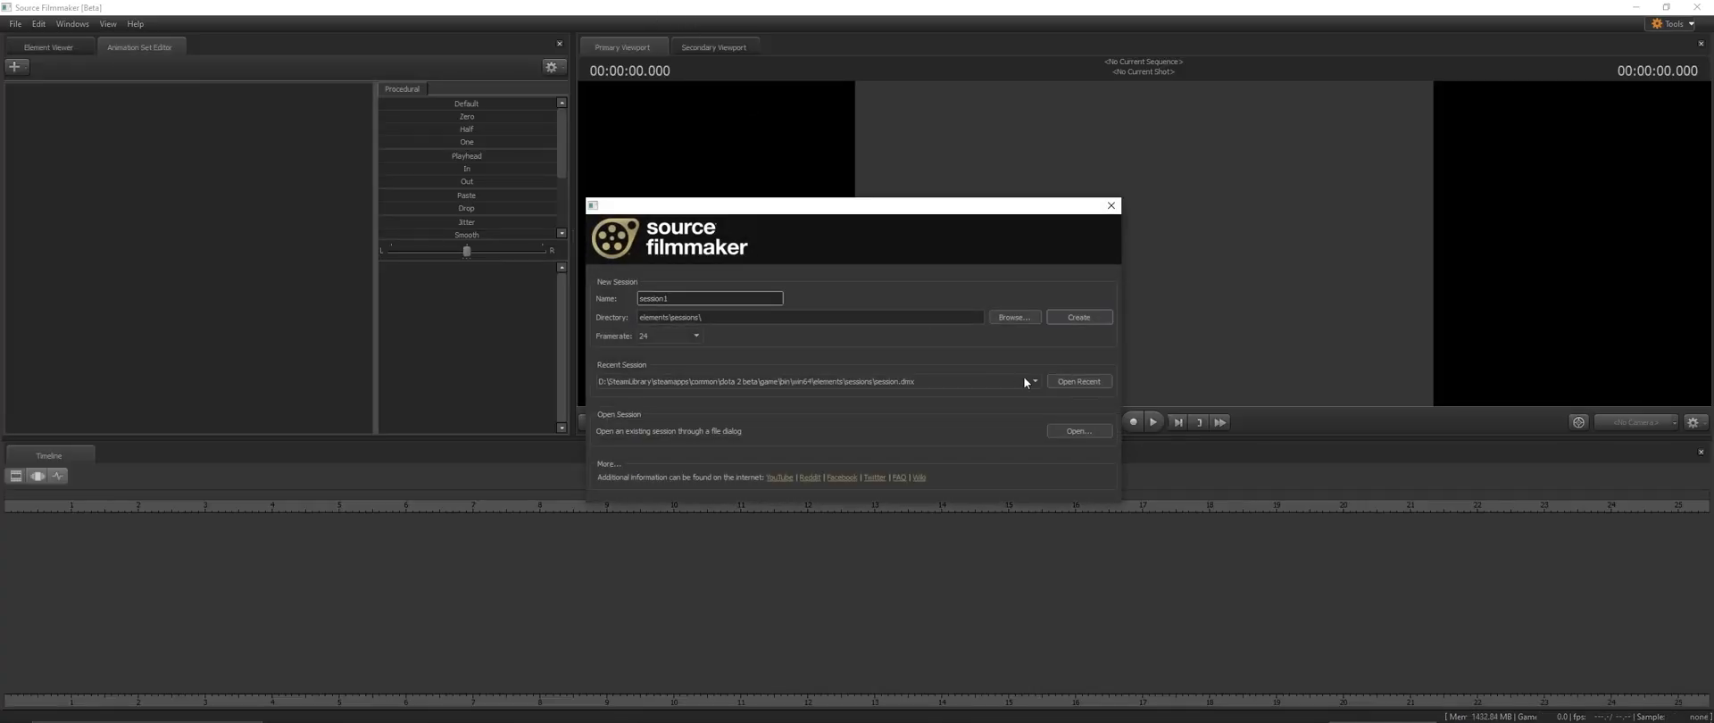
- Create a new Source Filmmaker session with axe.vmdl and minimize the Asset Browser
click(1076, 317)
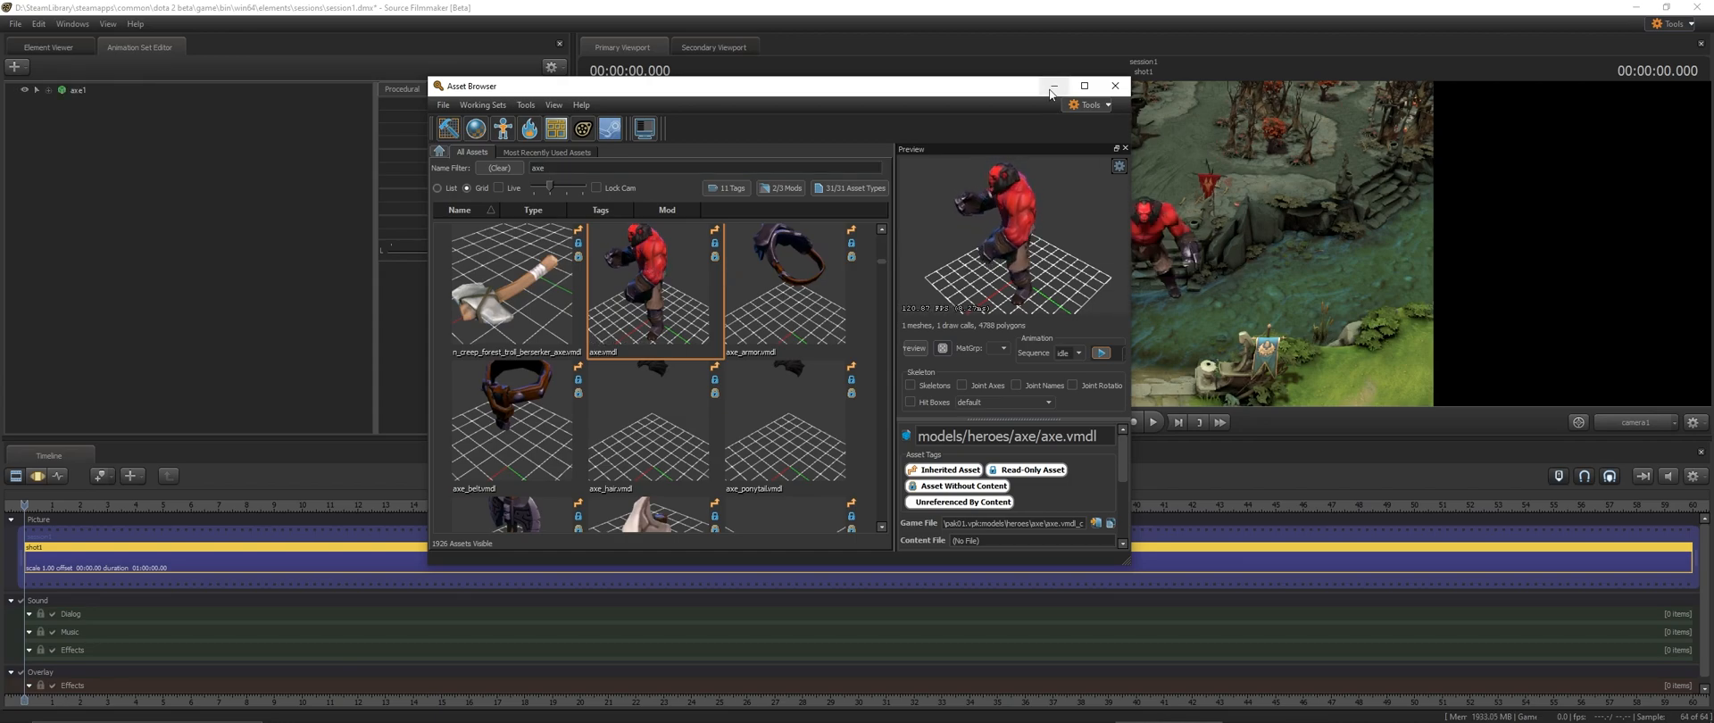
click(1114, 85)
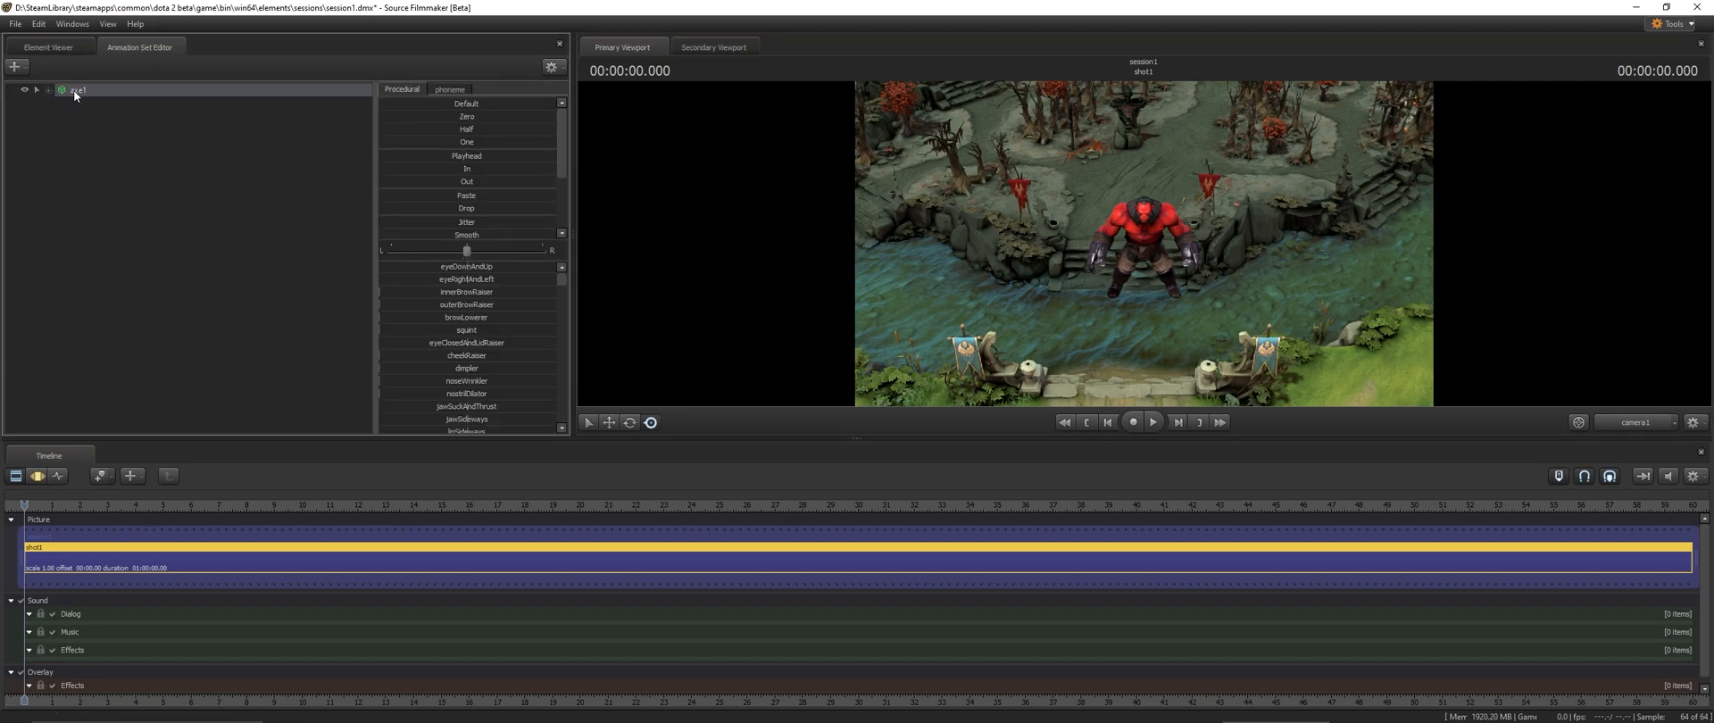
- Import the 'idle' sequence onto the axe1 animation set
right_click(76, 89)
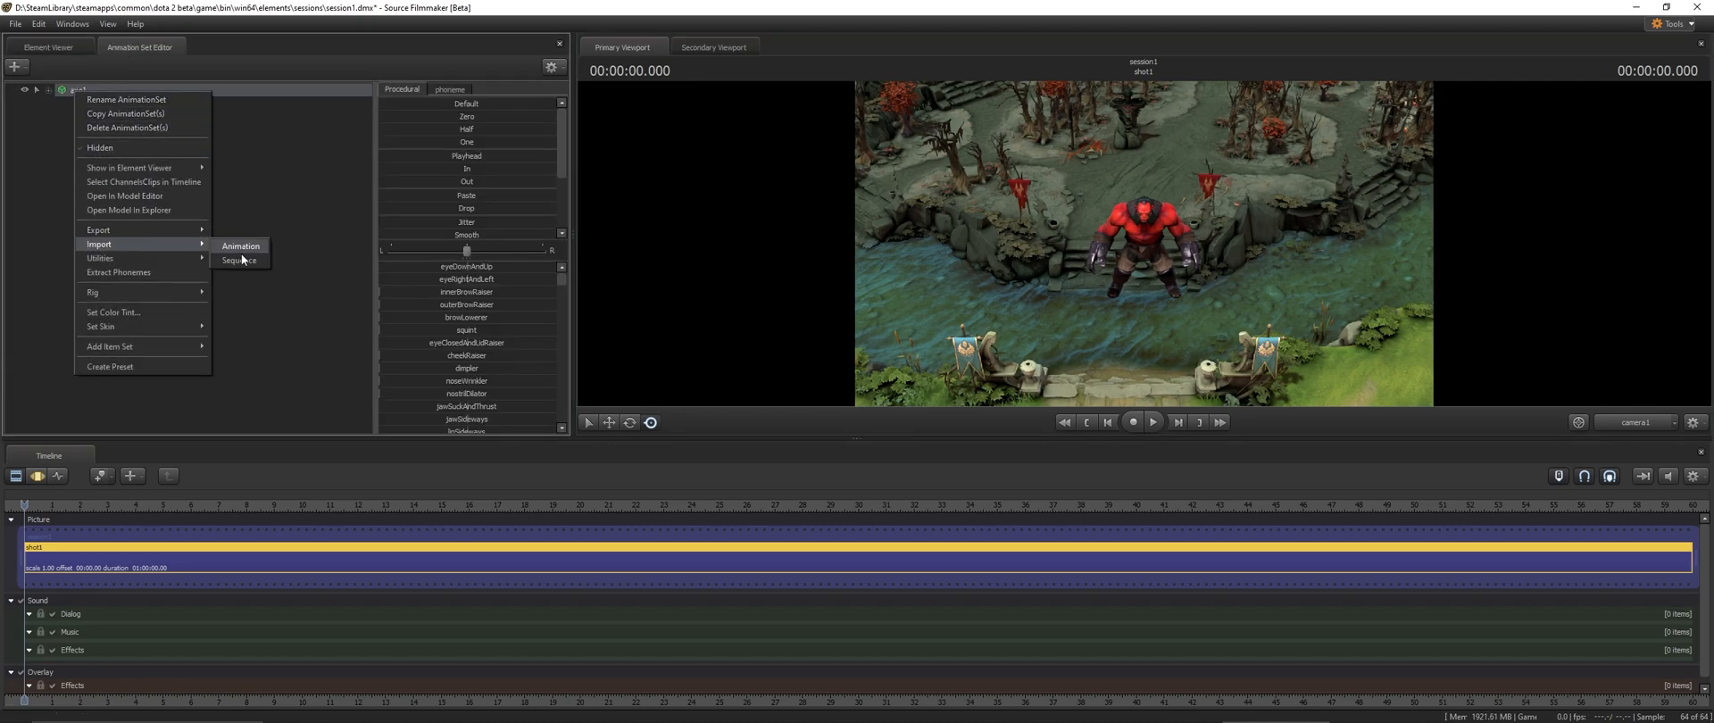
click(238, 261)
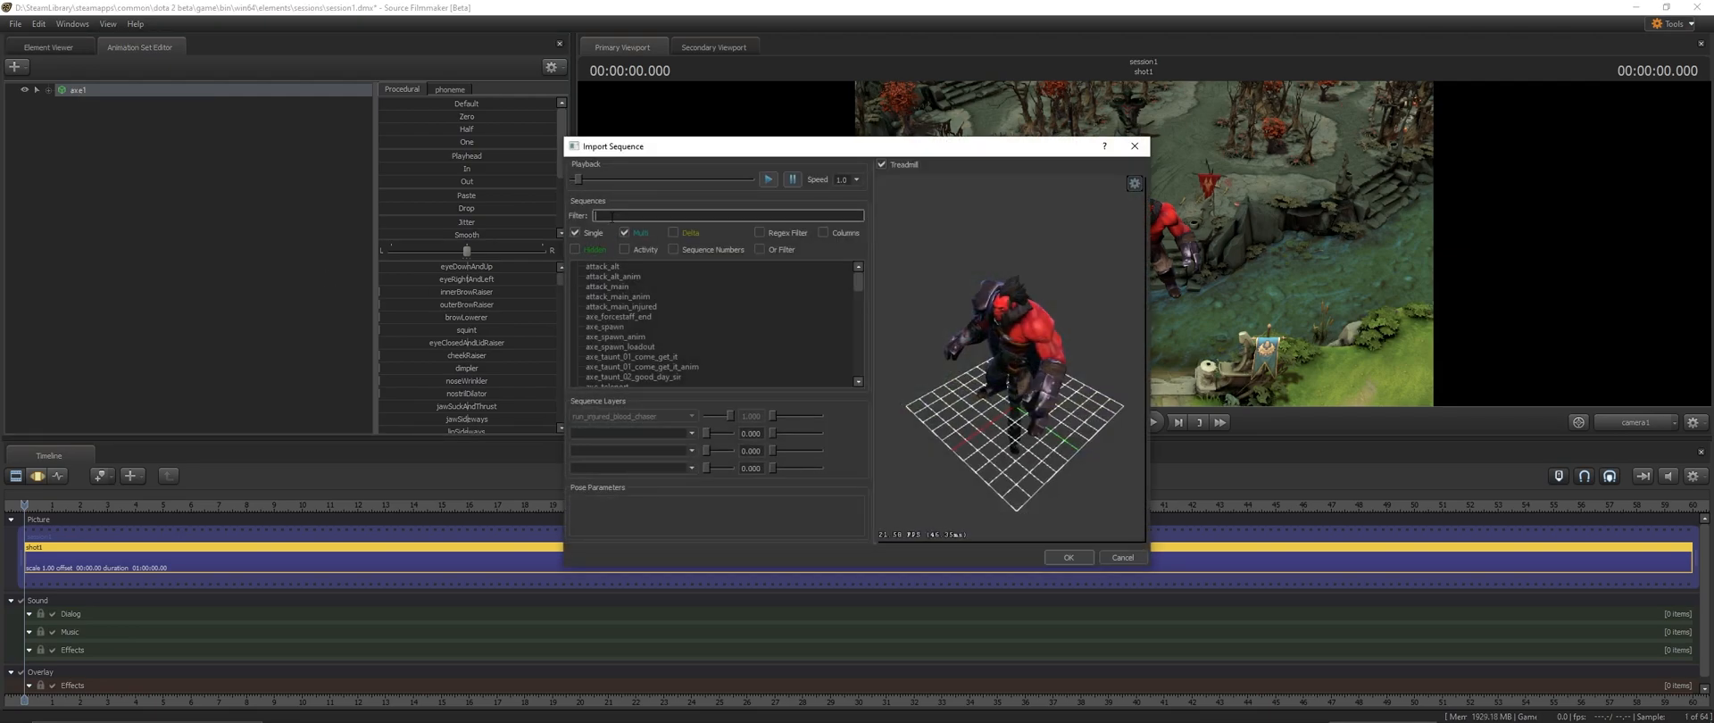
text(idle)
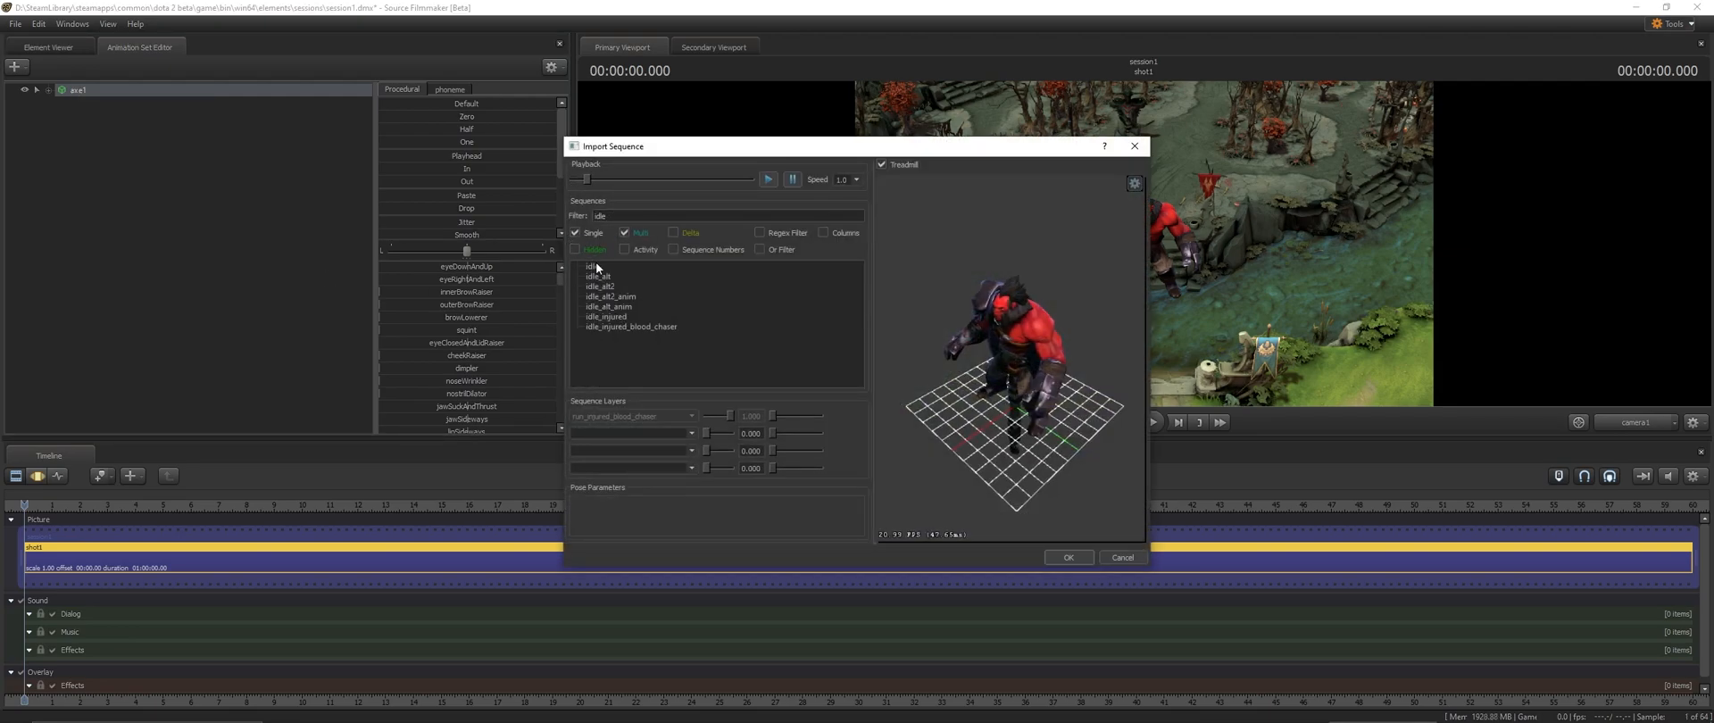
click(591, 265)
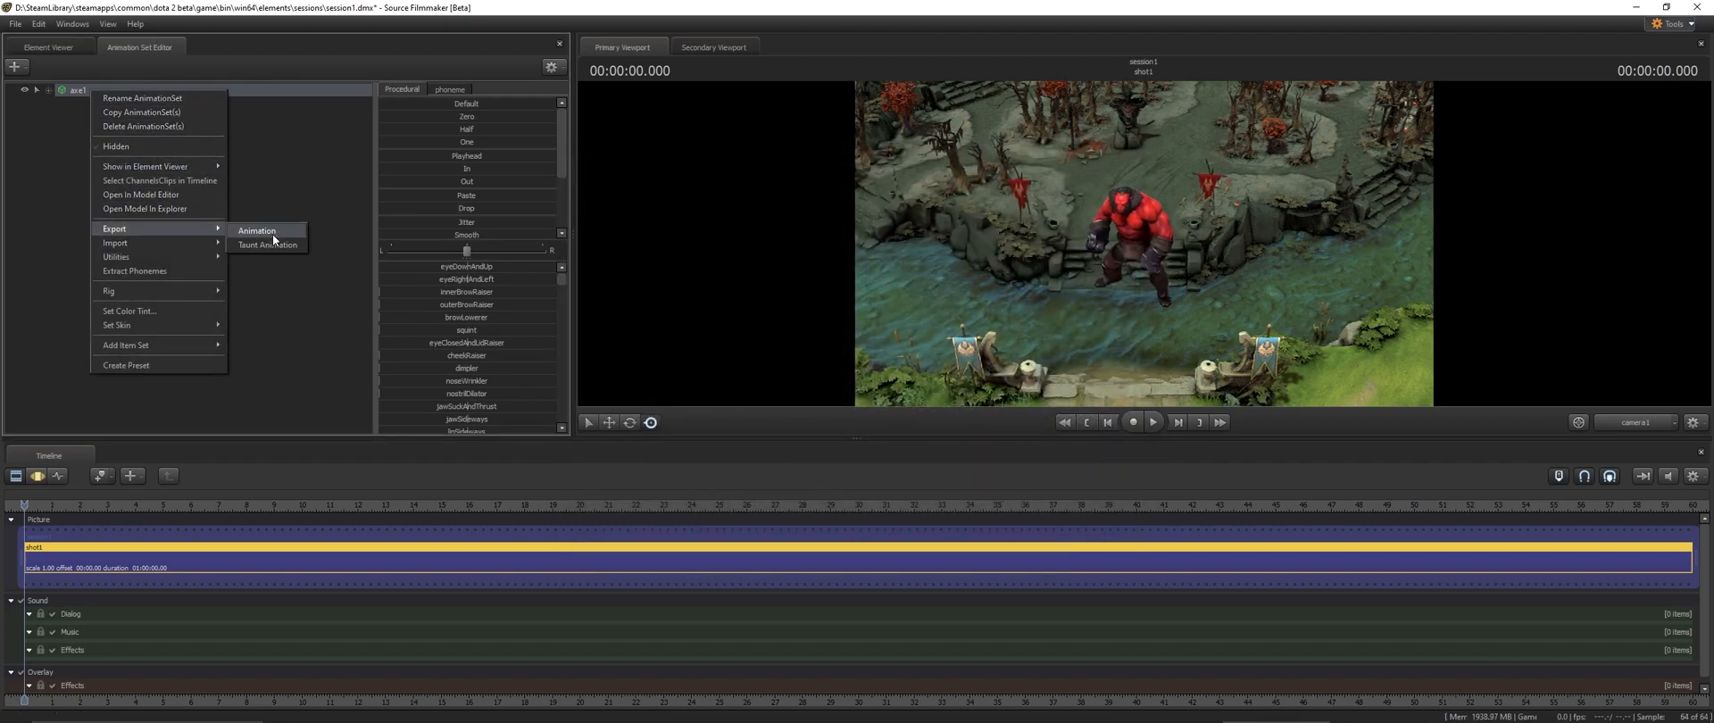
- Export axe1's animation as 'idle' into a new Axe\Animations DMX folder
click(257, 230)
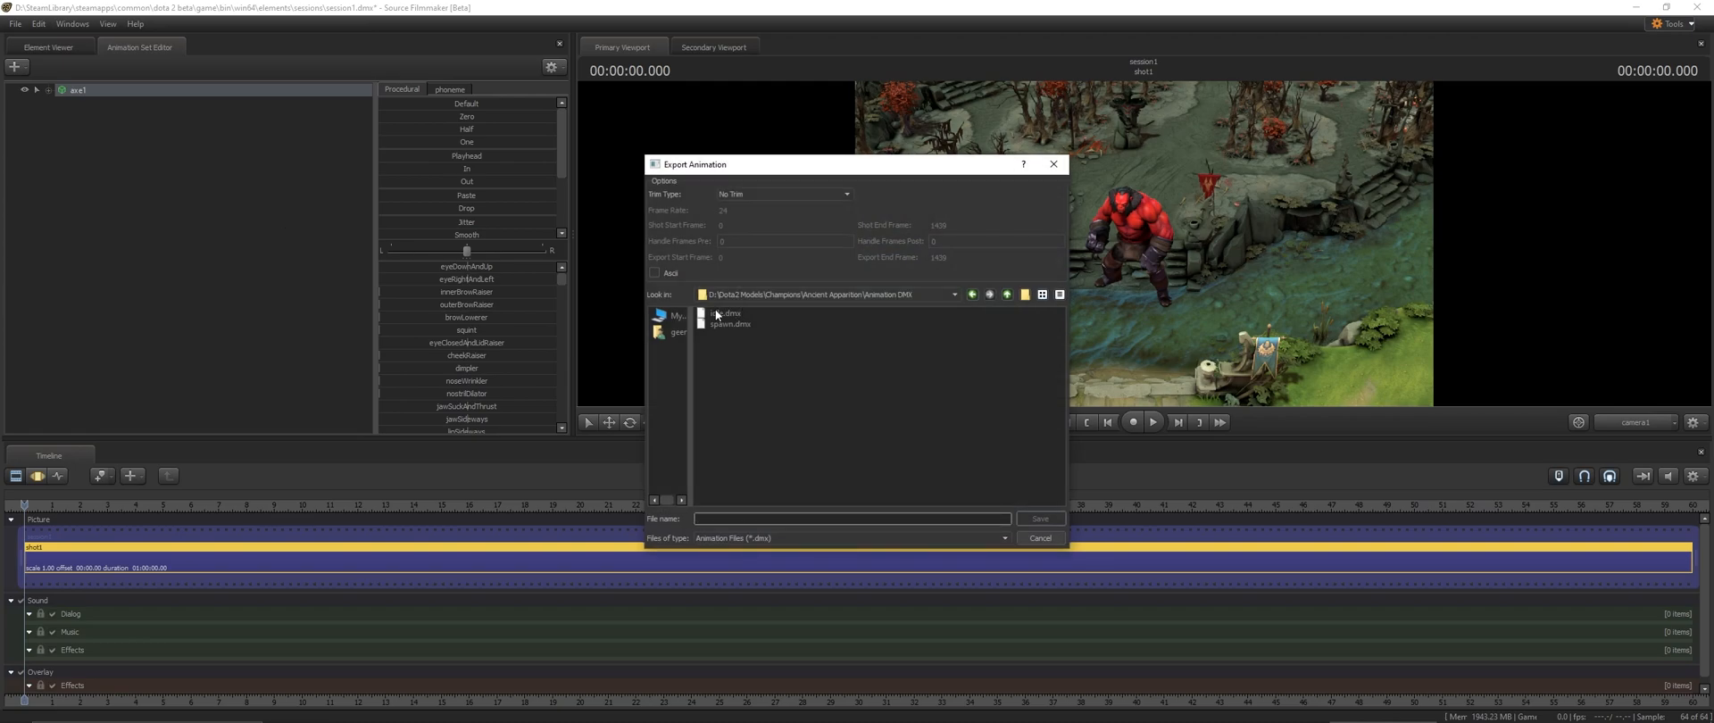
click(972, 294)
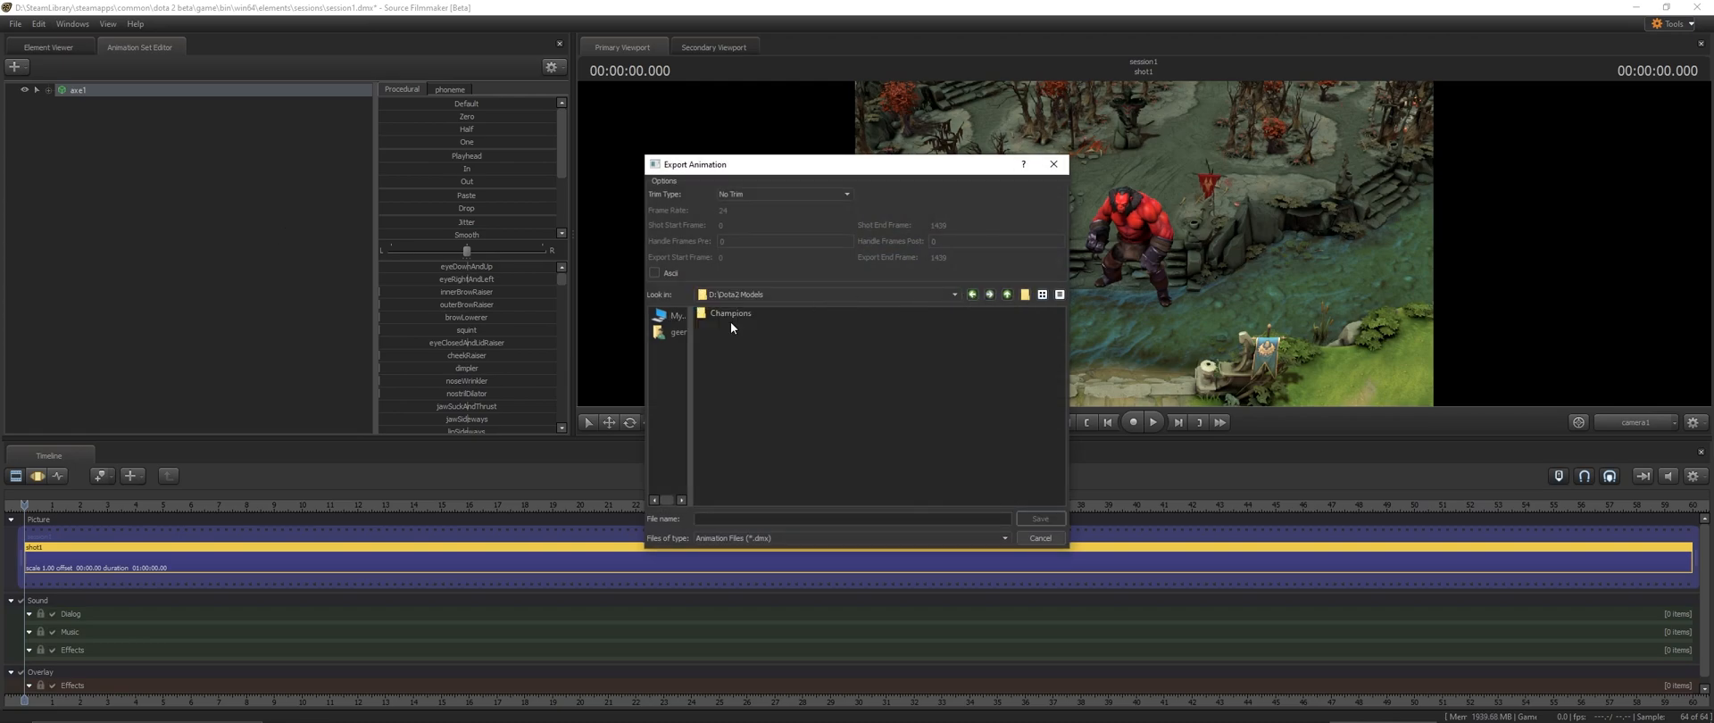
double_click(730, 314)
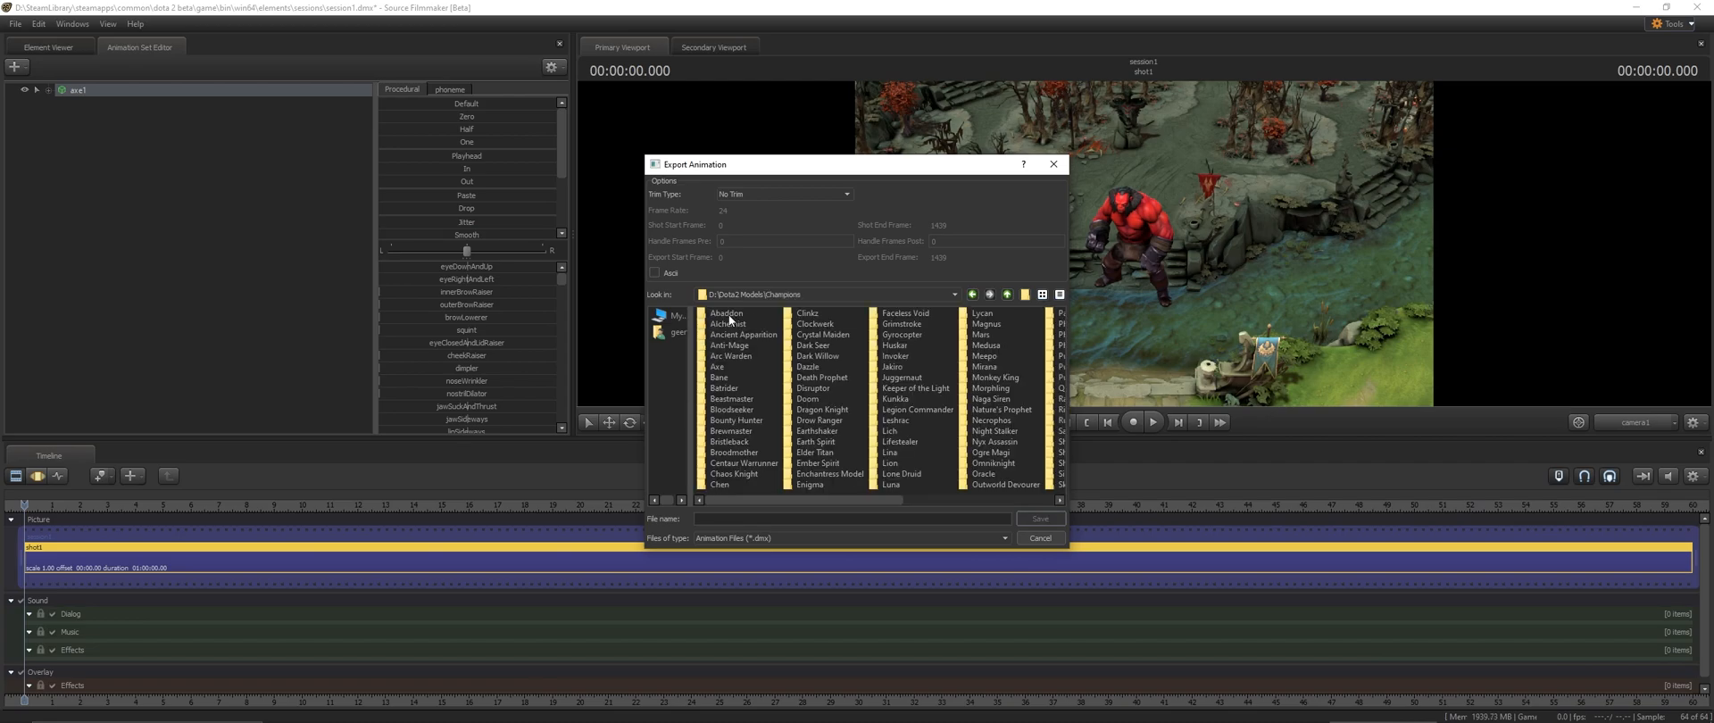
double_click(716, 367)
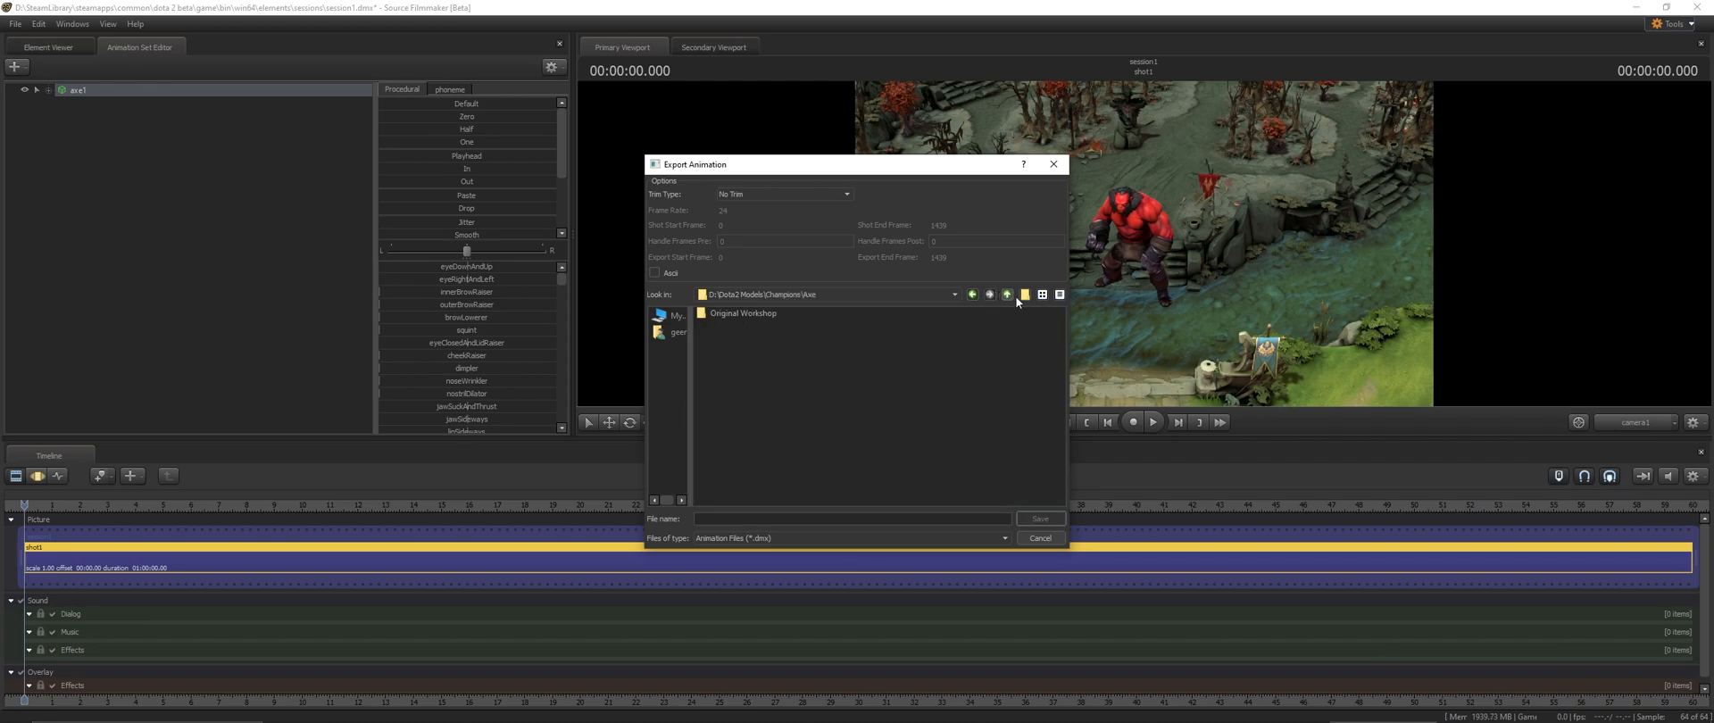
click(1007, 293)
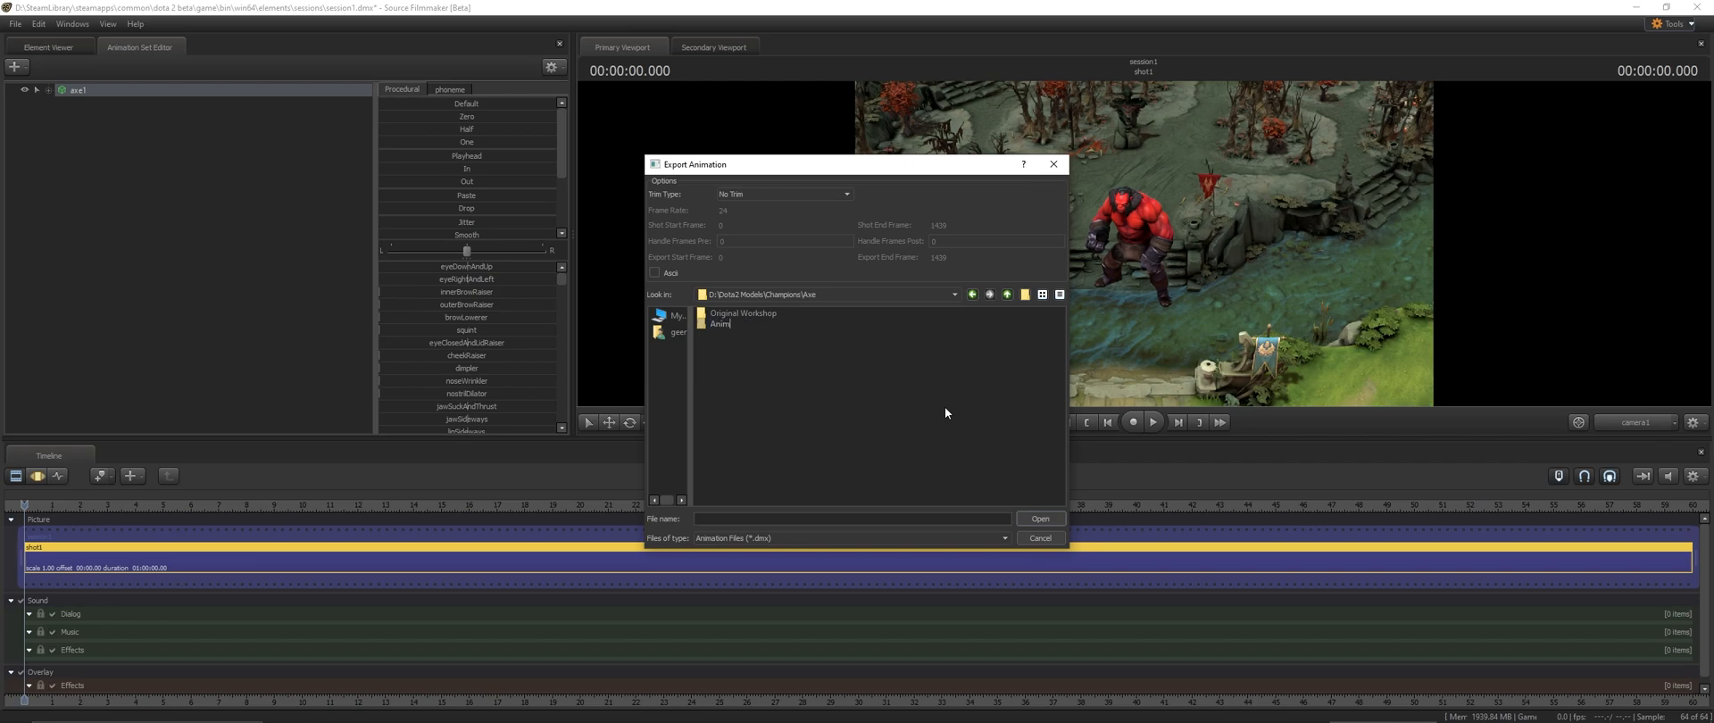
click(740, 323)
text(ations DMX)
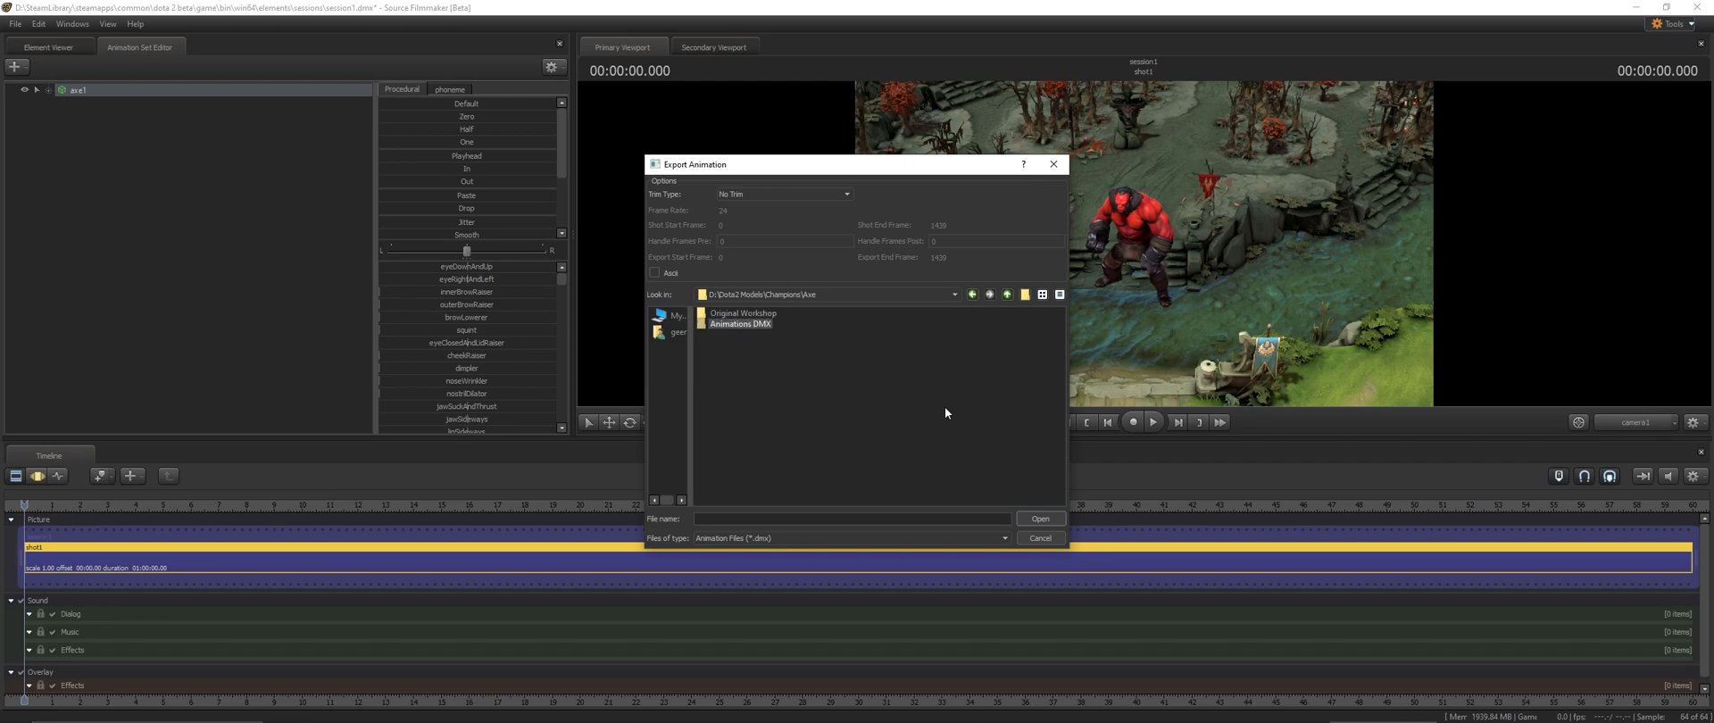
double_click(740, 323)
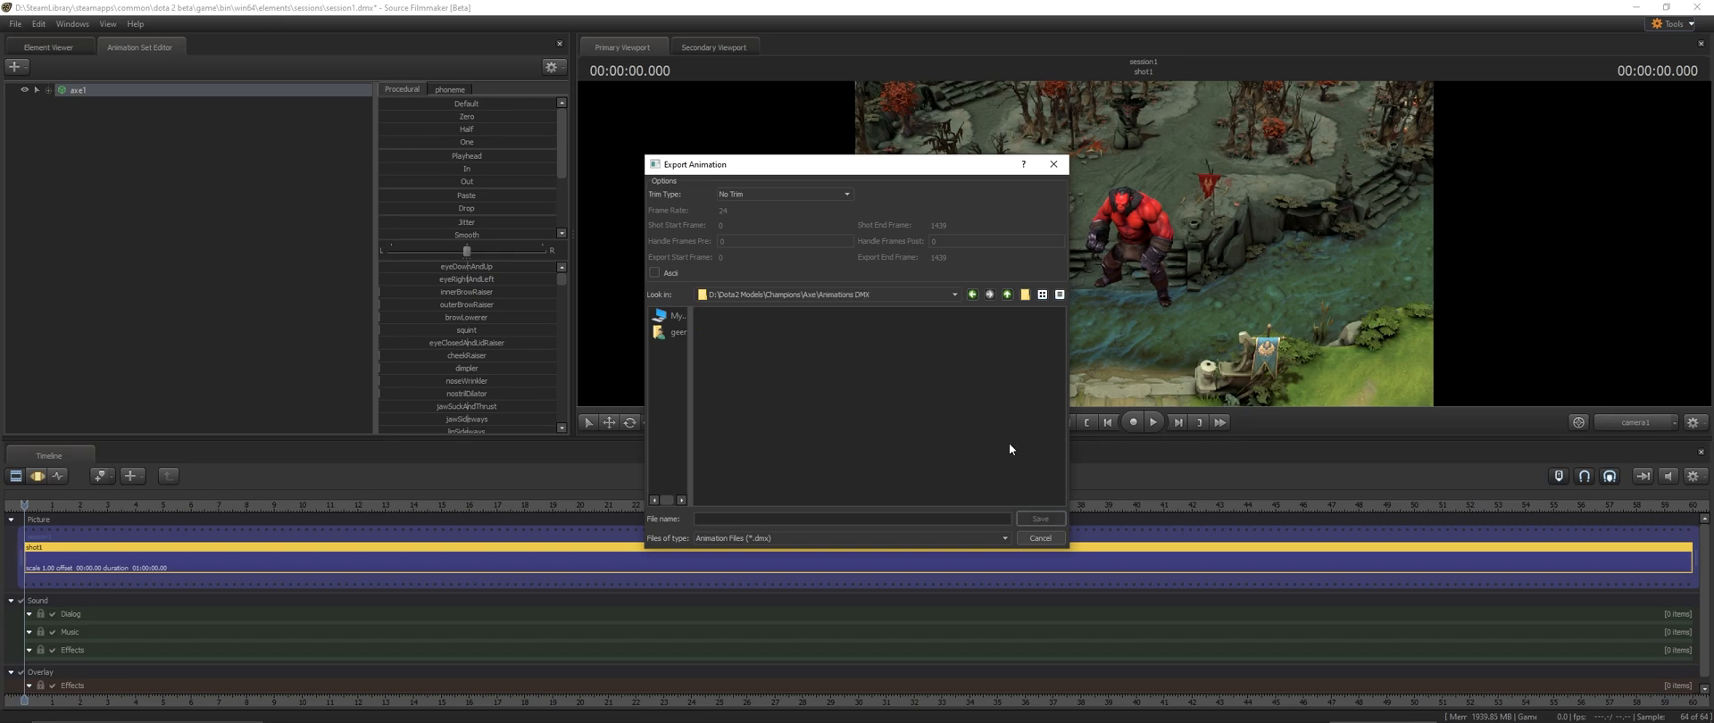
text(idle)
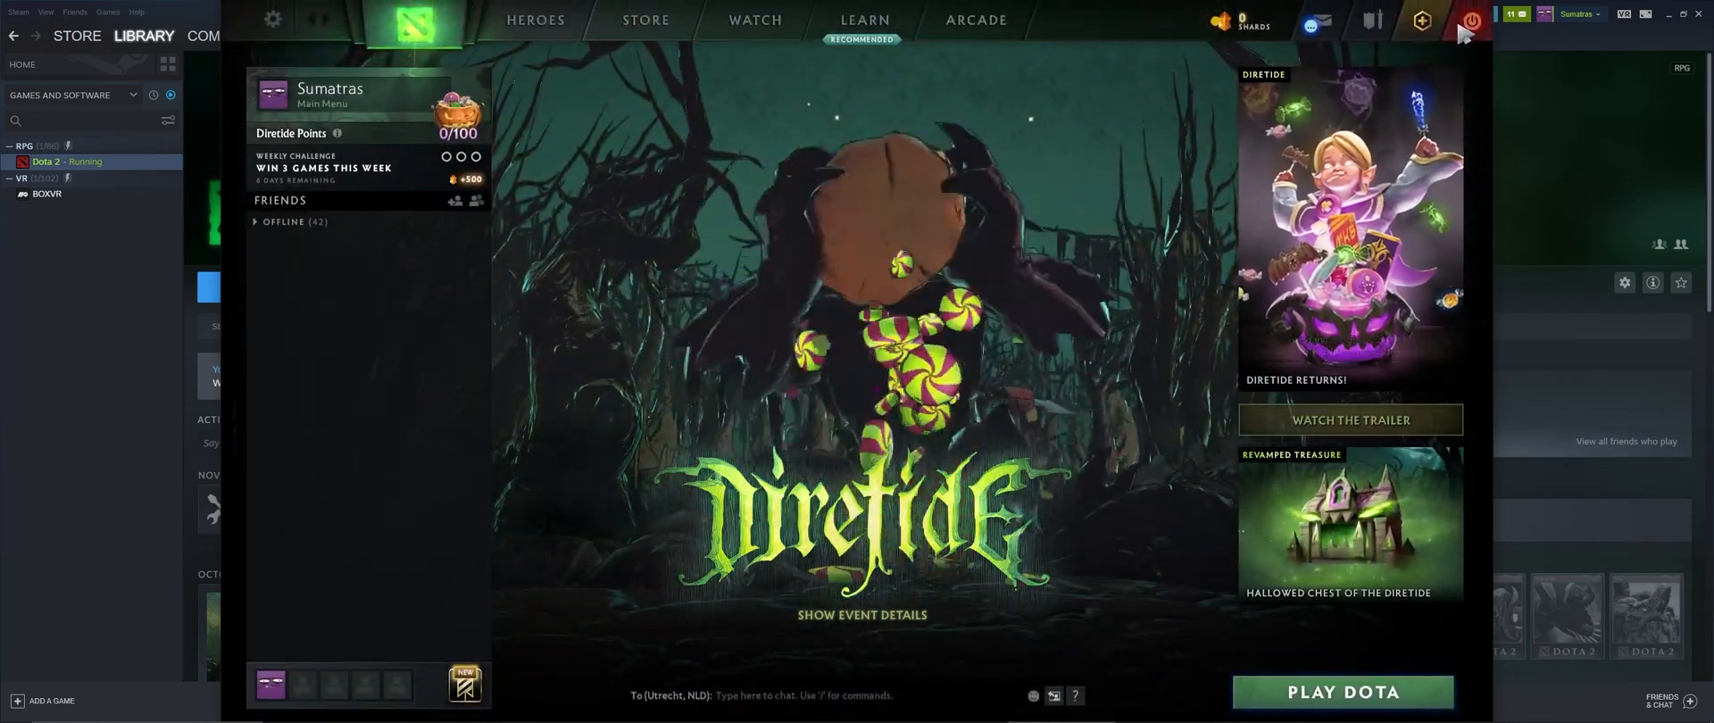
- Exit Dota 2 with the power button on the main menu
click(1470, 20)
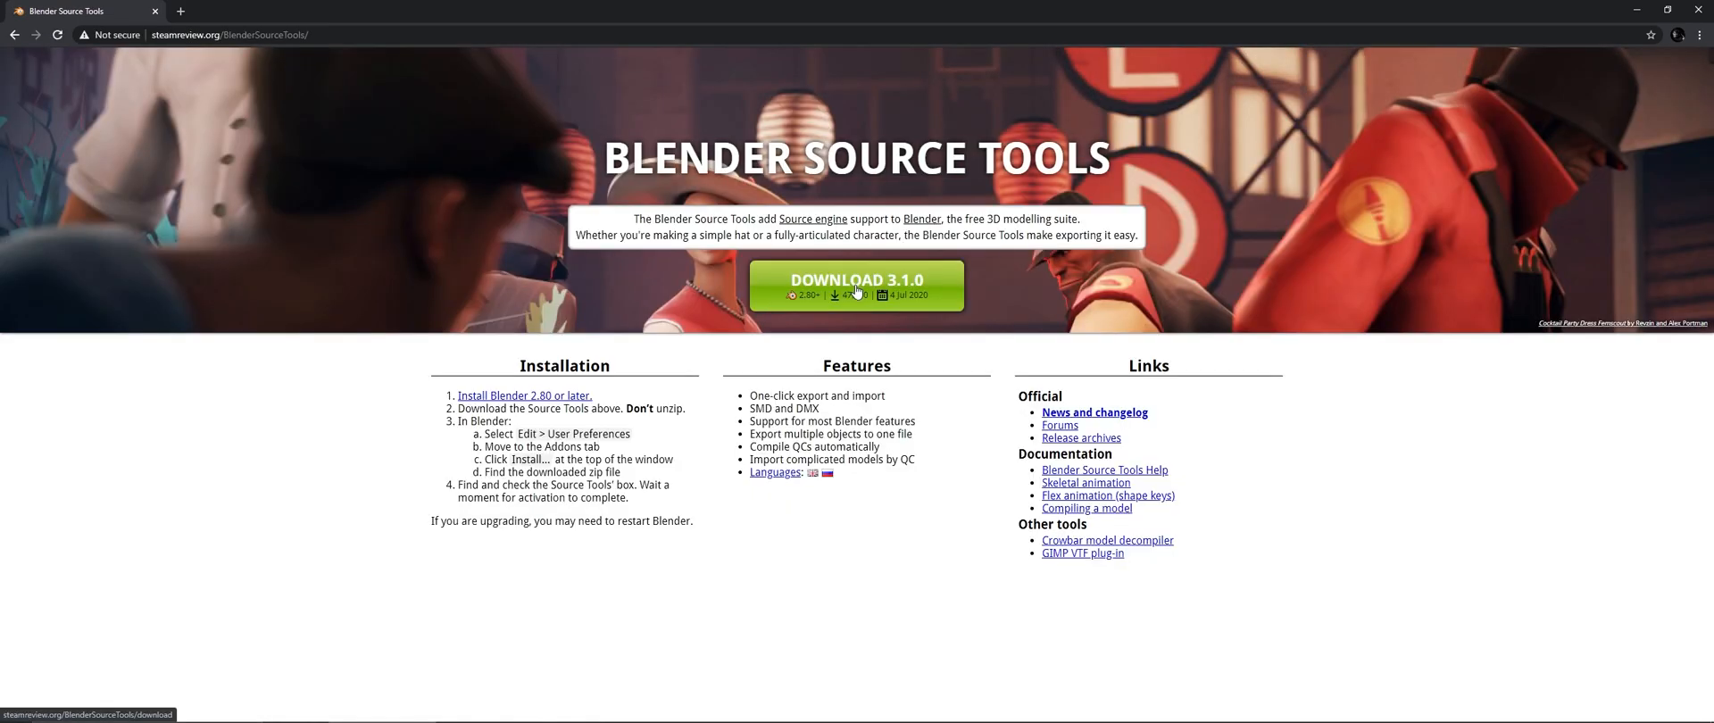
- Download Blender Source Tools 3.1.0 with the green Download button
click(856, 284)
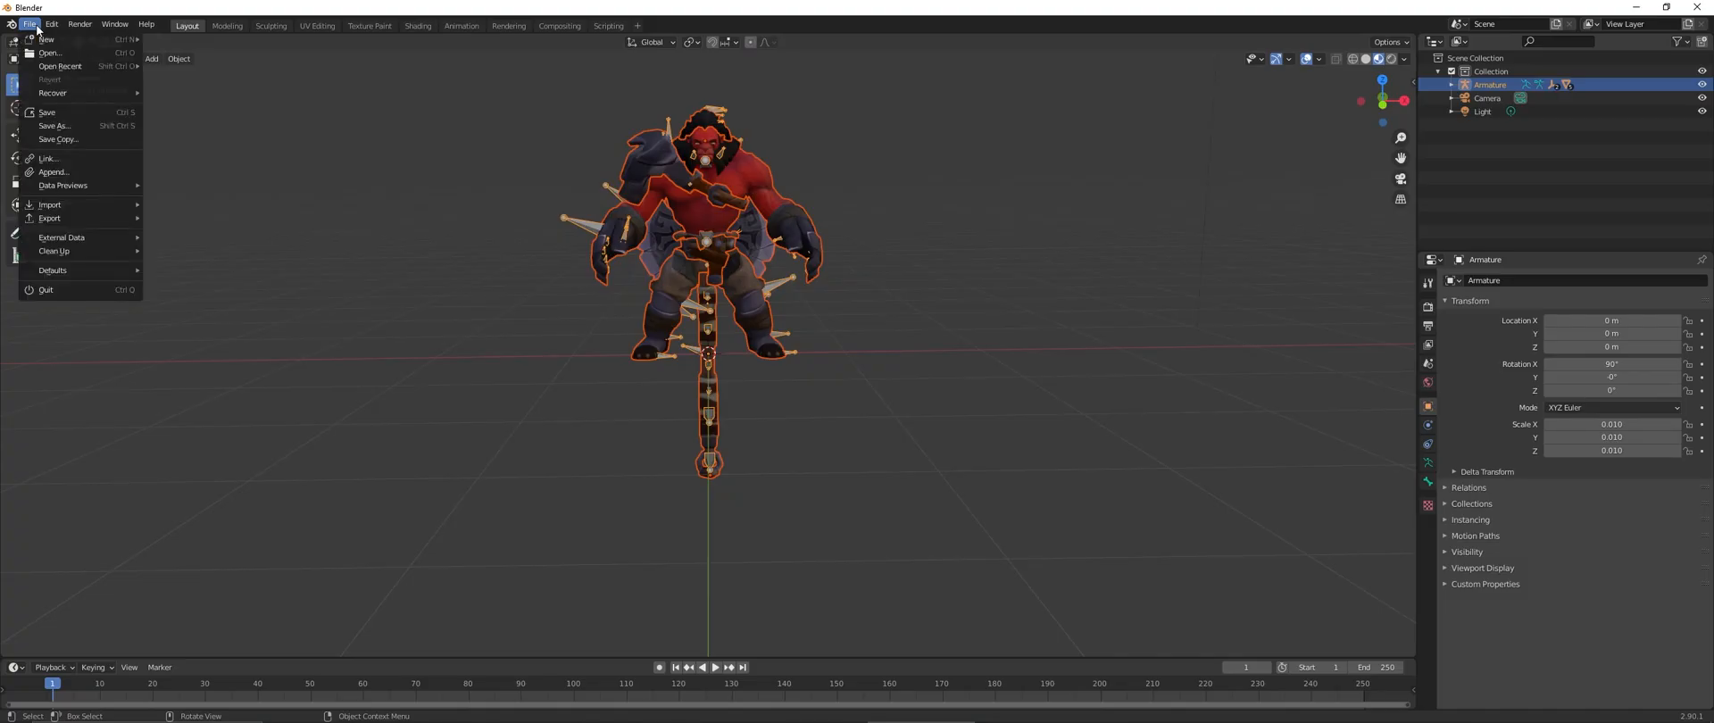
- Install the add-on from blender_source_tools_3.1.0.zip on the Desktop via Preferences
click(52, 24)
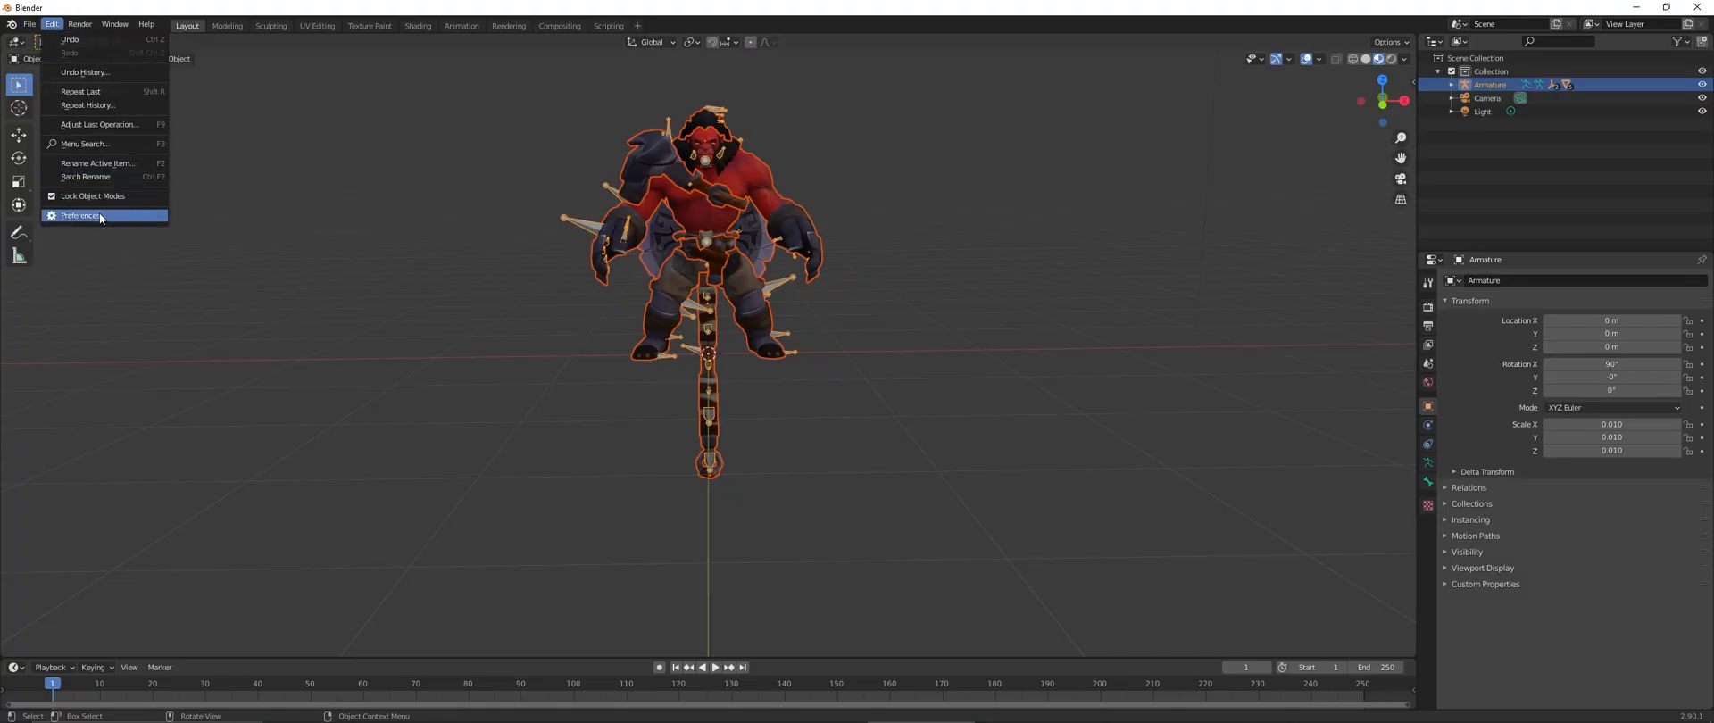
click(79, 215)
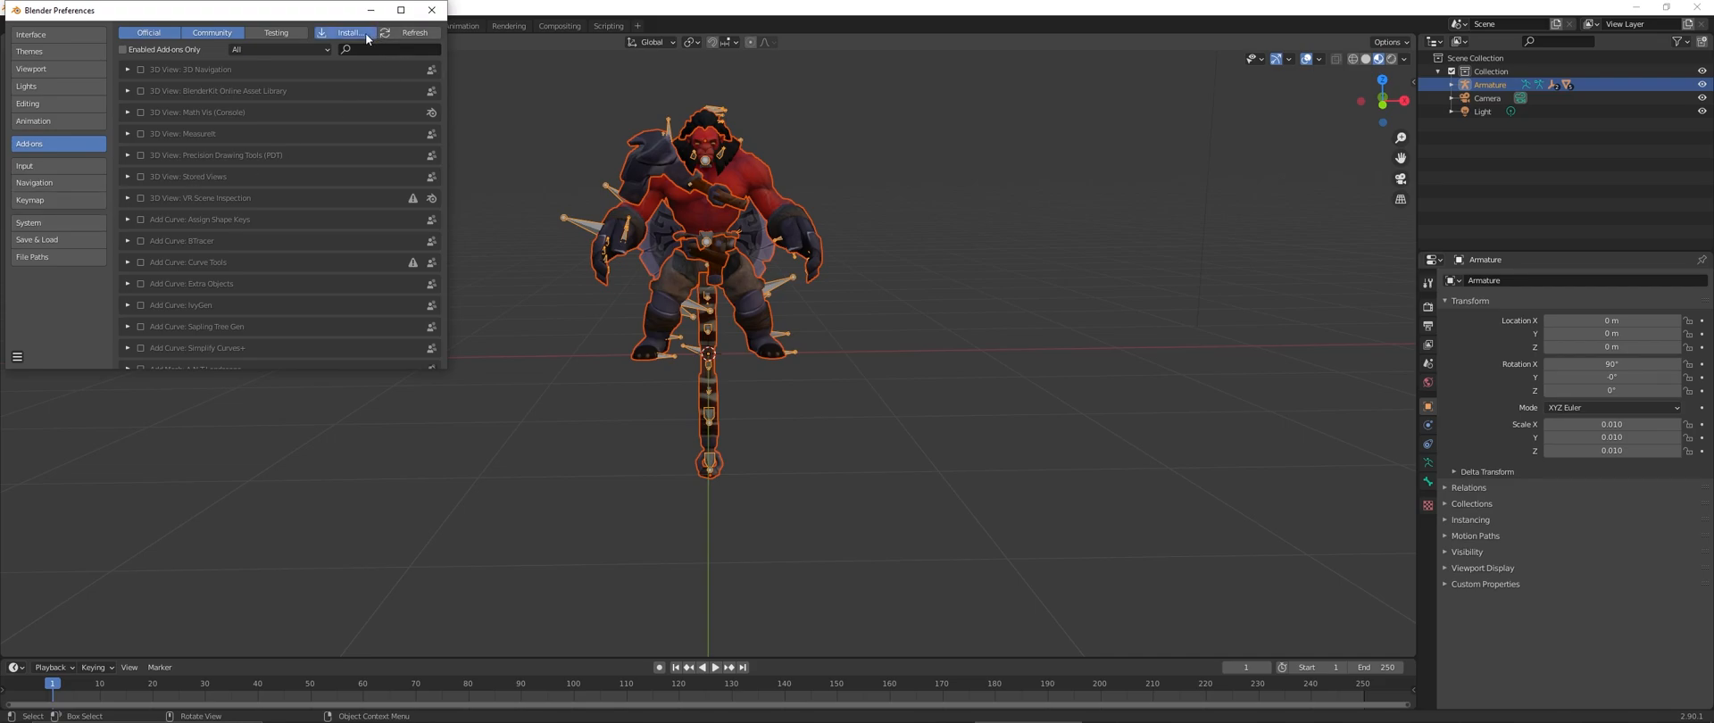
click(347, 31)
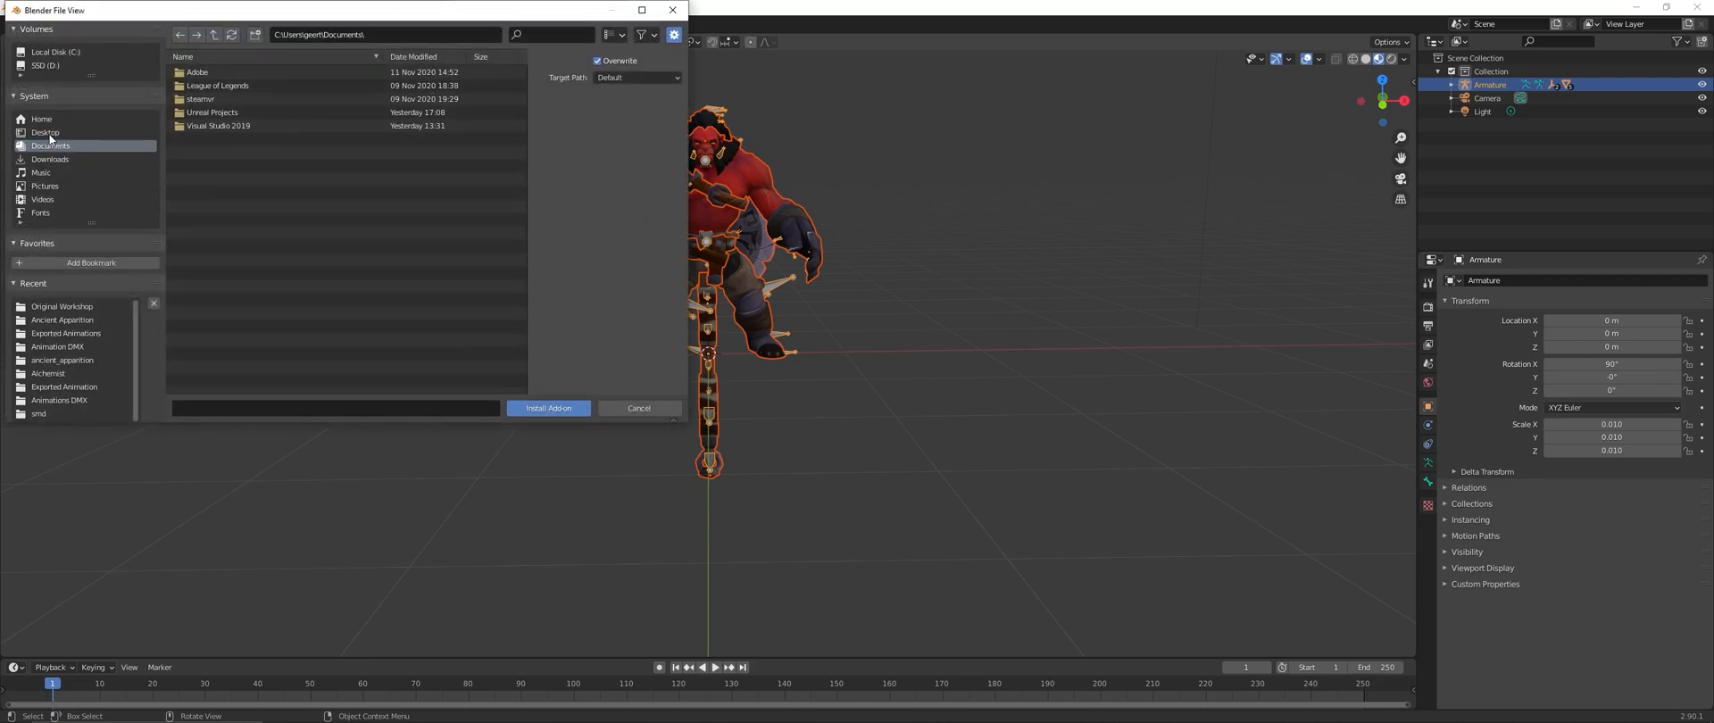
click(45, 132)
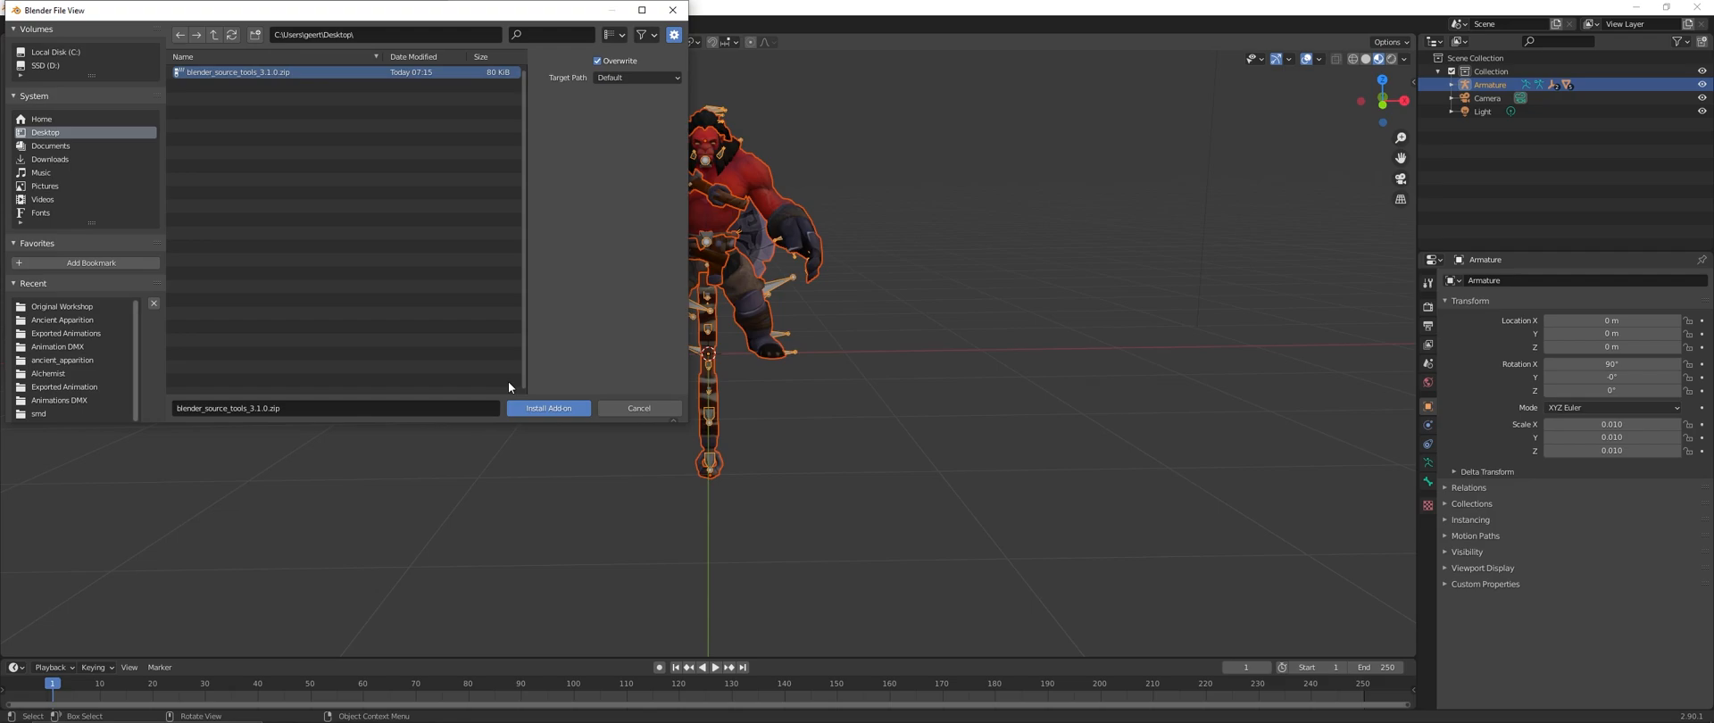
click(549, 407)
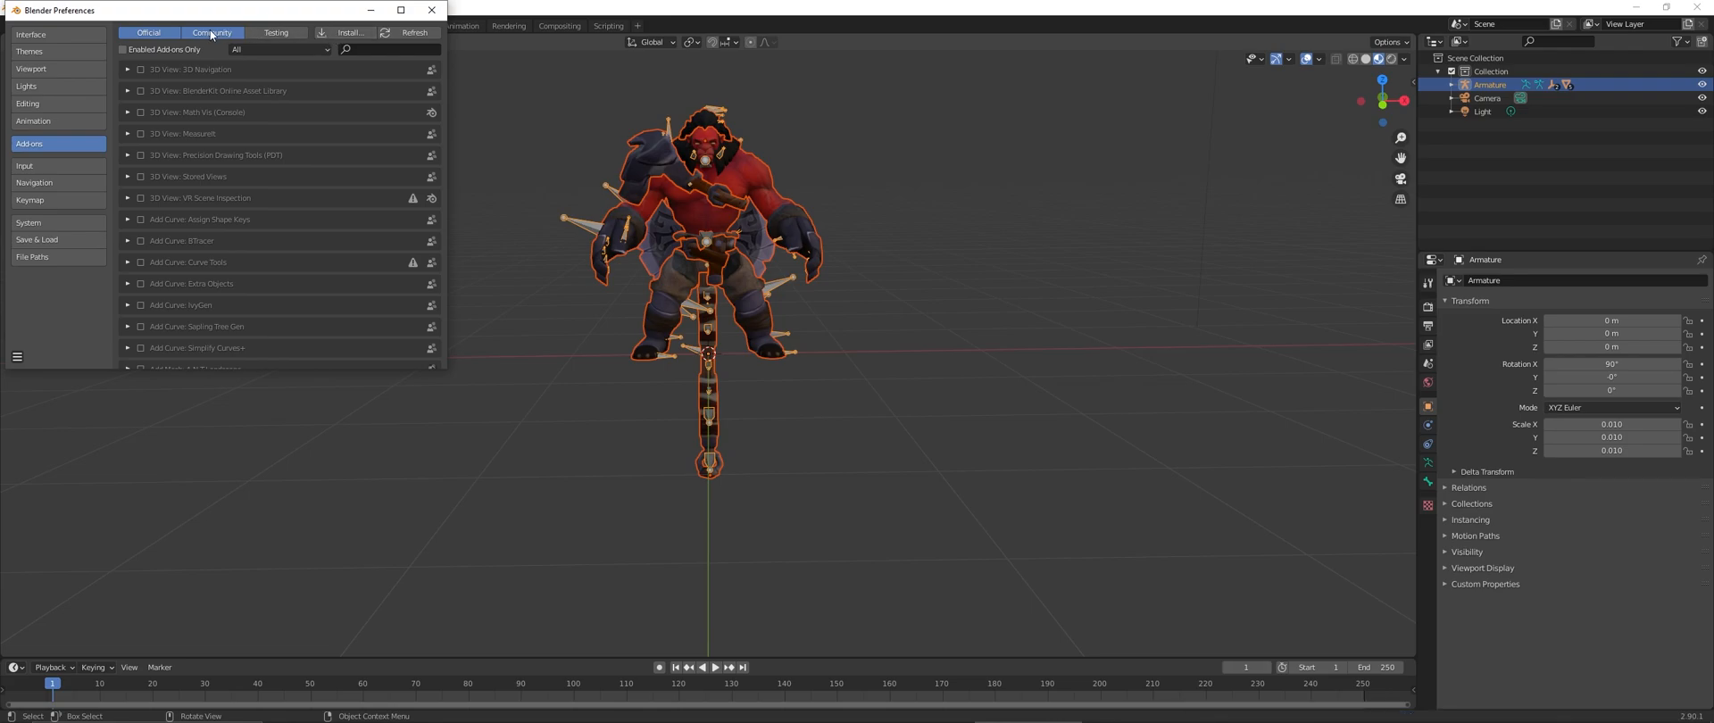
- Filter add-ons by 'sou' and enable Import-Export: Blender Source Tools
text(soul)
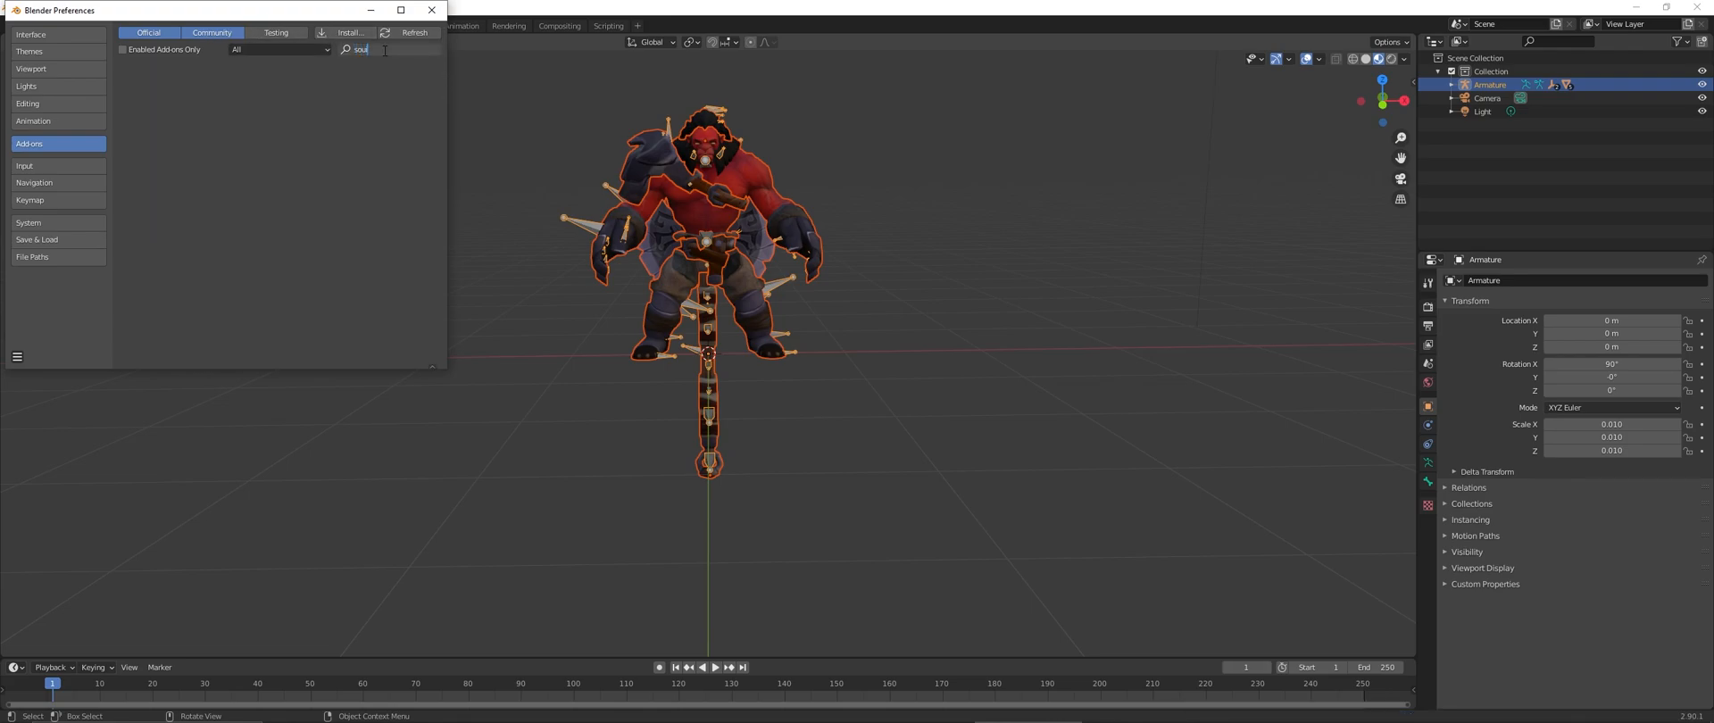
text(sou)
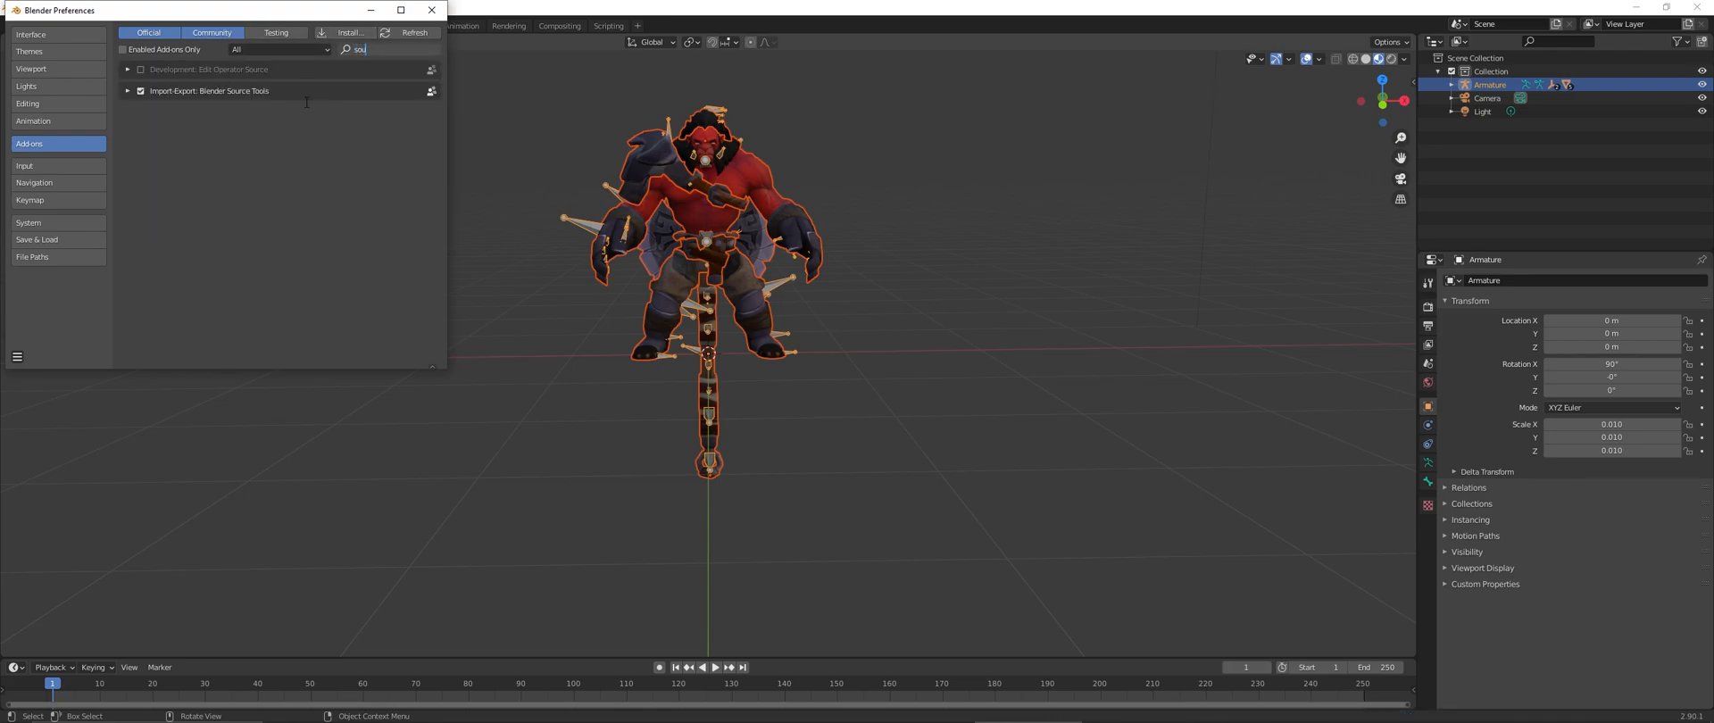
click(432, 10)
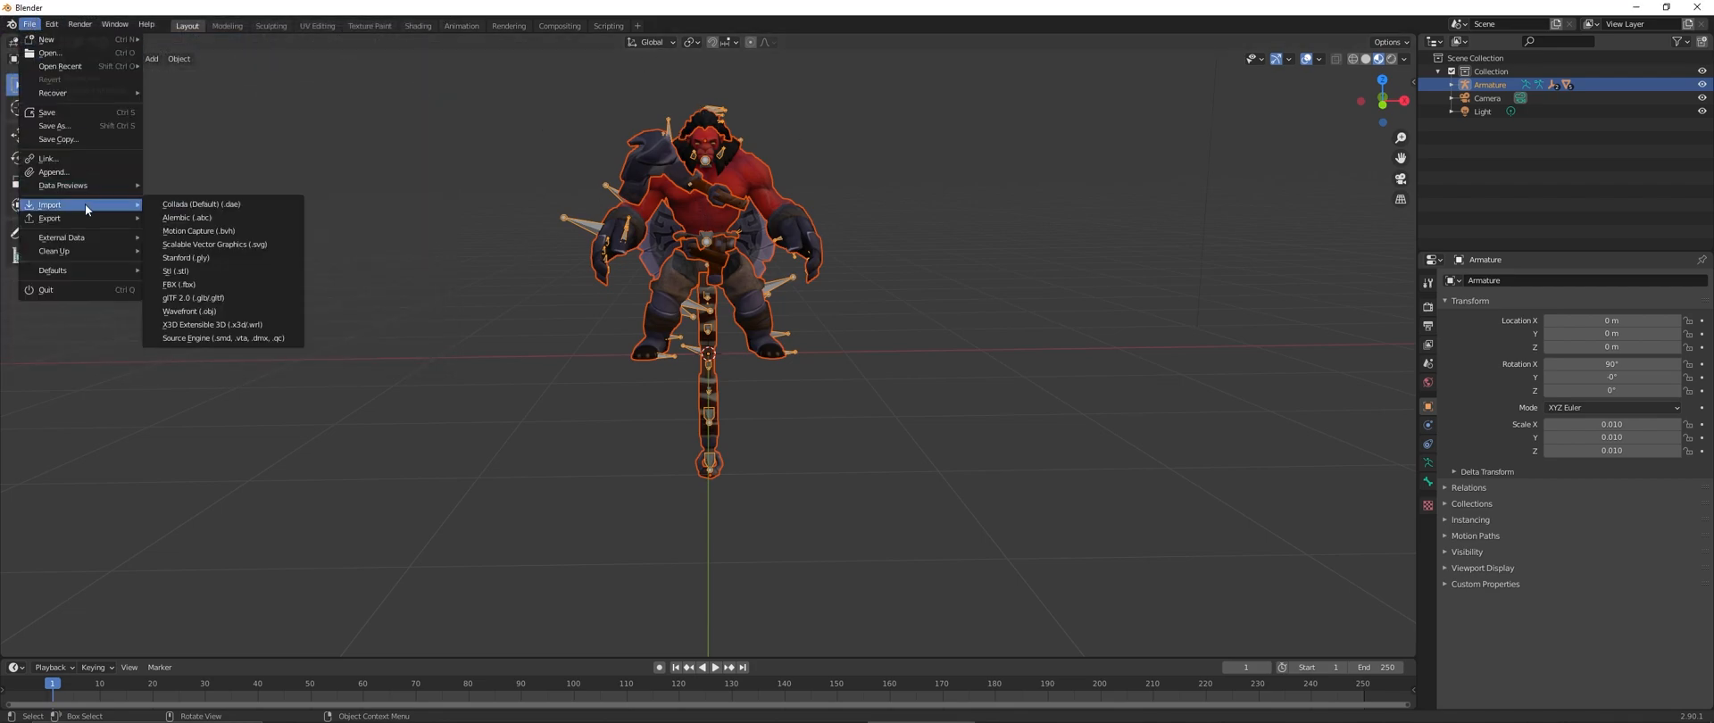
- Import Axe's idle DMX from D:\Dota2 Models\Champions\Axe\Animations DMX and play it
click(220, 337)
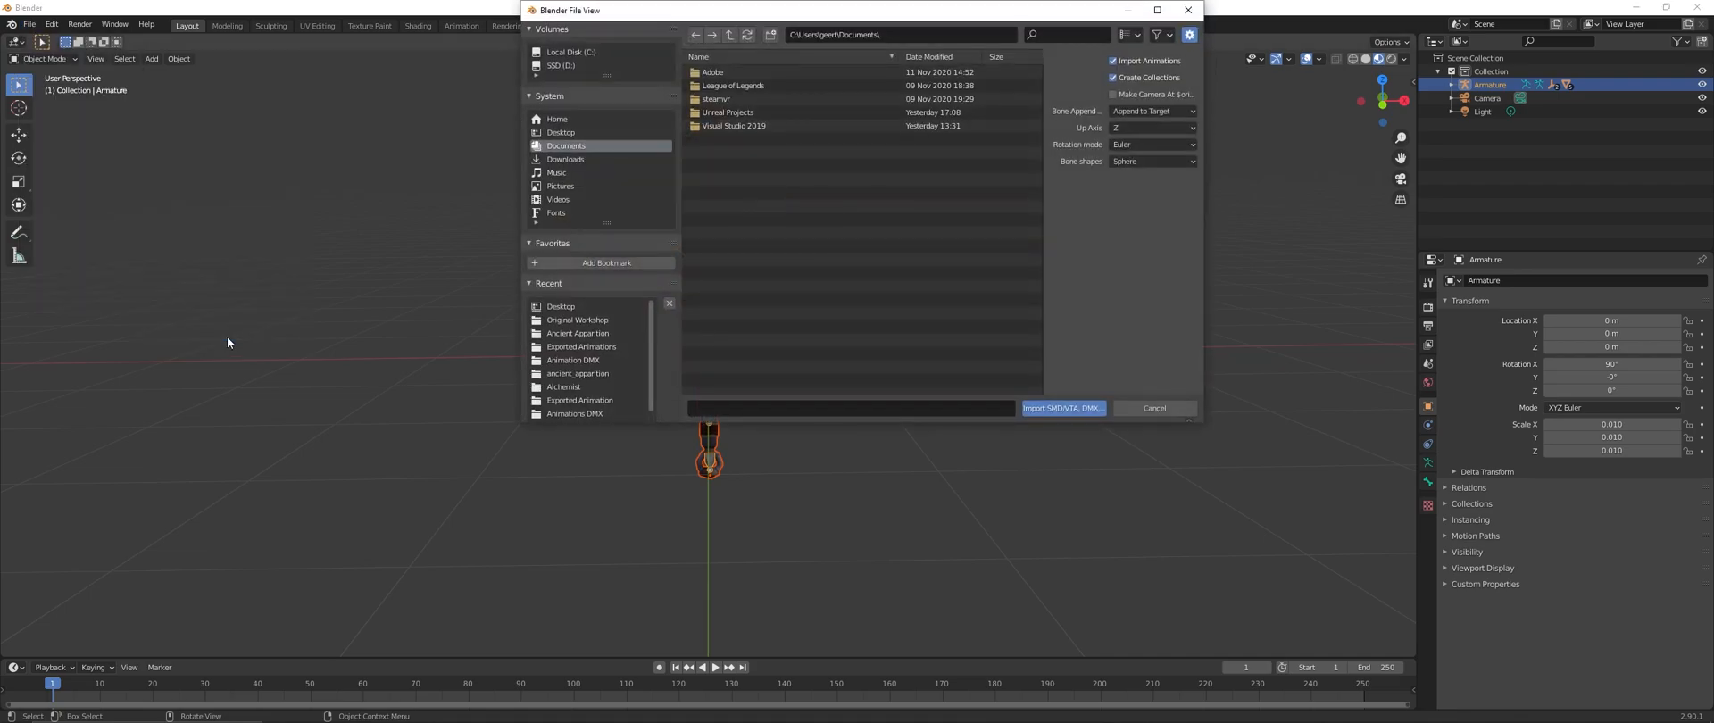
click(560, 64)
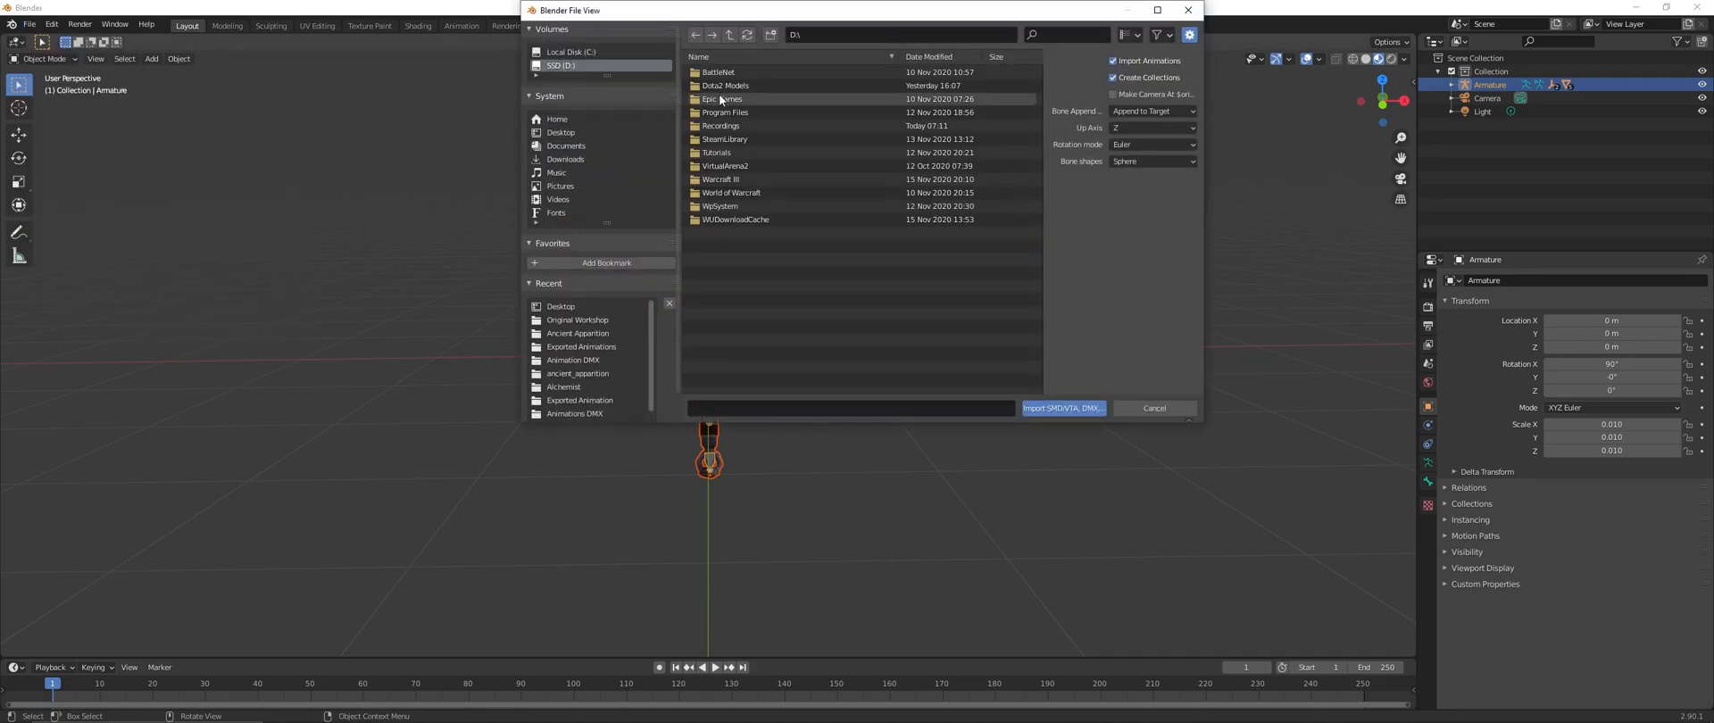
double_click(725, 85)
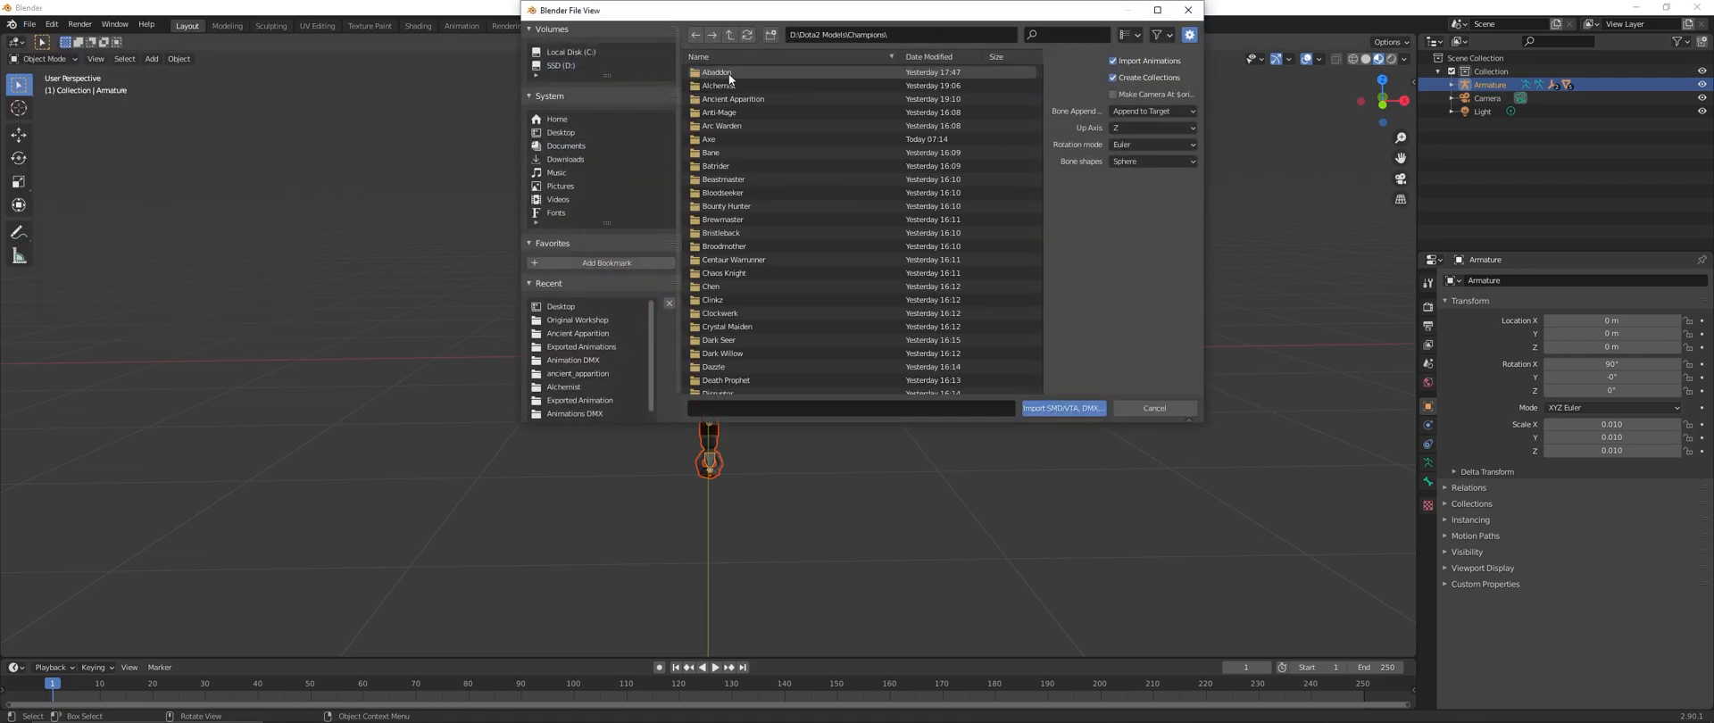
double_click(707, 138)
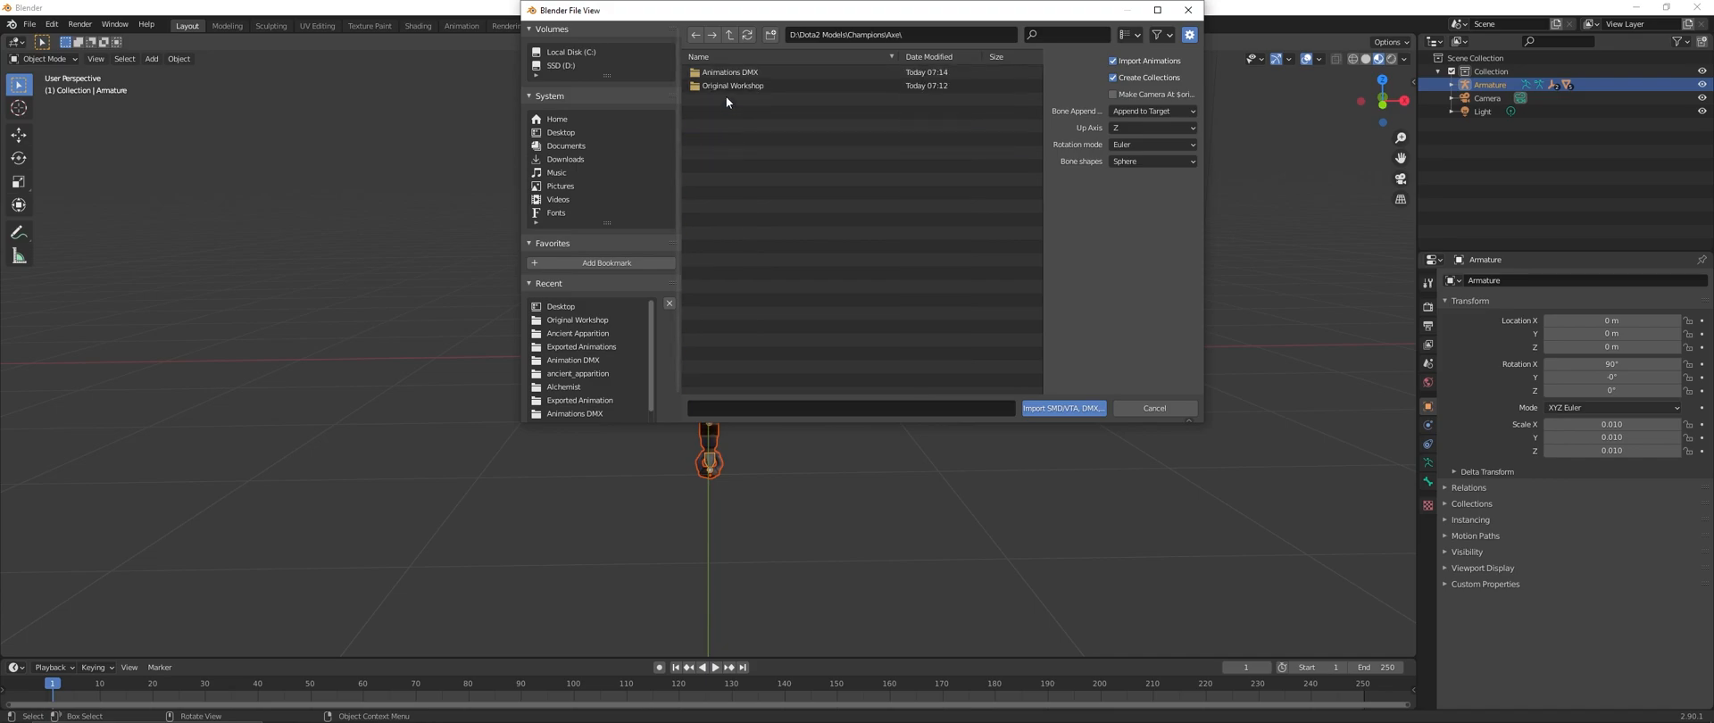
click(1061, 407)
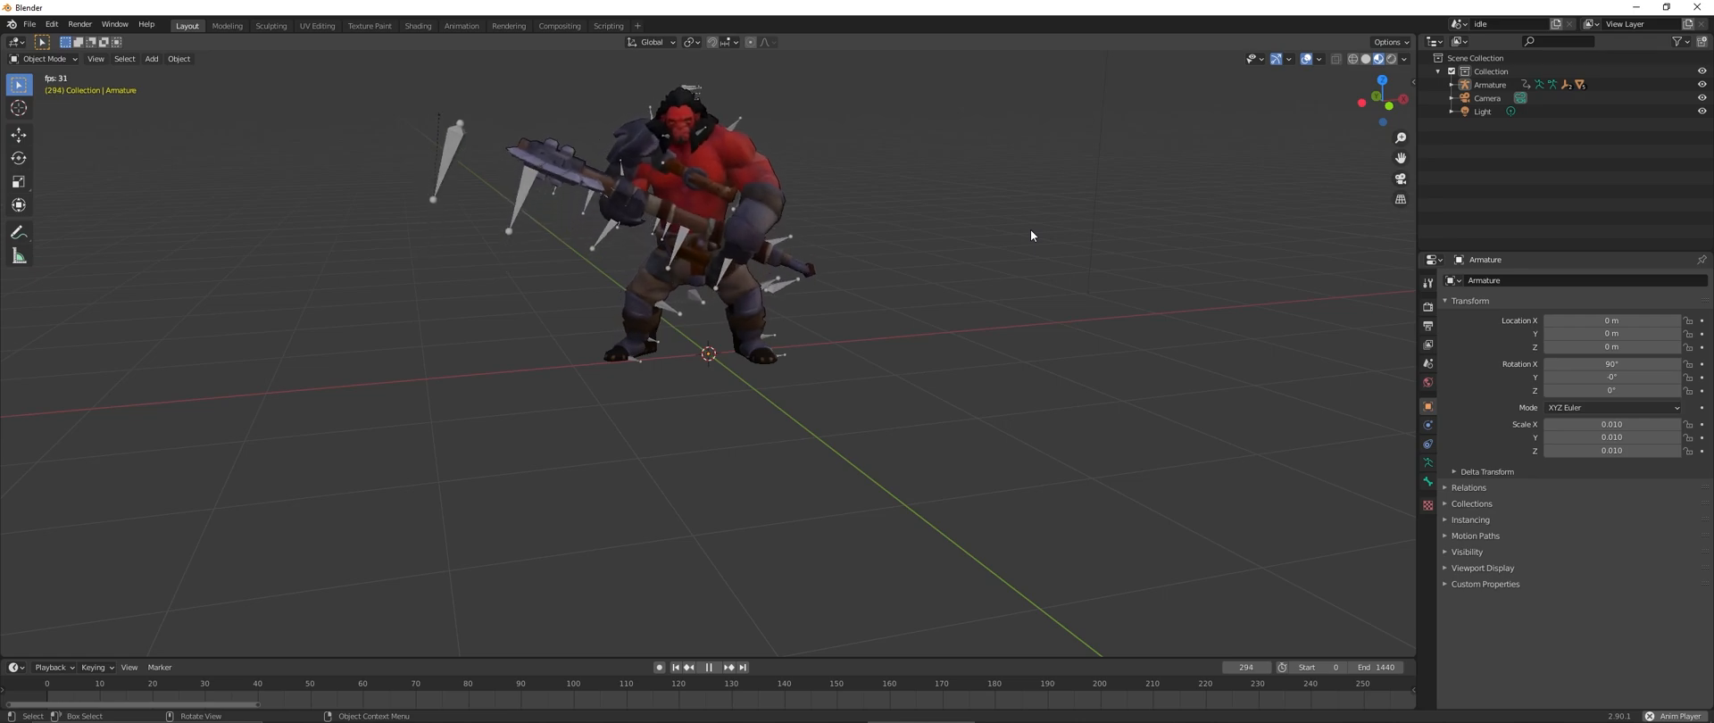
click(707, 666)
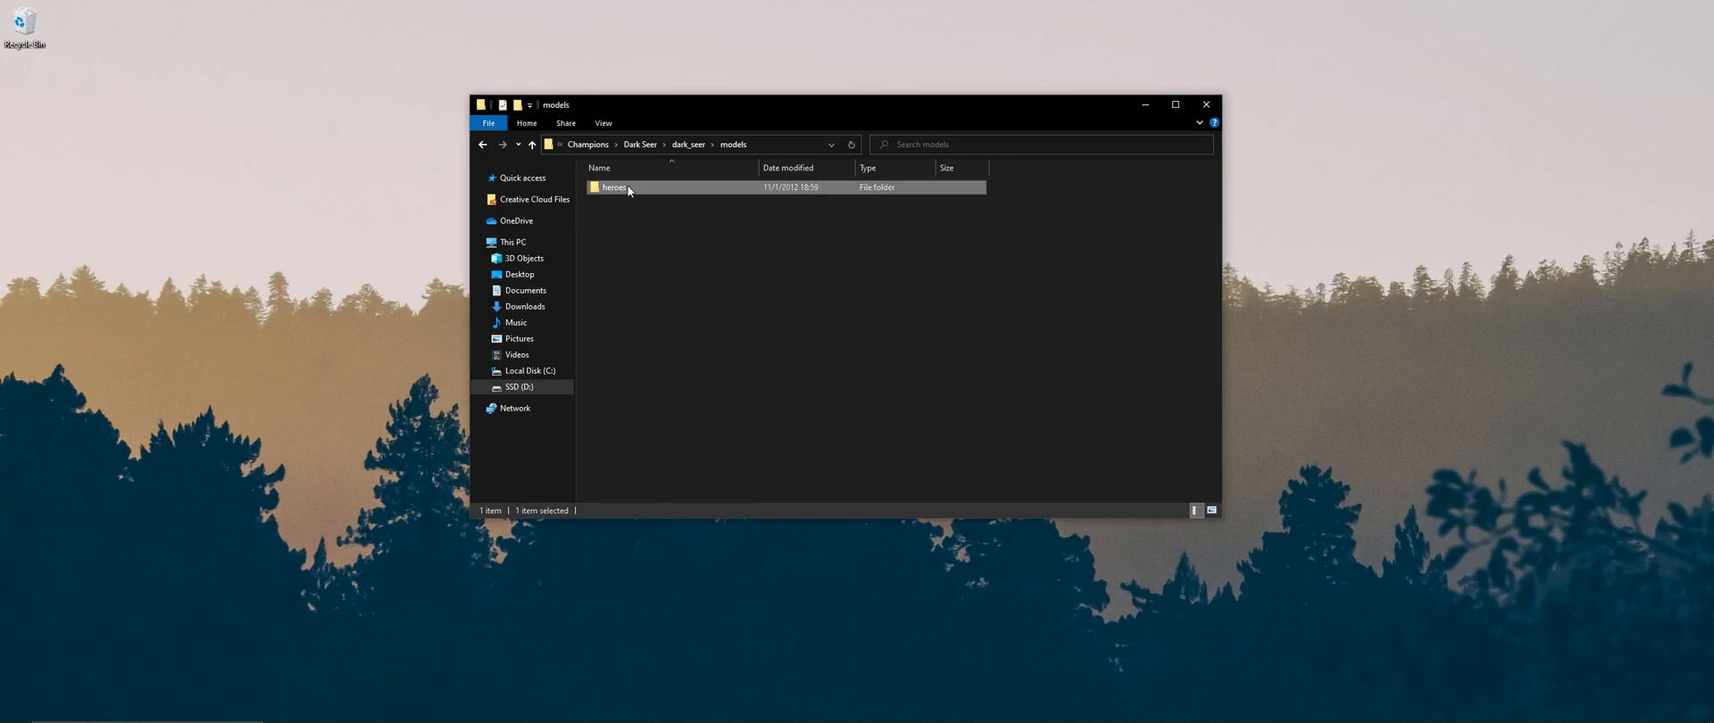
- Open the heroes folder inside Dark Seer's models folder
double_click(613, 187)
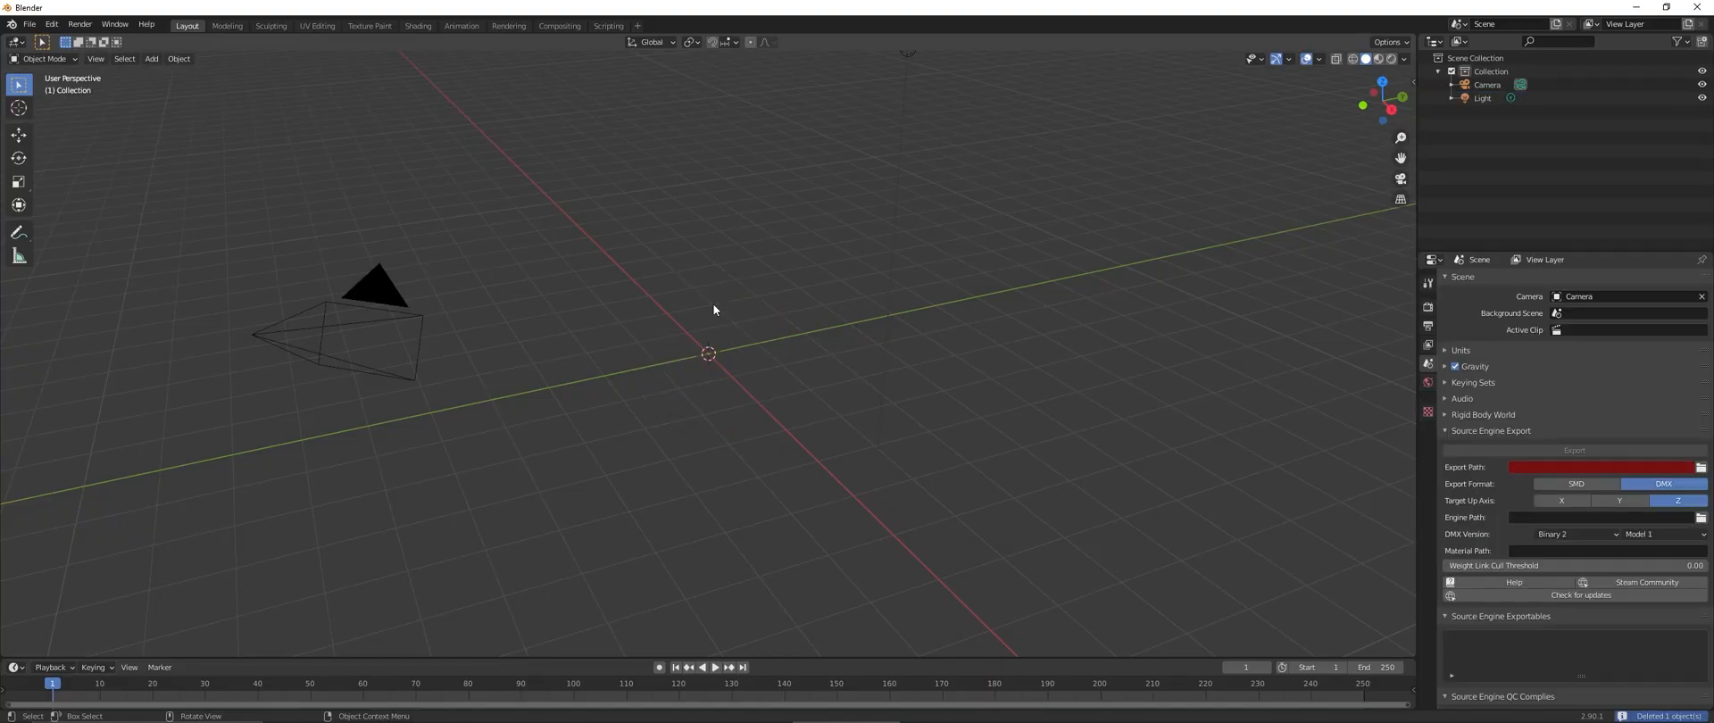
- Import the arms, back, belt, body, head and shoulders SMDs from models\heroes\dark_seer
click(29, 24)
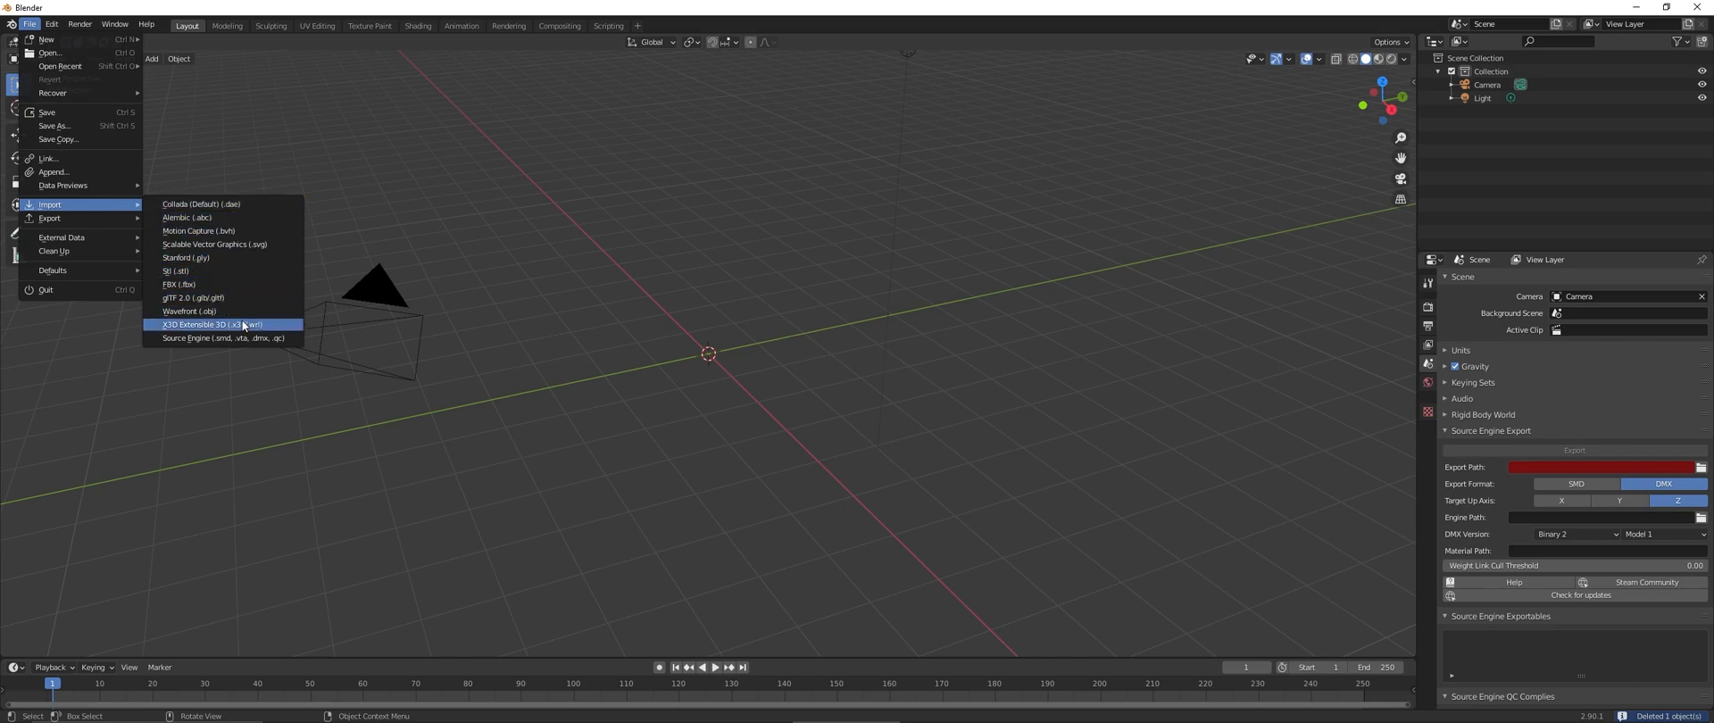
click(223, 338)
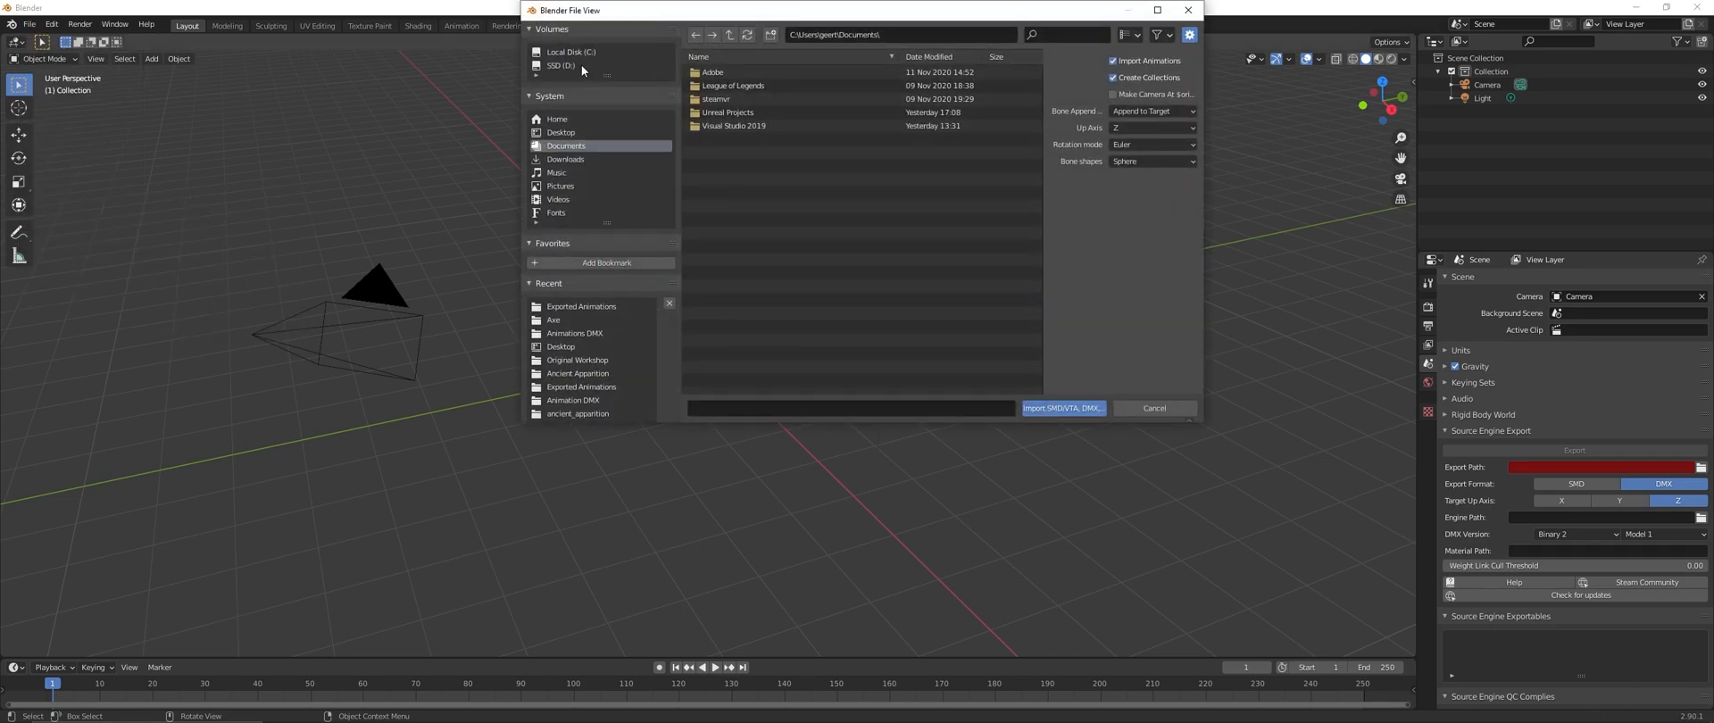
click(561, 64)
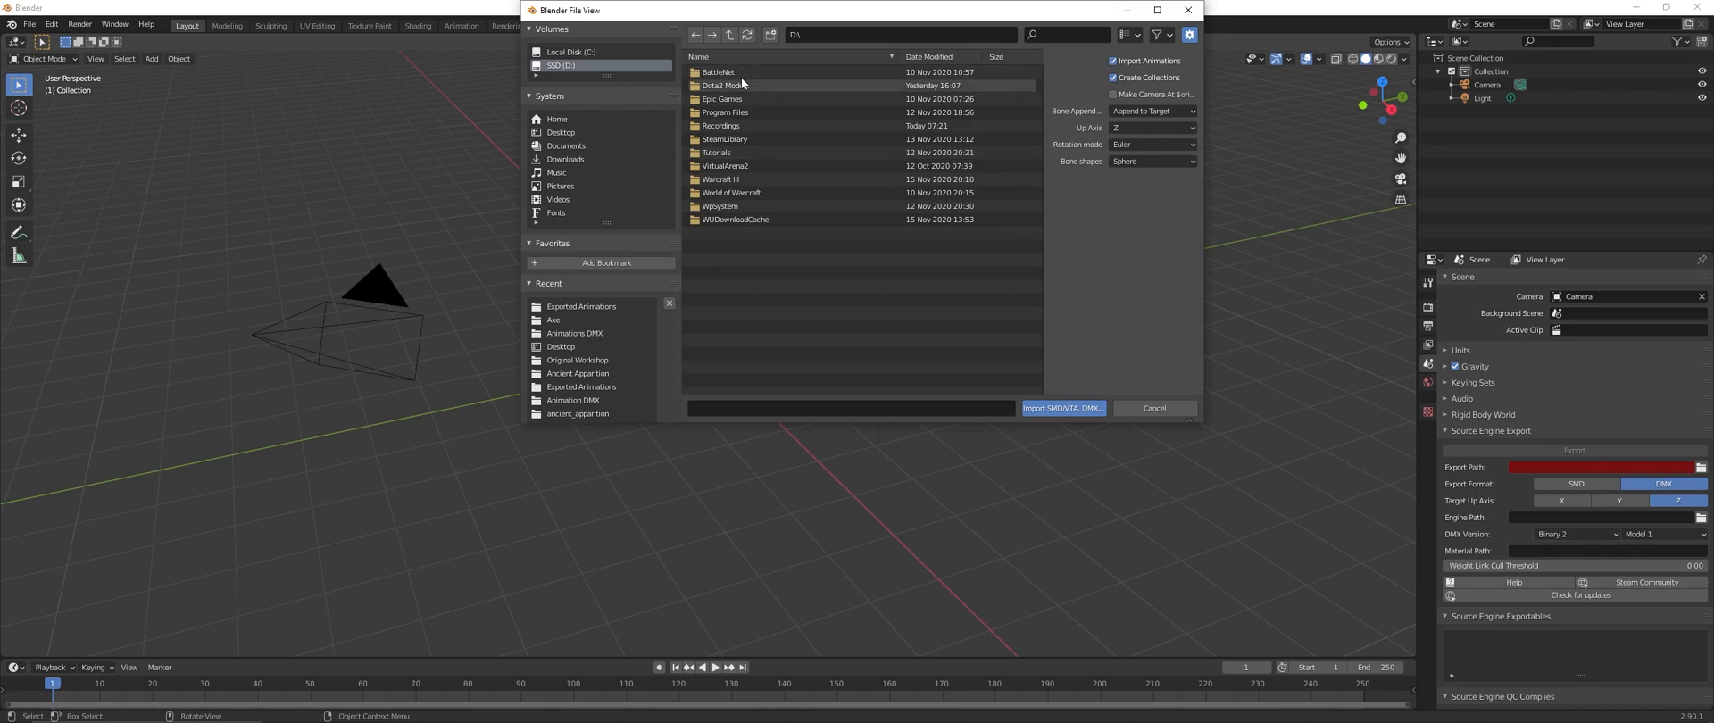
double_click(726, 85)
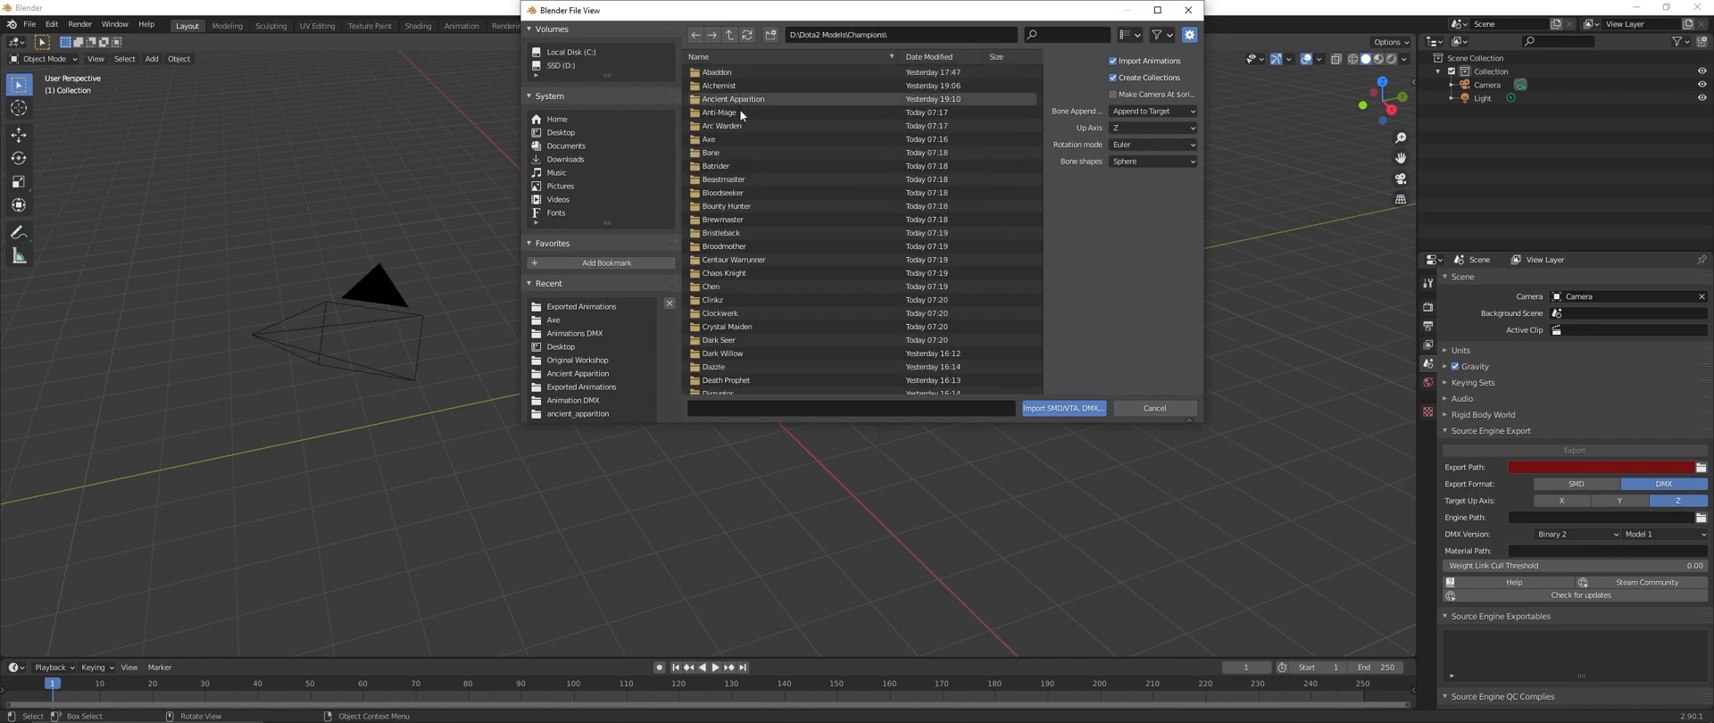
scroll(down, 3)
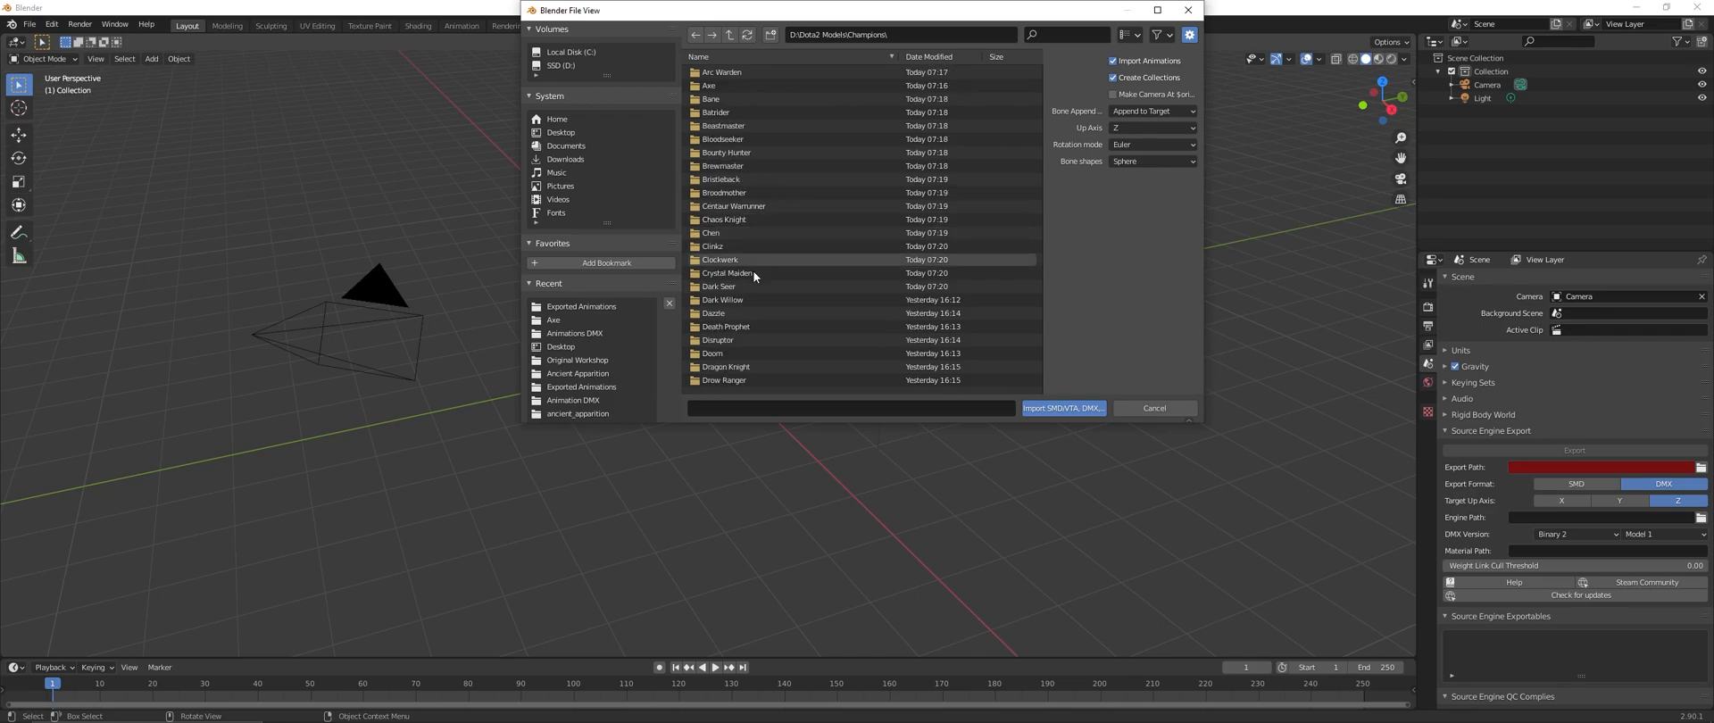
double_click(718, 287)
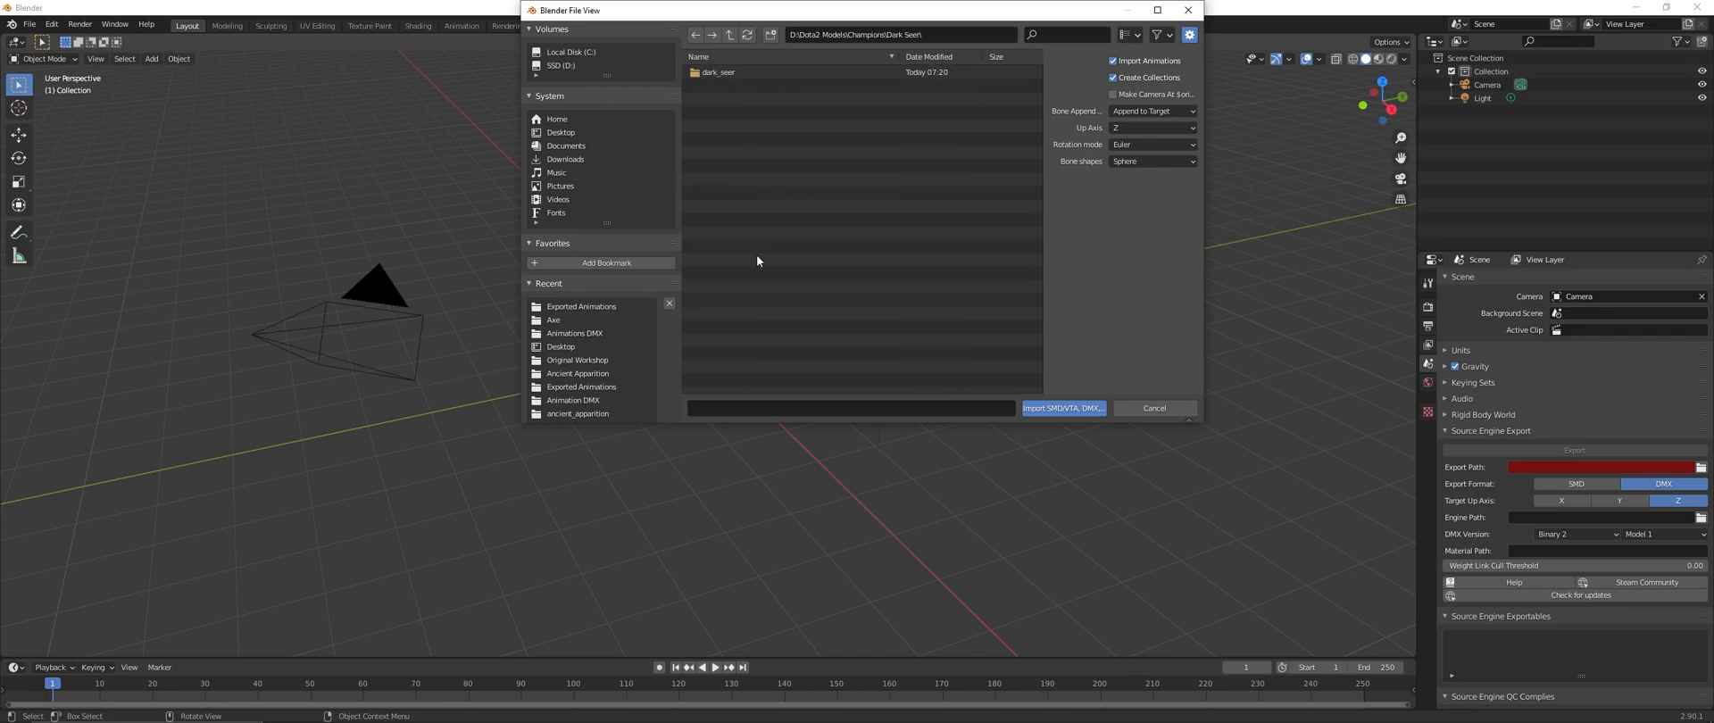
double_click(717, 73)
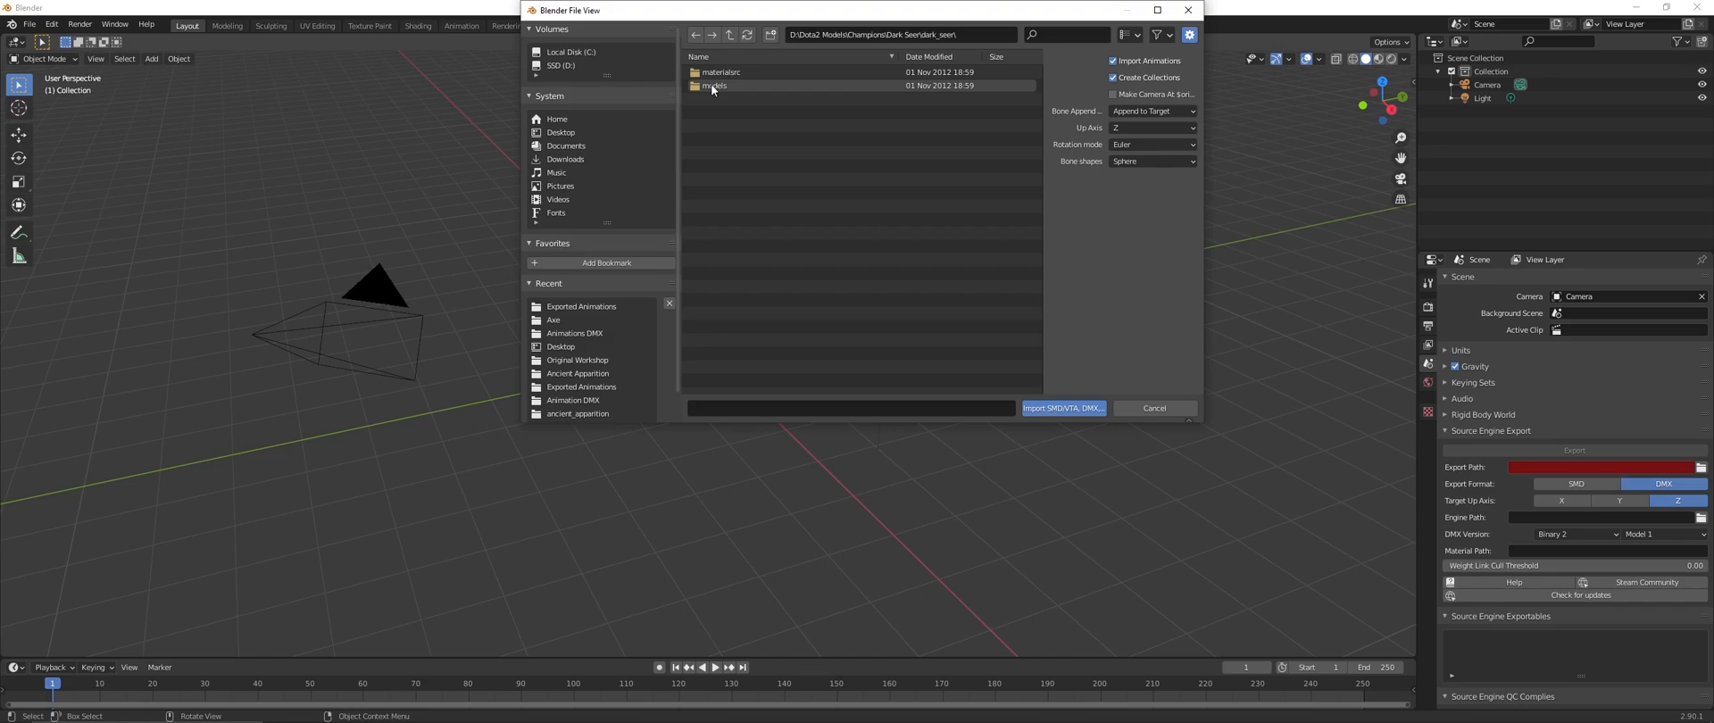
double_click(715, 85)
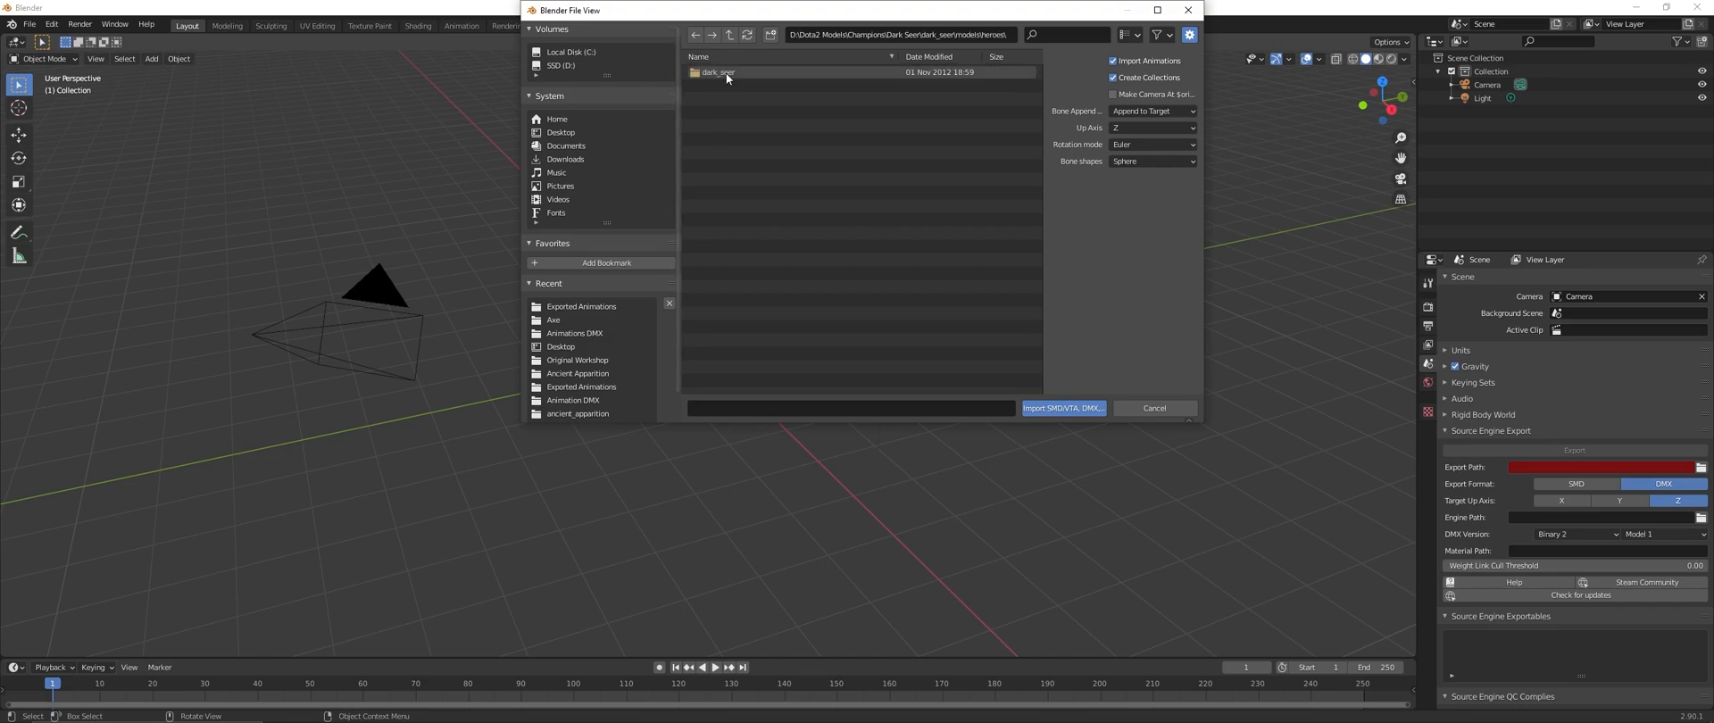
double_click(717, 73)
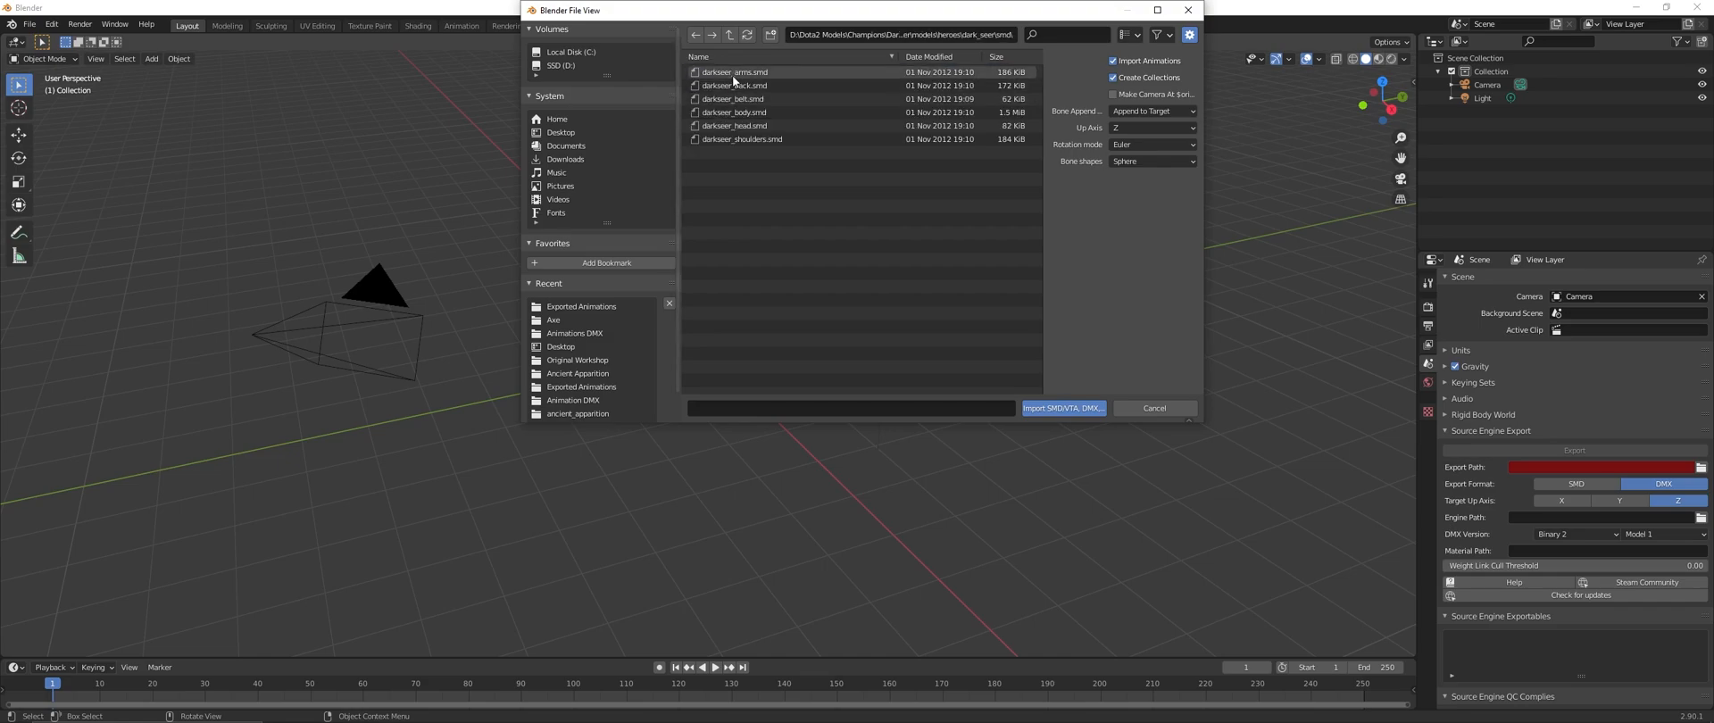
click(737, 73)
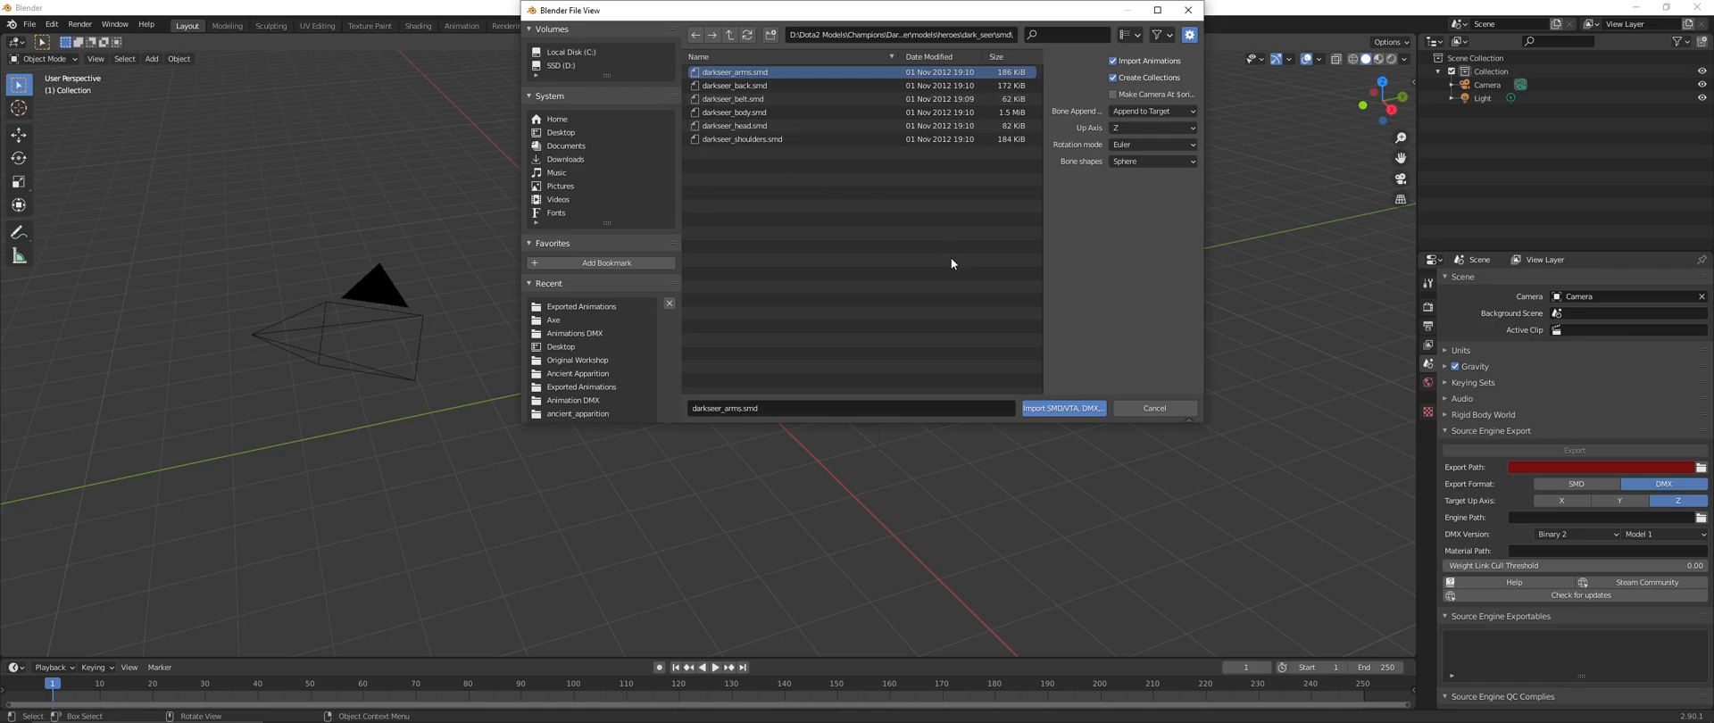
click(1154, 407)
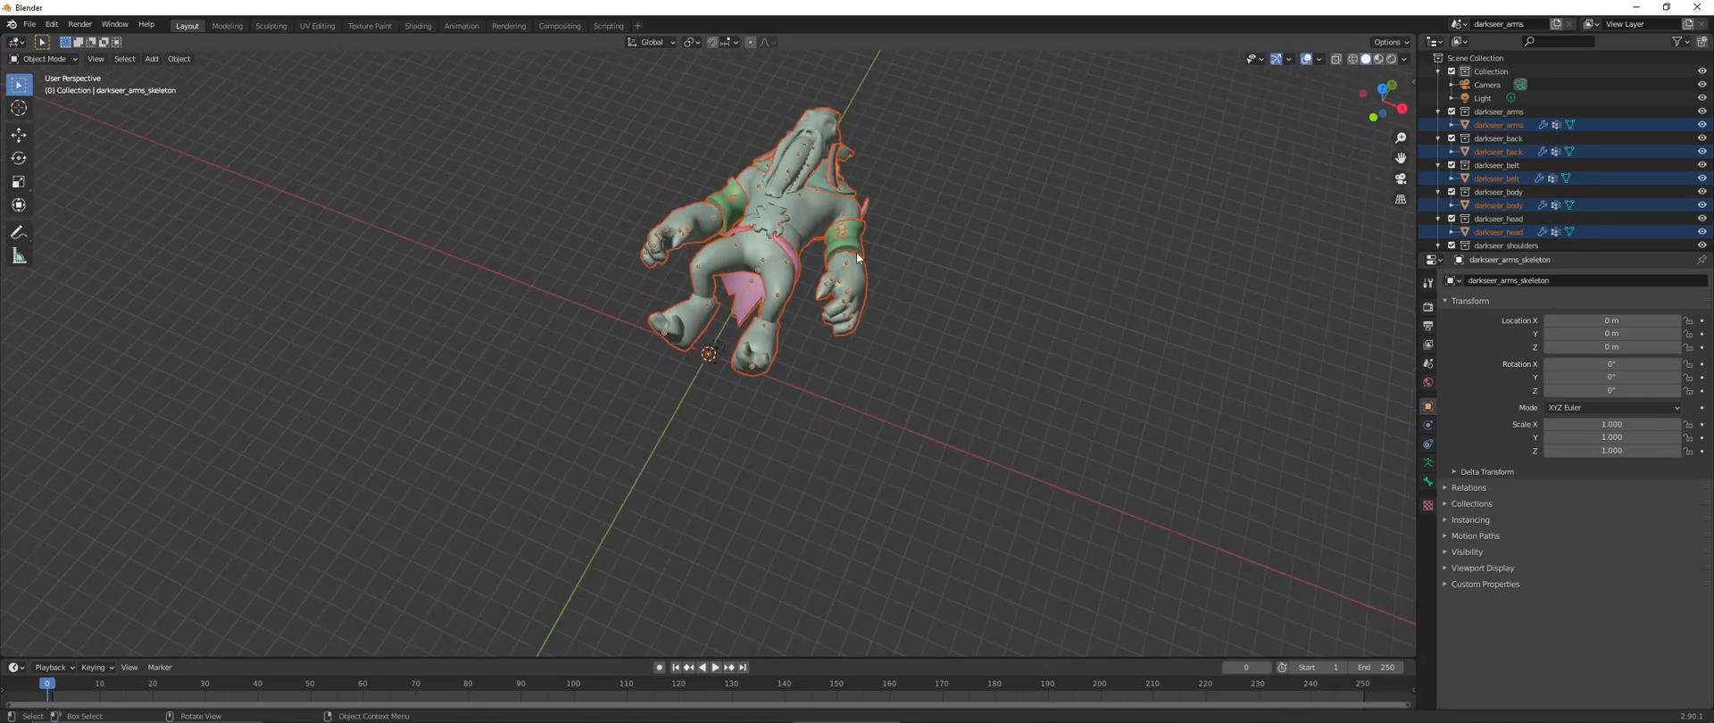
- Orbit to the front and rotate the skeleton 90° on X
drag(858, 257, 809, 255)
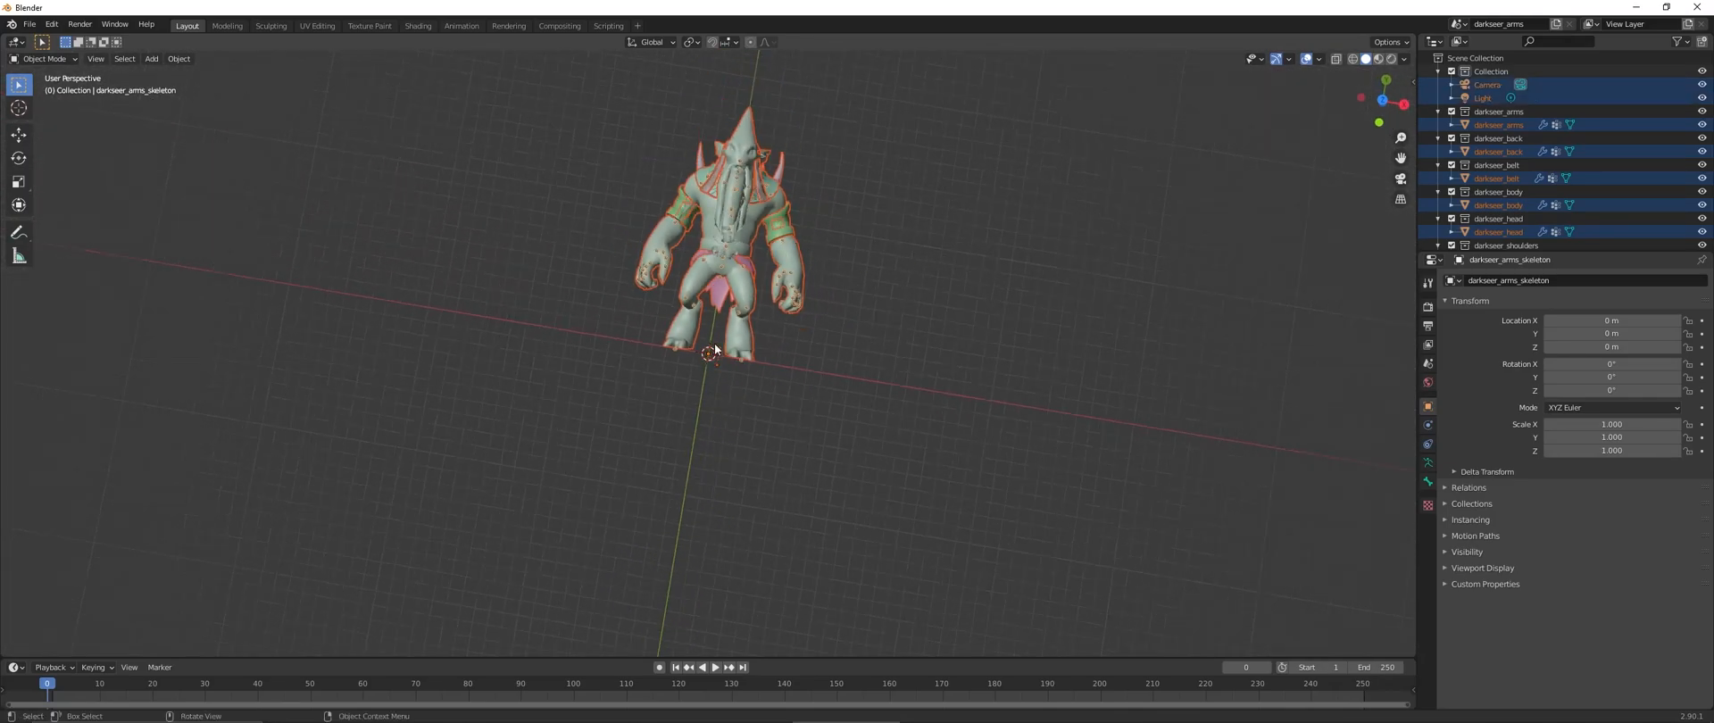
key(r)
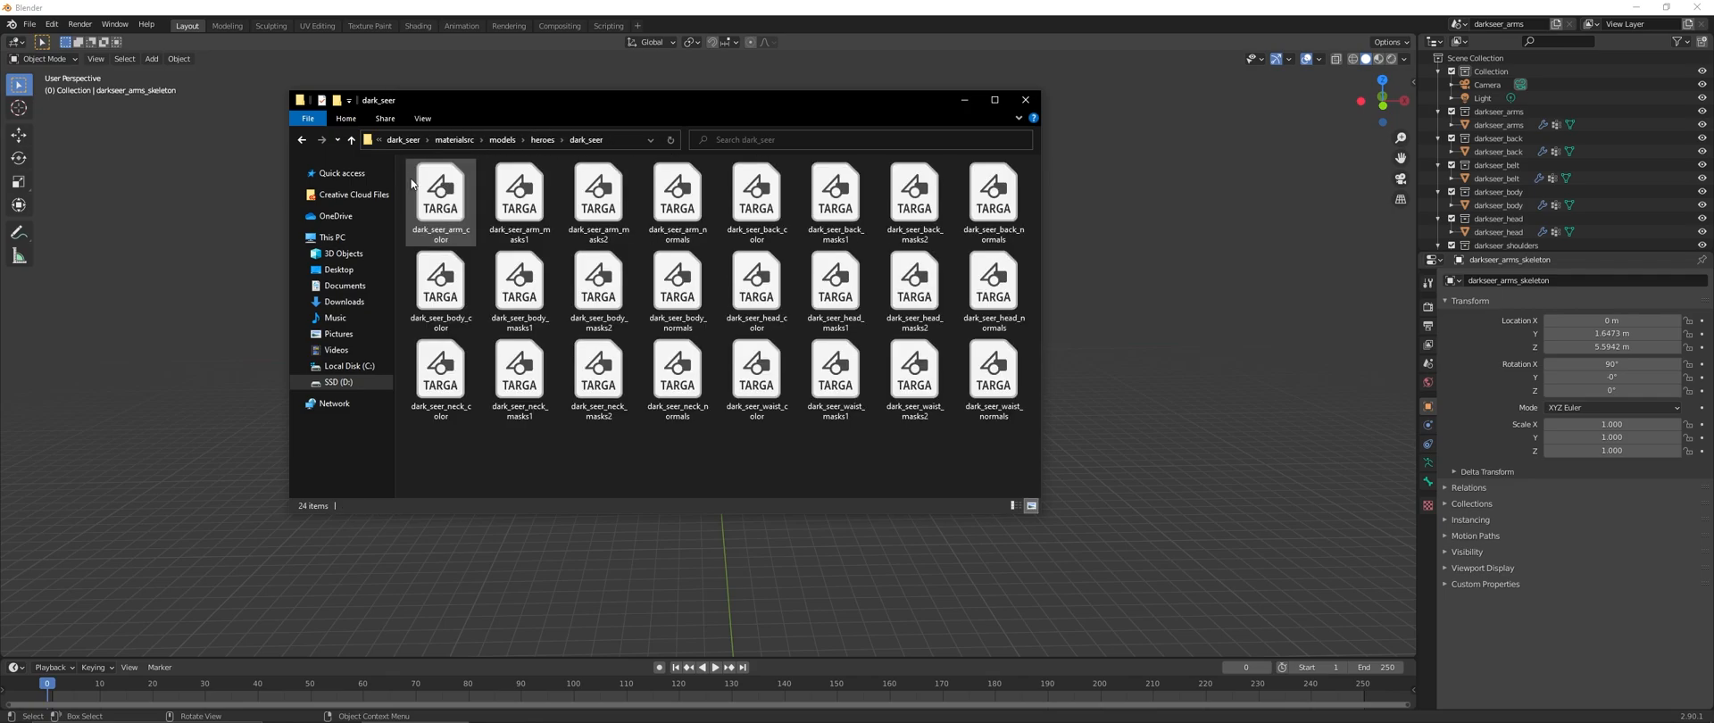
- Move the texture folder window to the left and switch Blender to the Shading workspace
drag(656, 99, 973, 137)
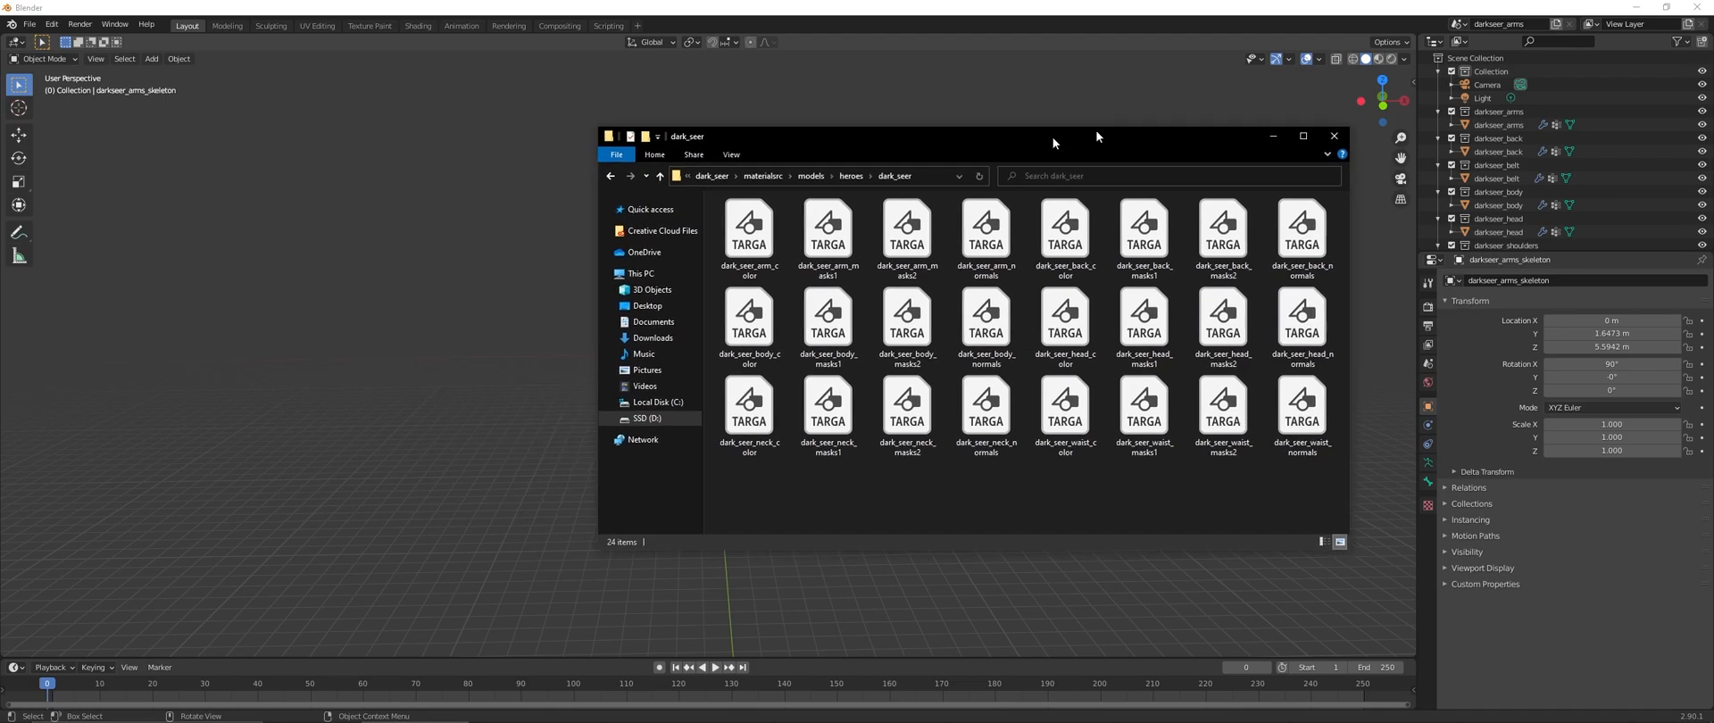
drag(963, 136, 423, 123)
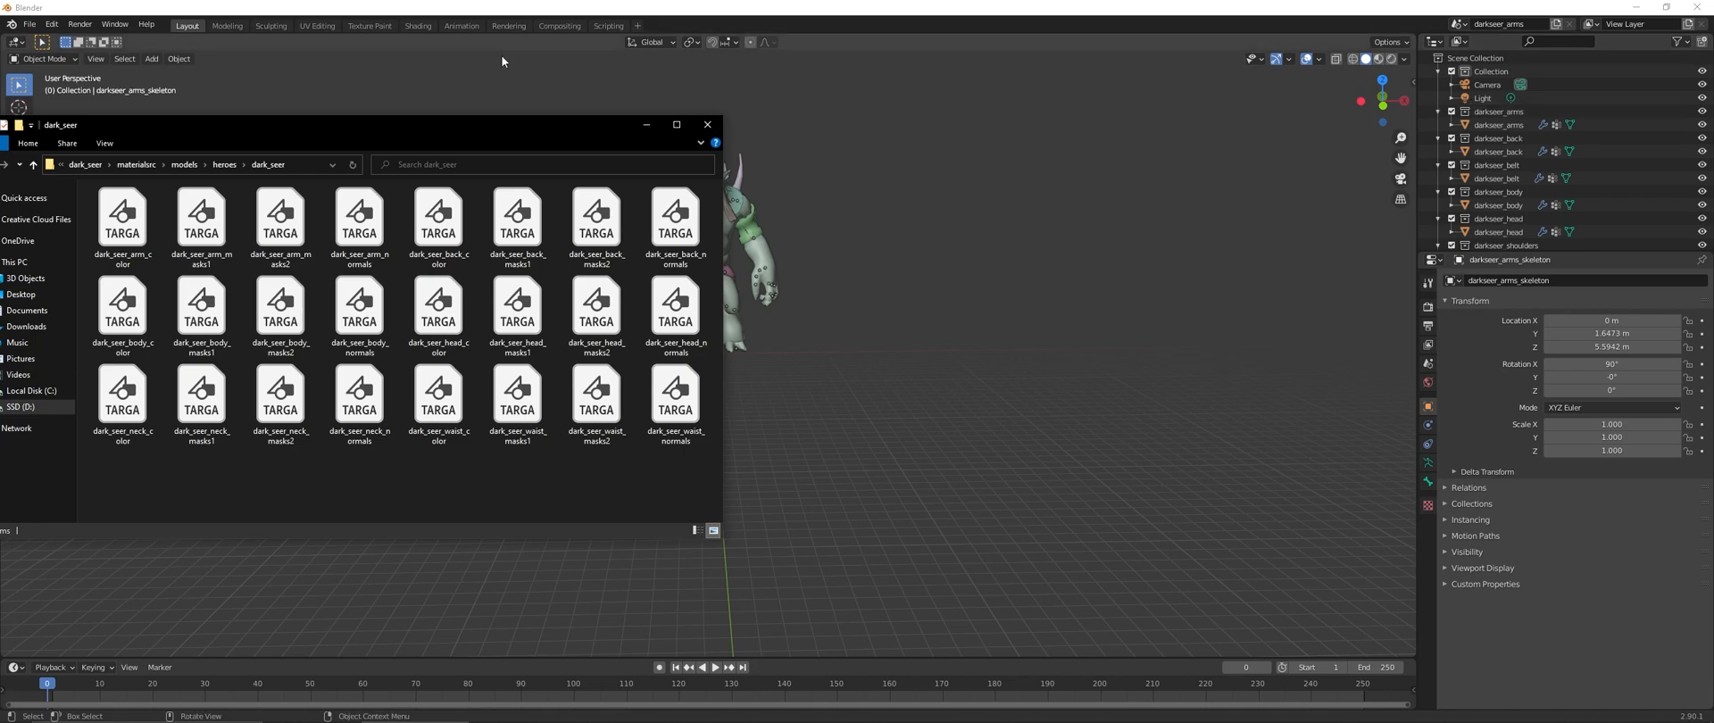
click(418, 25)
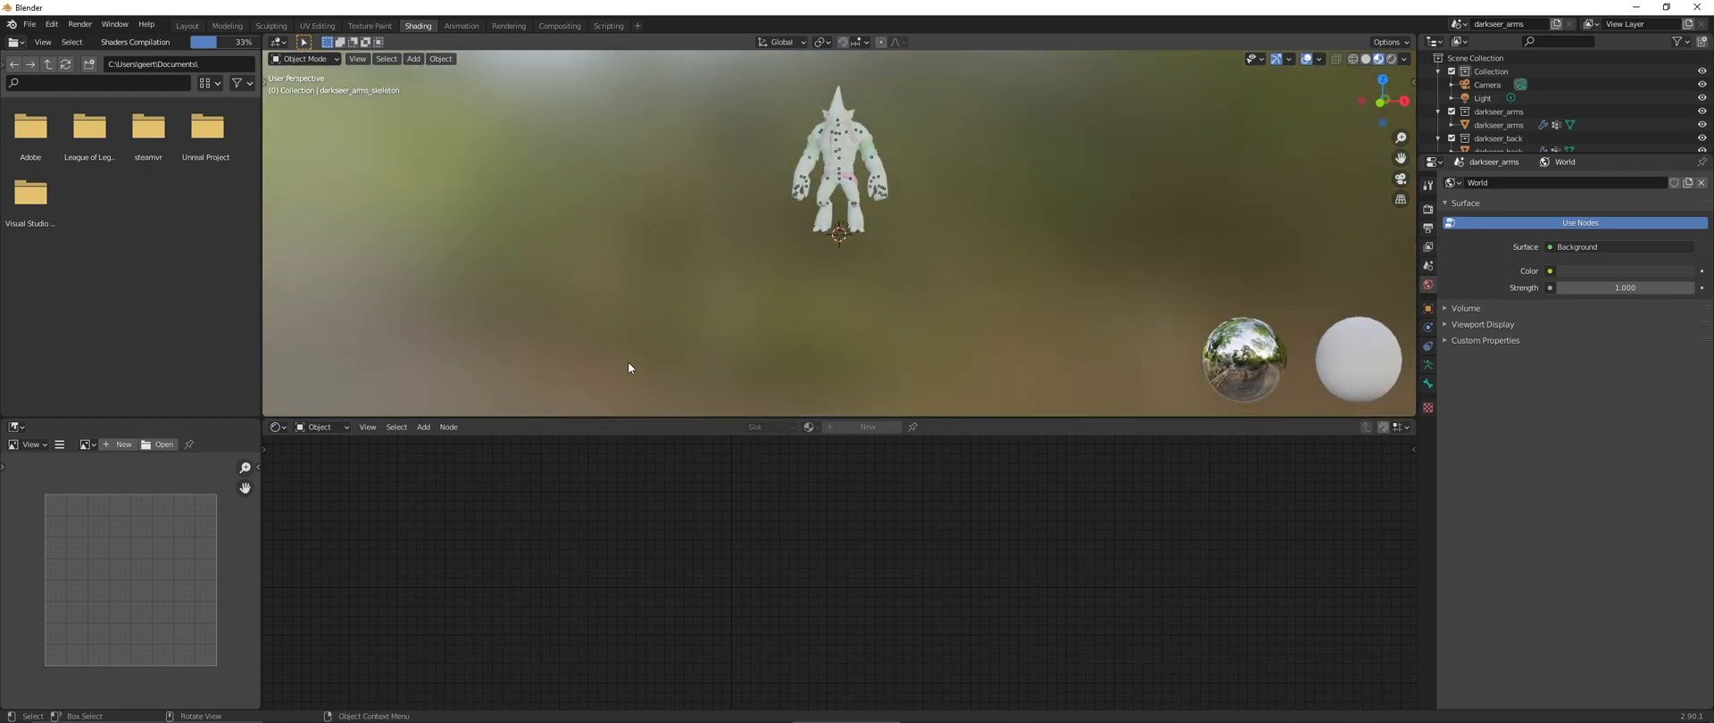
- Enable nodes on darkseer_arms and link its color and normals TGAs to Base Color and Normal
click(1499, 124)
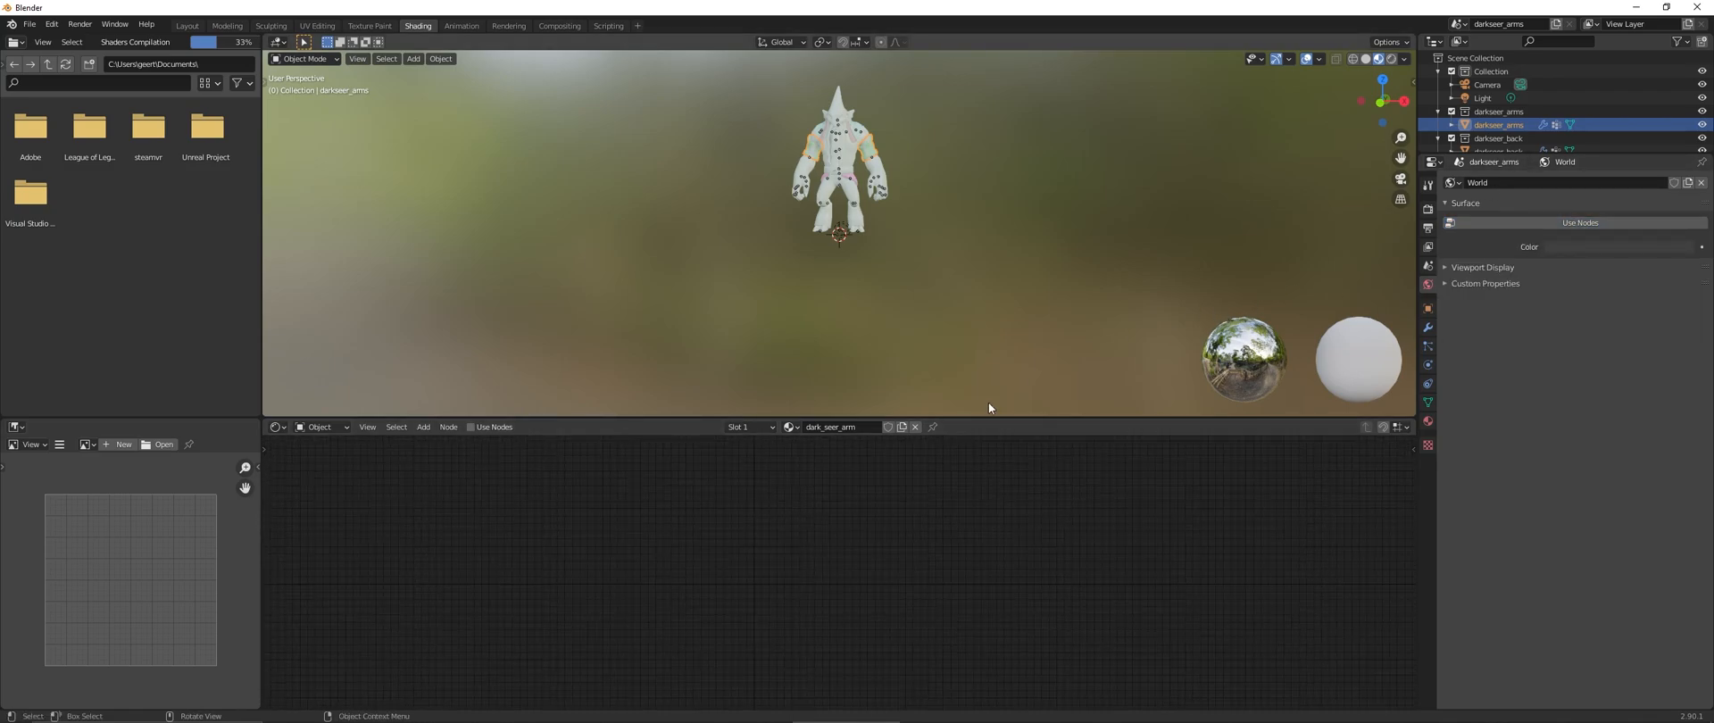
mouse_move(807, 493)
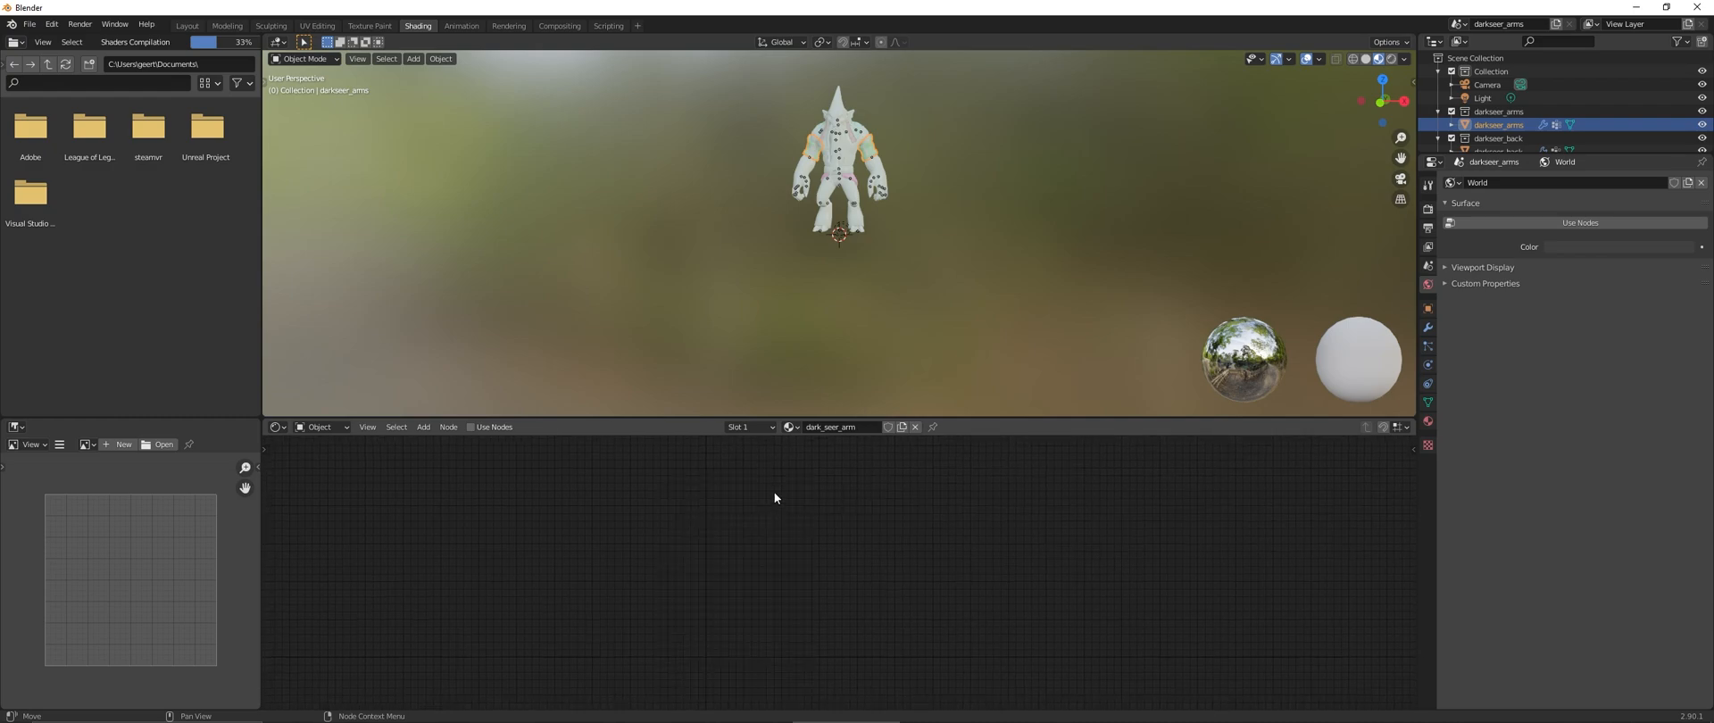
click(470, 426)
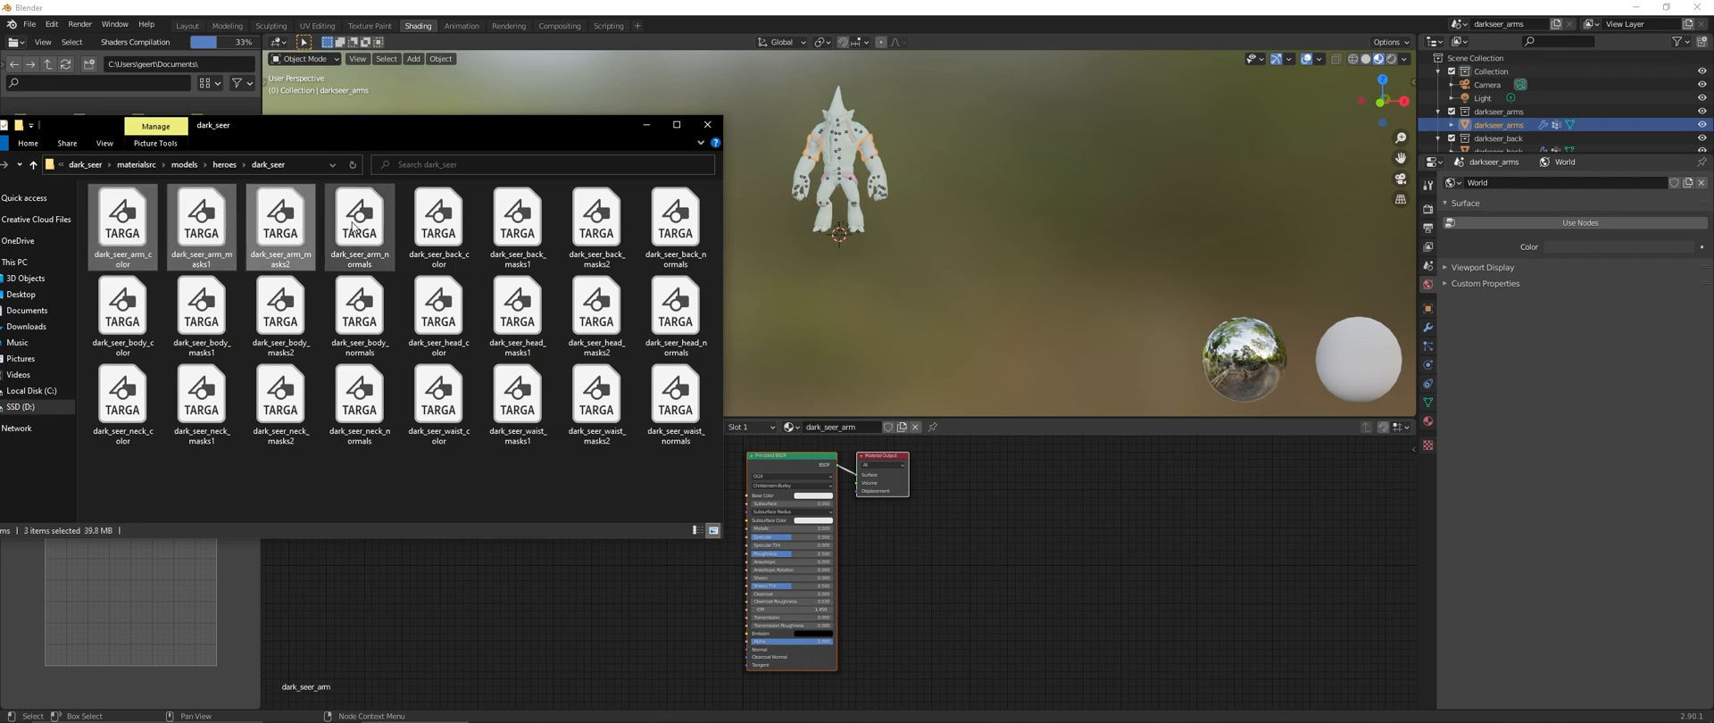
click(359, 218)
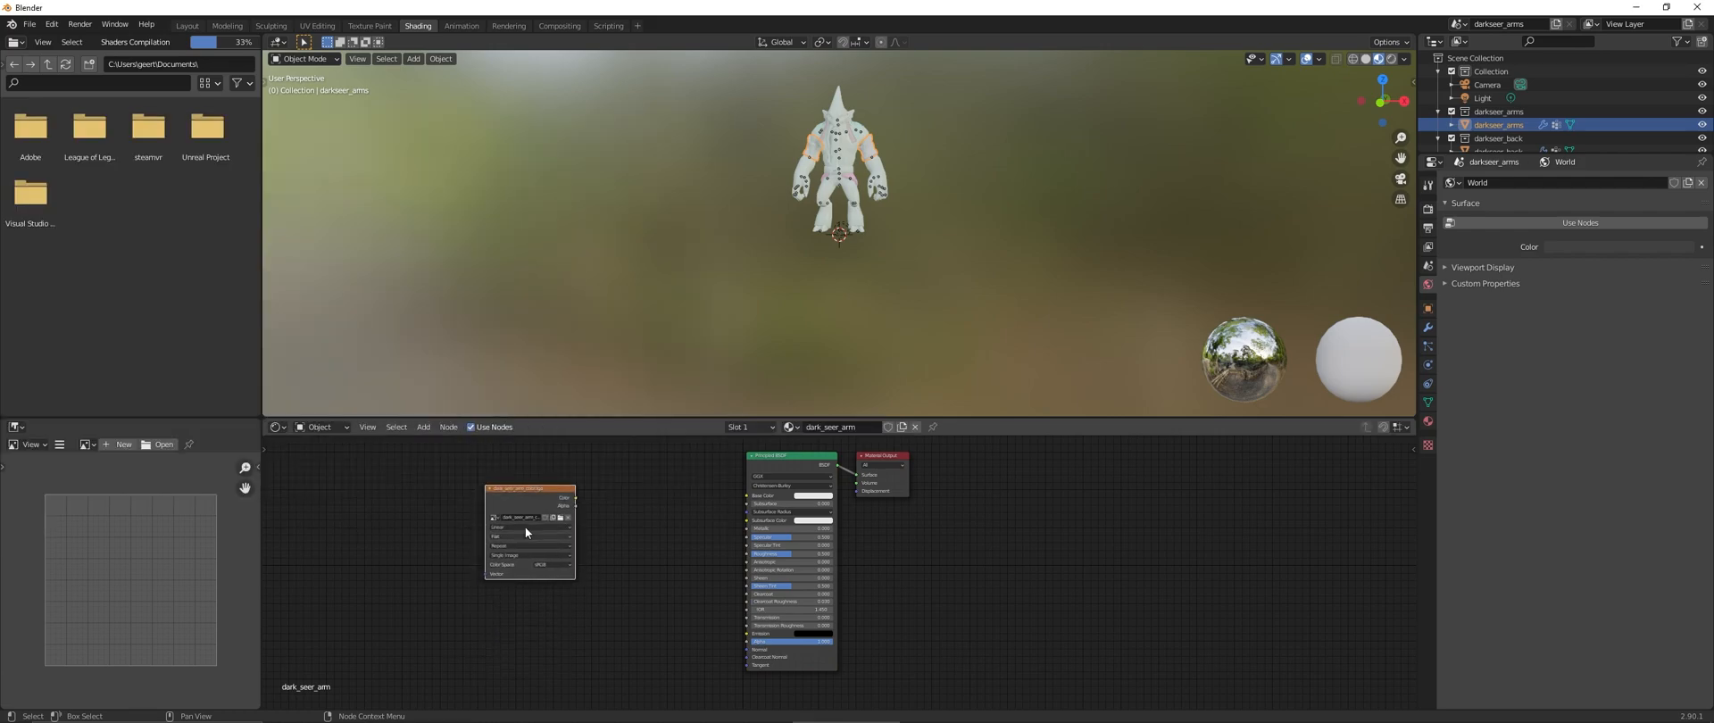
drag(528, 529, 475, 519)
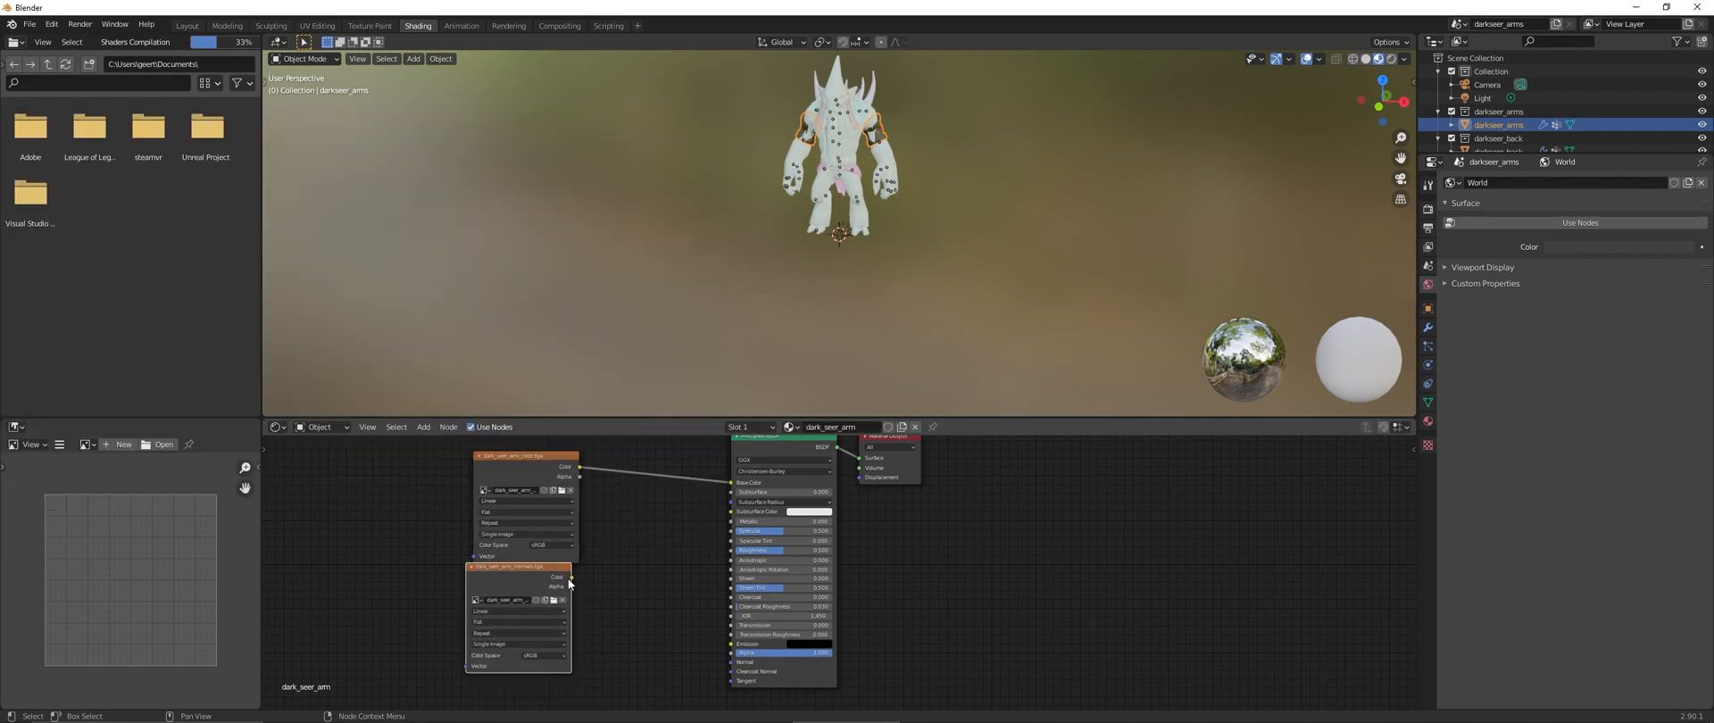
drag(570, 577, 659, 570)
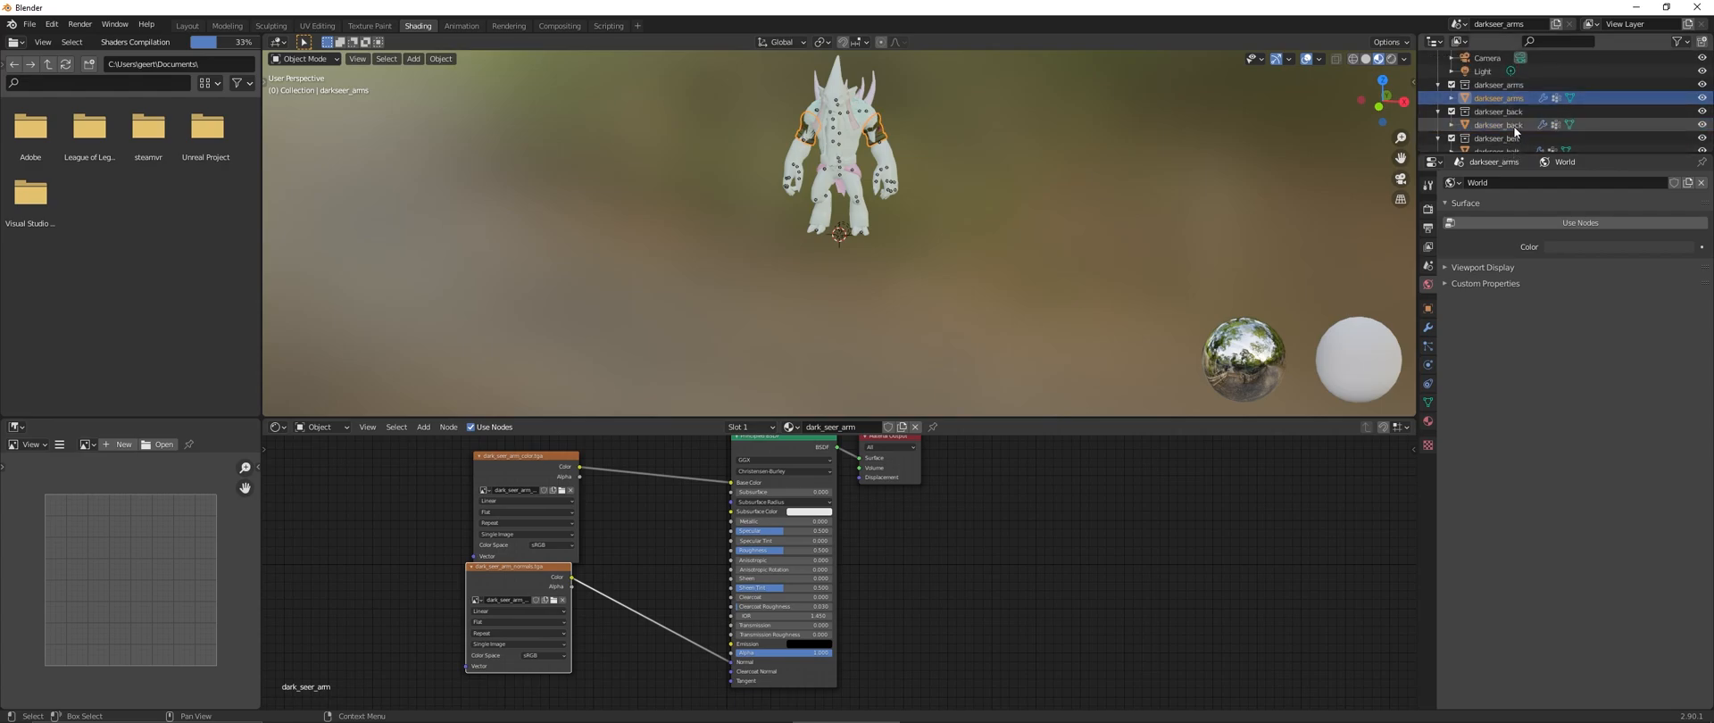
click(1500, 124)
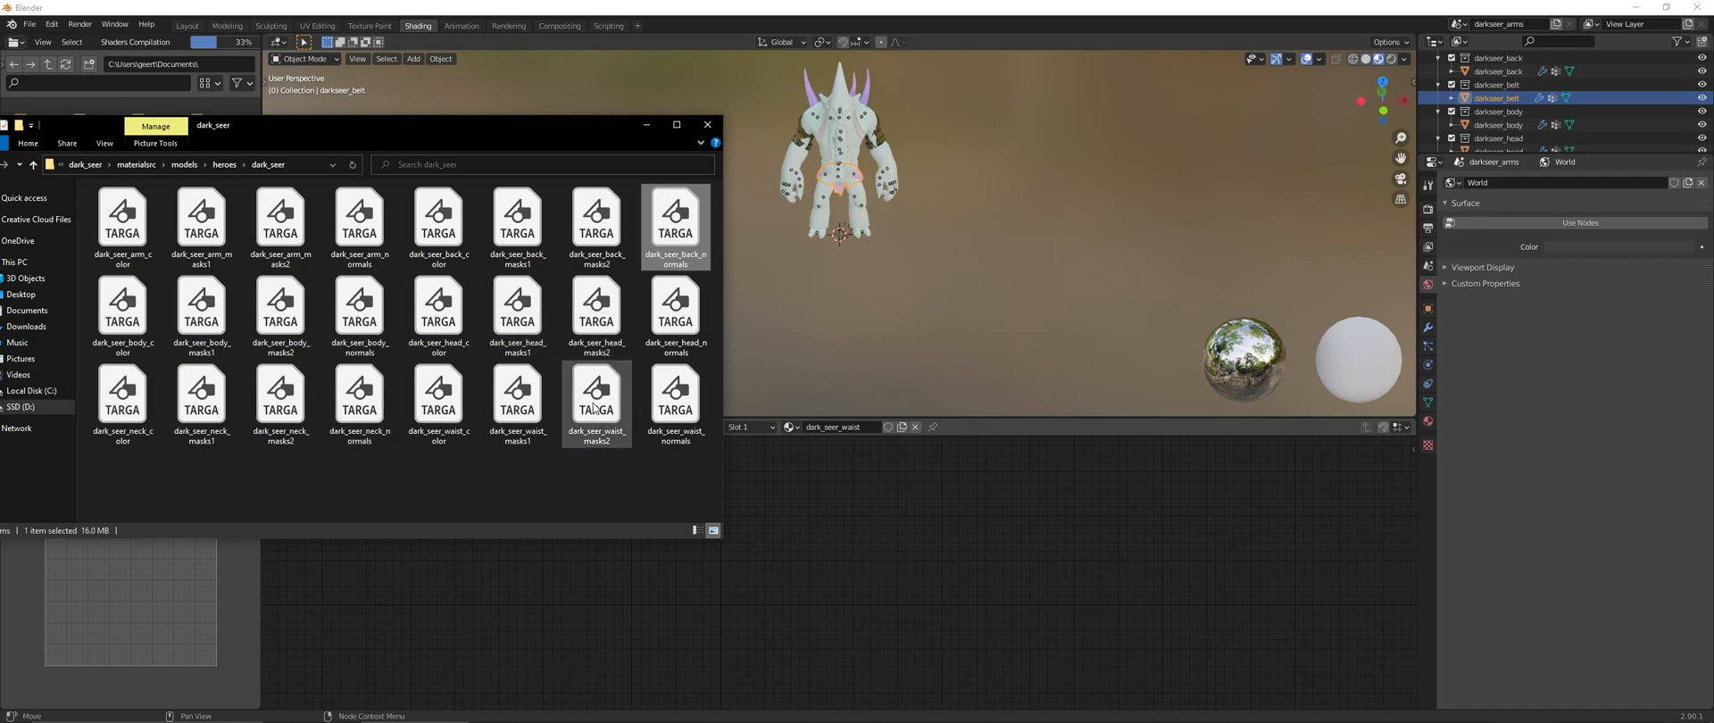
- Wire color and normal TGAs into the waist, body and neck materials
click(675, 399)
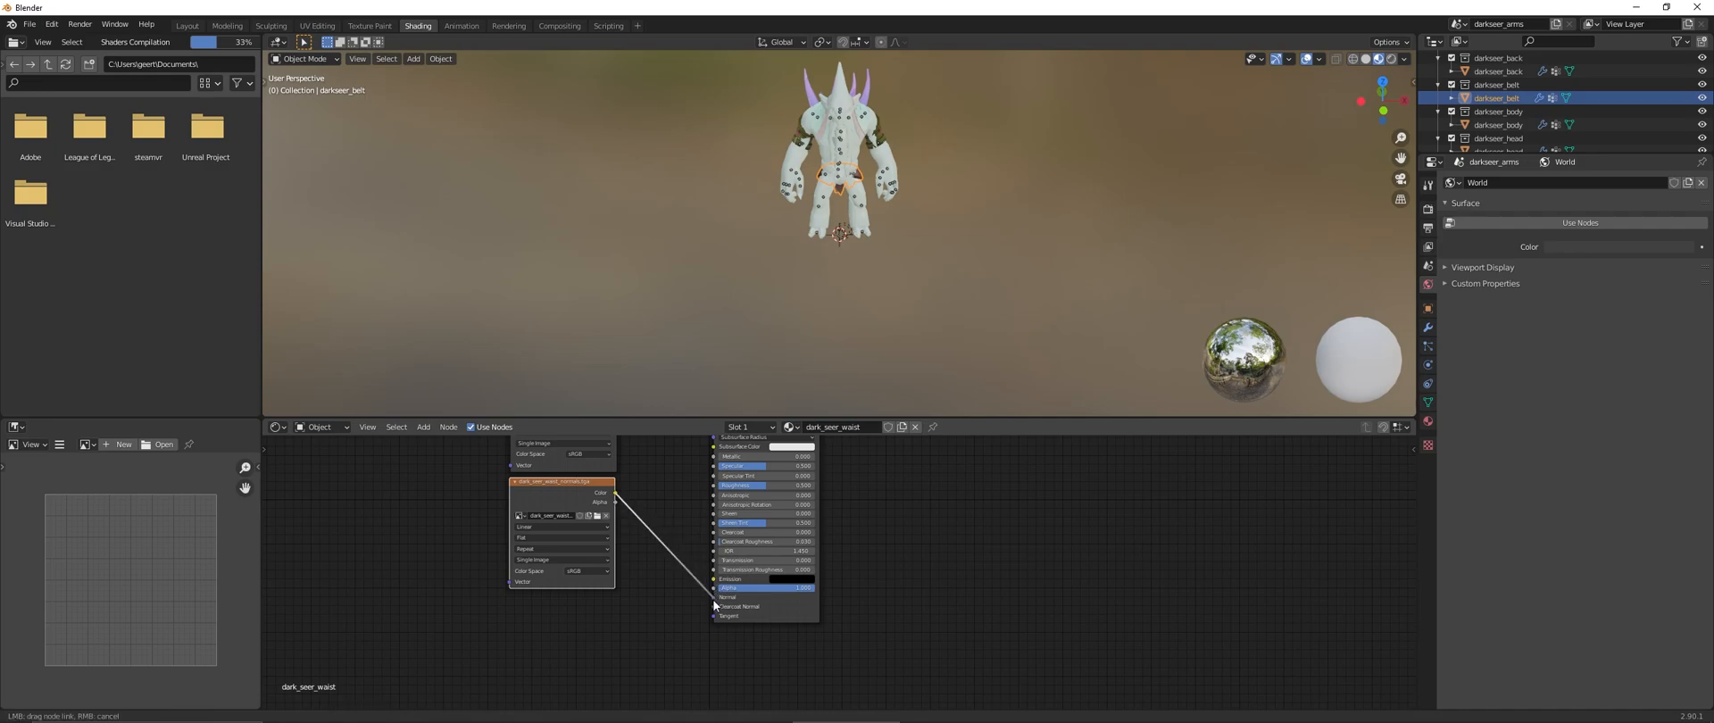
click(1500, 124)
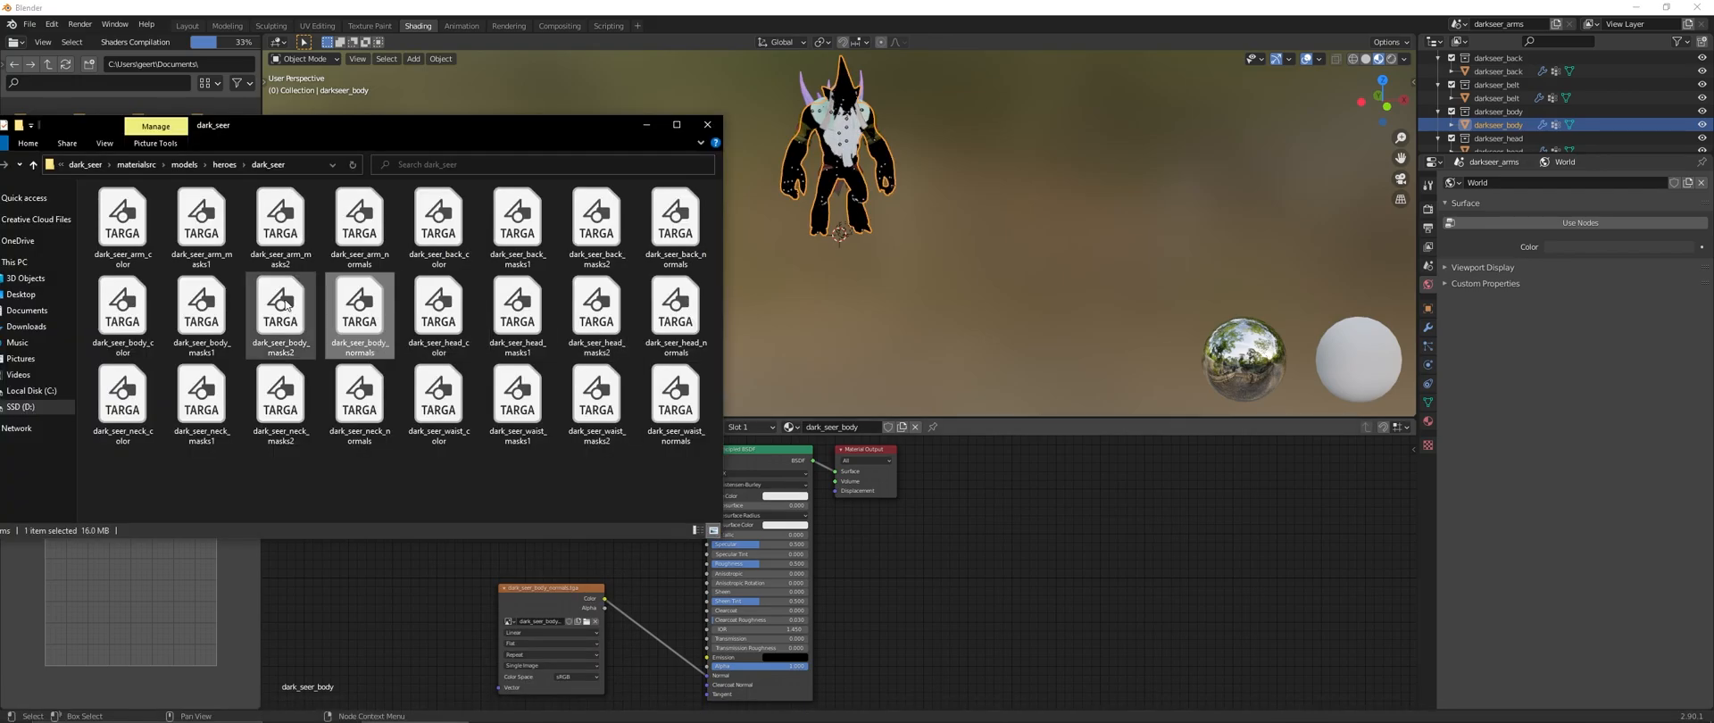
click(707, 124)
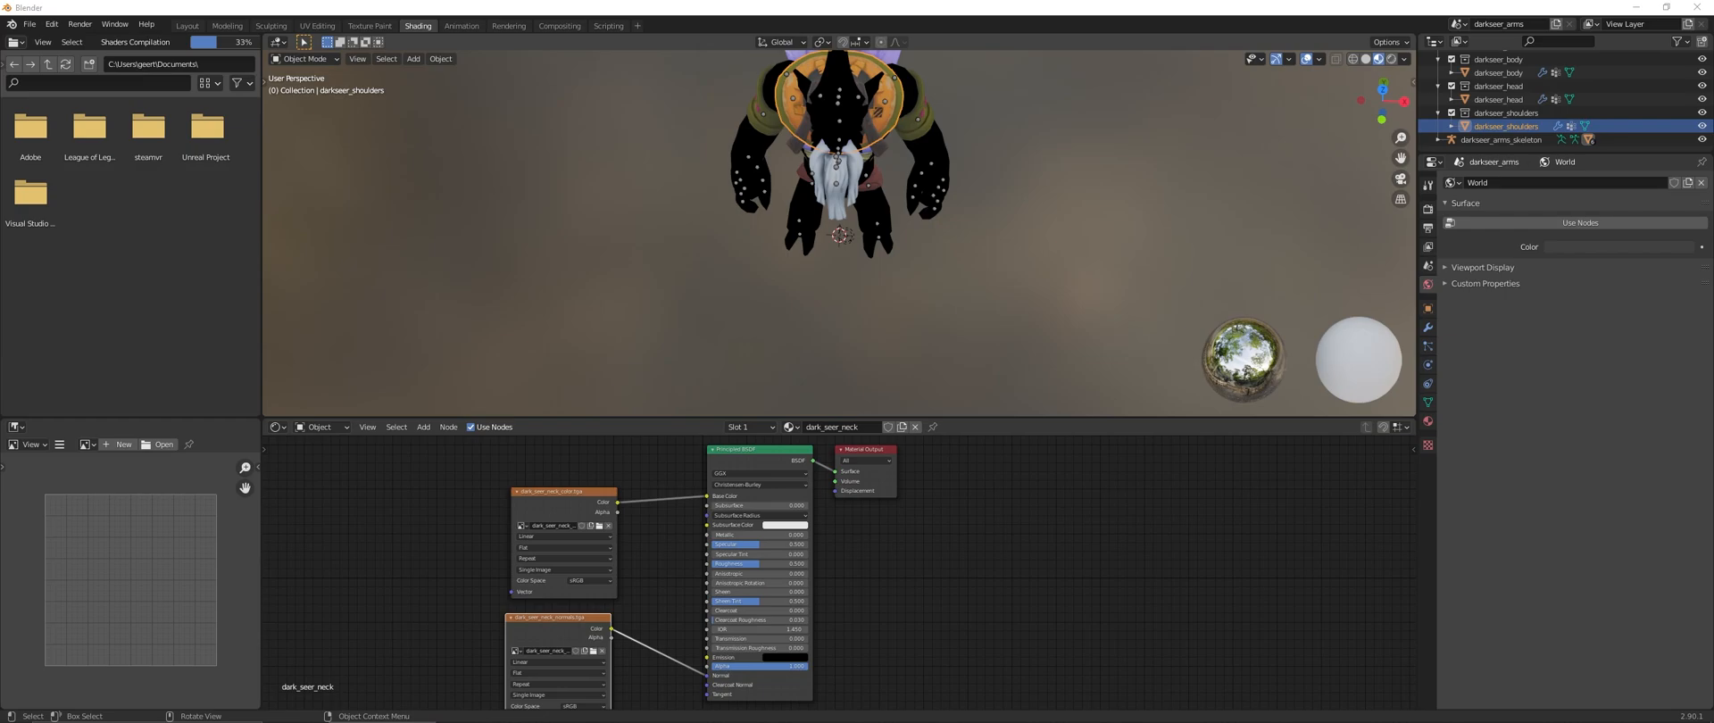
click(1498, 73)
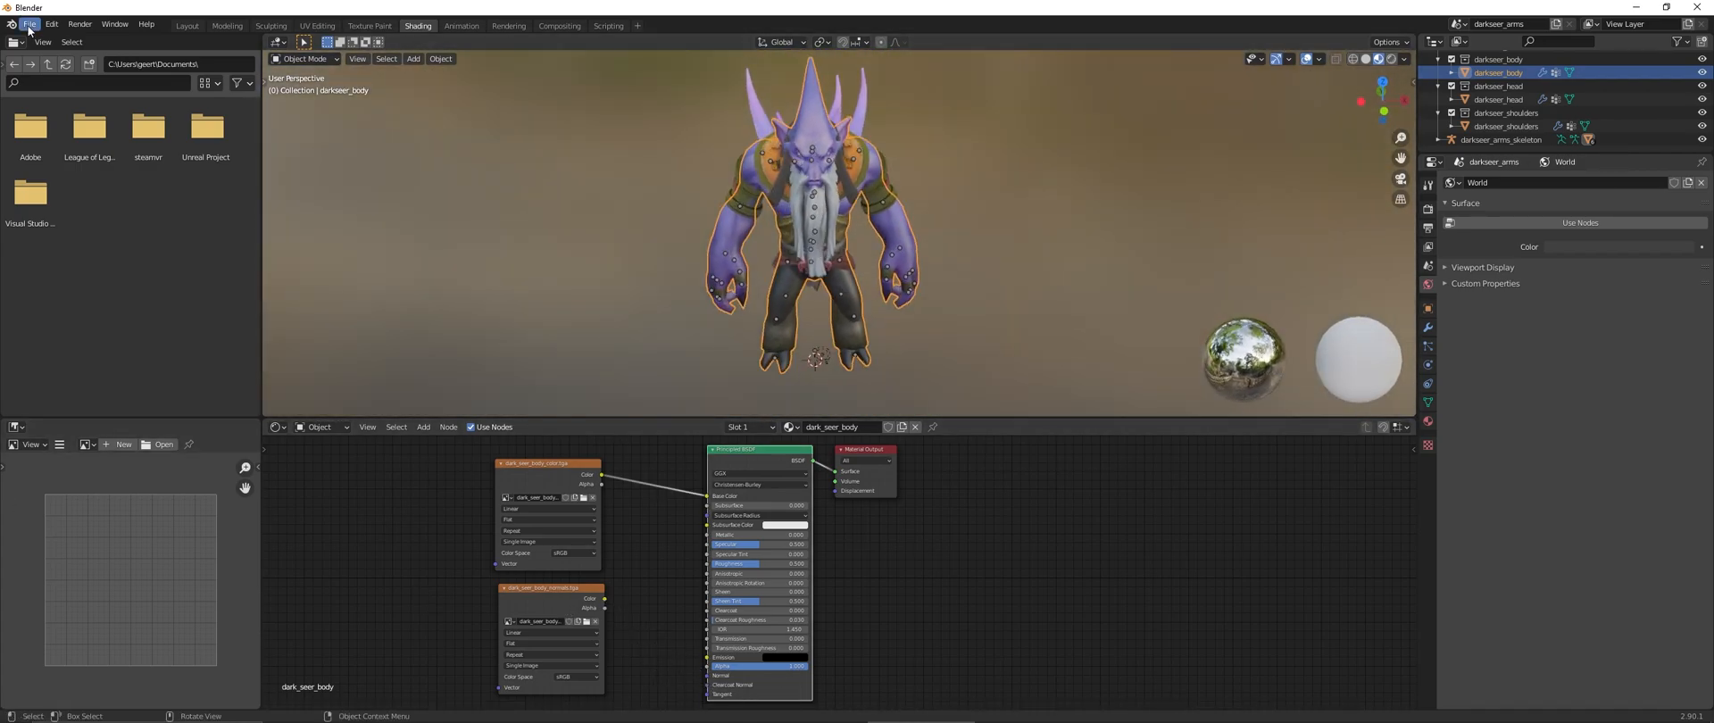
- Save the scene as a blend file in D:\Dota2 Models\Champions\Dark Seer
click(29, 24)
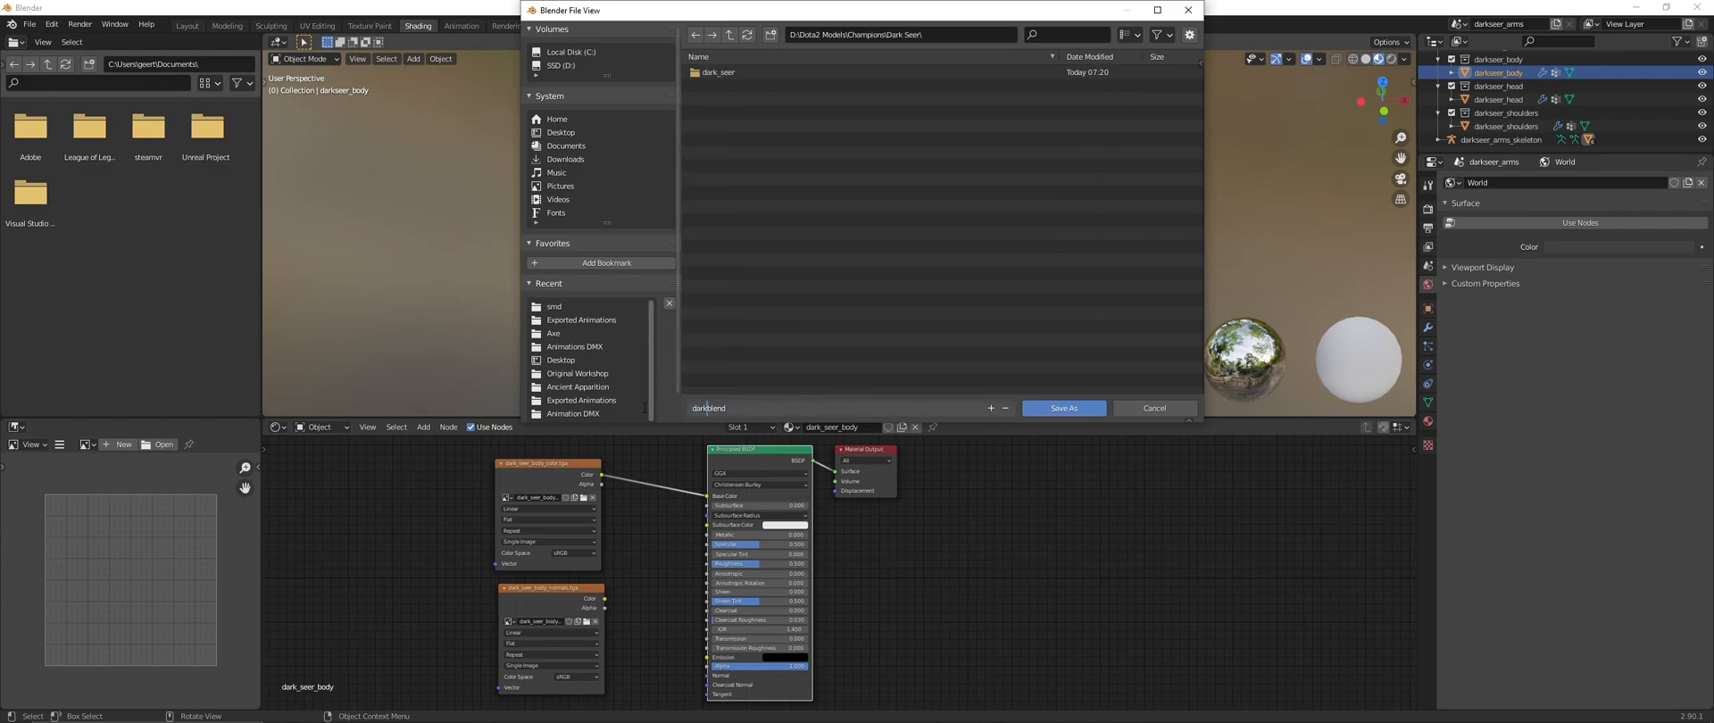
click(1061, 407)
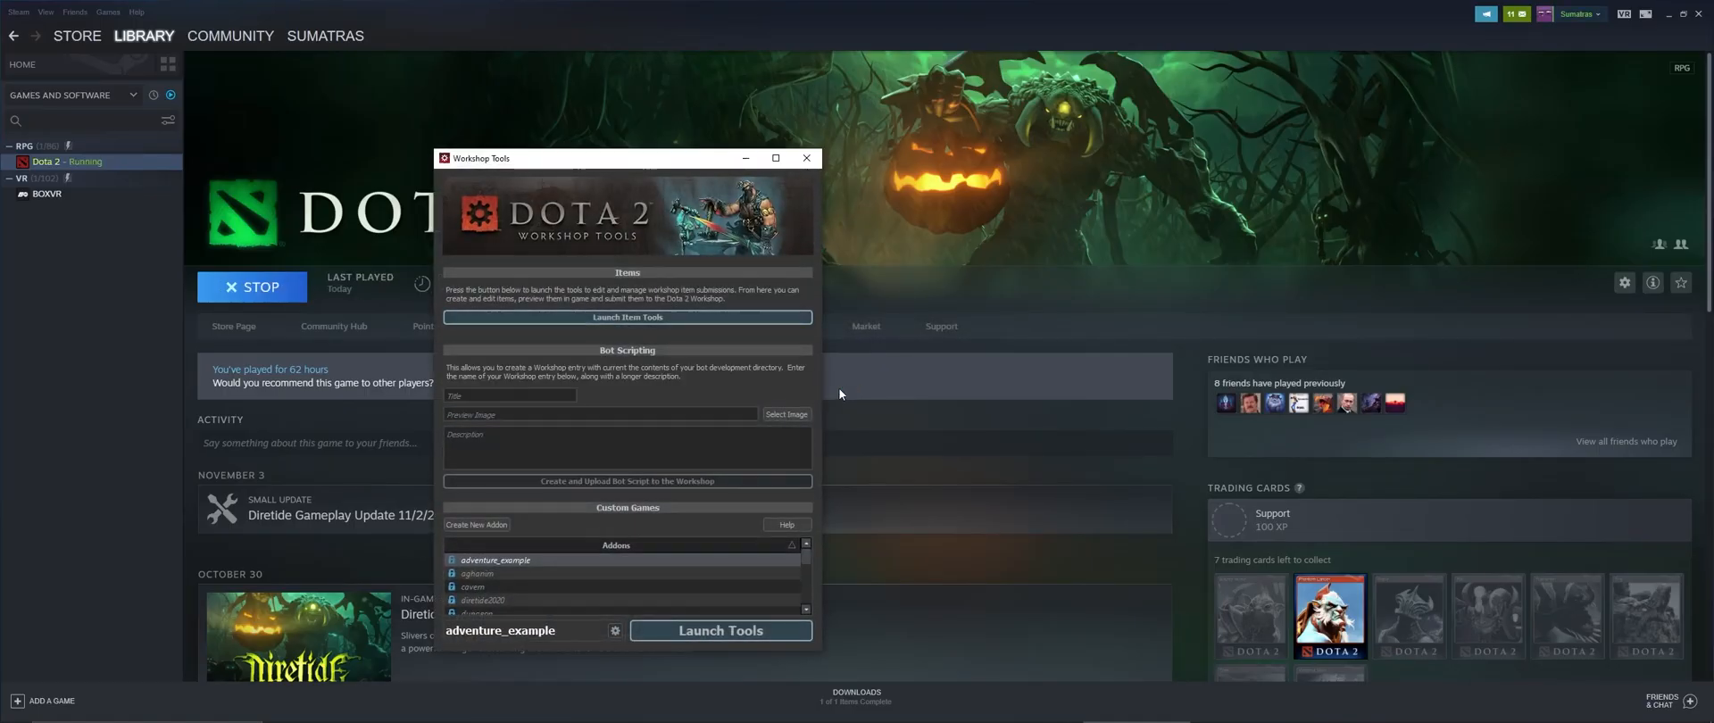
- Open the Asset Browser filtered by 'dark s', scroll to the models, and launch Source Filmmaker
click(807, 158)
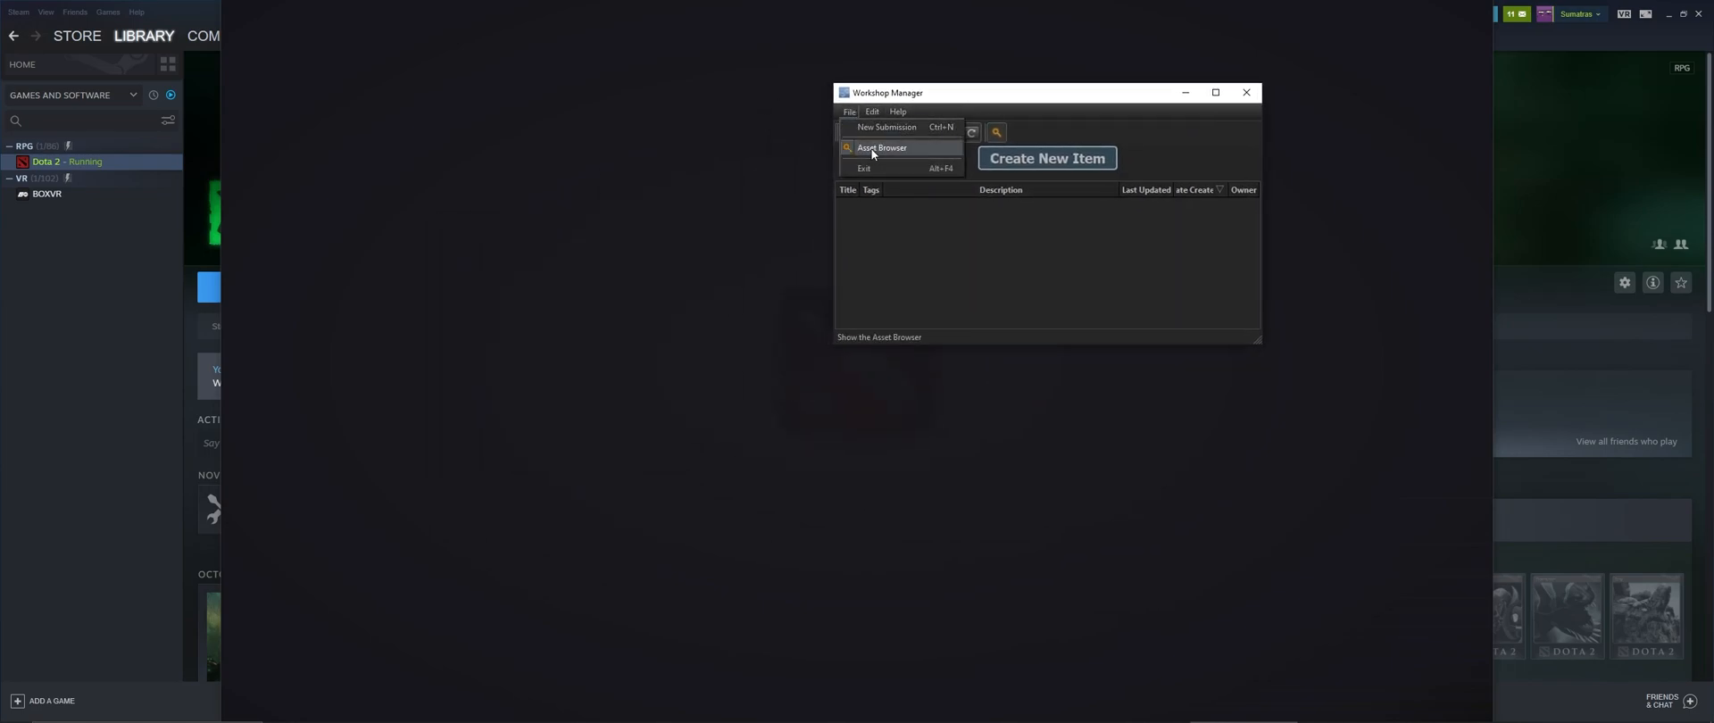
click(882, 148)
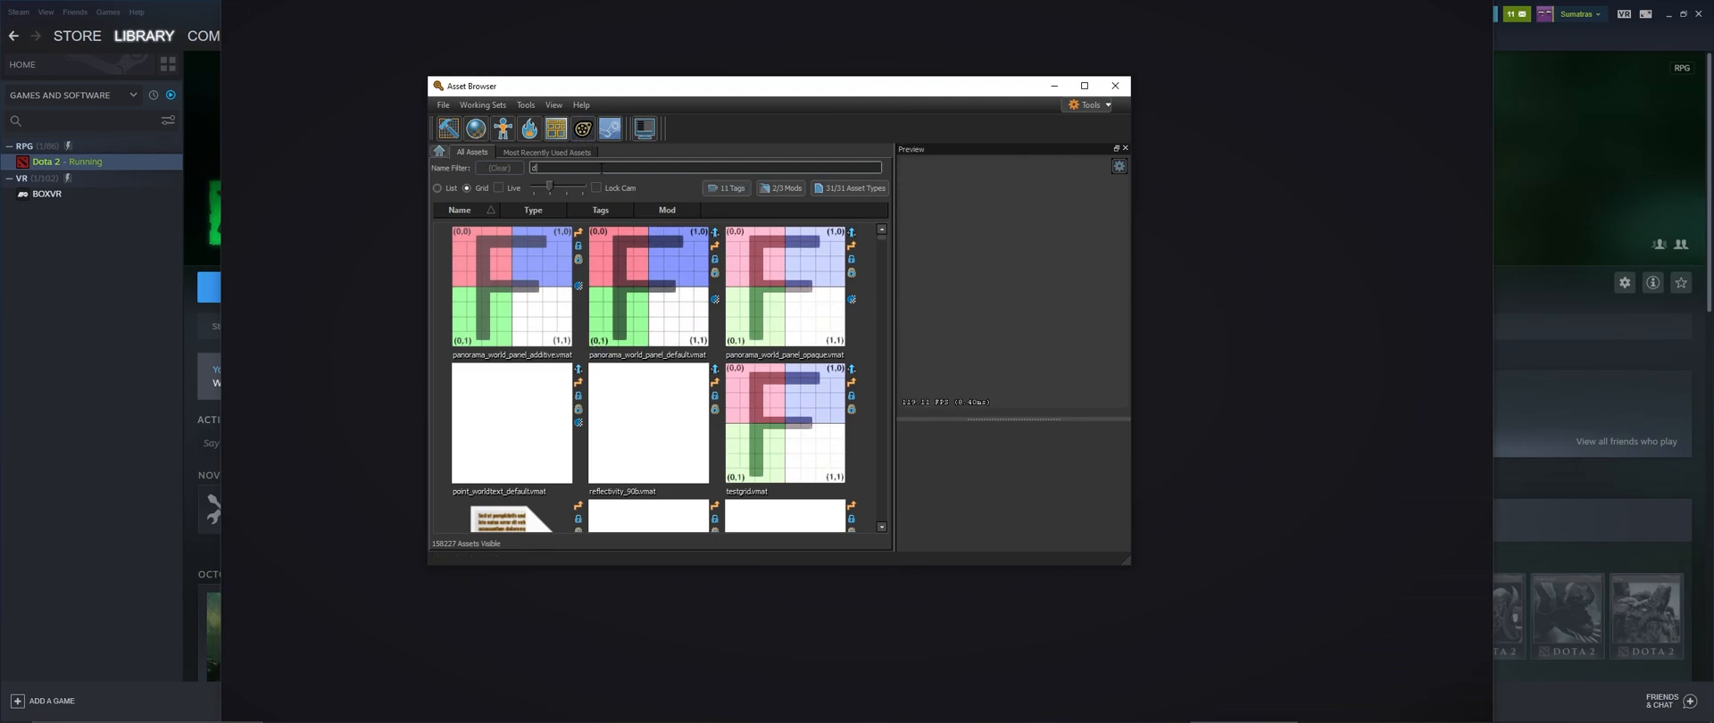
text(dark seer)
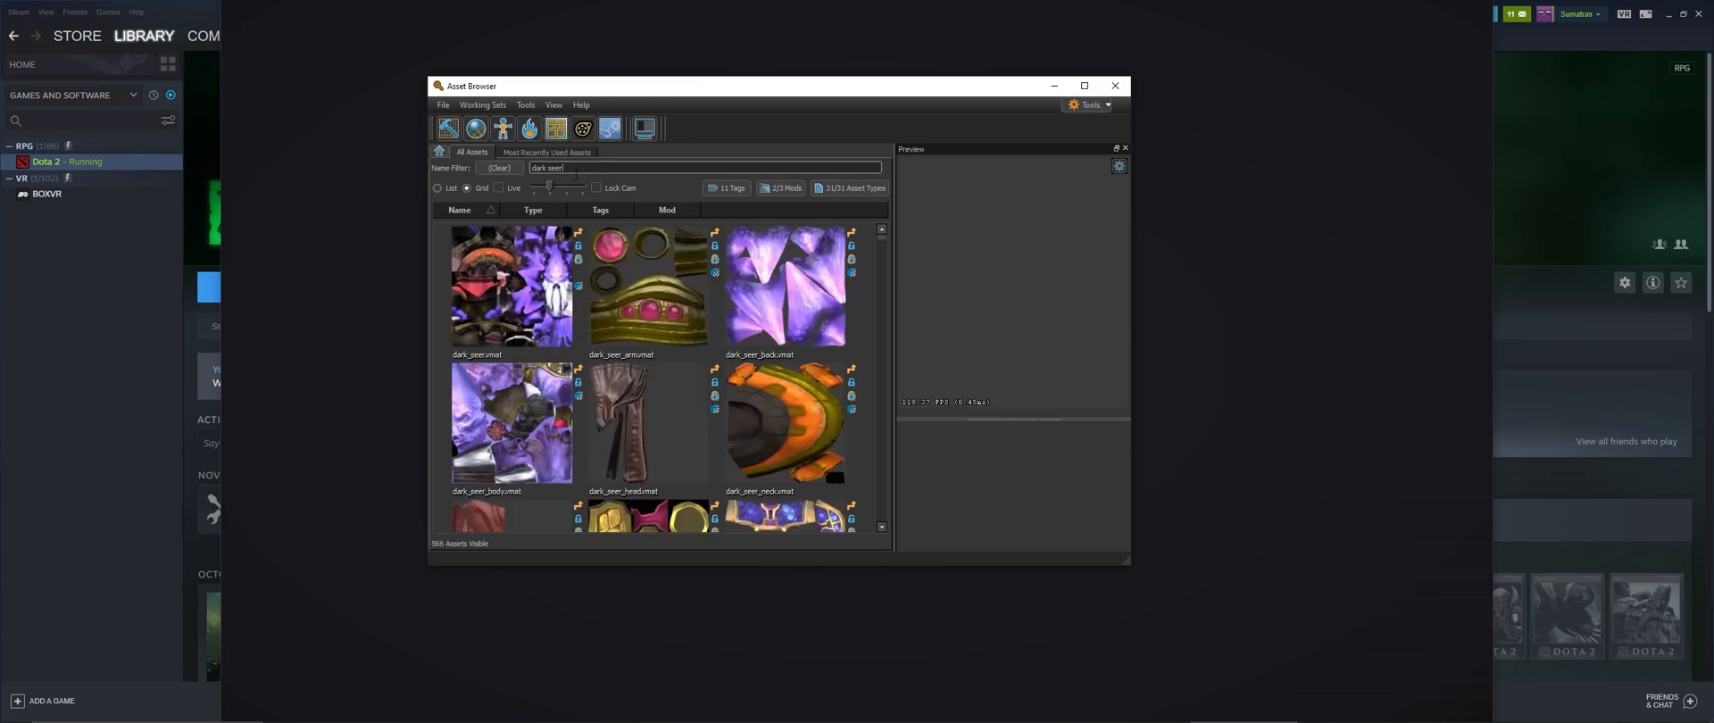
scroll(down, 3)
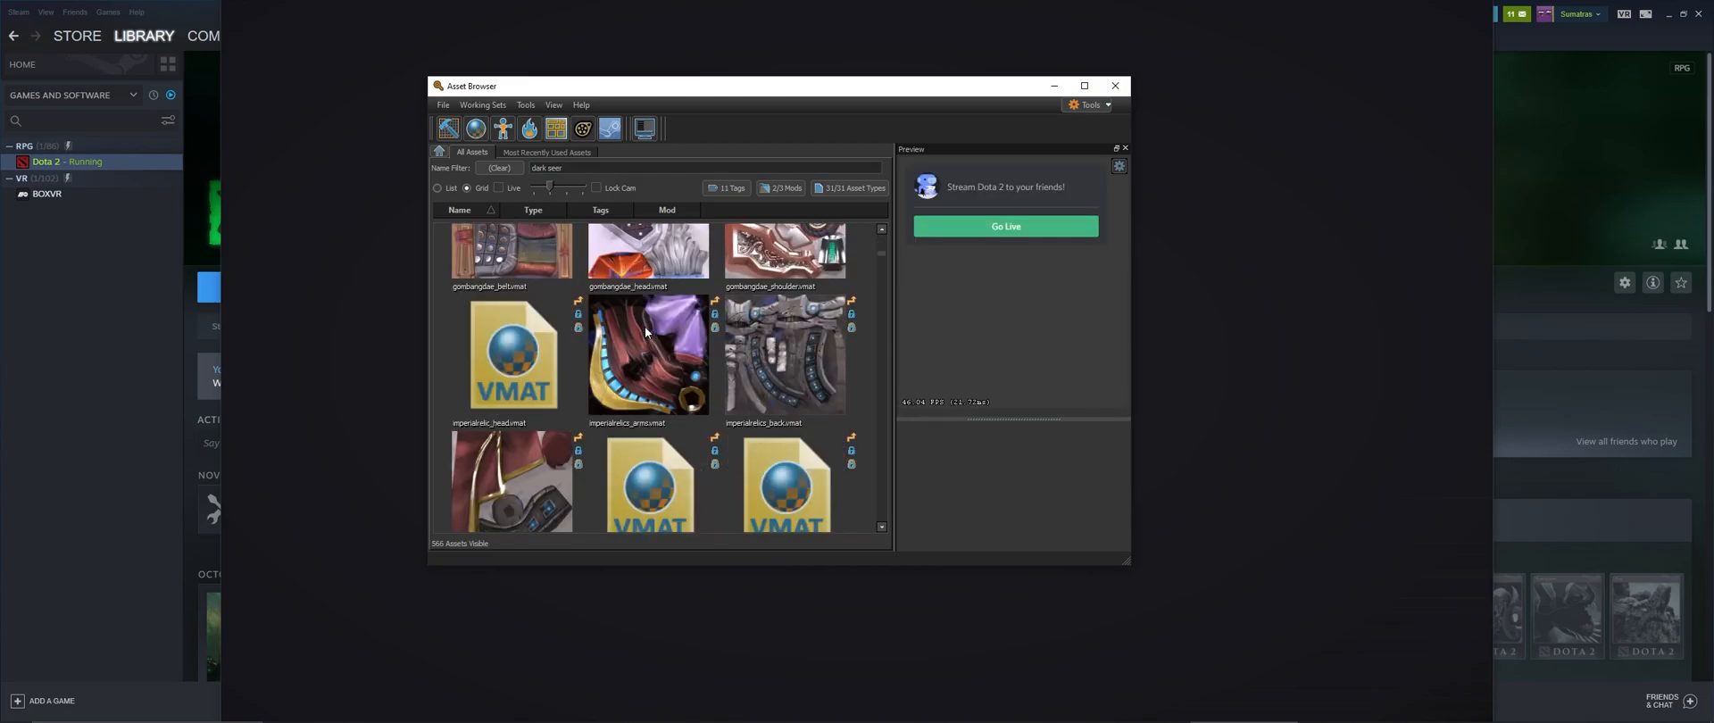
scroll(down, 3)
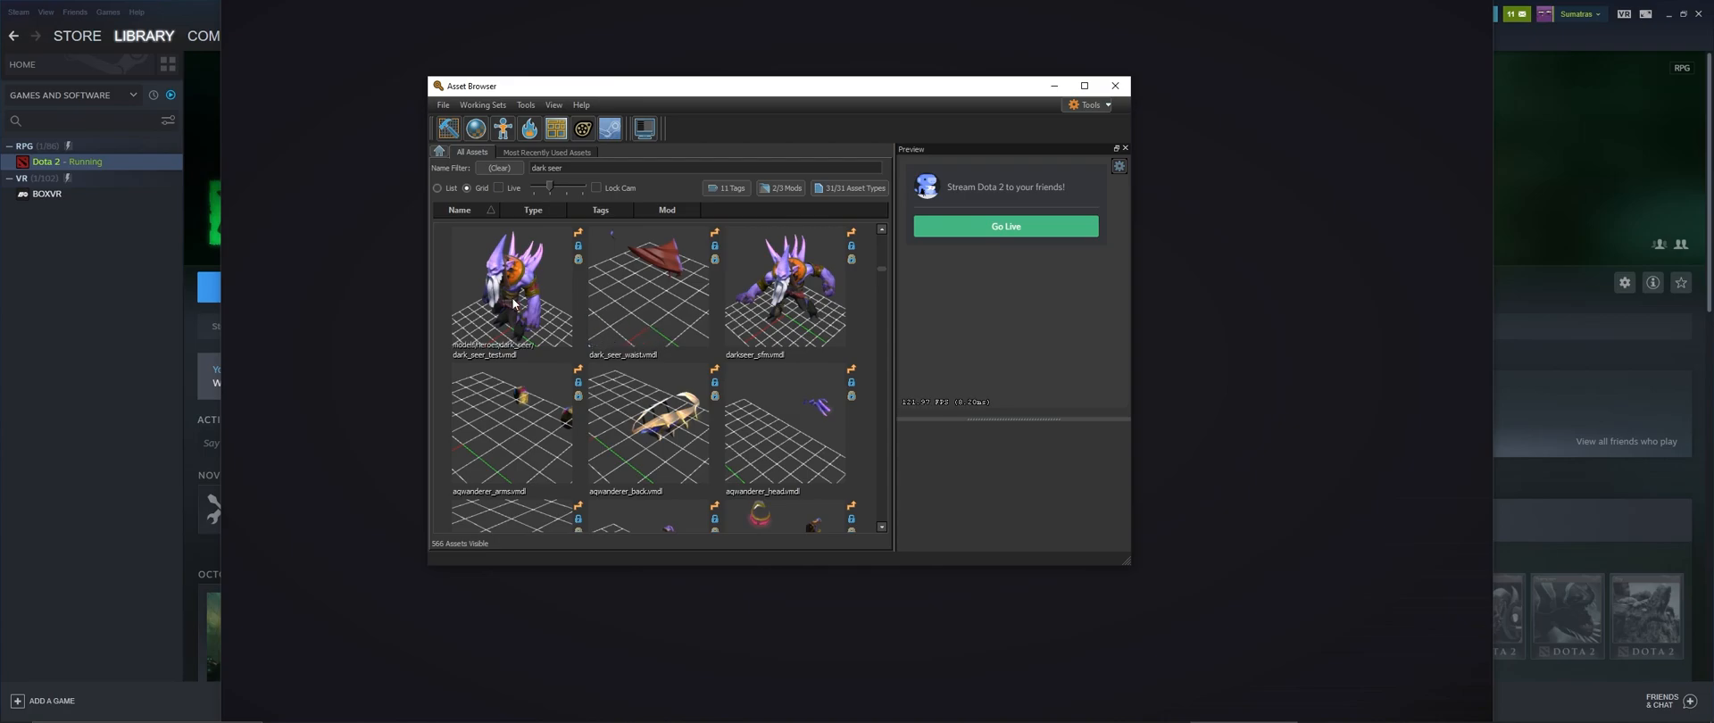
click(785, 289)
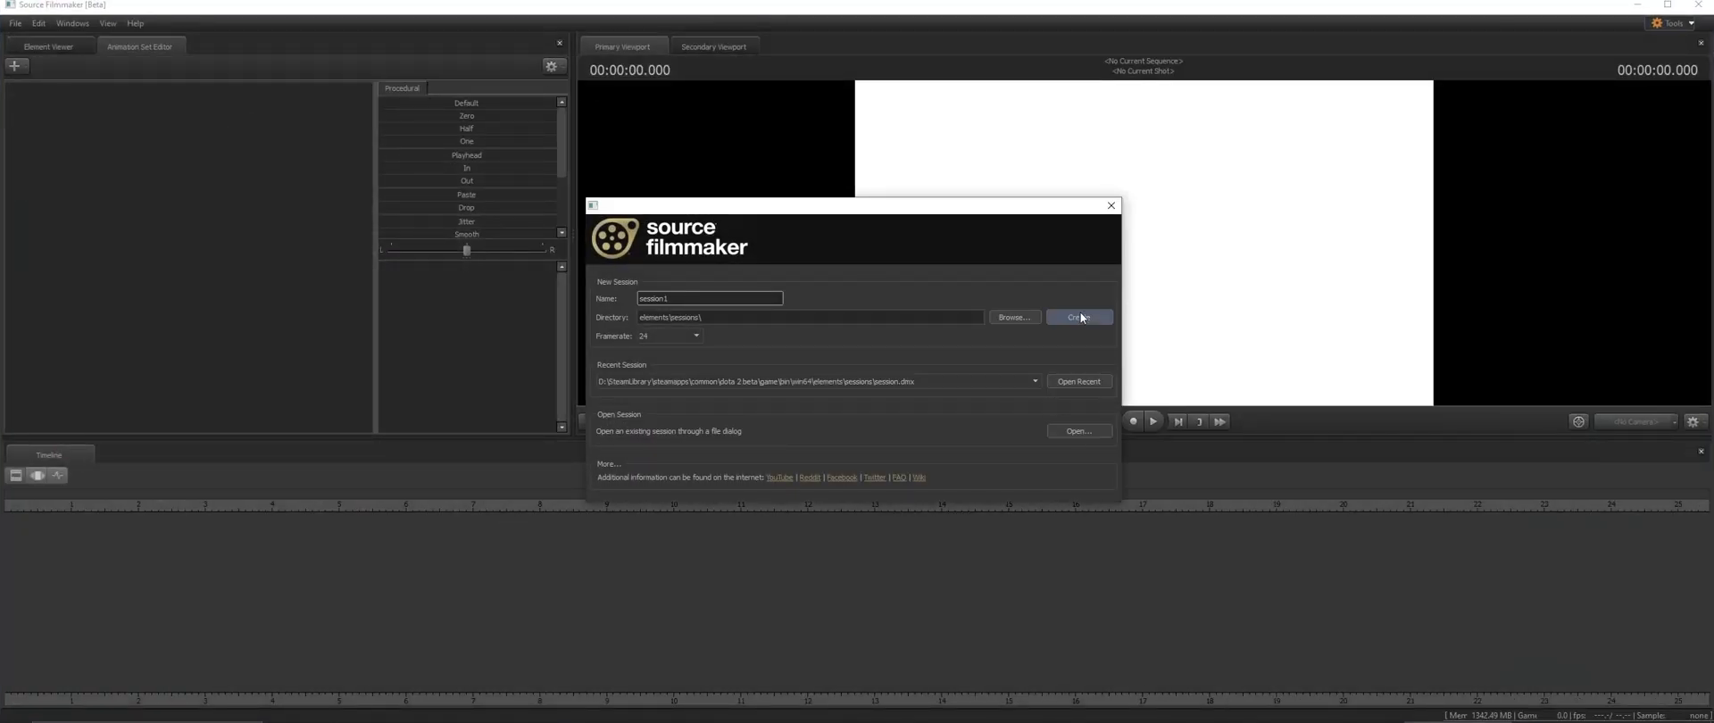
- Create a new Source Filmmaker session on the dota map with darkseer_sfm added
click(1079, 317)
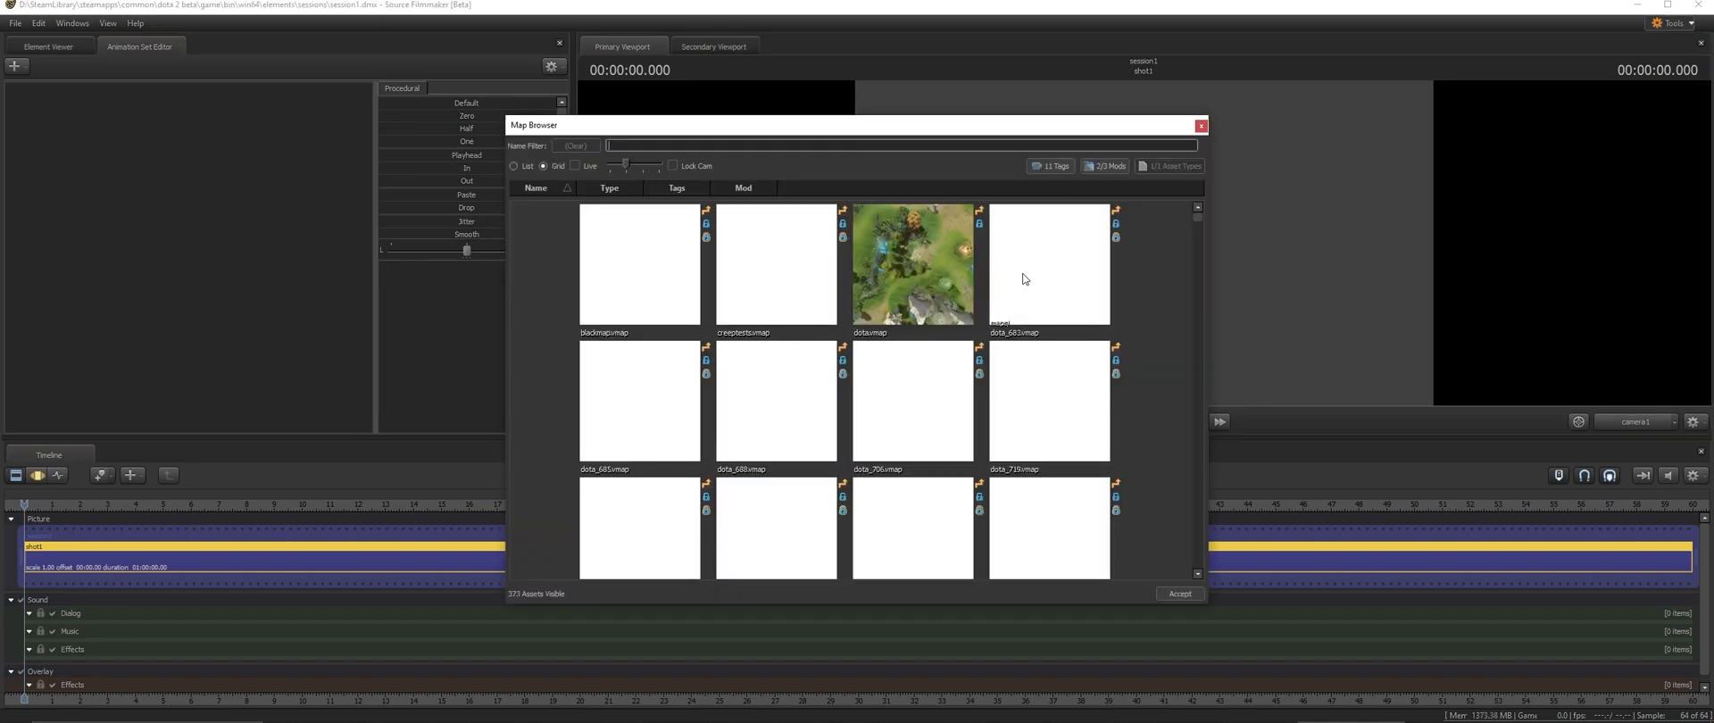
key(alt+tab)
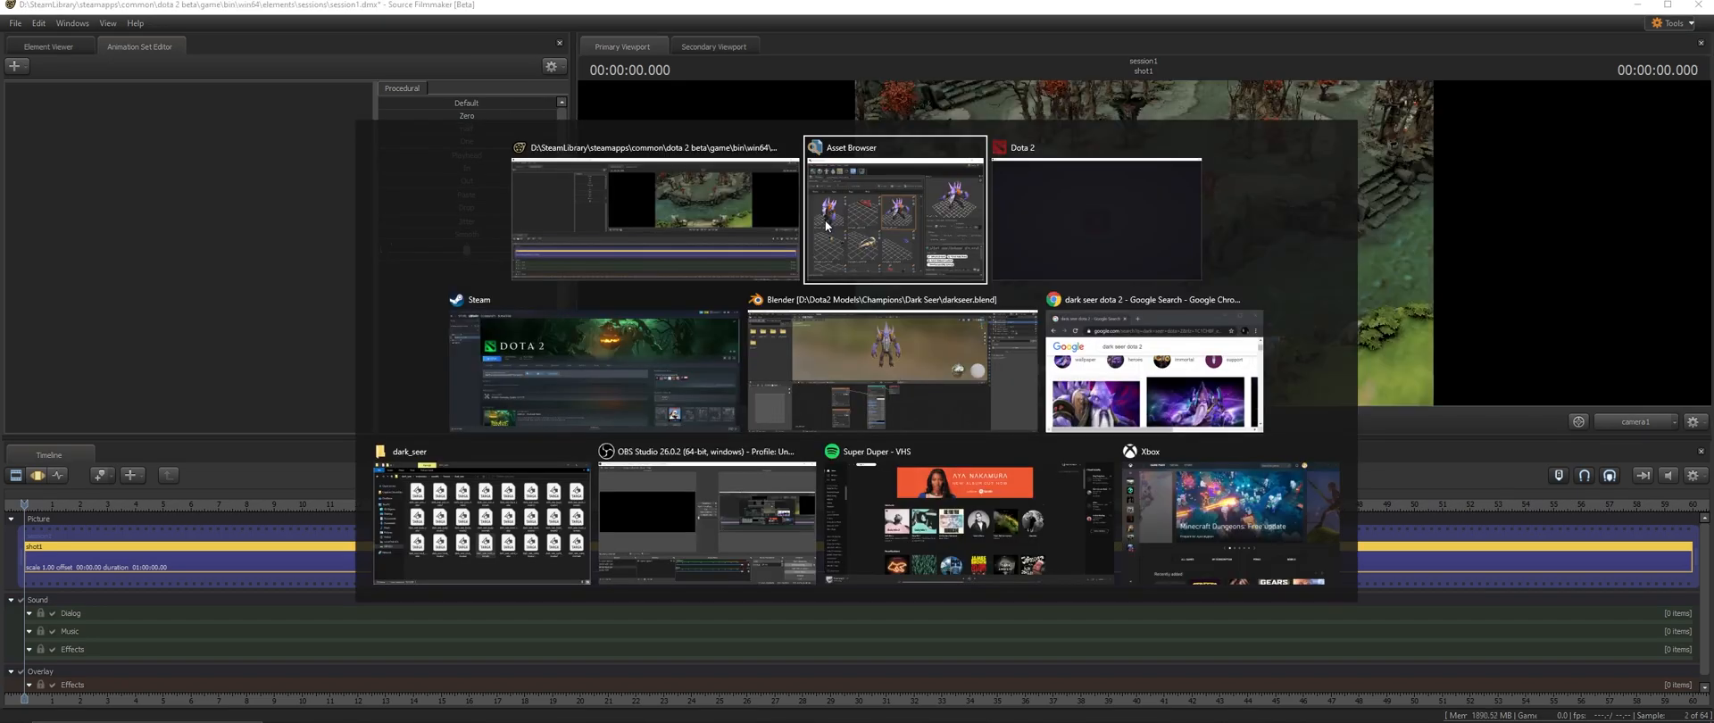
click(895, 207)
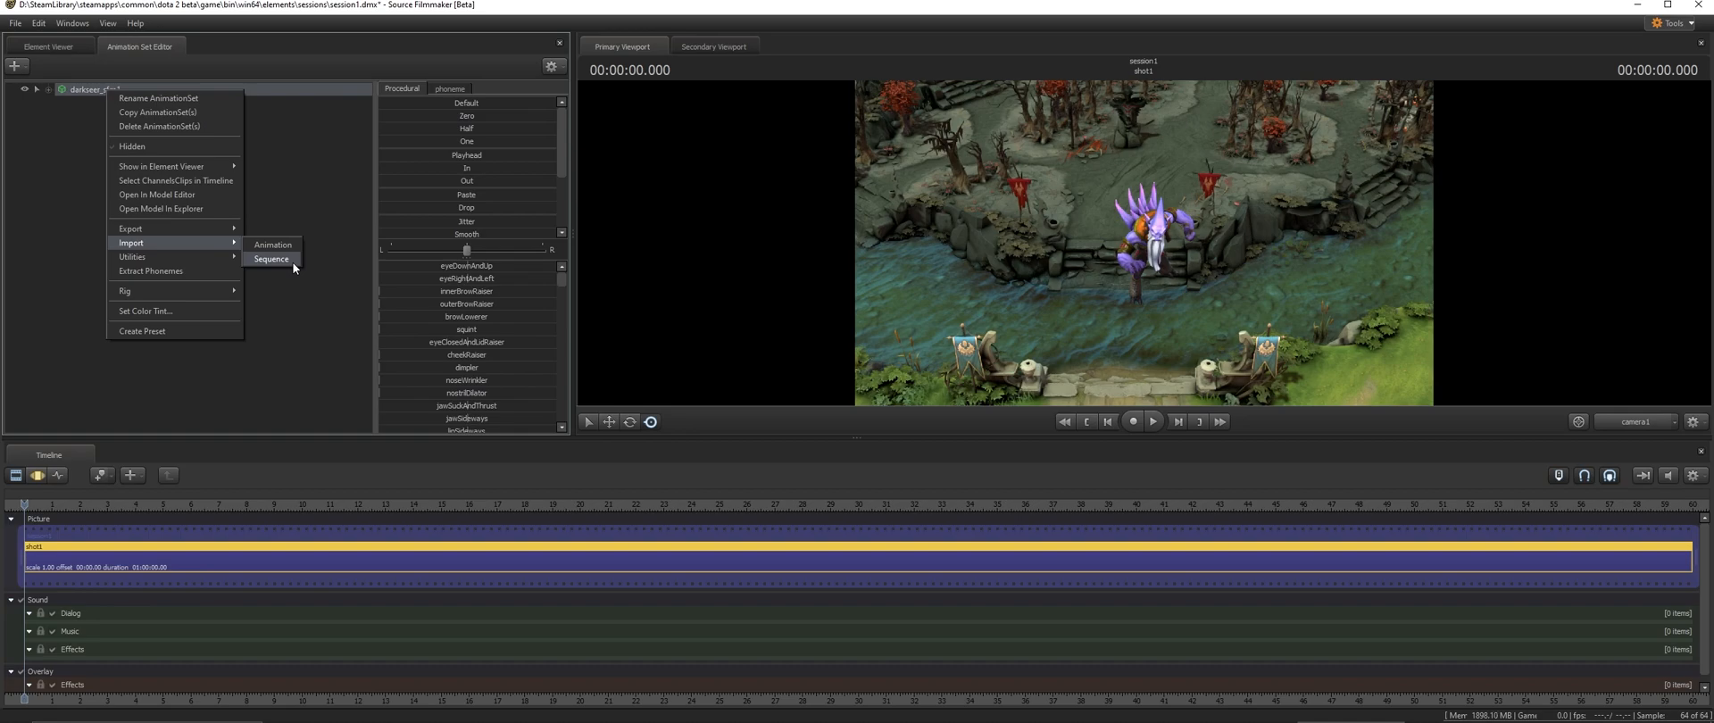
- Import the idle sequence onto the Dark Seer model
click(272, 259)
text(idle)
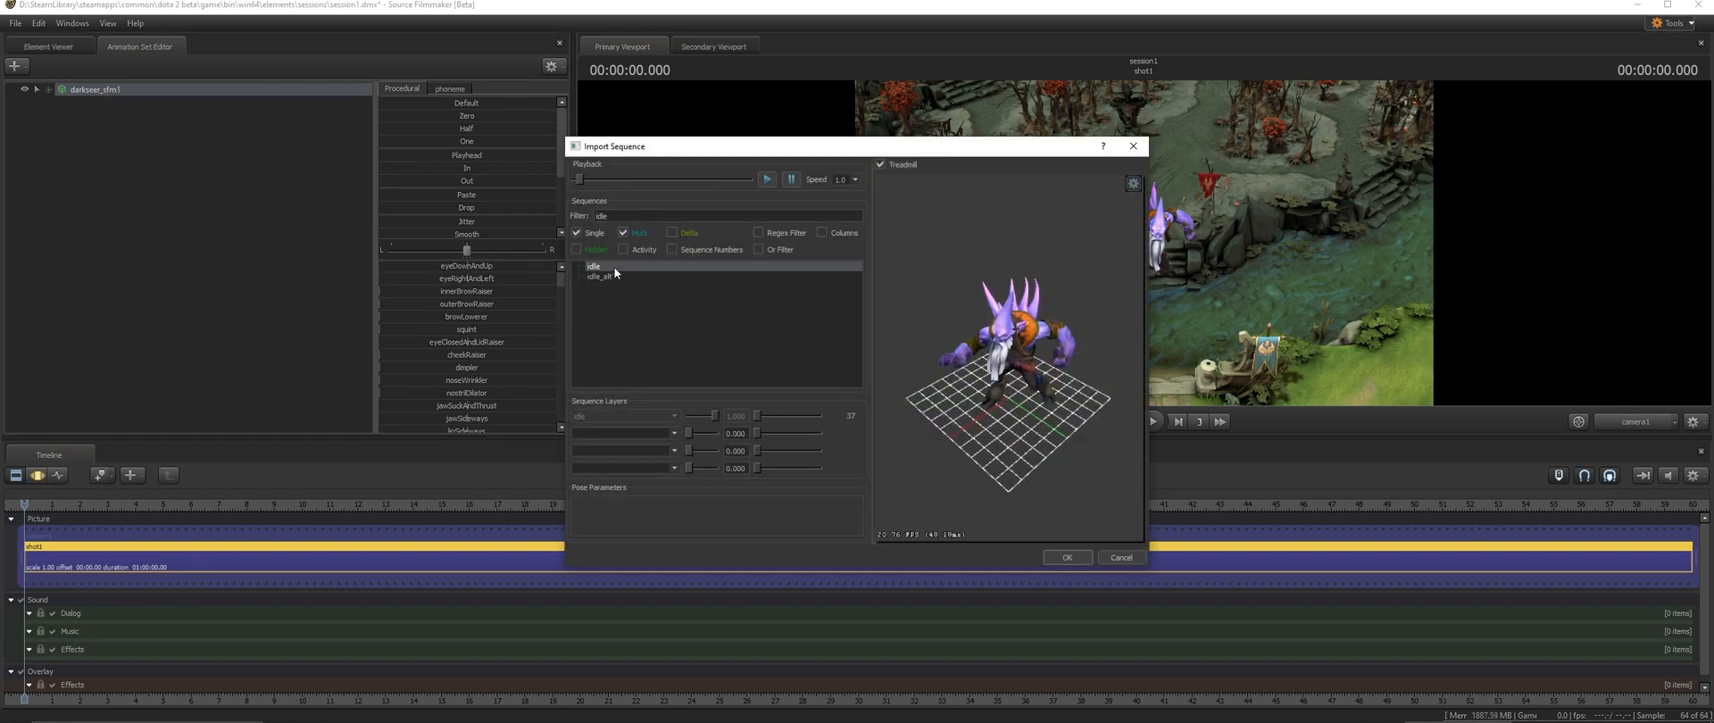
click(593, 267)
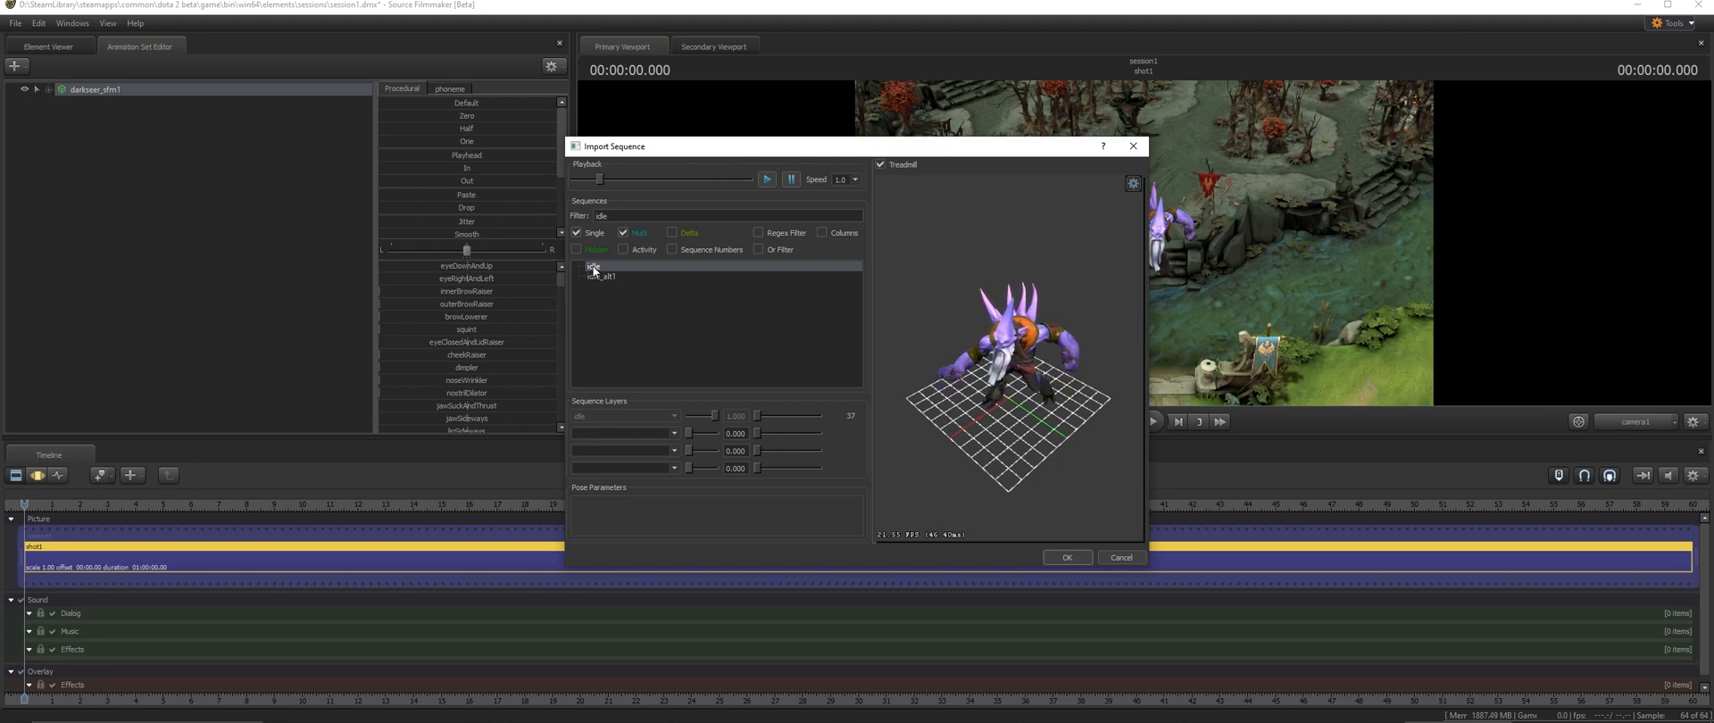
click(1065, 557)
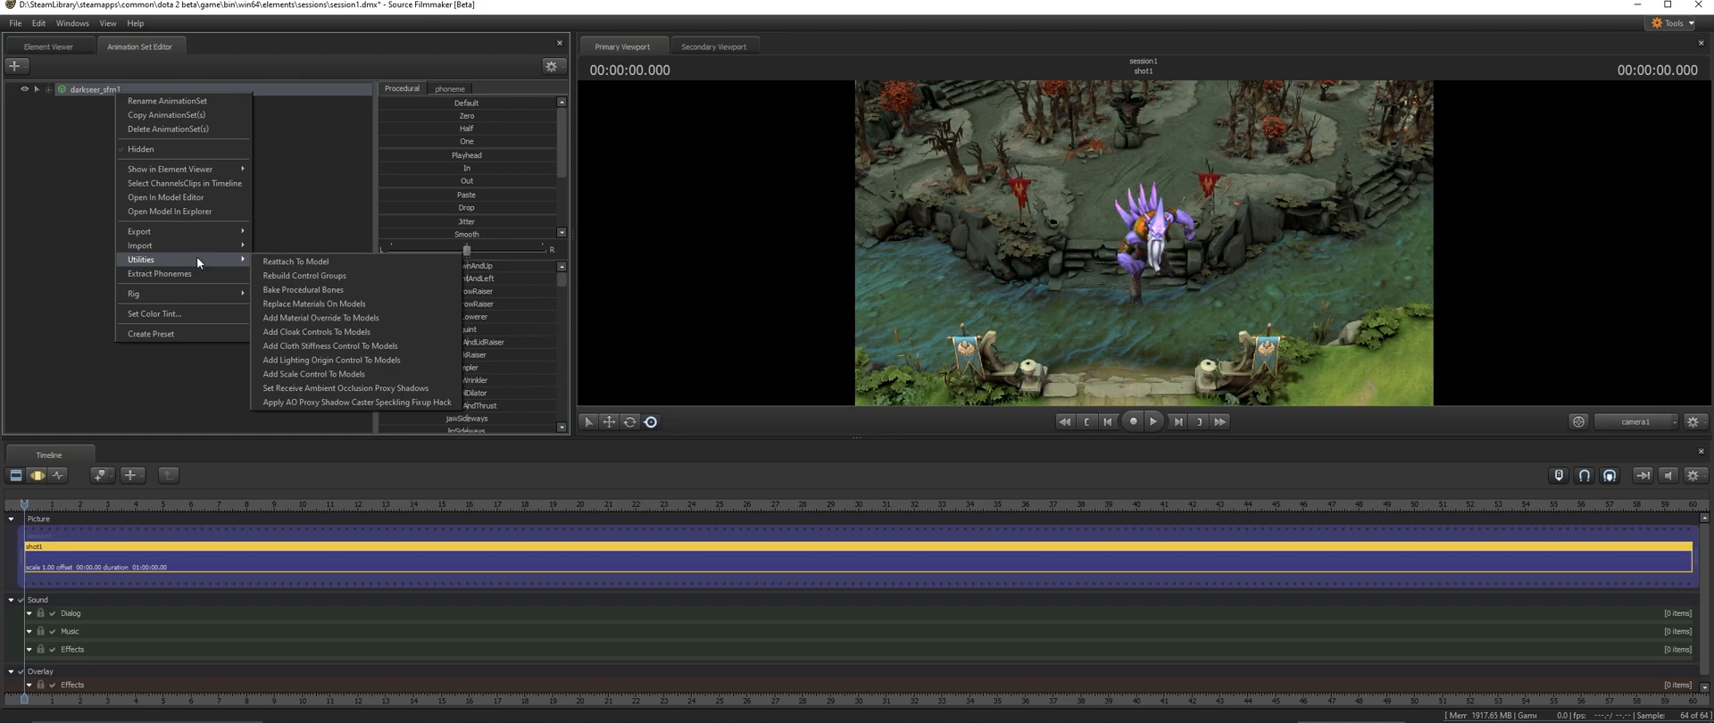
- Export the animation, creating an 'Animations DMX' folder inside Champions\Dark Seer
click(140, 231)
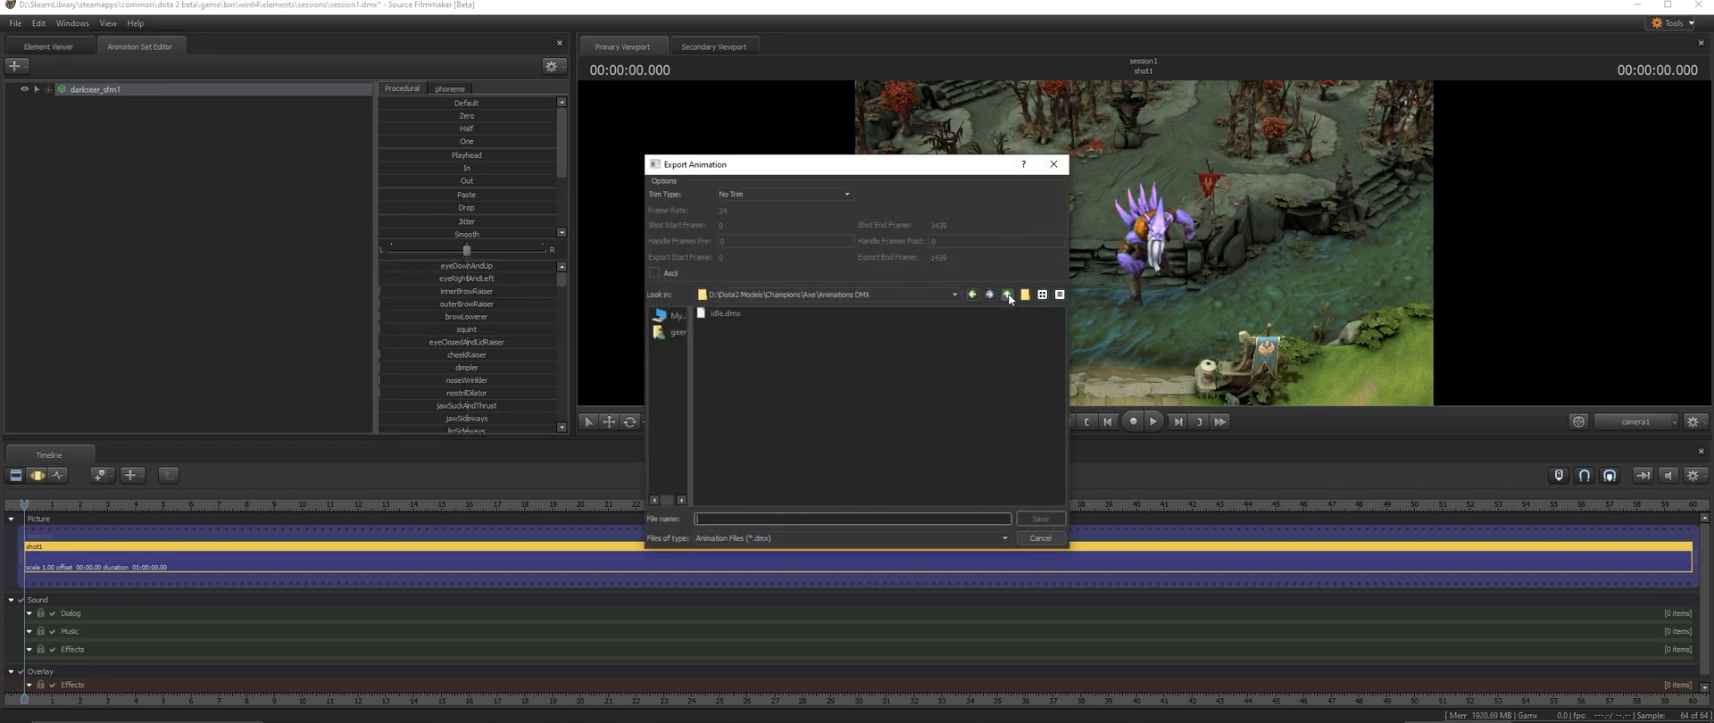
click(1007, 294)
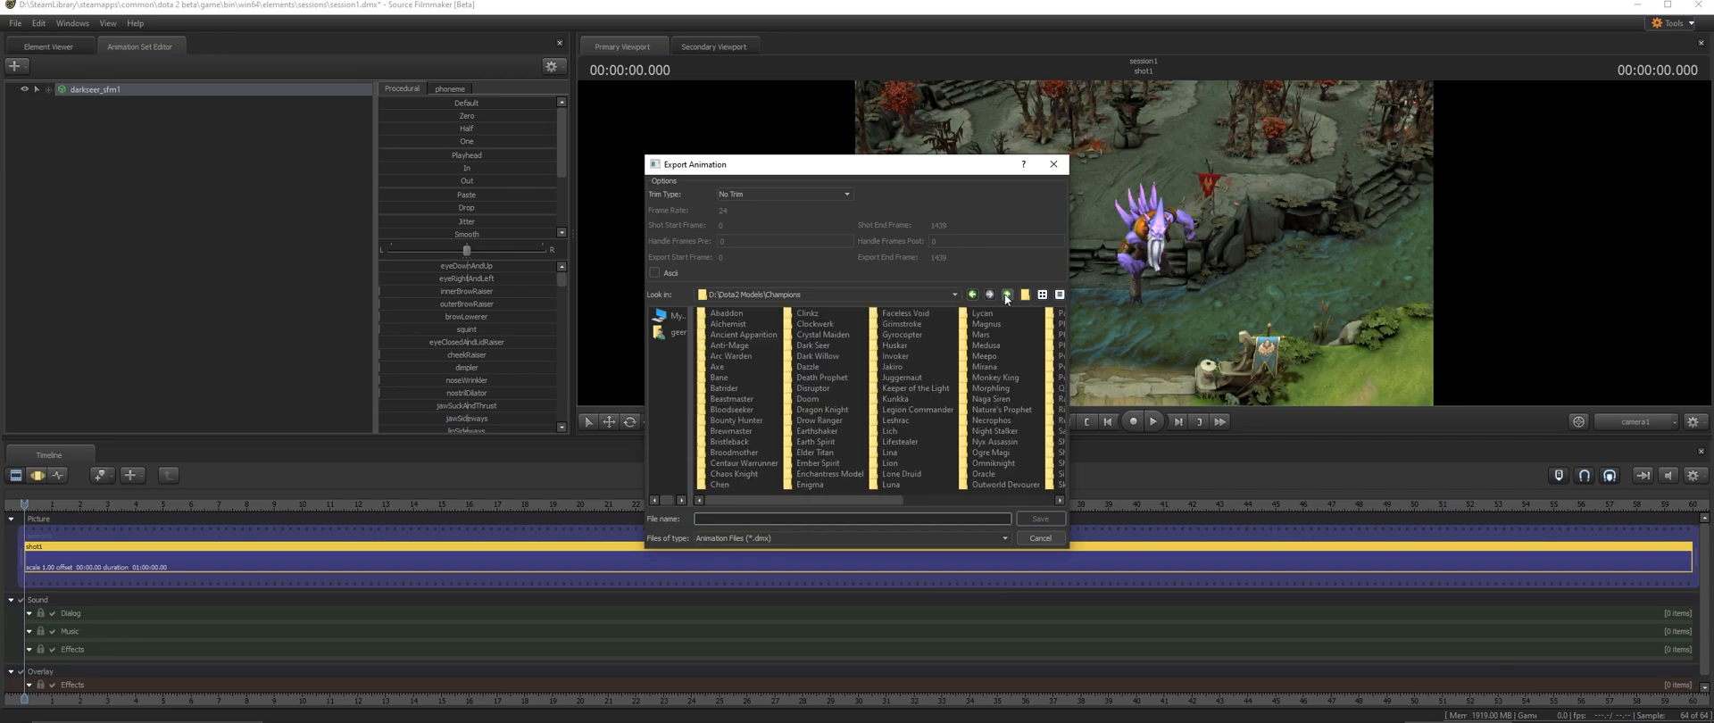
mouse_move(827, 337)
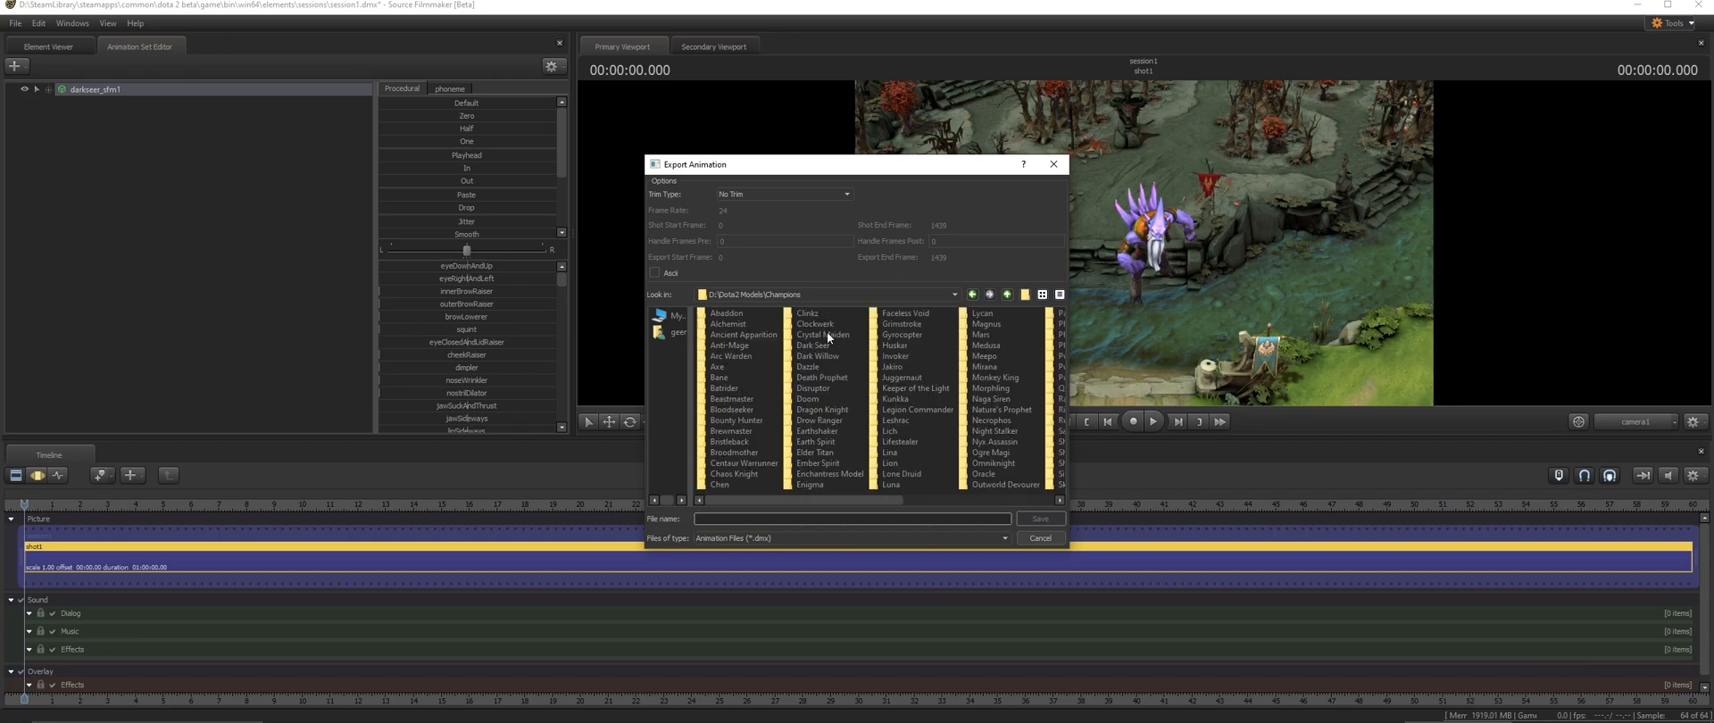
double_click(813, 345)
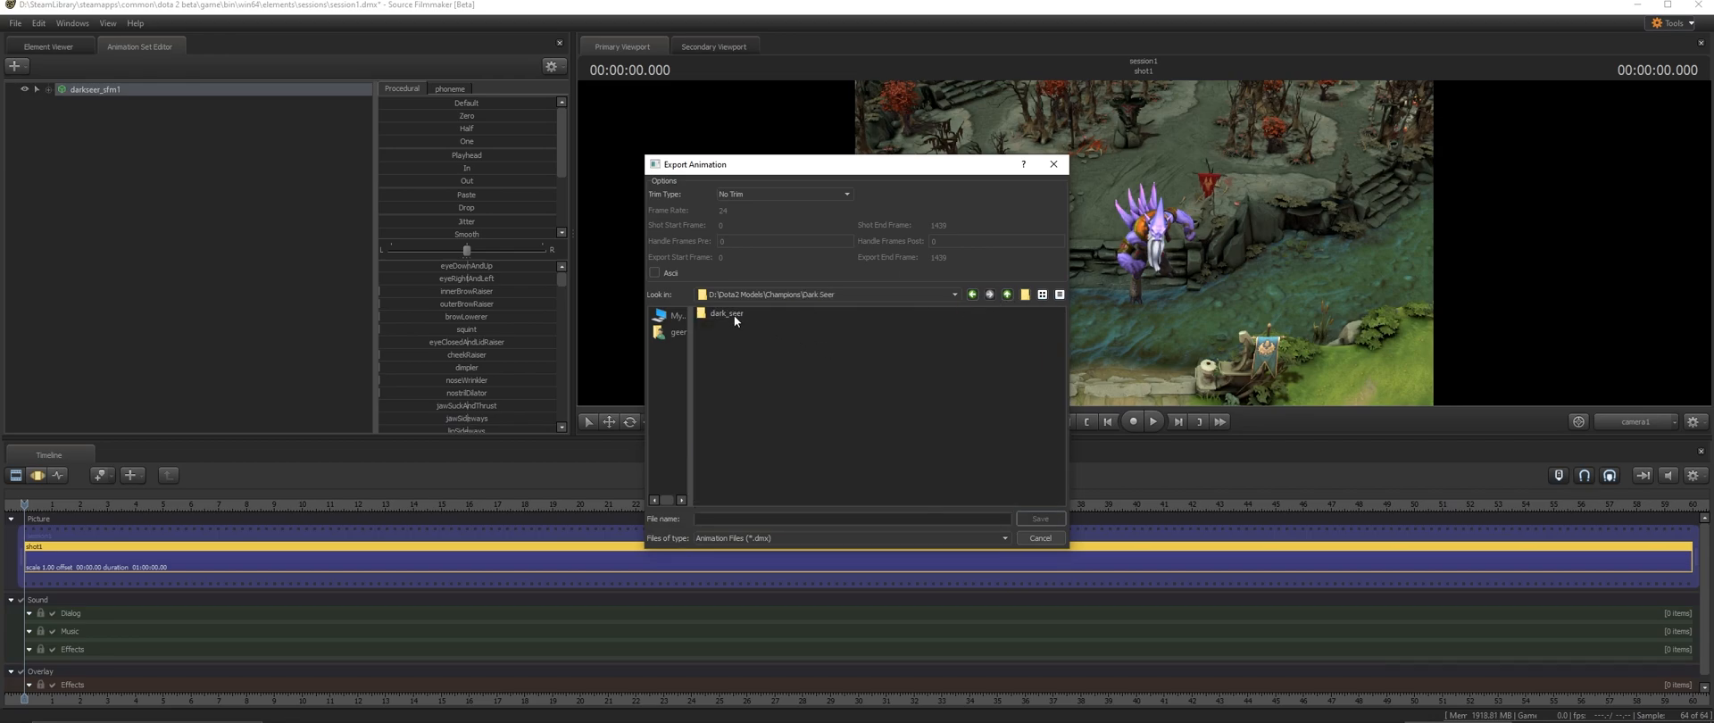
click(1007, 293)
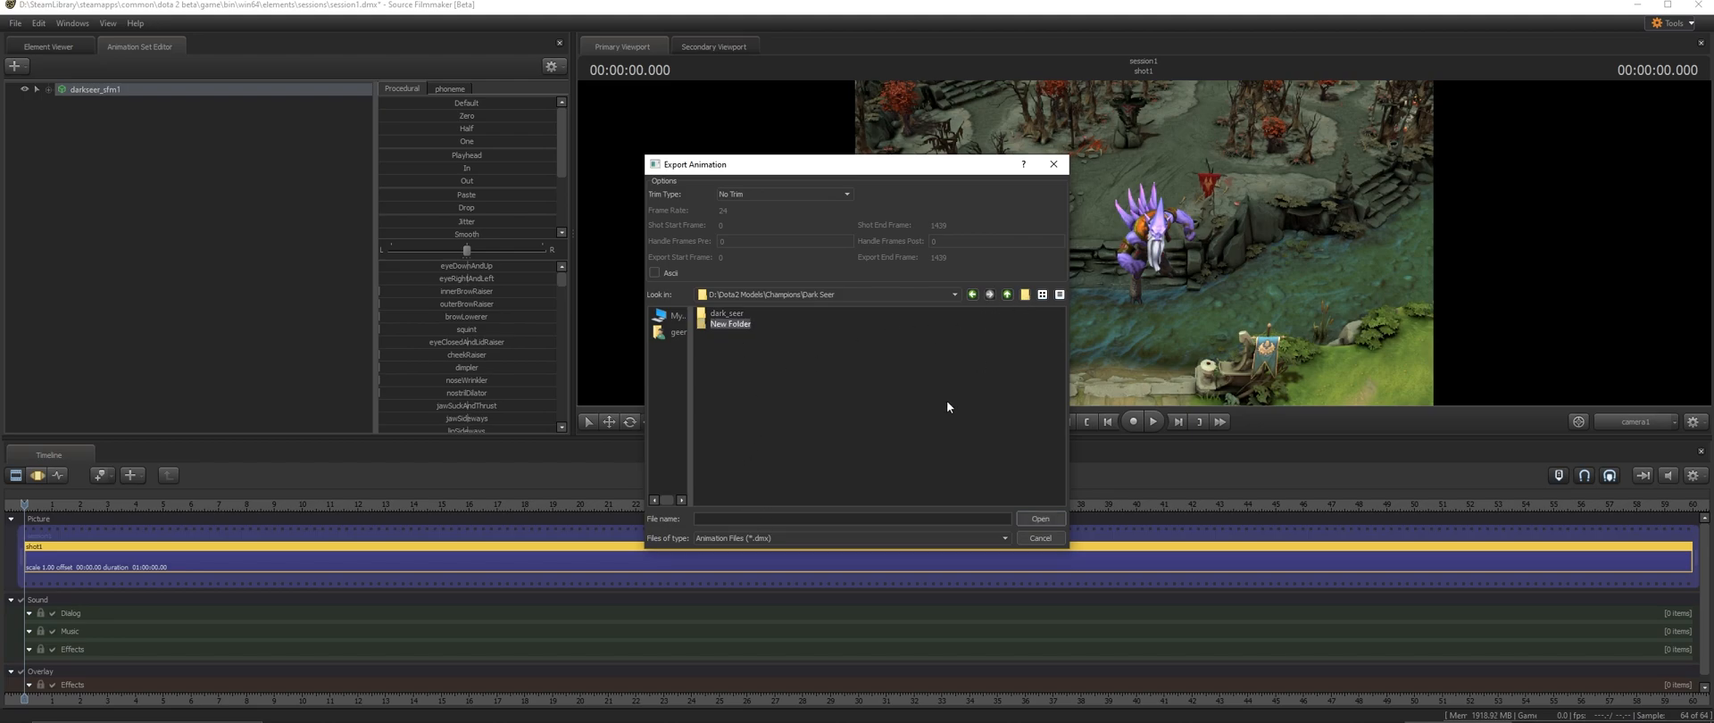
text(Animations DMX)
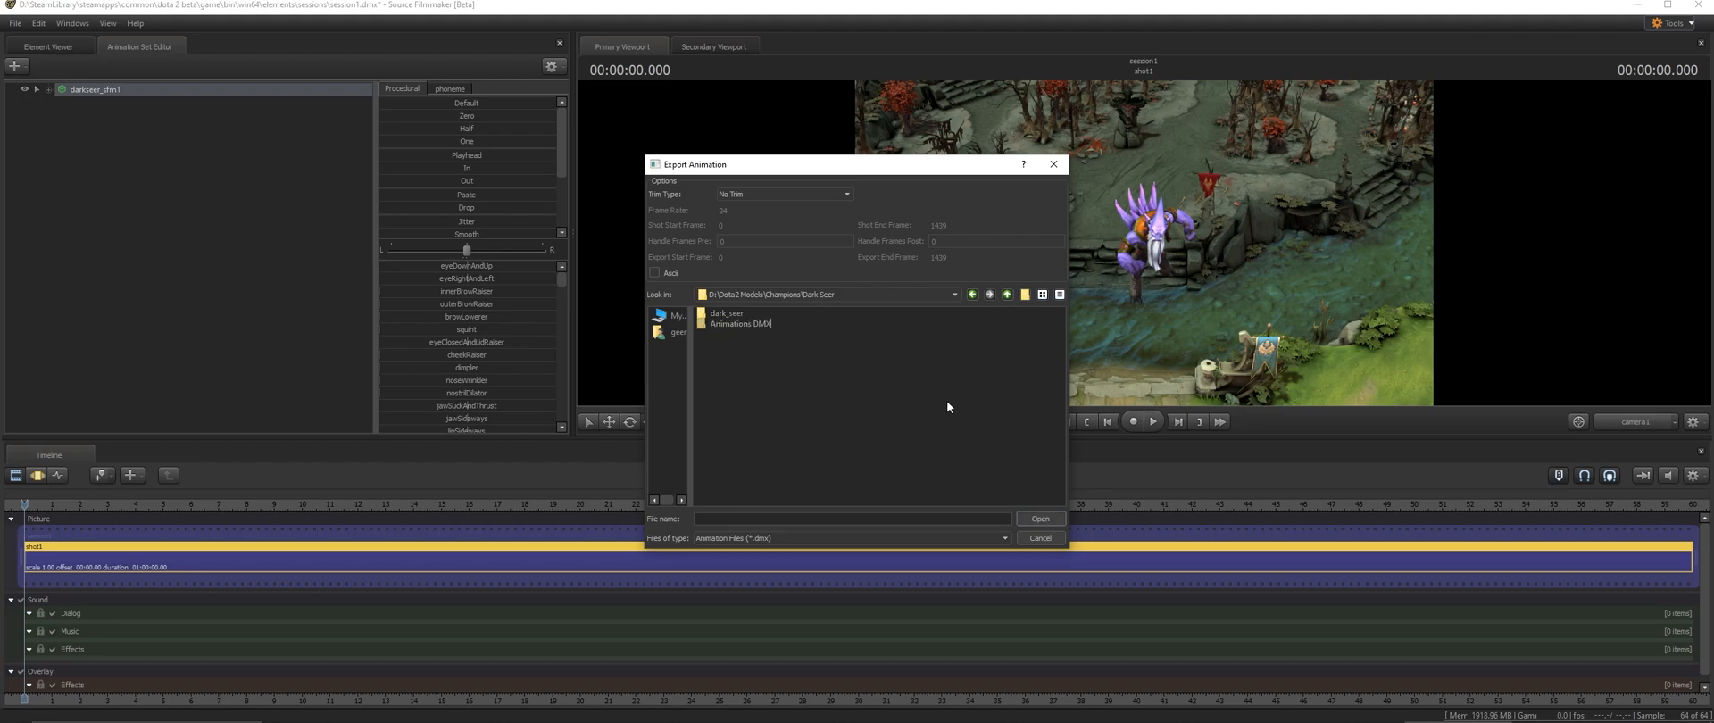
- Save the DMX into Animations DMX, then quit Source Filmmaker without saving
double_click(740, 323)
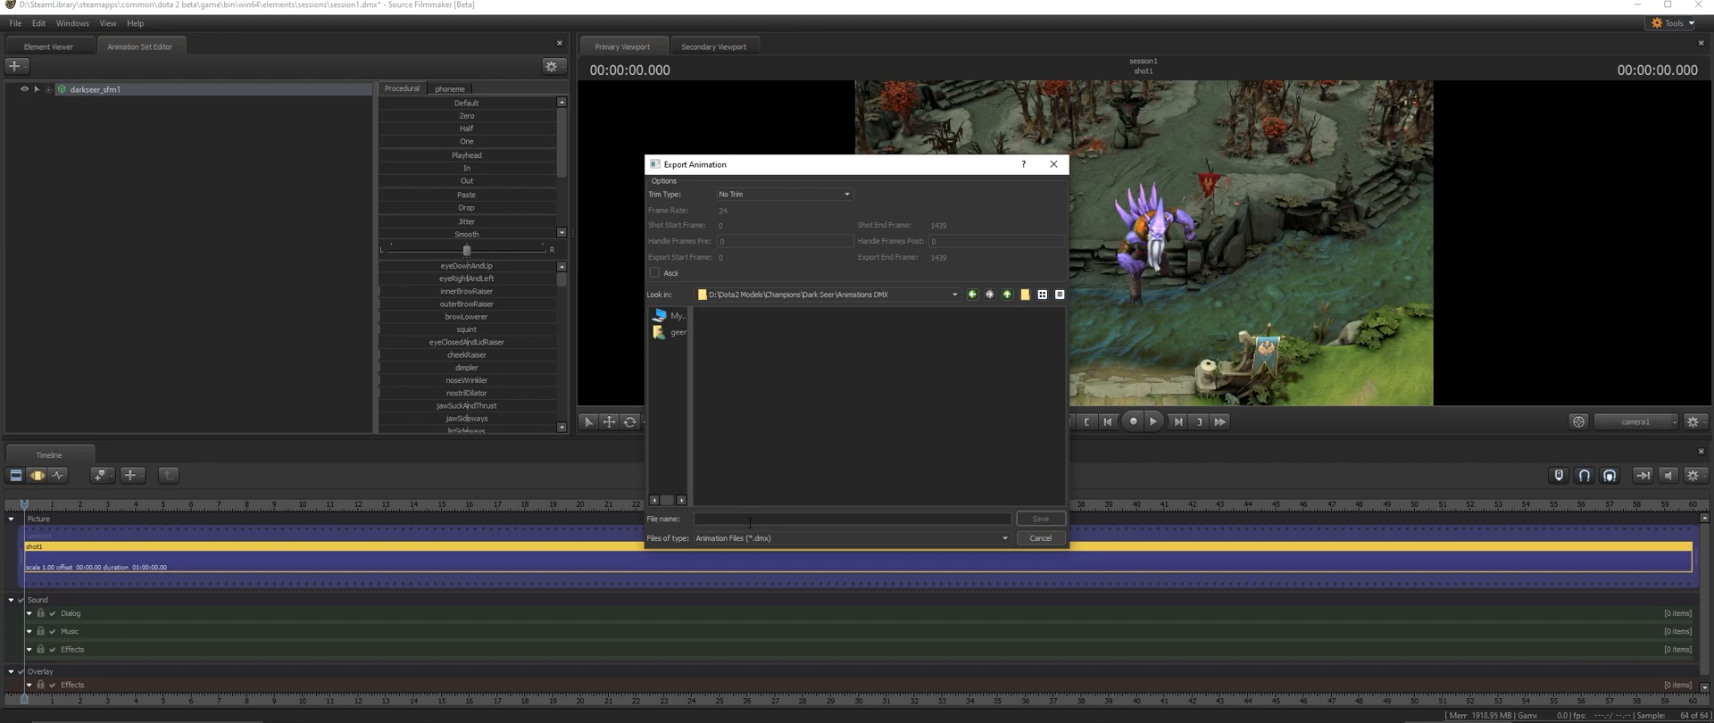
click(1039, 537)
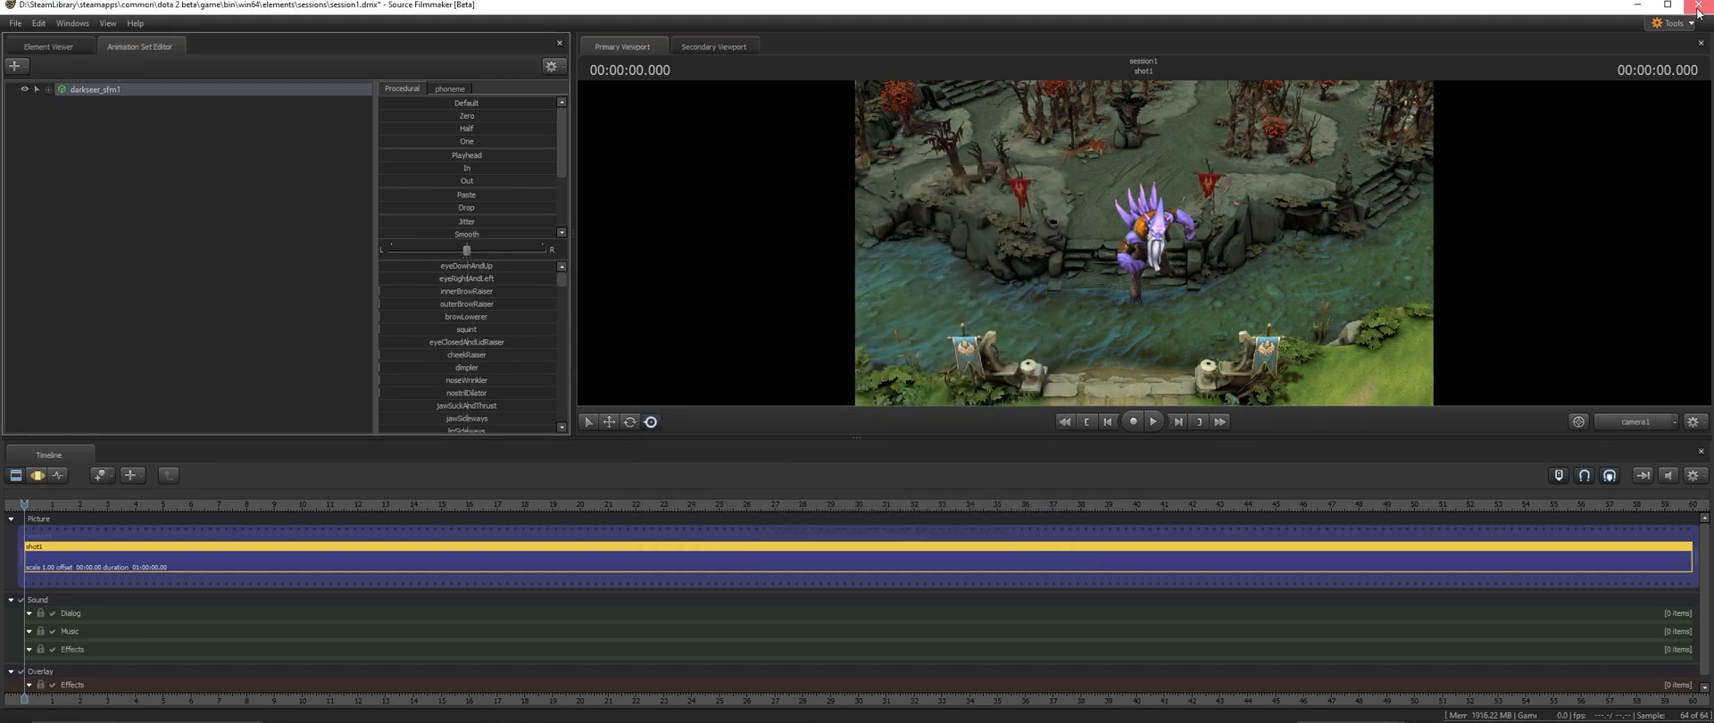
click(1705, 5)
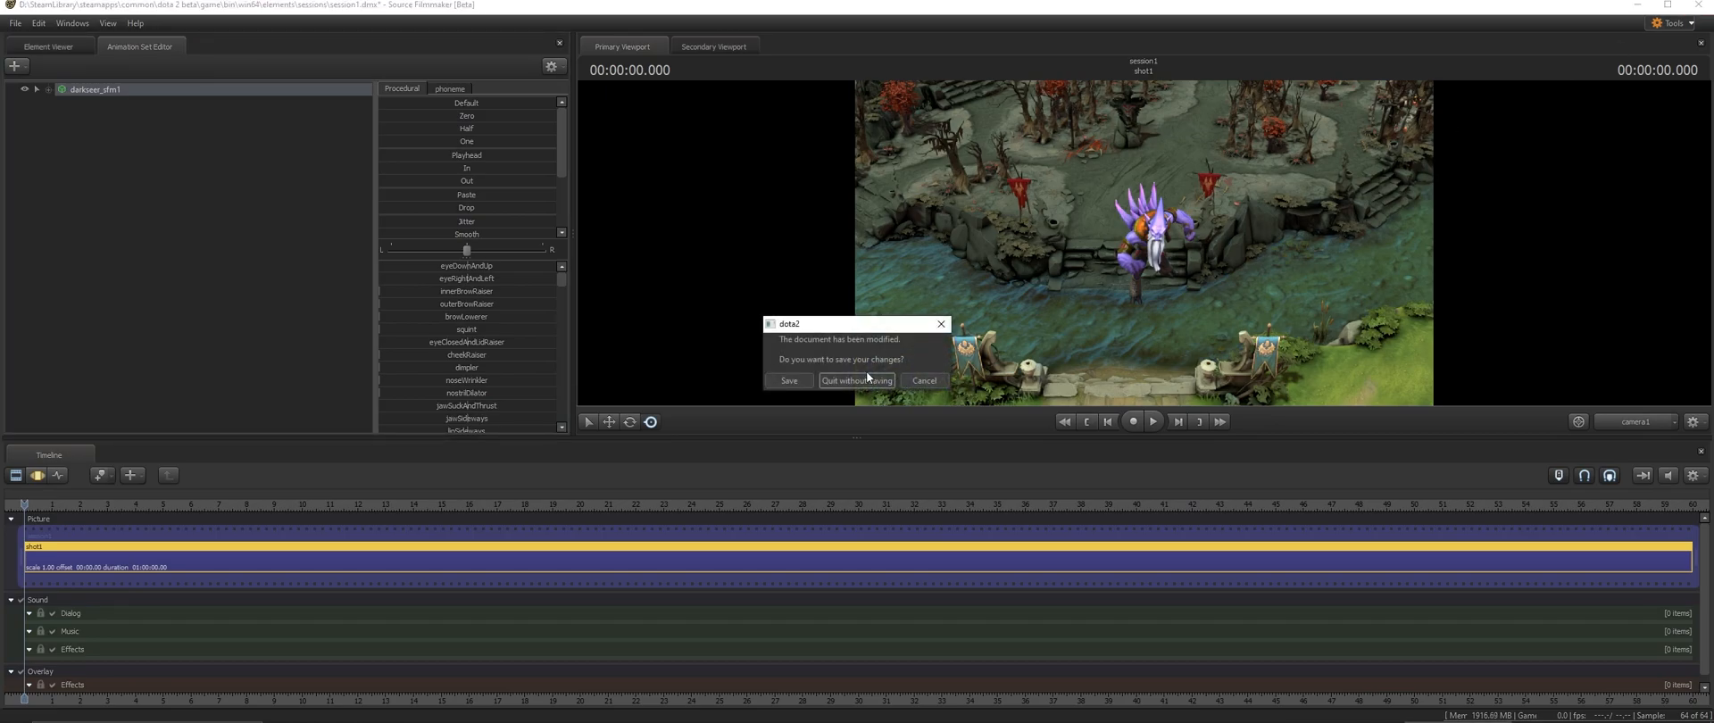
click(856, 380)
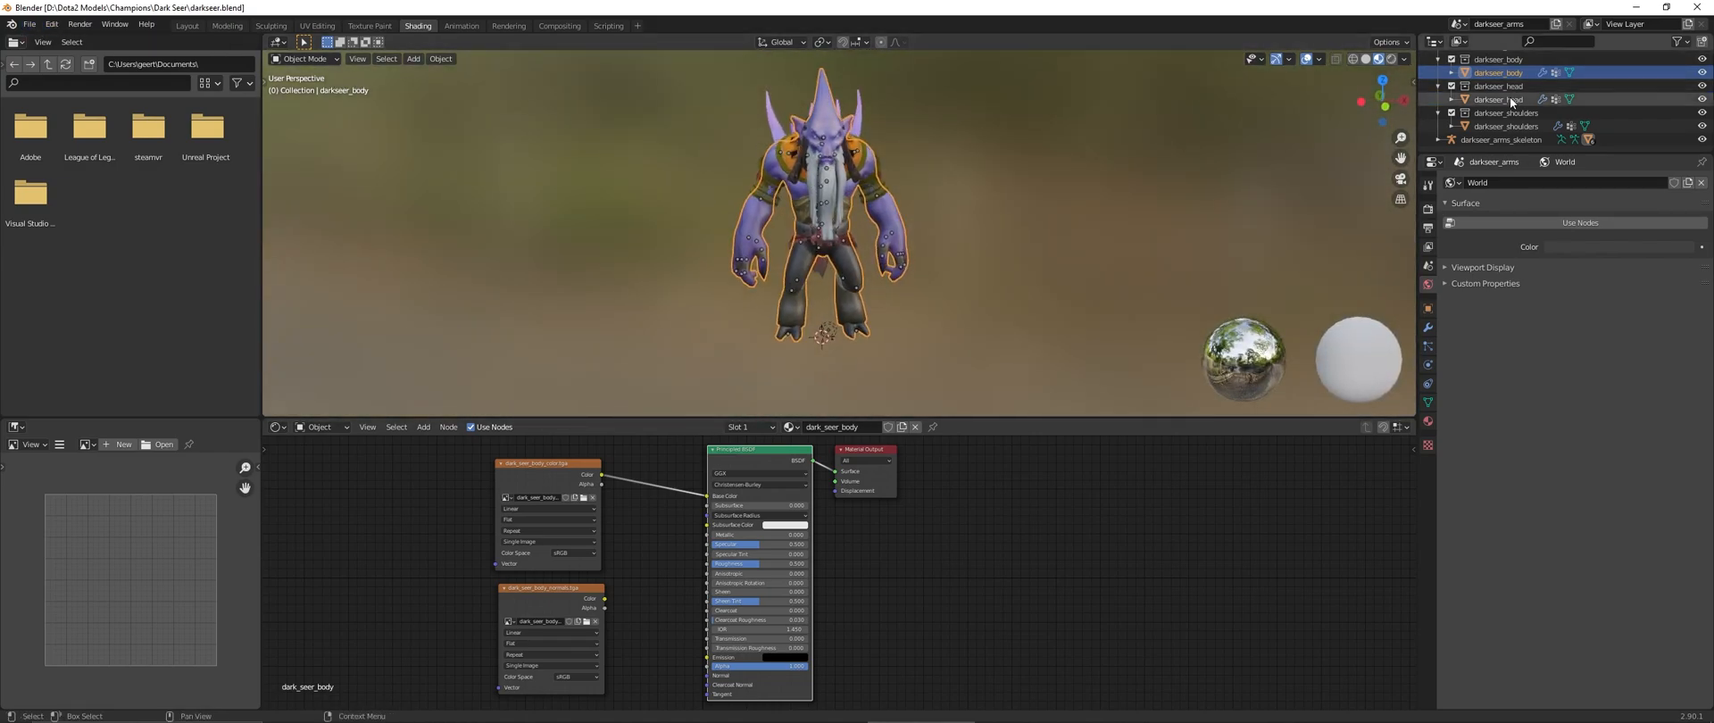
- Import darkseer_arms.smd using the Source Engine (.smd, .vta, .dmx, .qc) importer
click(28, 24)
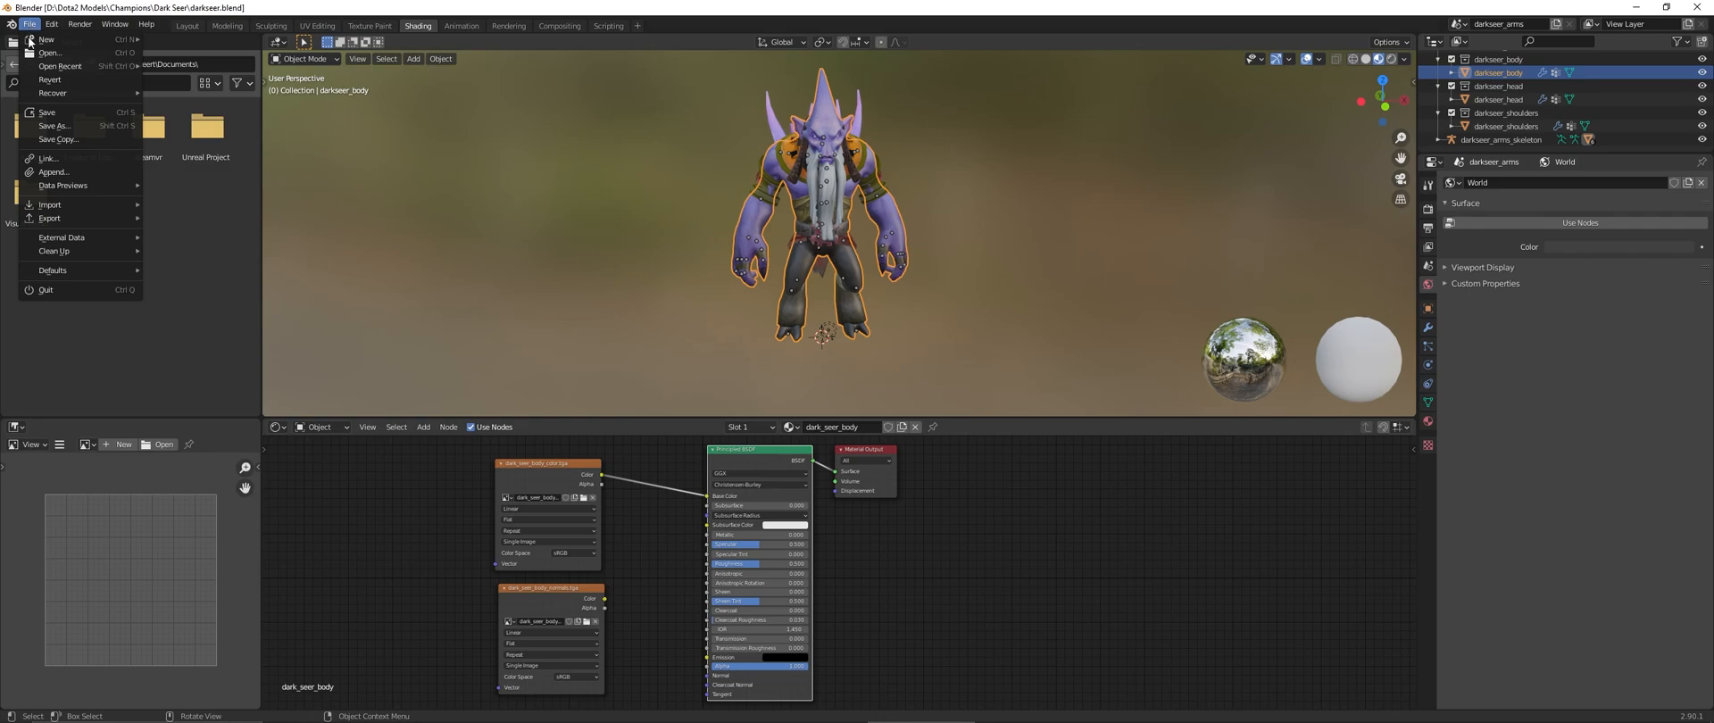
click(49, 204)
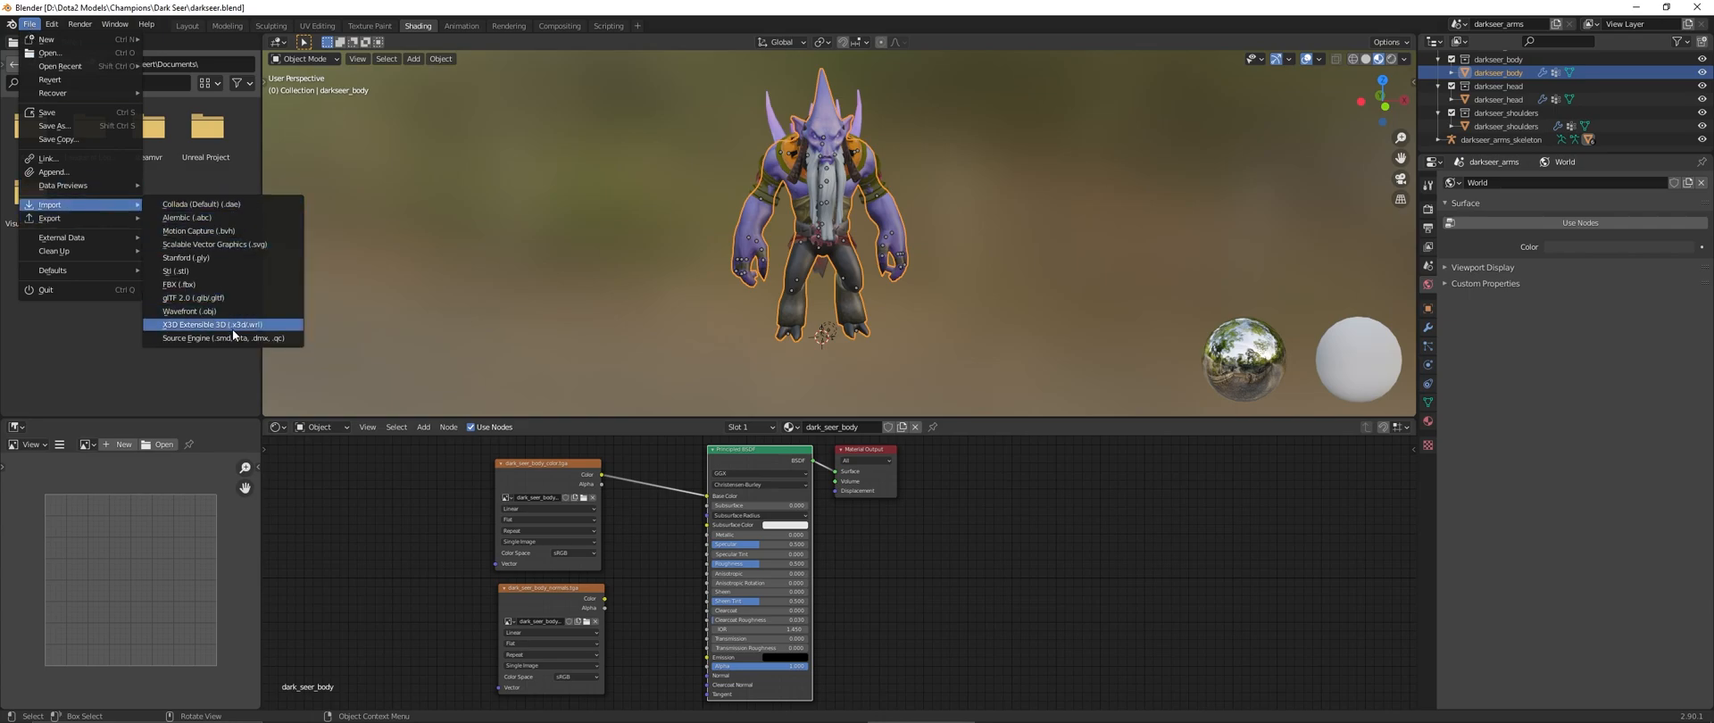
click(223, 337)
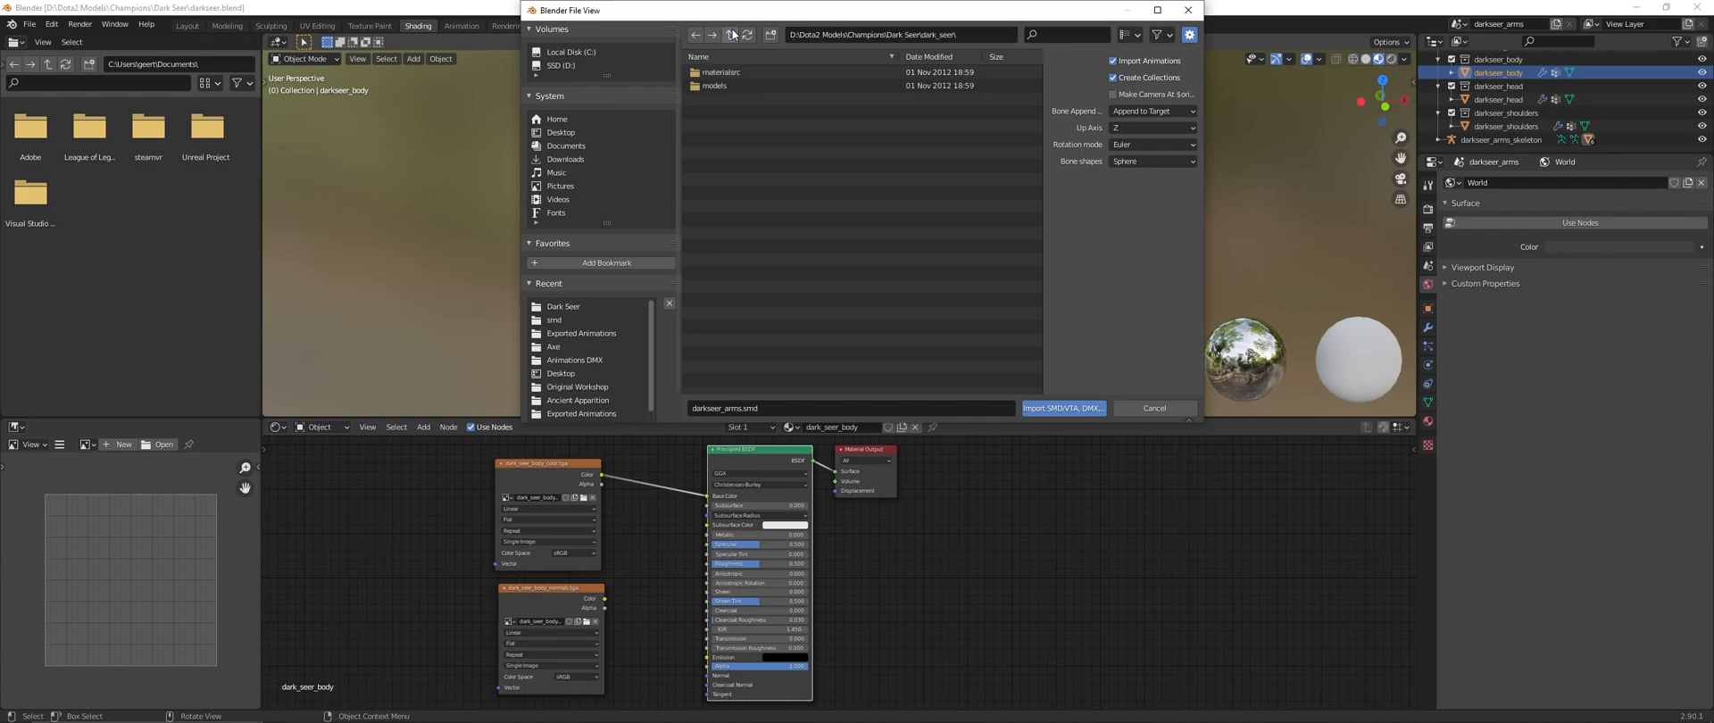
click(1062, 407)
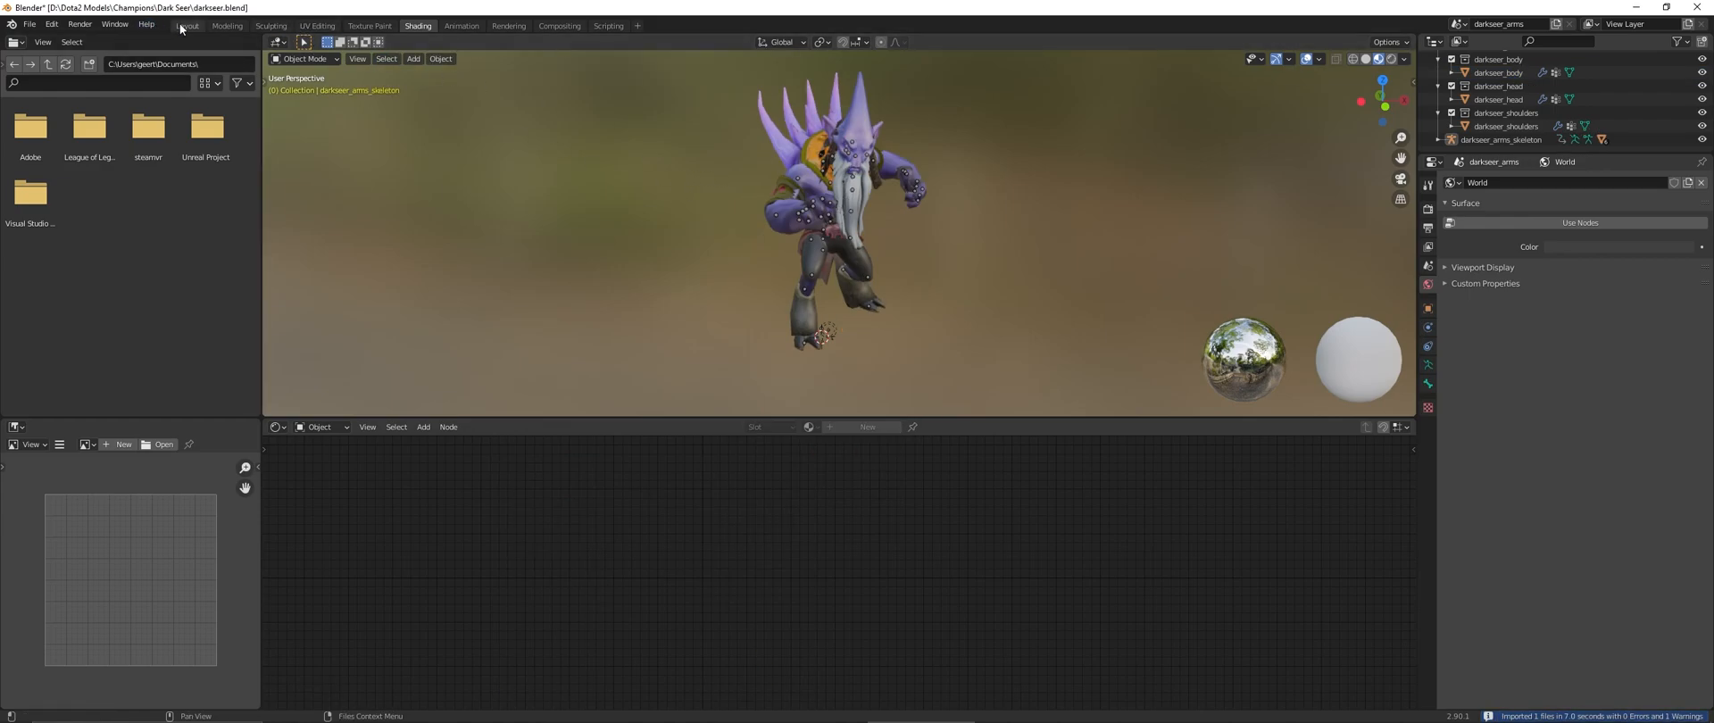
- In the Layout workspace, play the timeline and orbit to watch Dark Seer animate
click(186, 25)
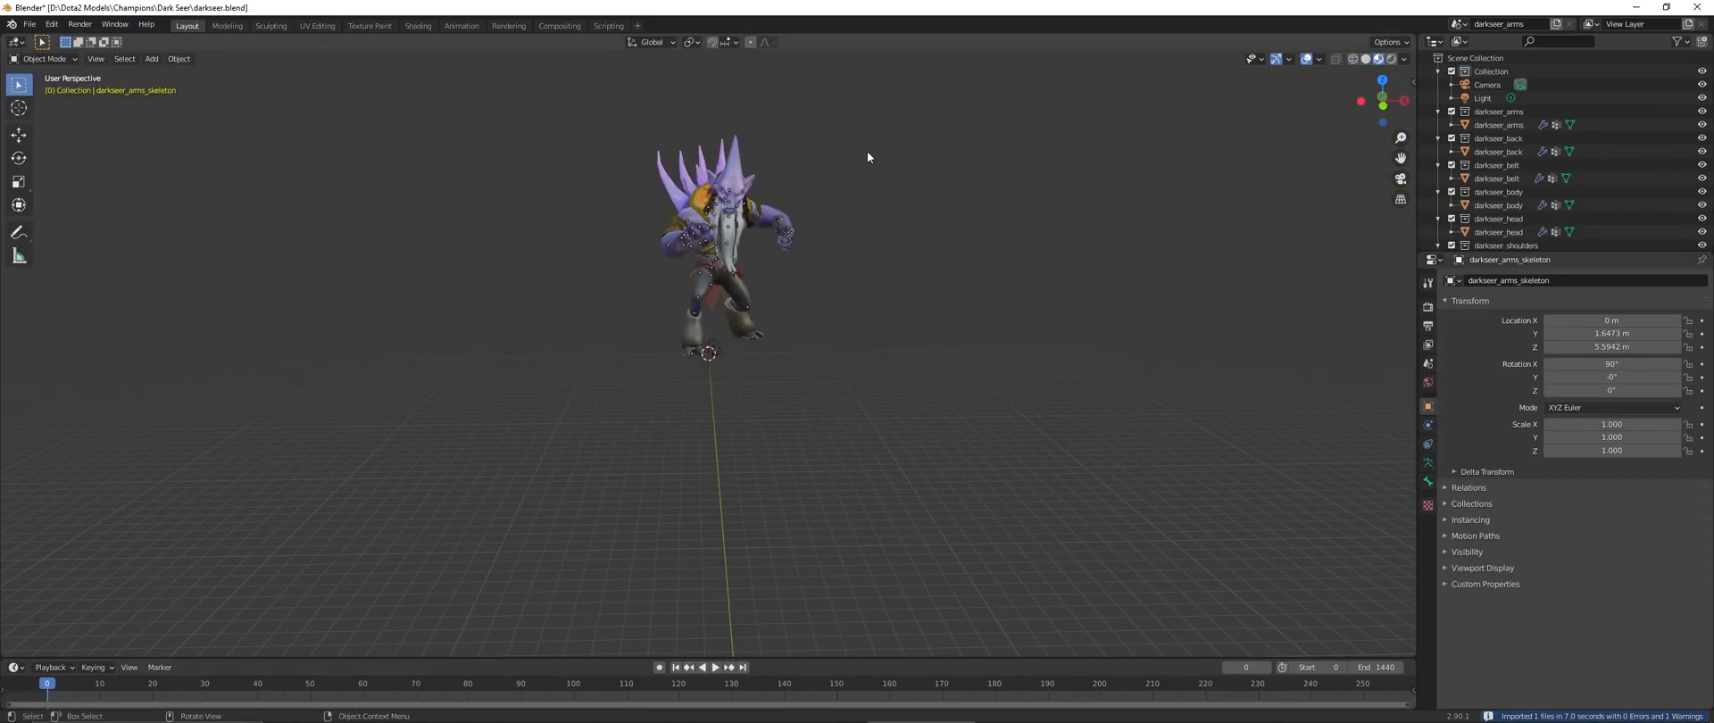
click(715, 668)
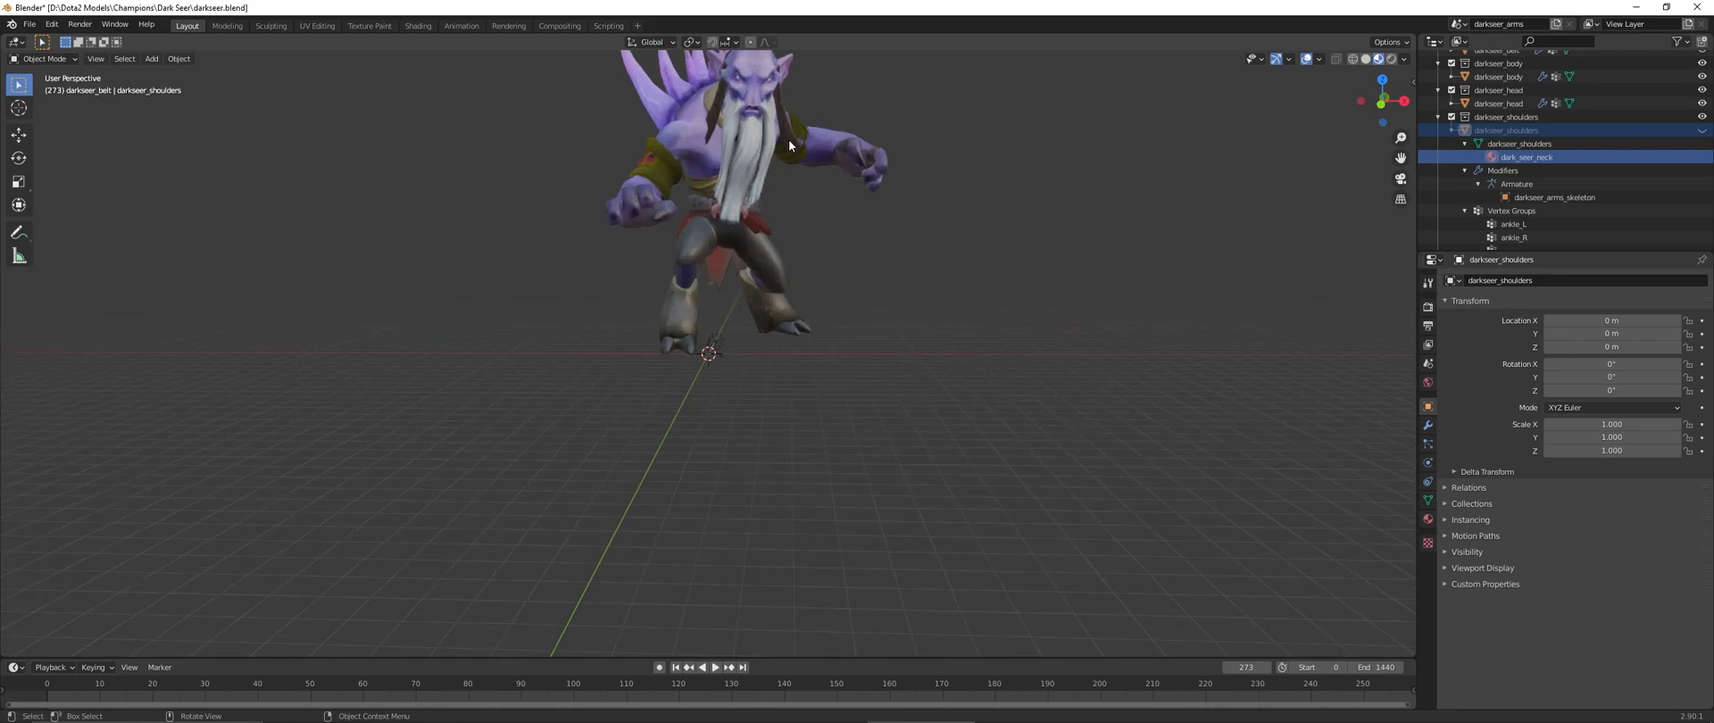
drag(788, 145, 831, 156)
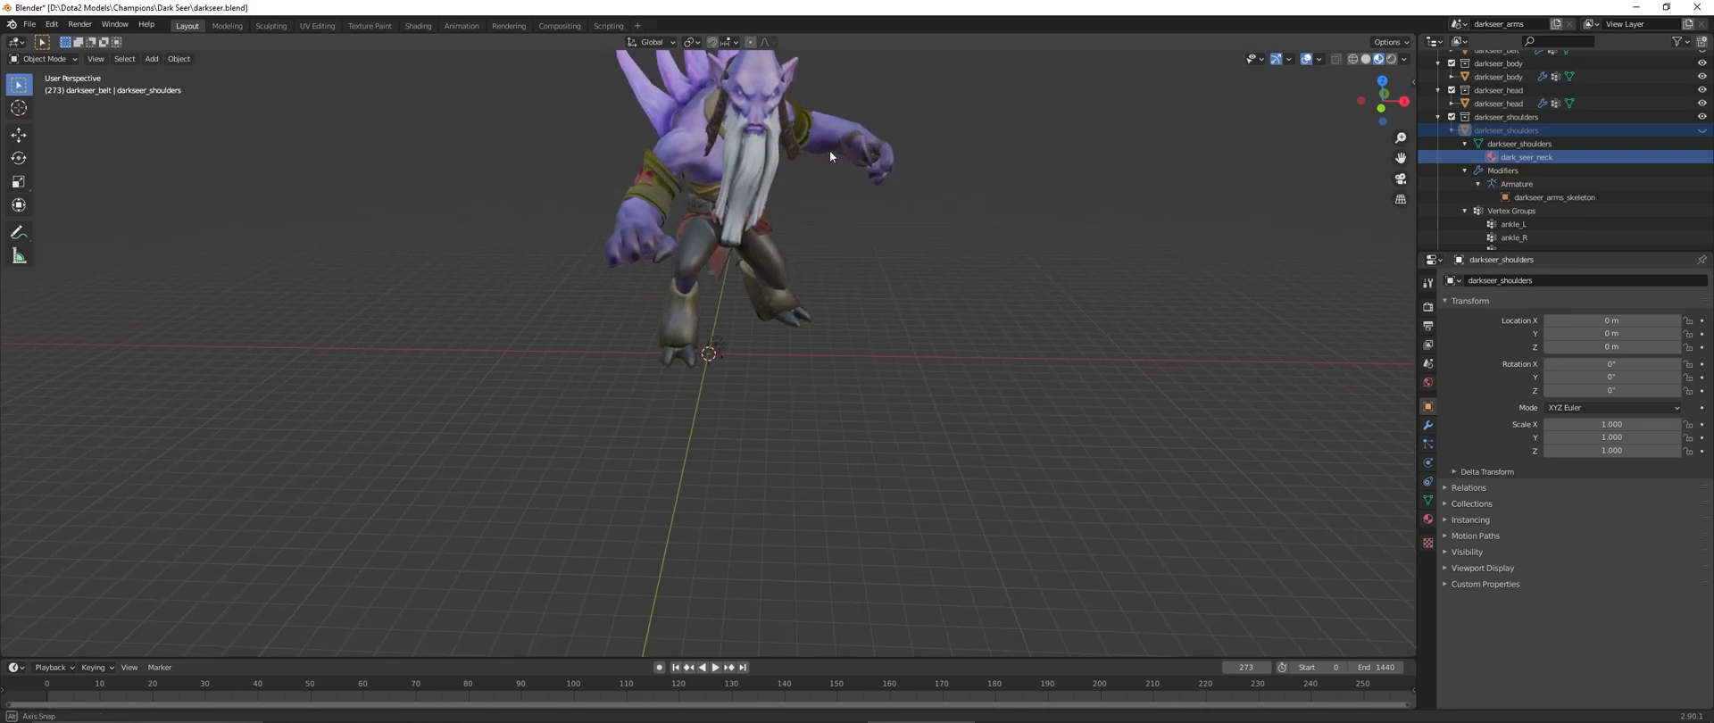